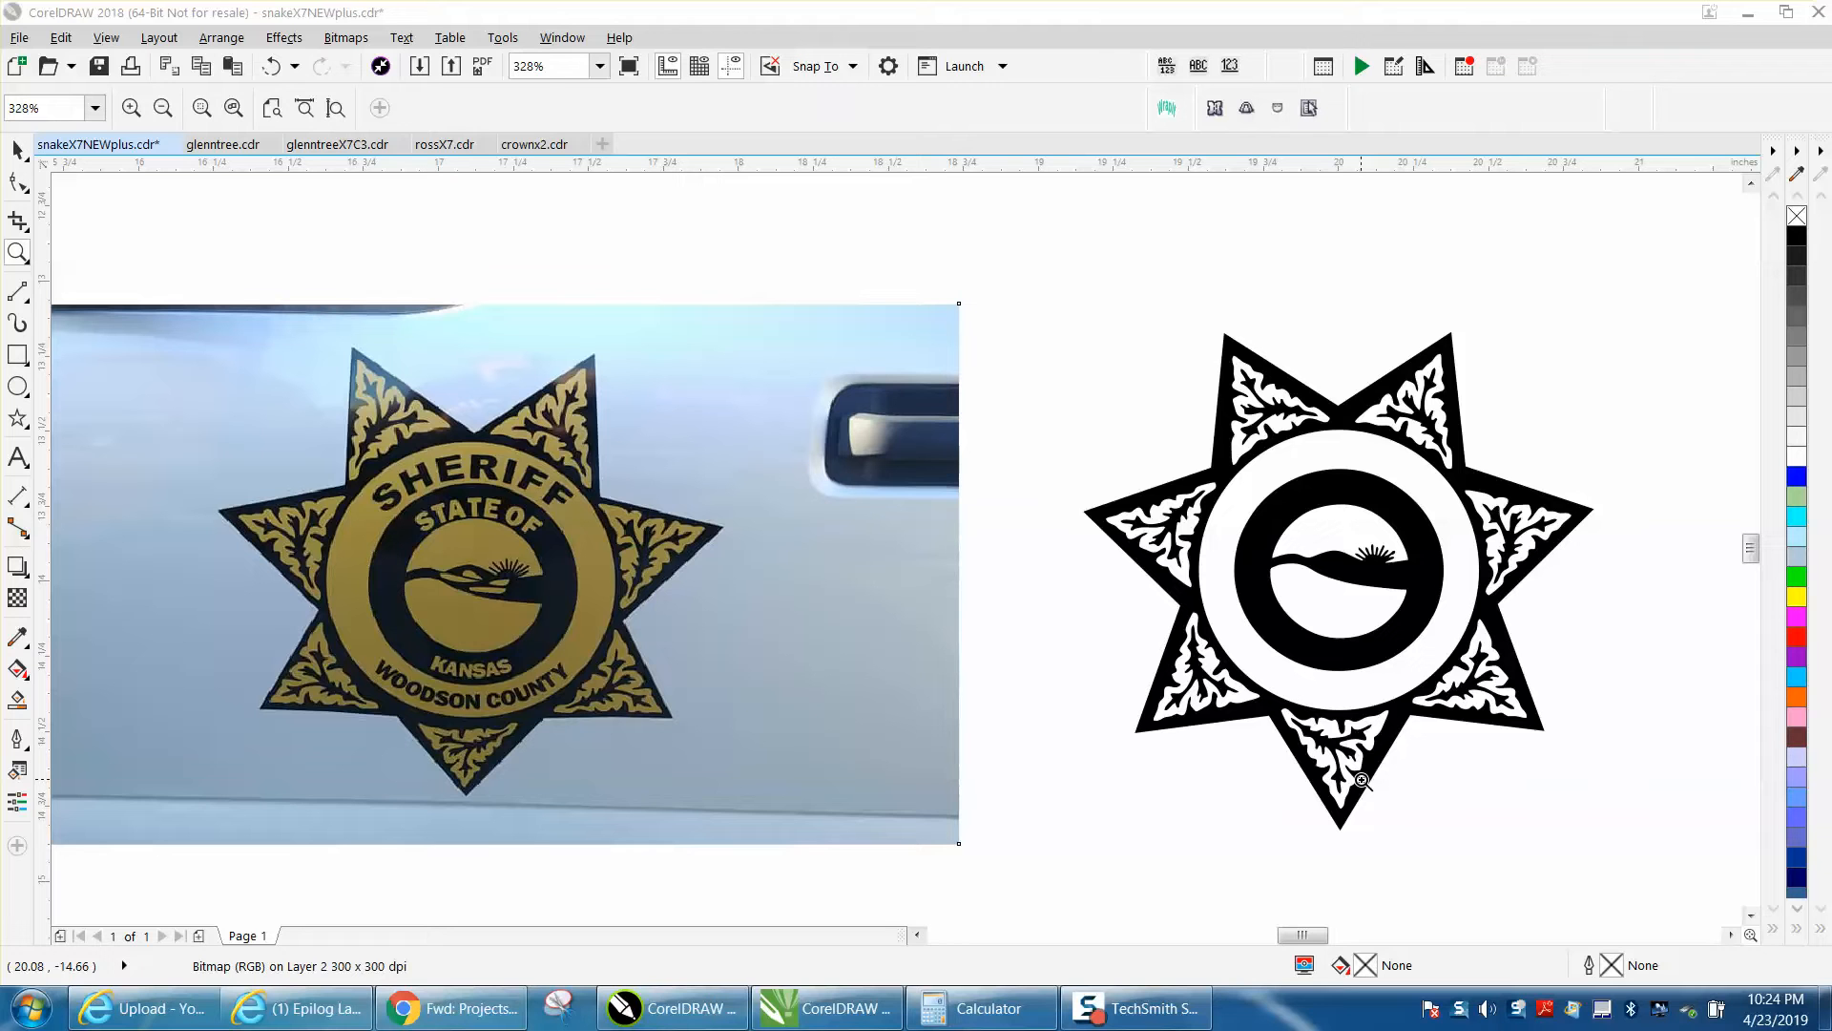
{"action": "mouse_move", "coordinate": [563, 442]}
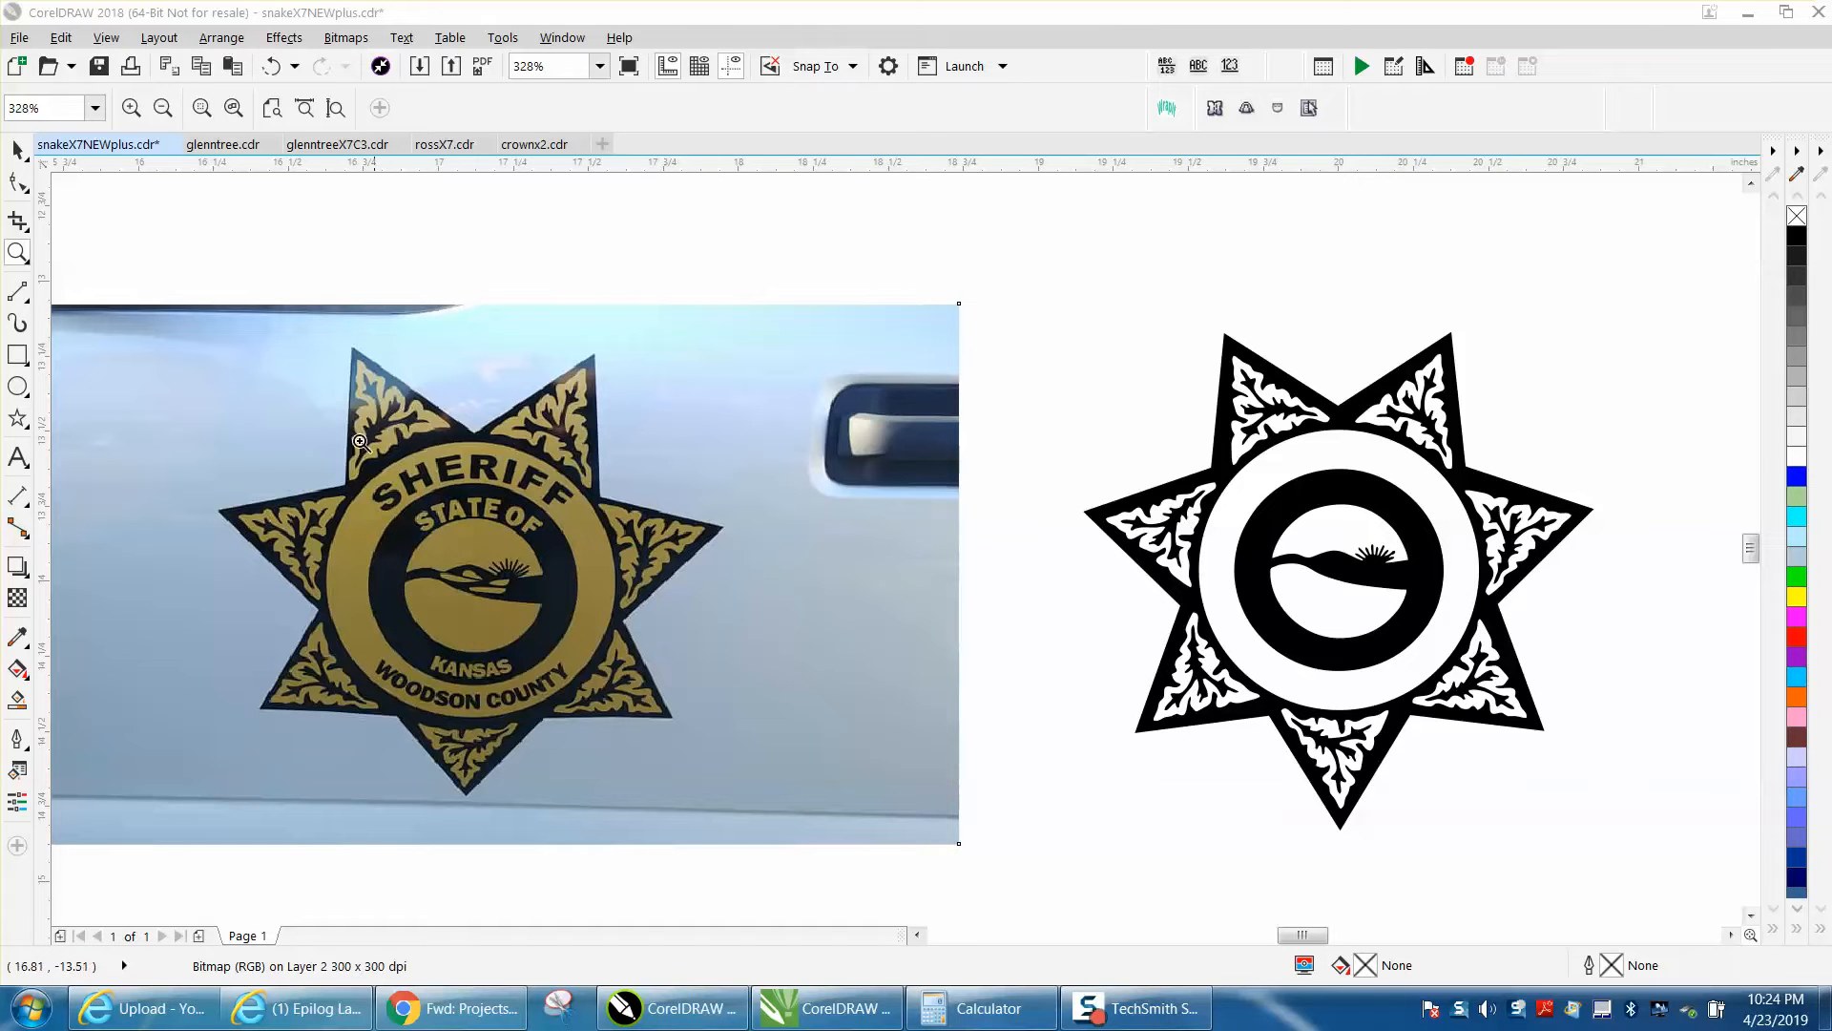
{"action": "mouse_move", "coordinate": [603, 665]}
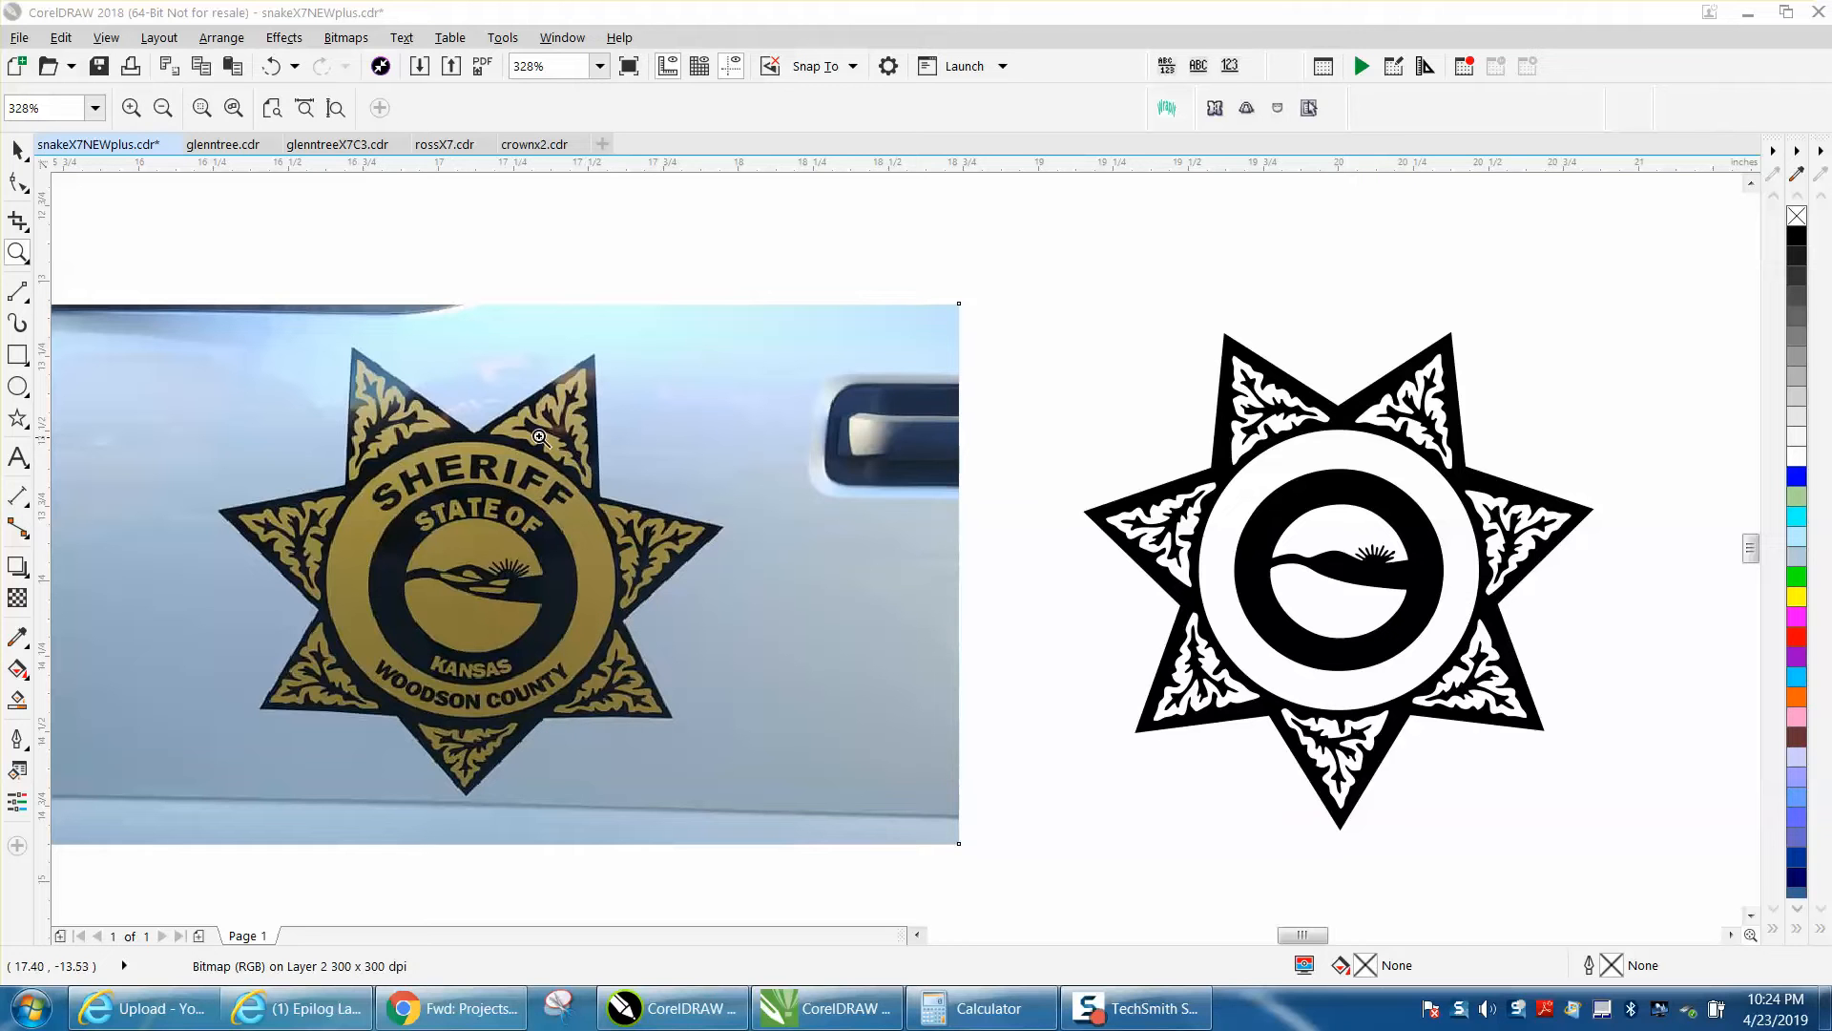
{"action": "mouse_move", "coordinate": [539, 593]}
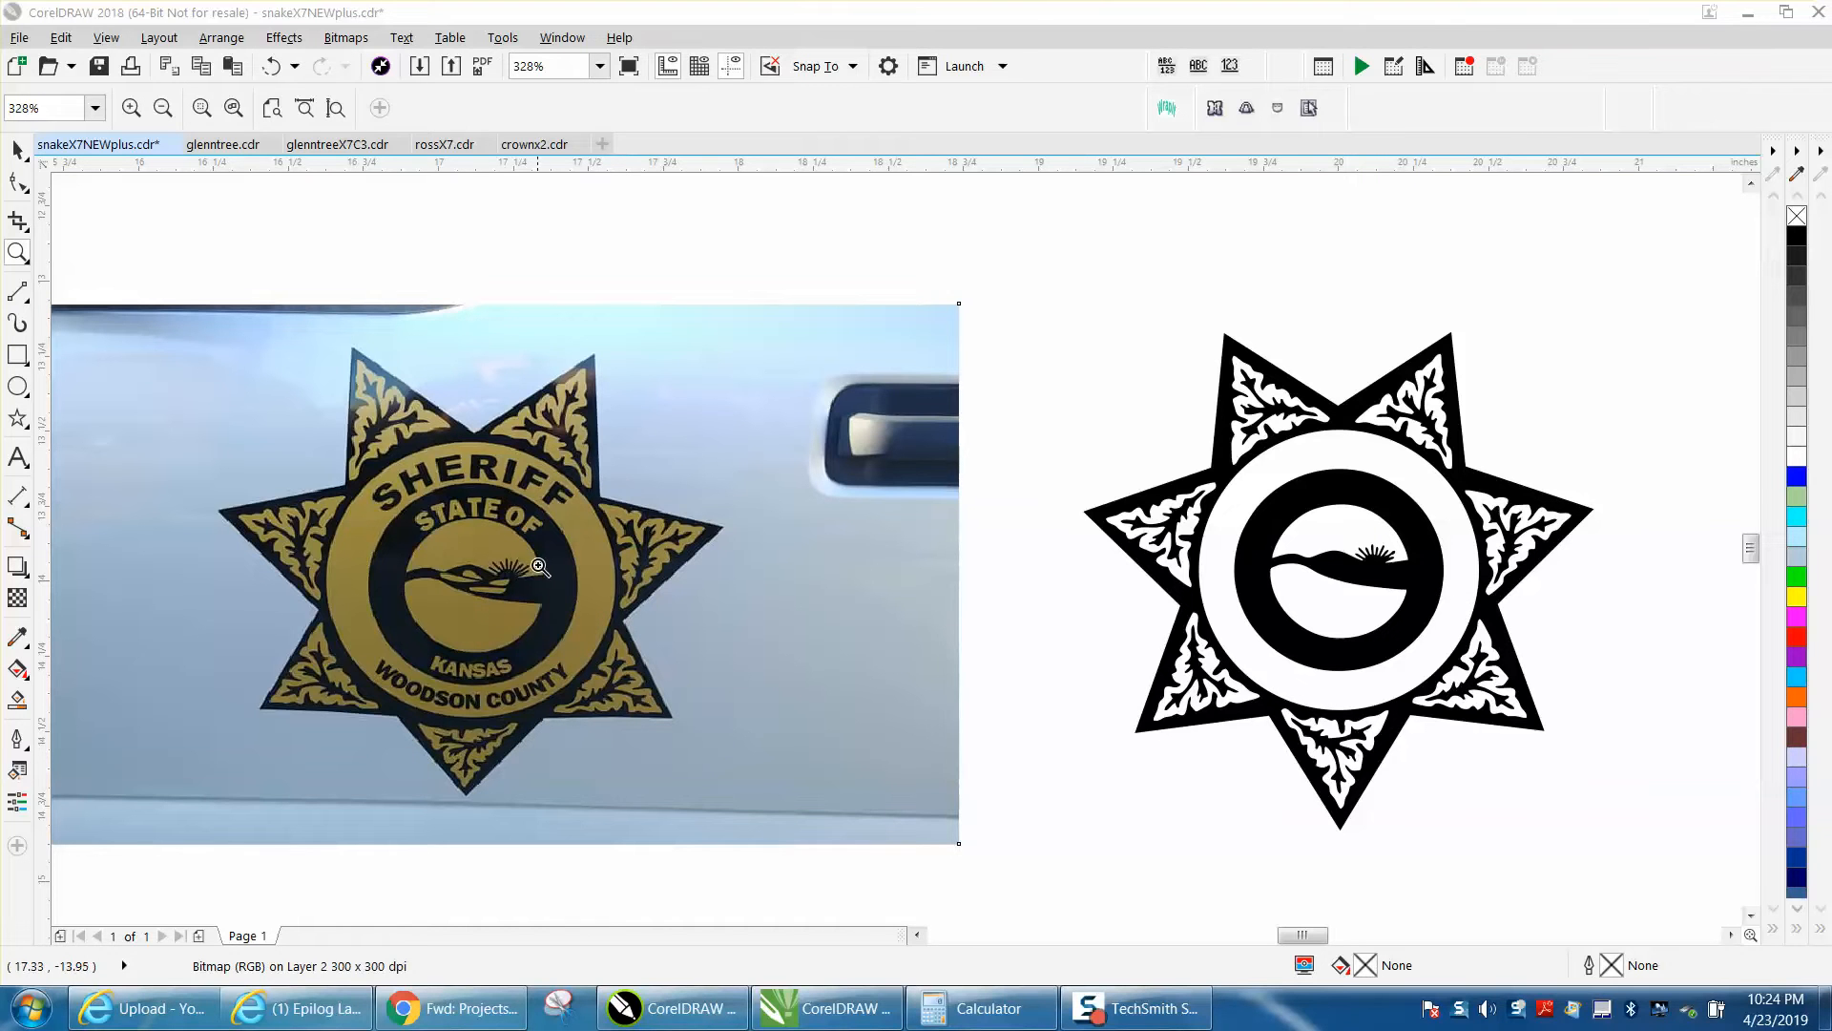
Inspect the badge in the photo, then crop the photo down to the badge area
{"action": "left_click", "coordinate": [533, 568]}
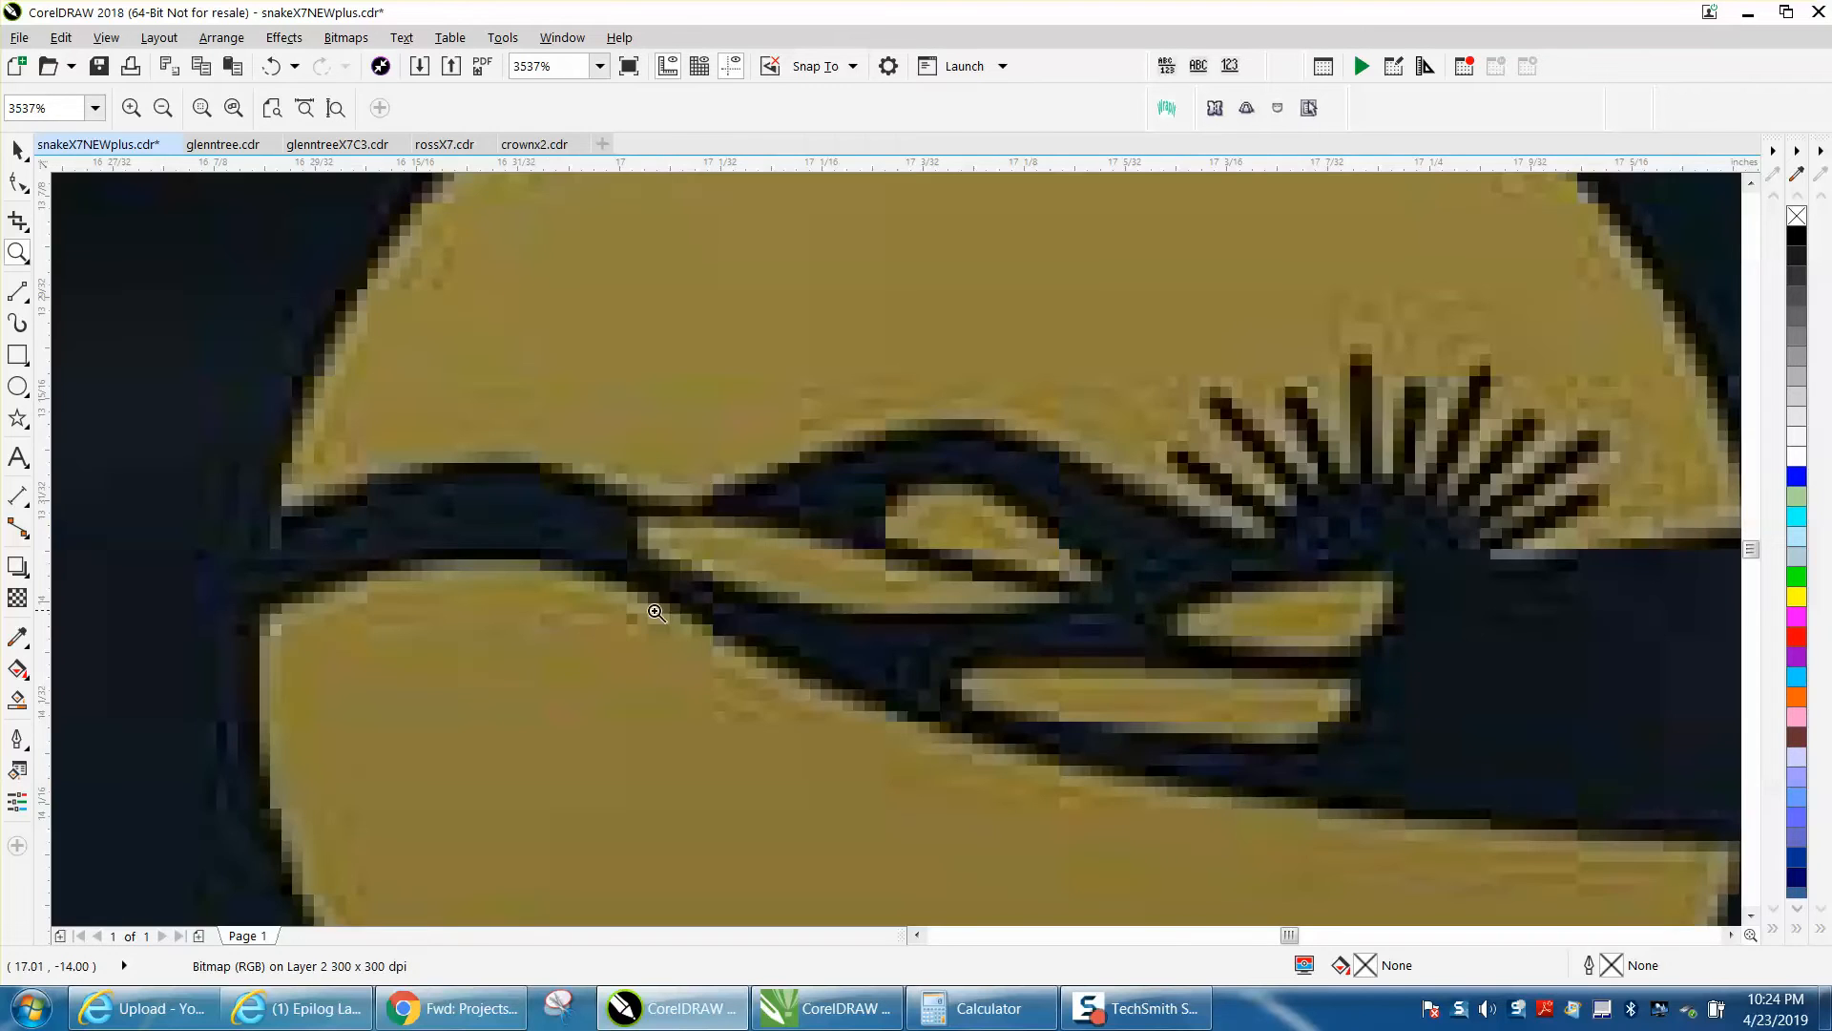
{"action": "left_click", "coordinate": [162, 107]}
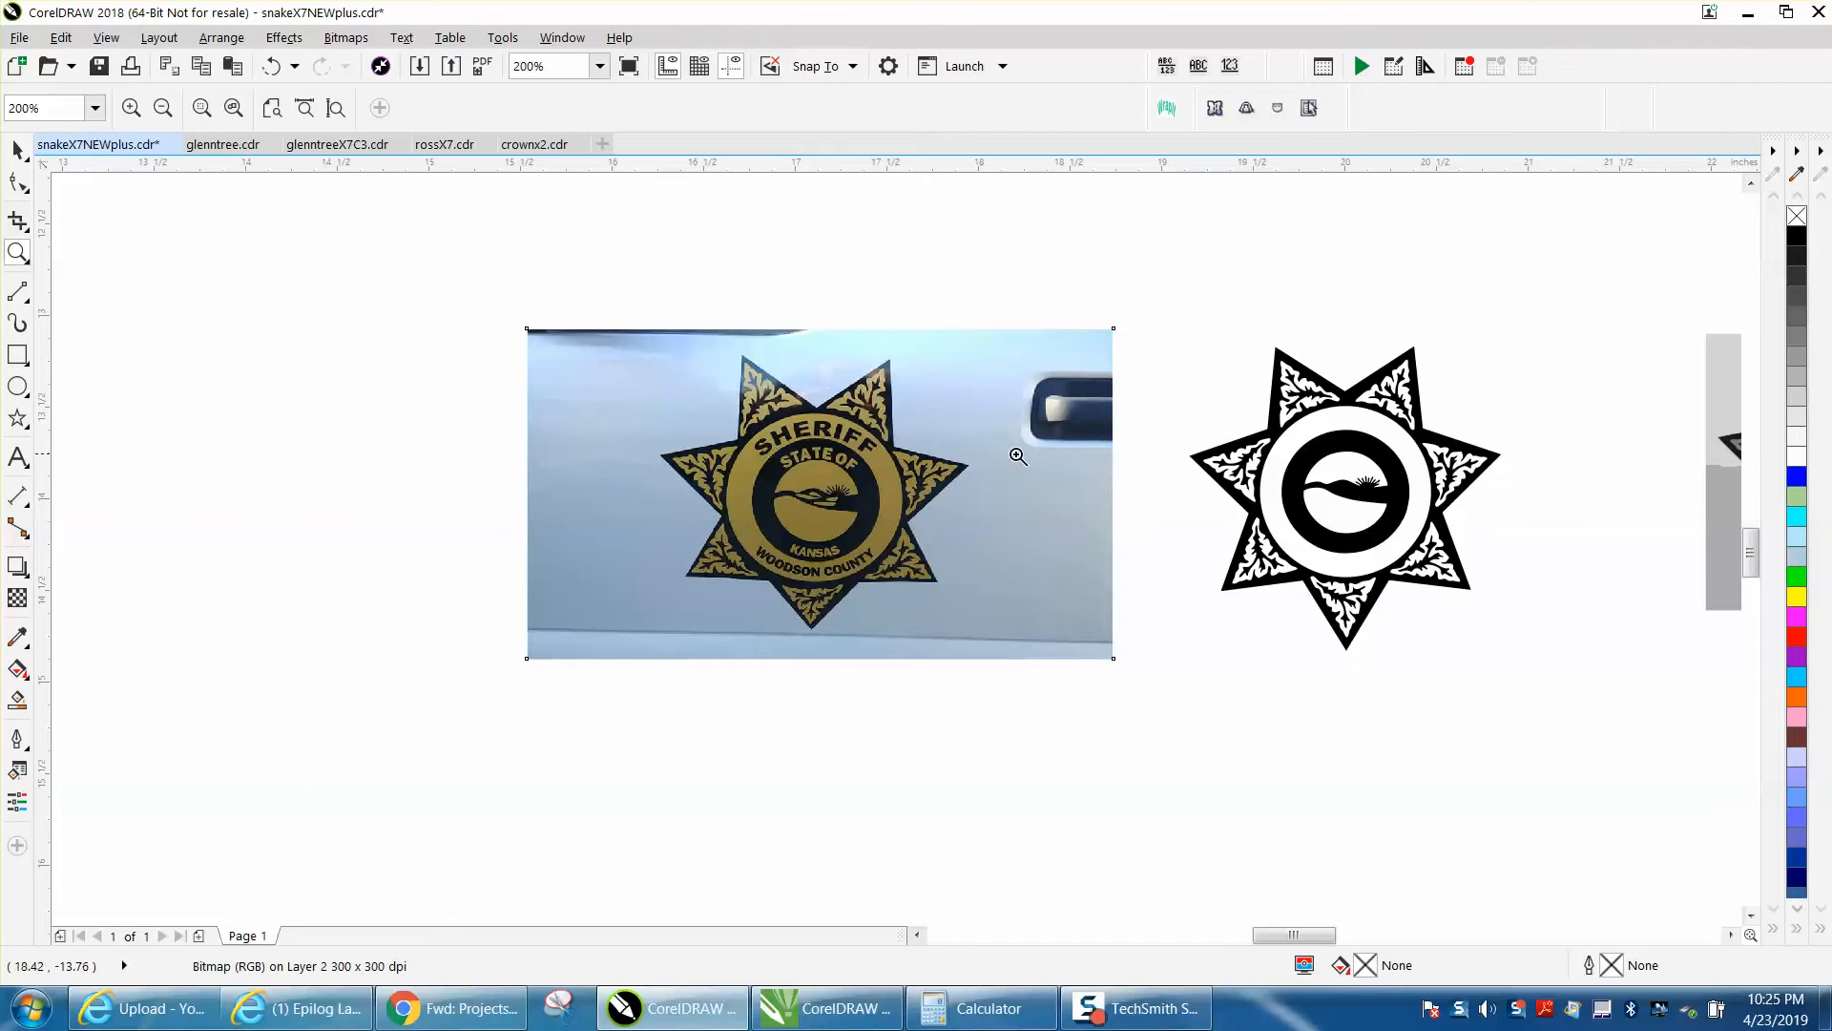
{"action": "mouse_move", "coordinate": [965, 508]}
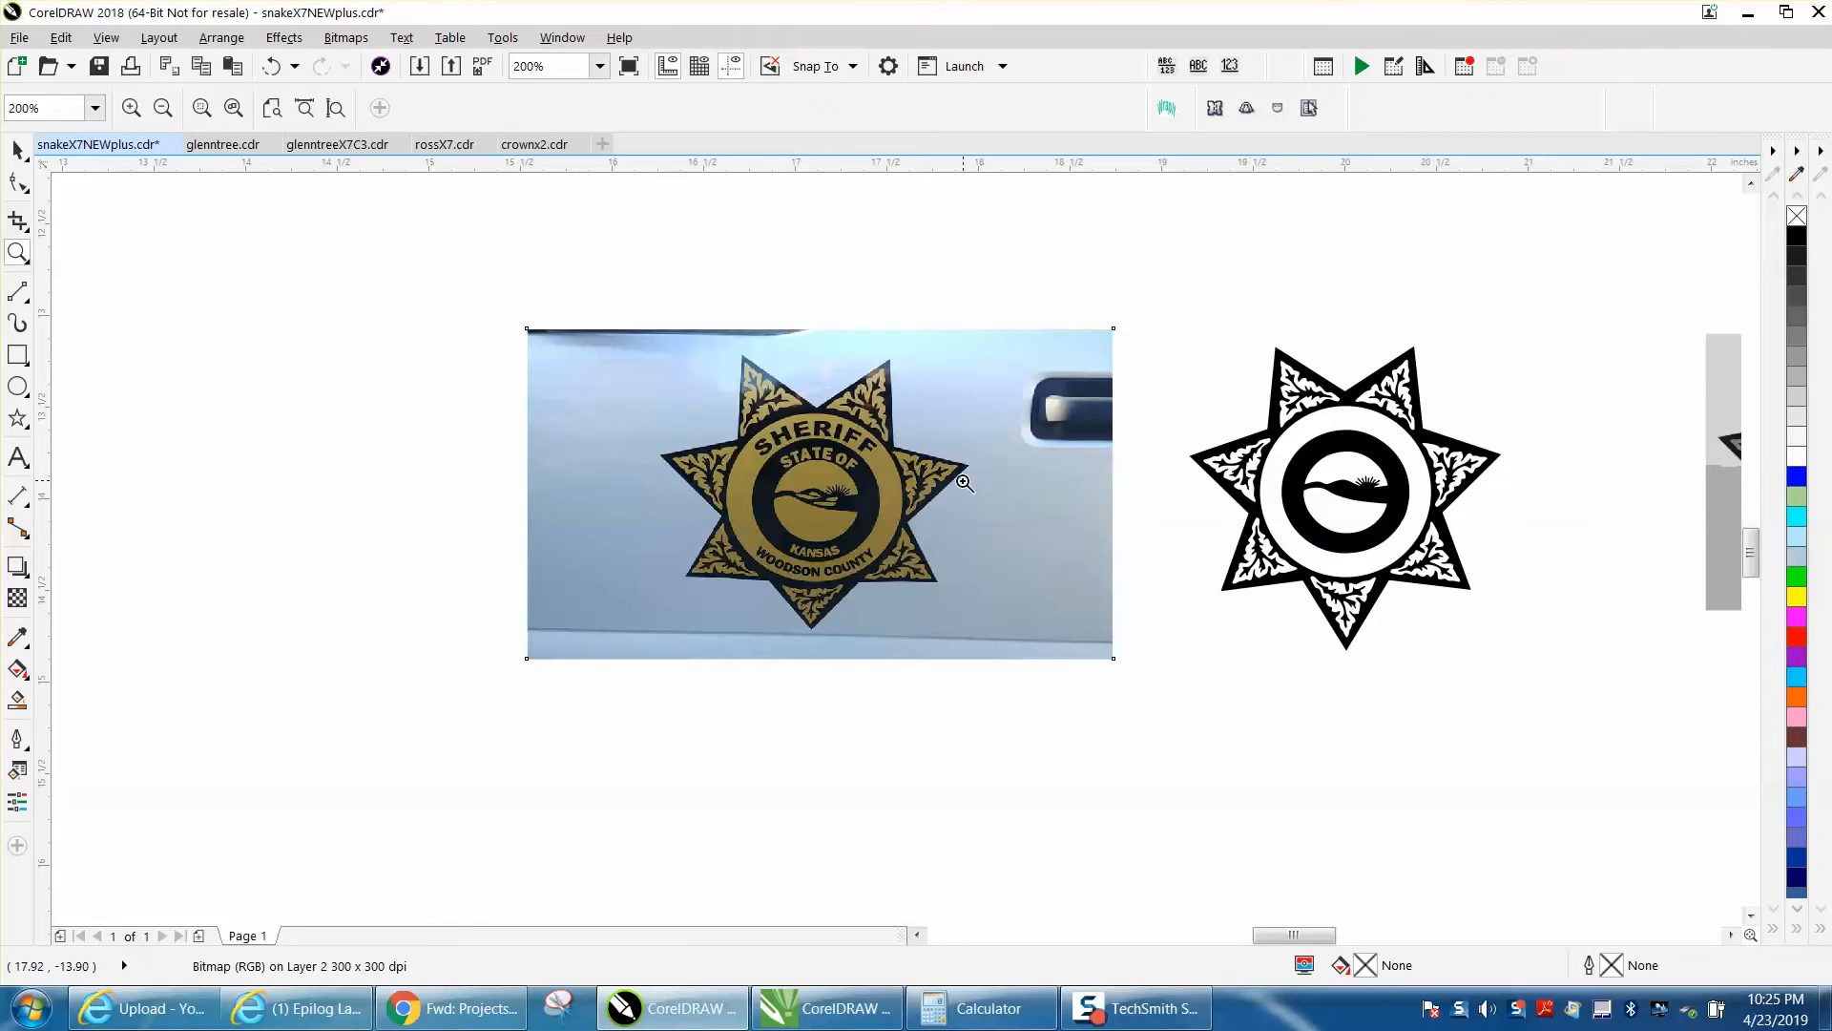
{"action": "mouse_move", "coordinate": [789, 459]}
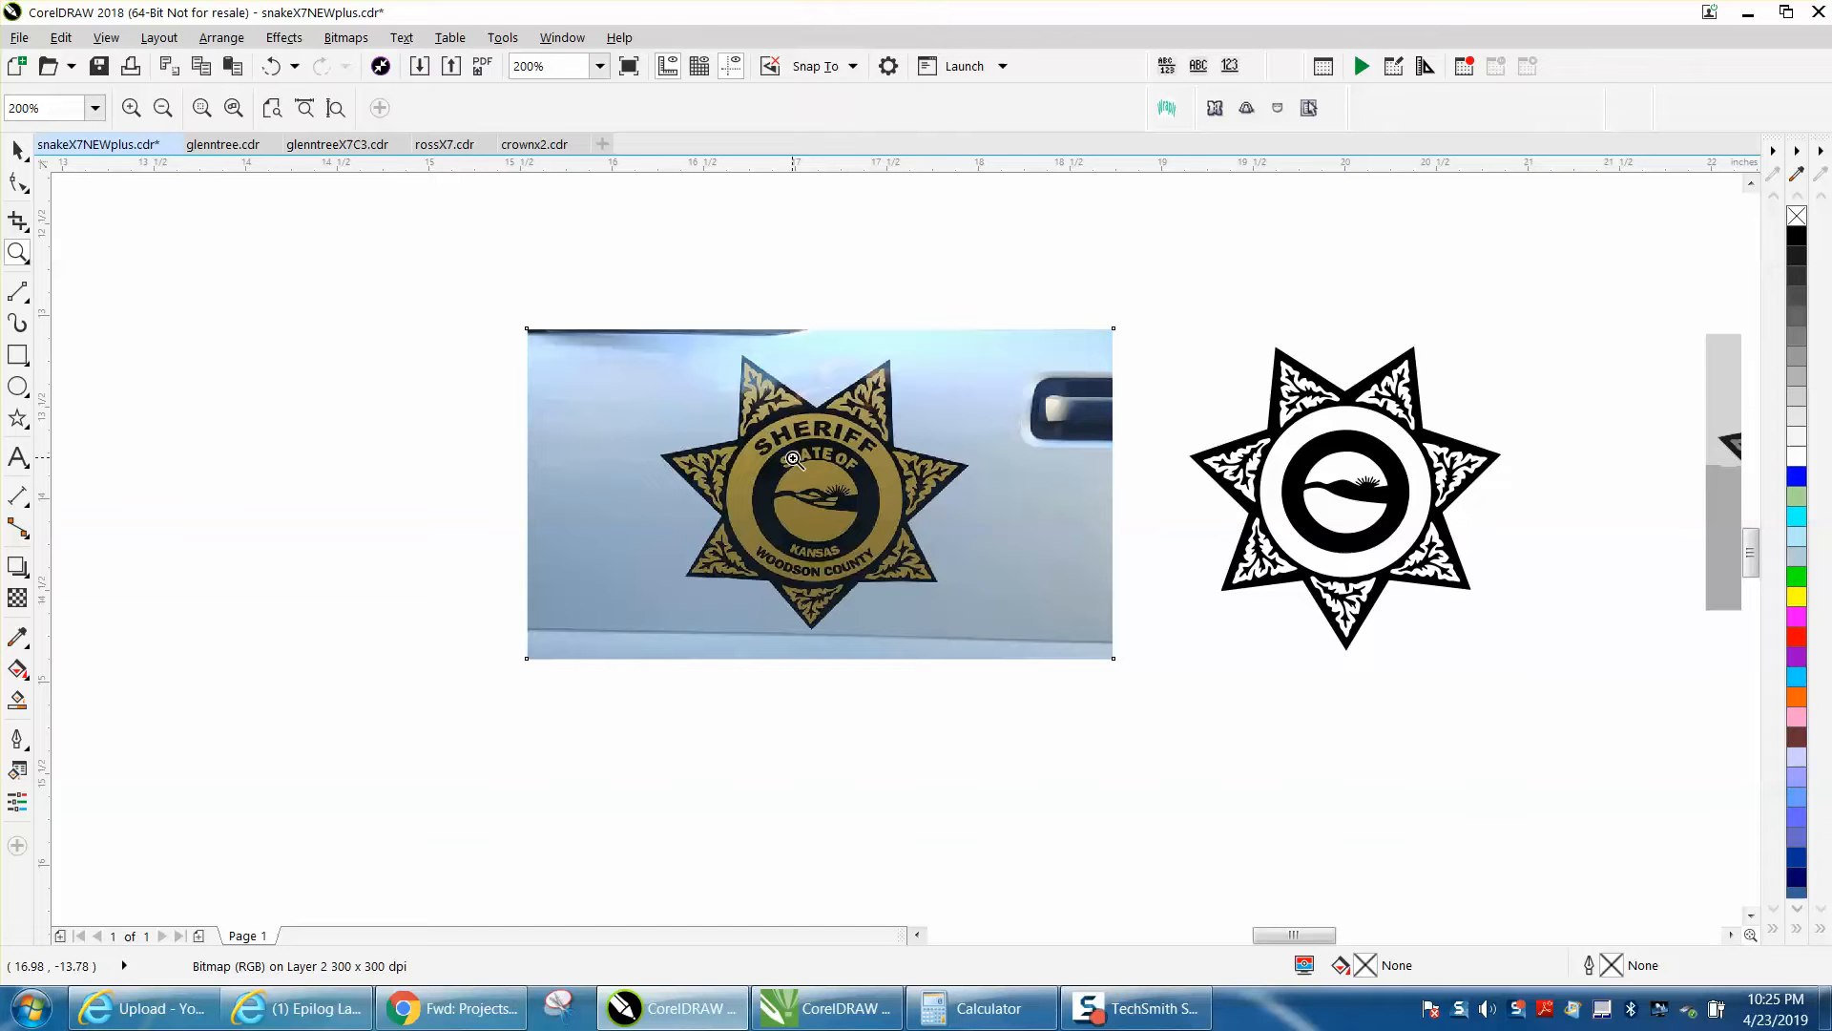
{"action": "mouse_move", "coordinate": [1284, 479]}
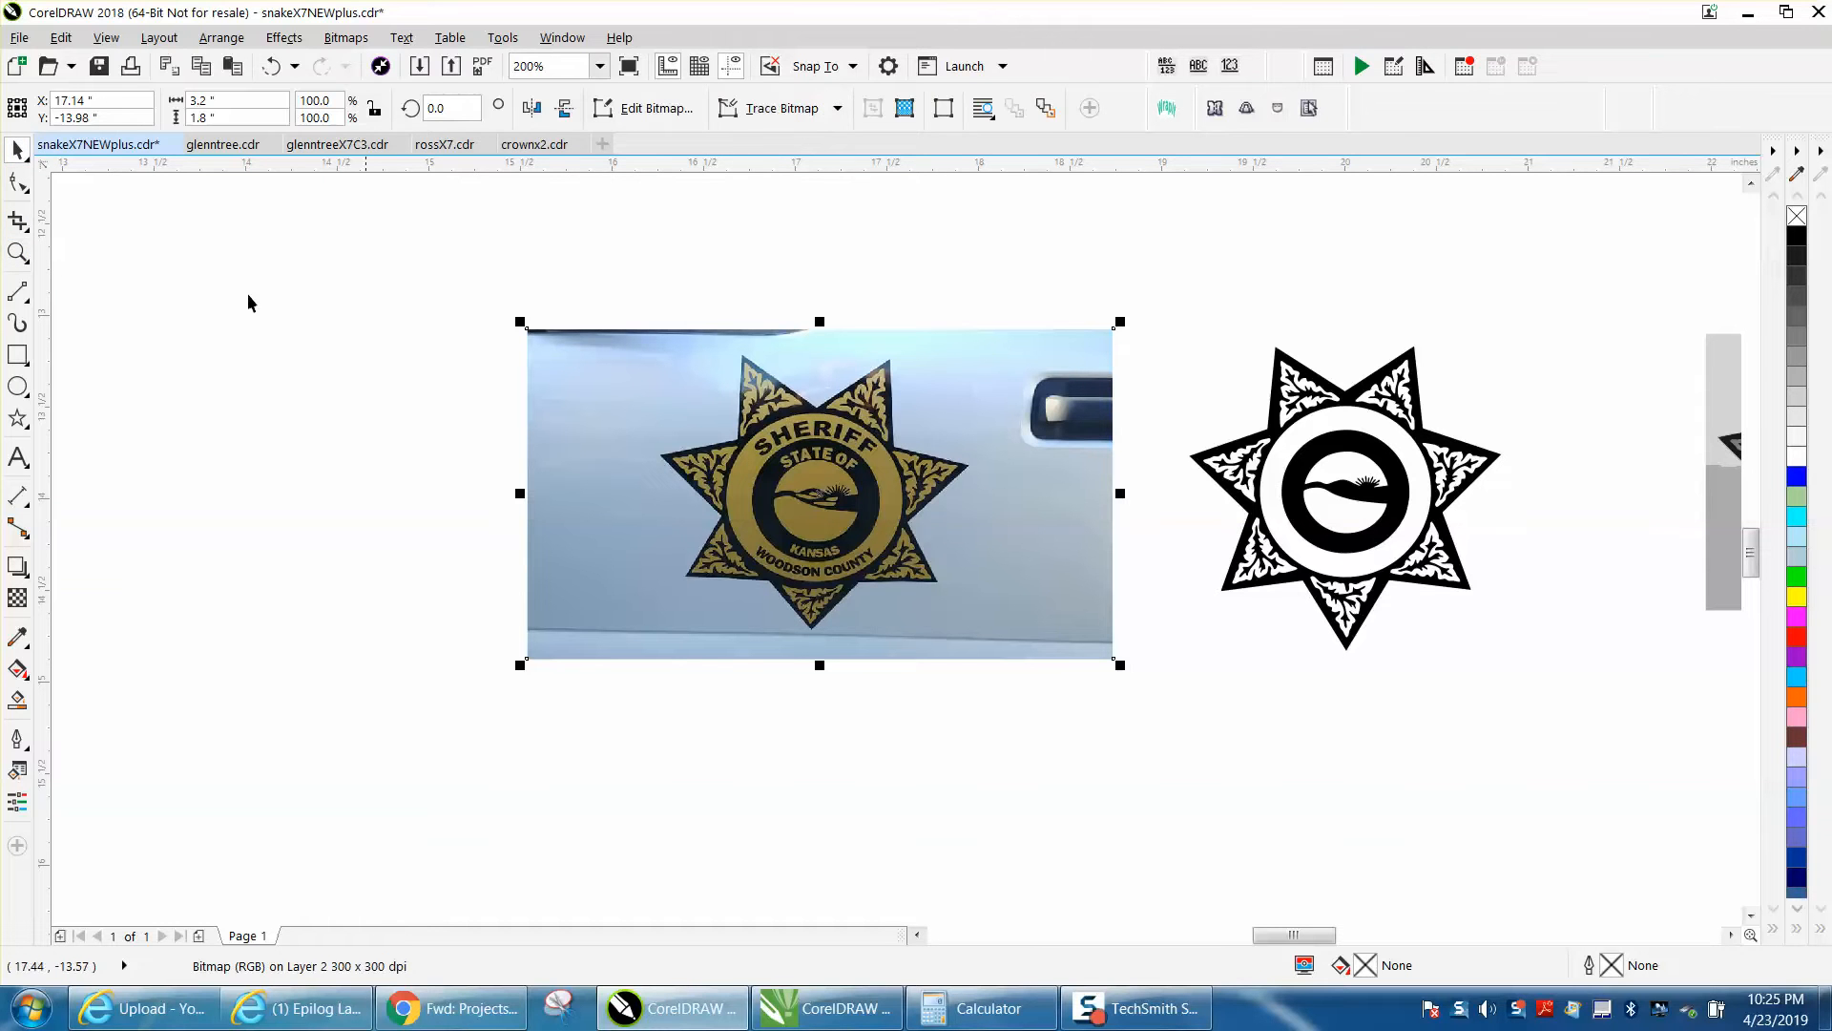
{"action": "left_click", "coordinate": [16, 220]}
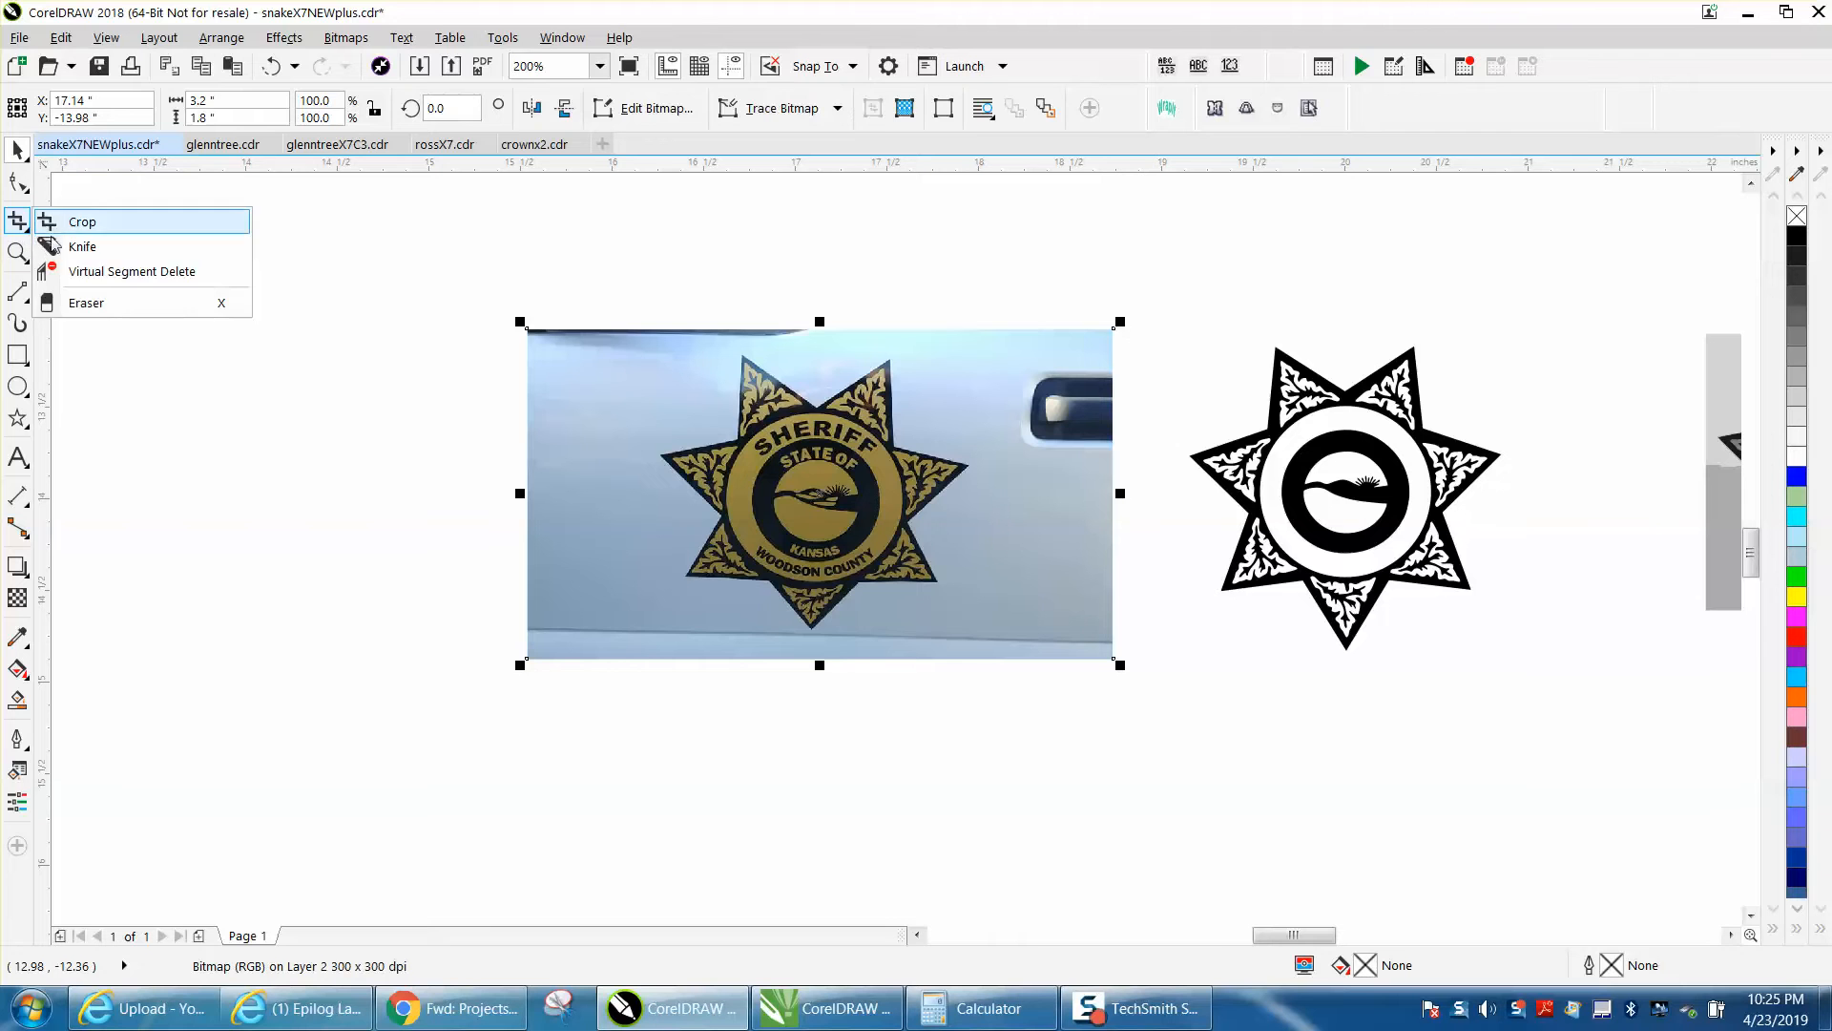
{"action": "left_click", "coordinate": [84, 220]}
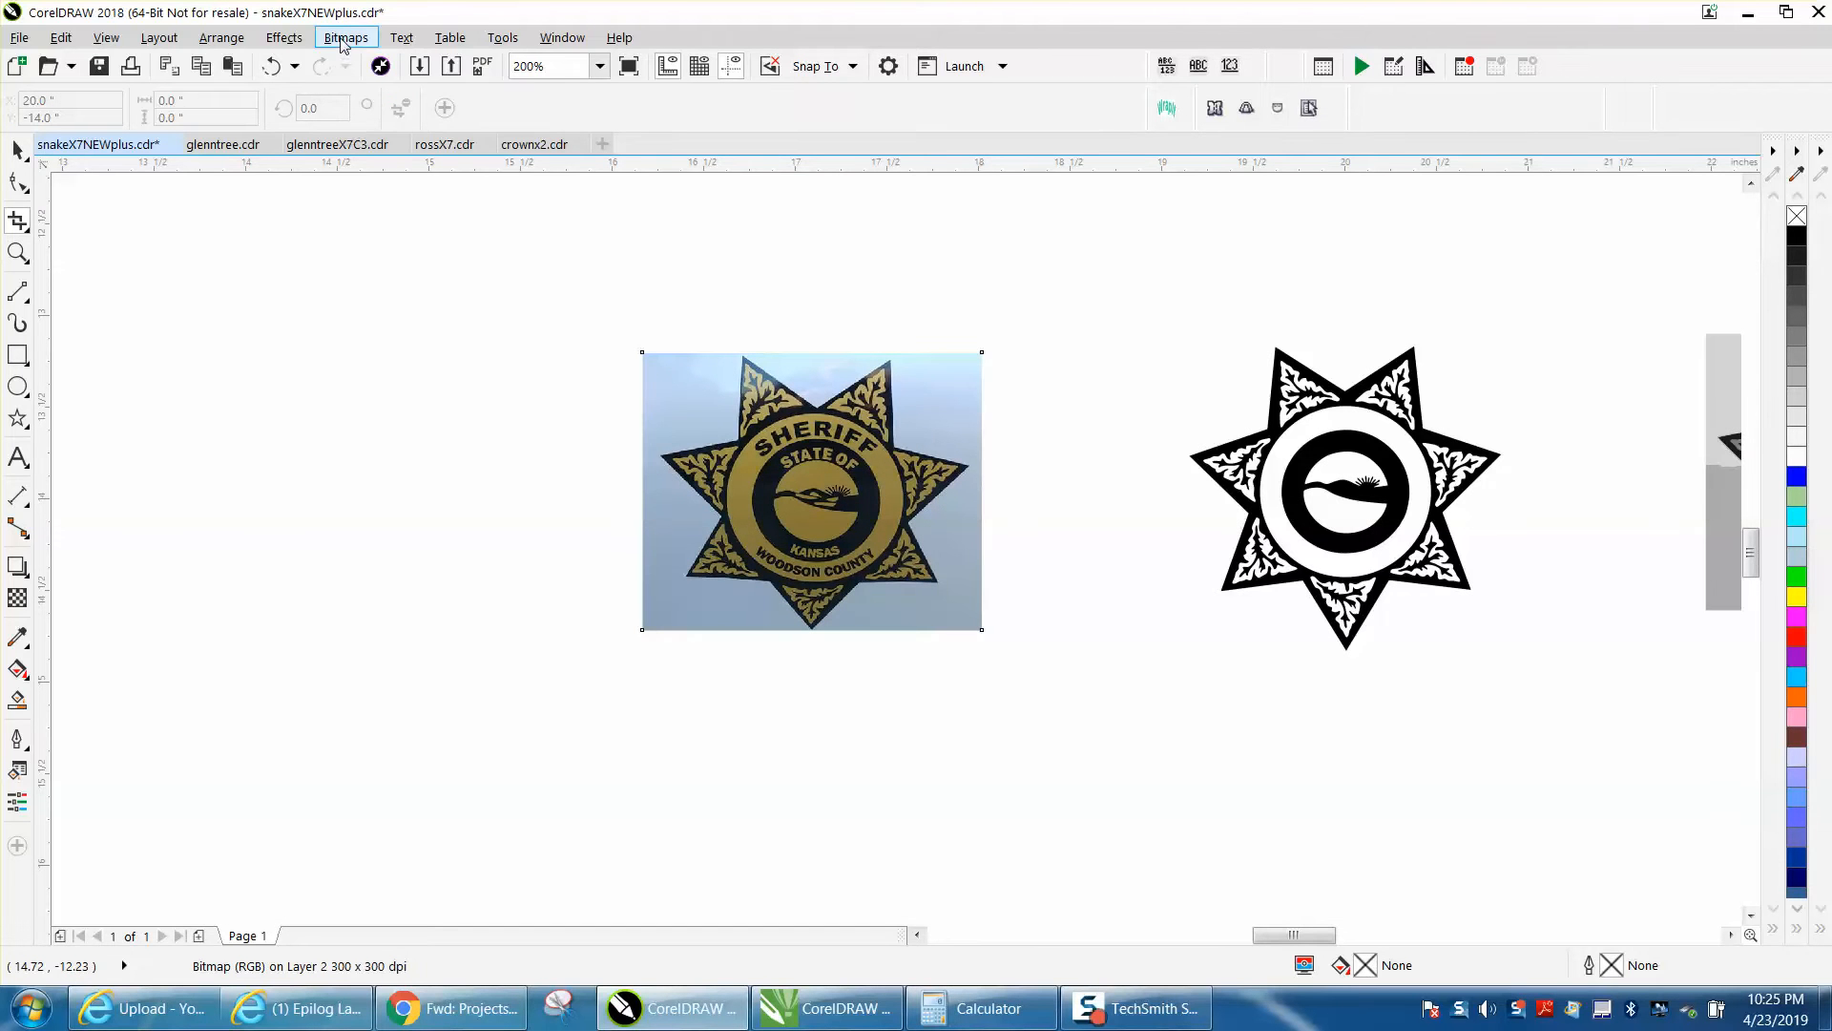
Review the Resample settings for the cropped photo and cancel without changes
{"action": "left_click", "coordinate": [345, 38]}
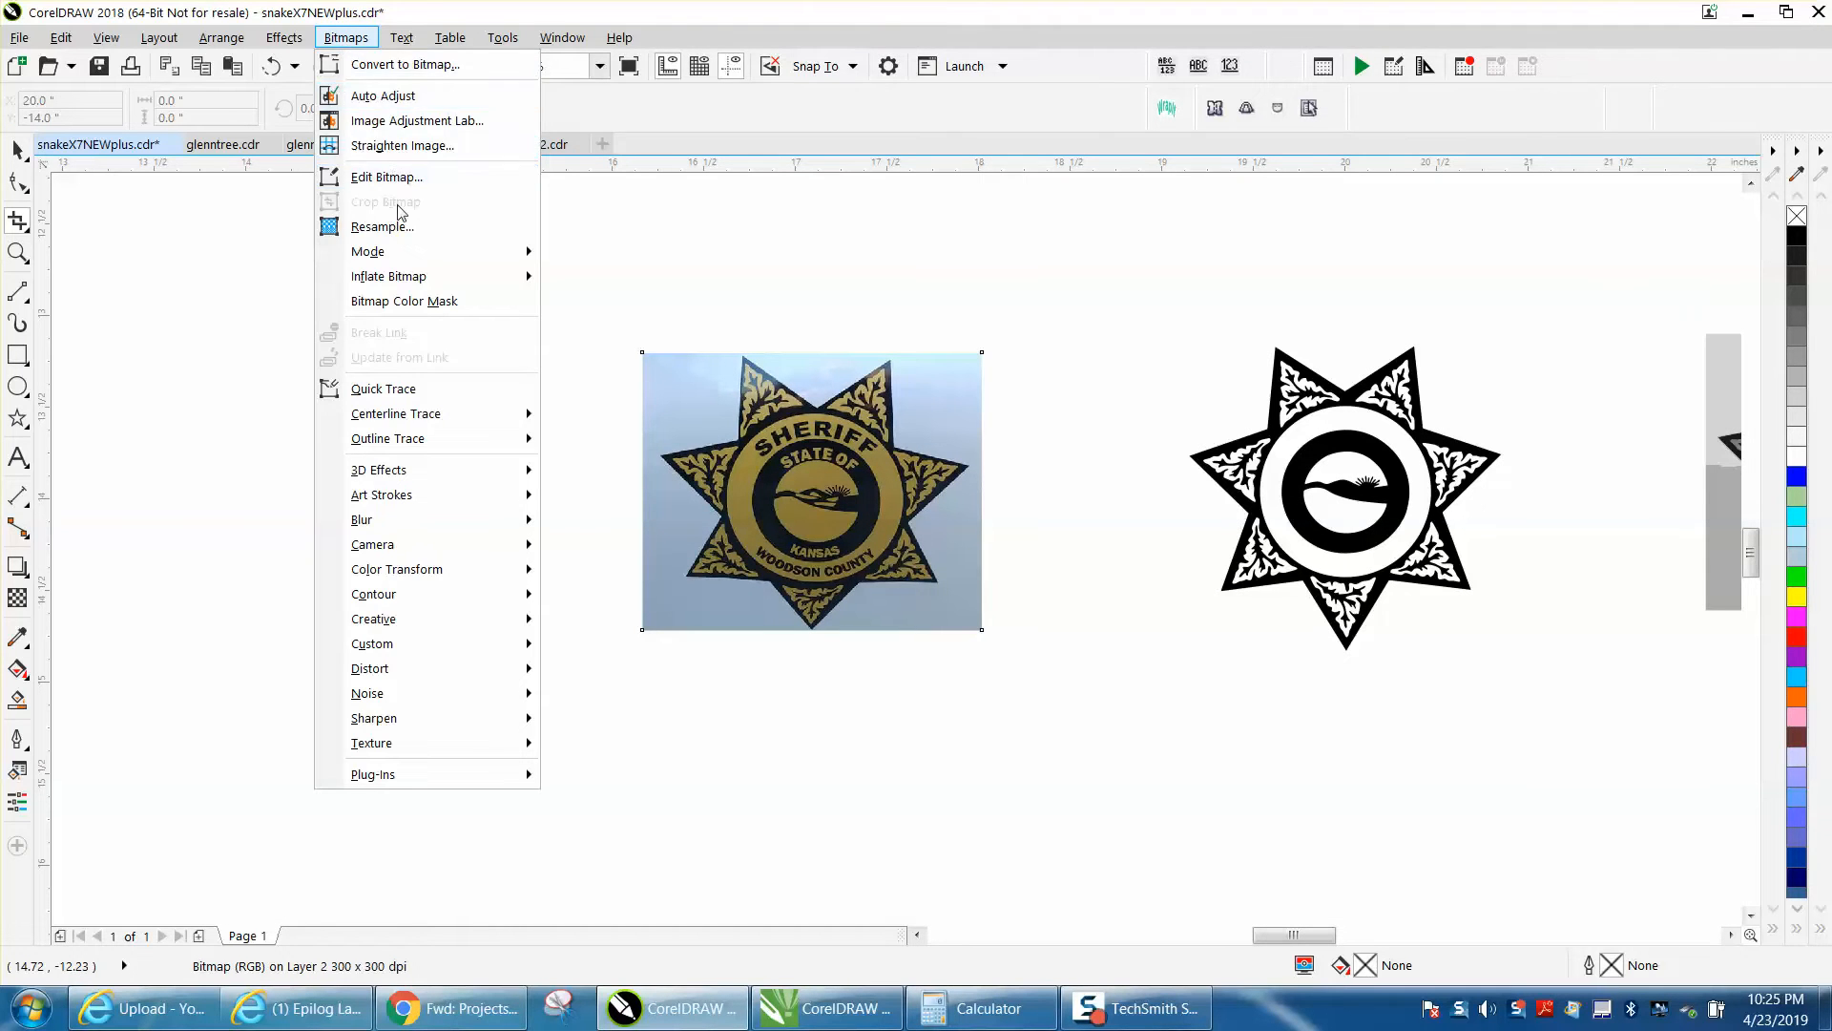
{"action": "left_click", "coordinate": [382, 227]}
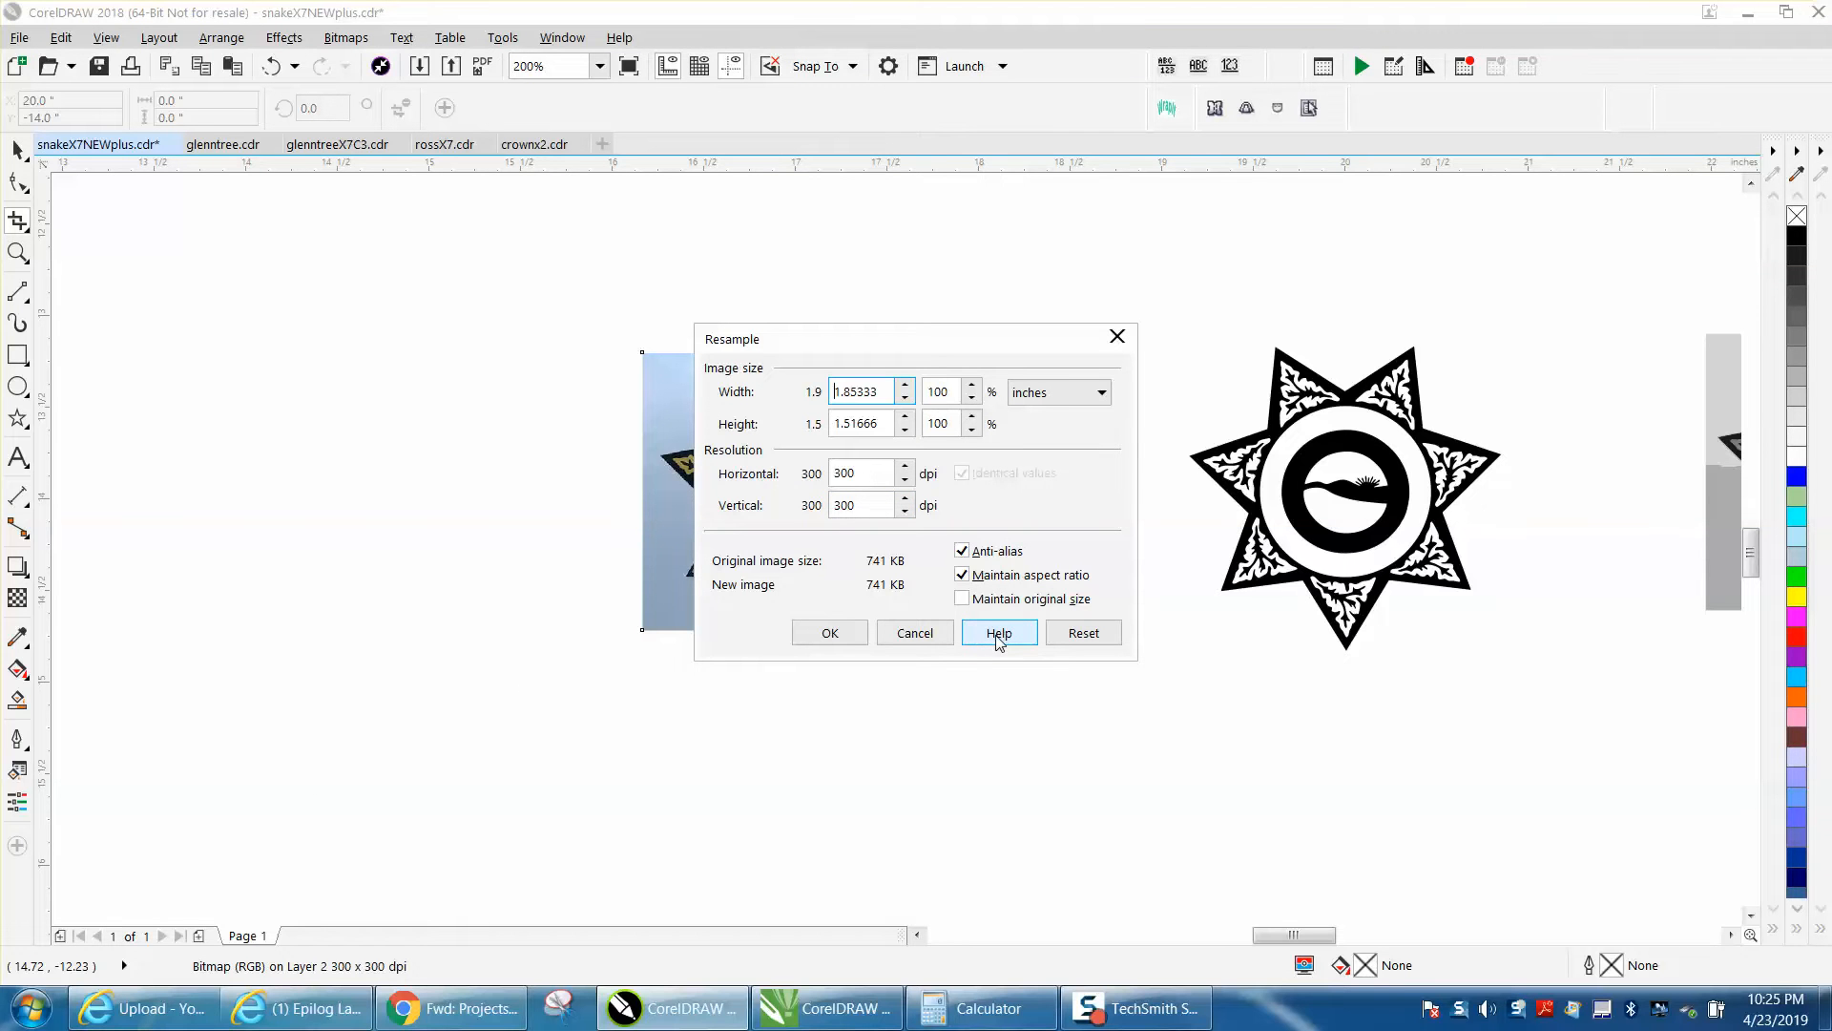
{"action": "left_click", "coordinate": [829, 633]}
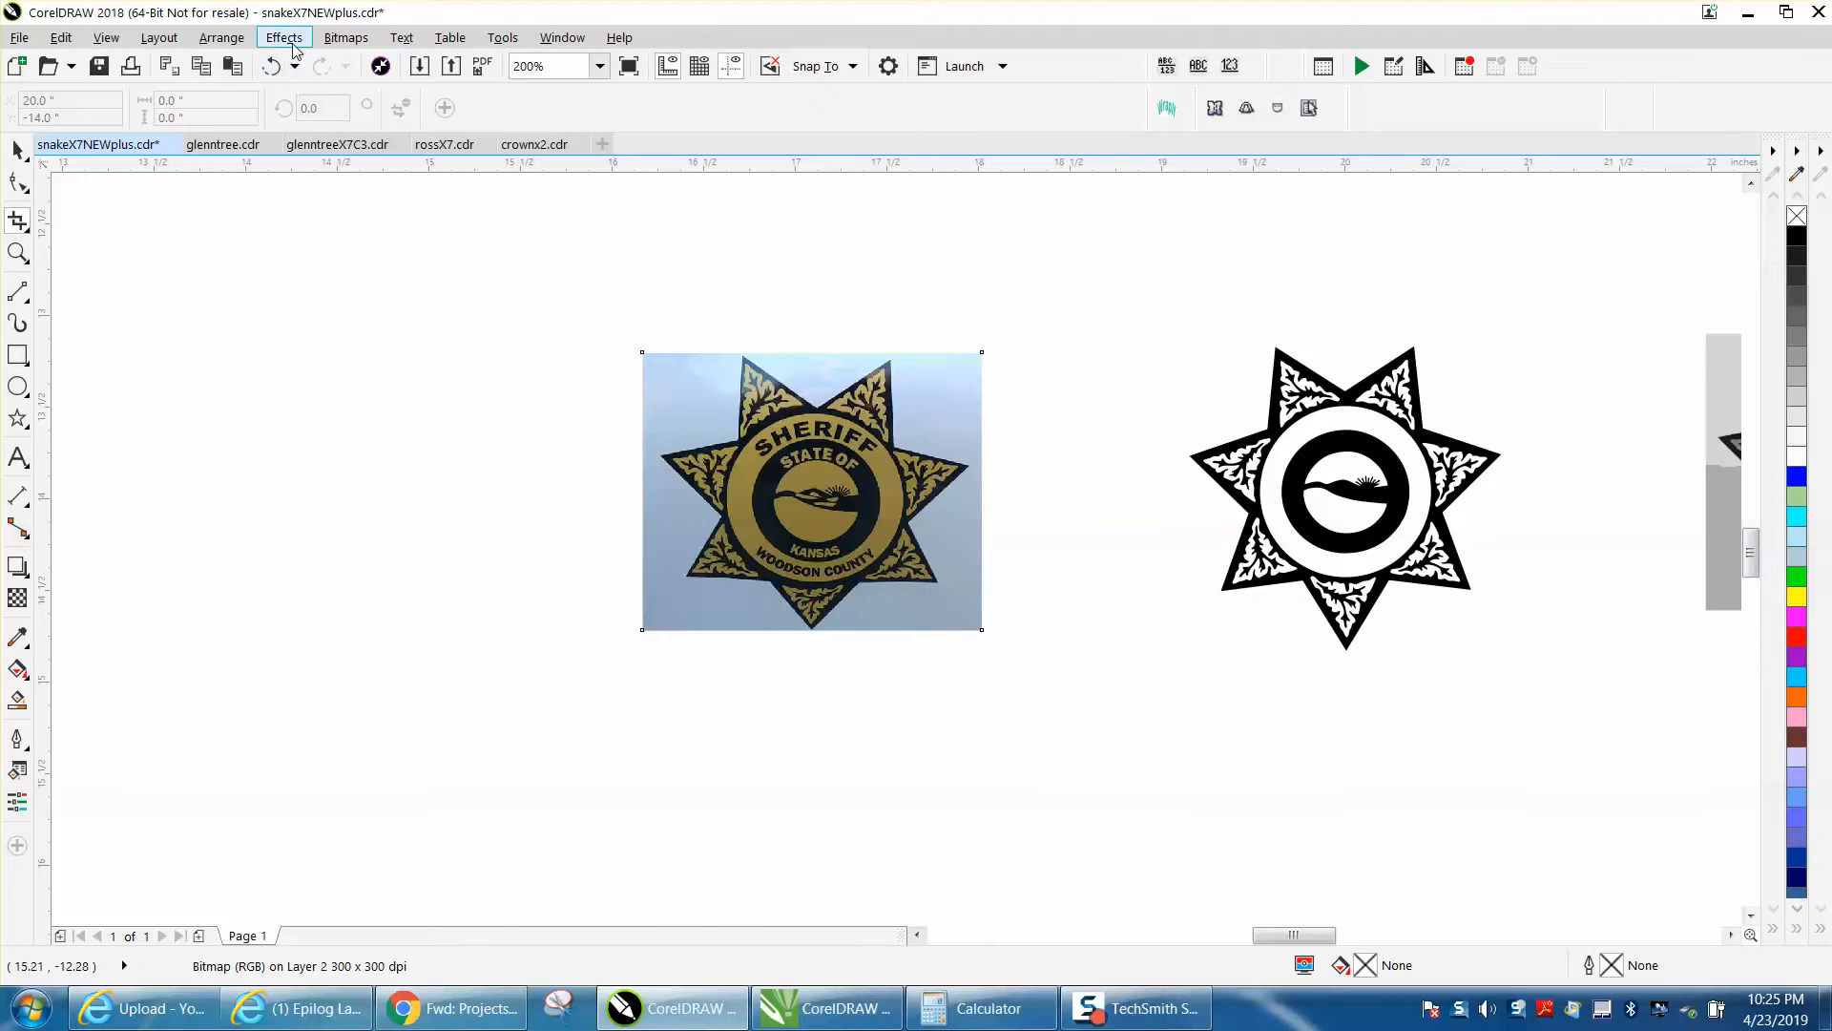
Convert the badge photo to an 8-bit grayscale bitmap at 600 dpi
{"action": "left_click", "coordinate": [346, 37]}
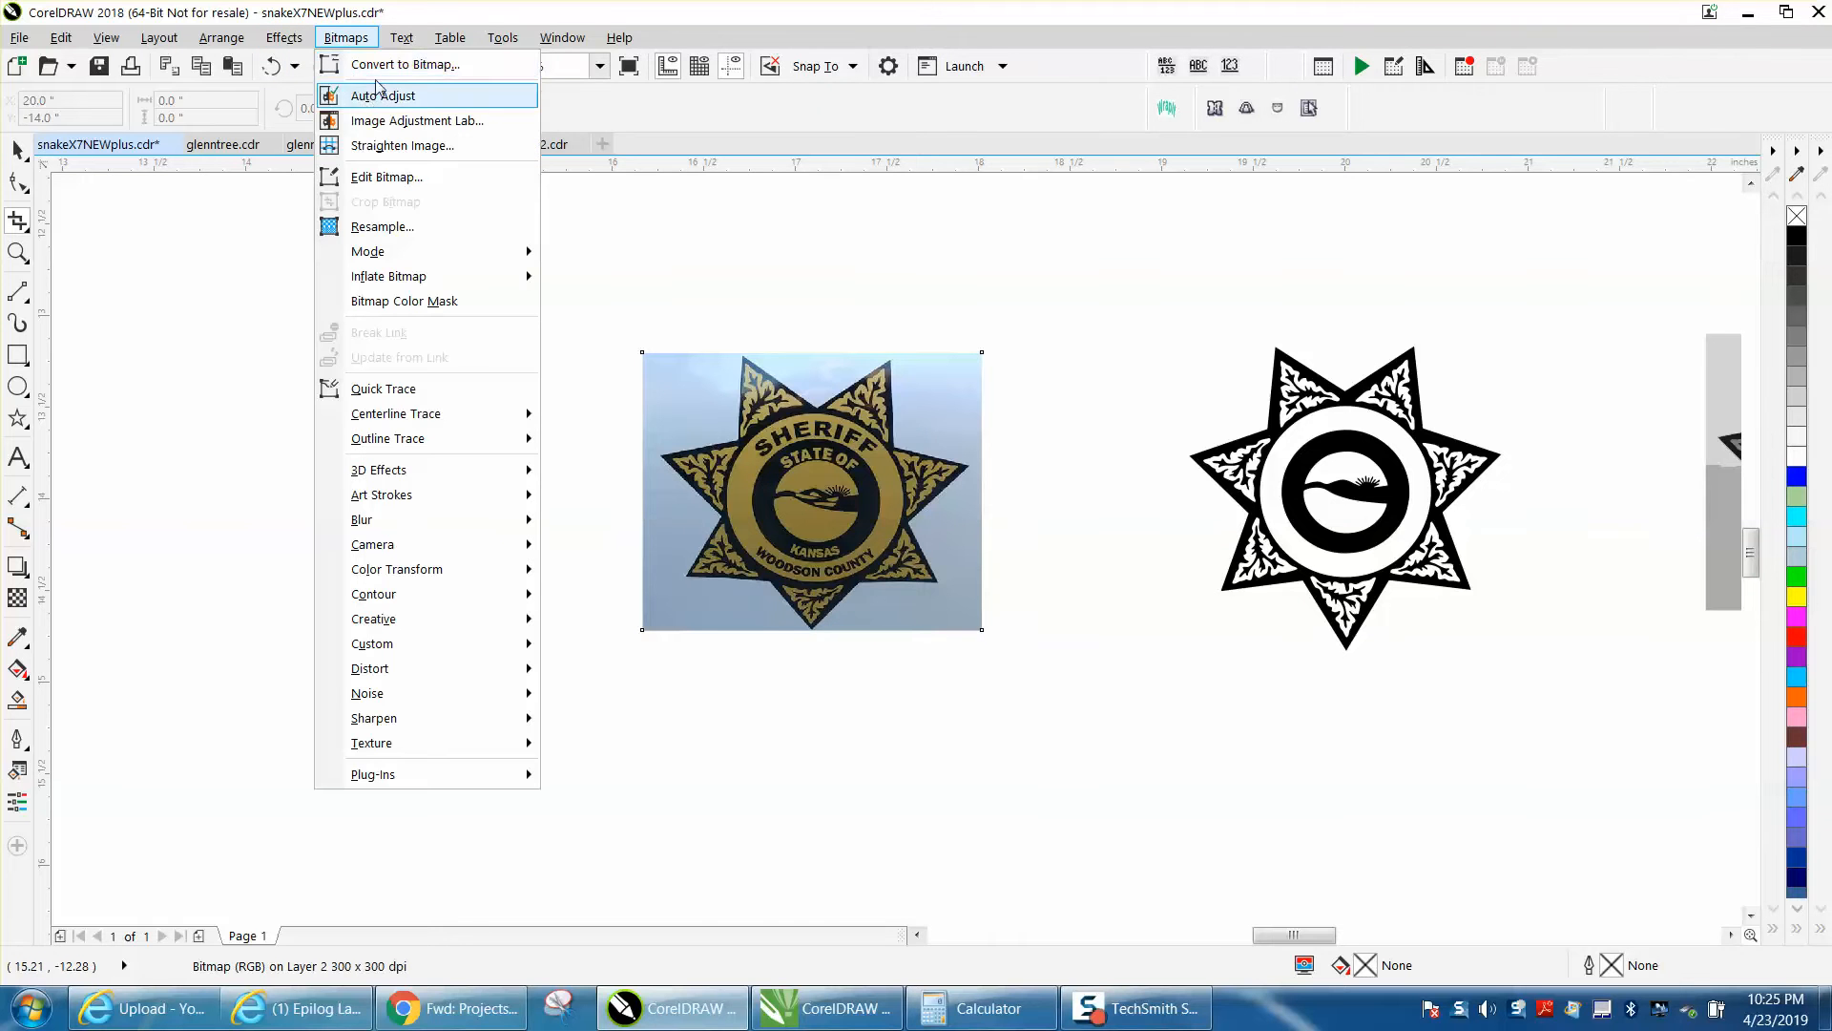
{"action": "left_click", "coordinate": [403, 64]}
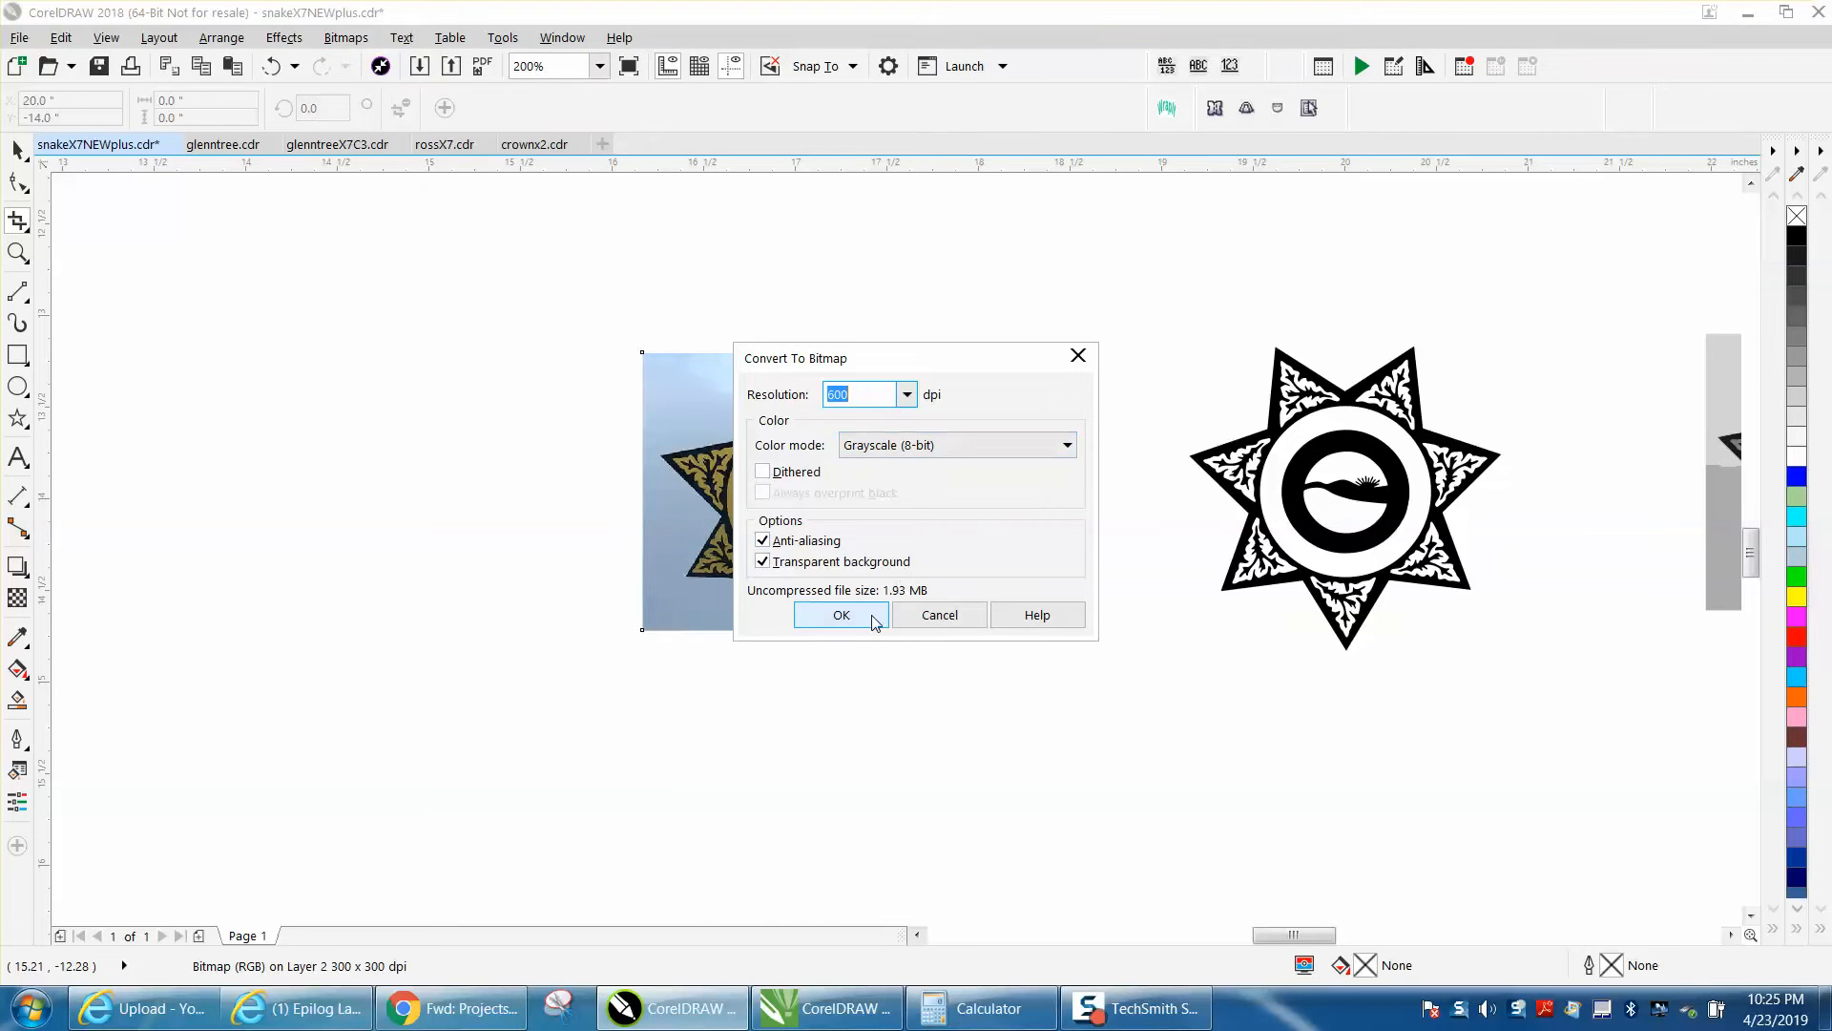
{"action": "left_click", "coordinate": [841, 615]}
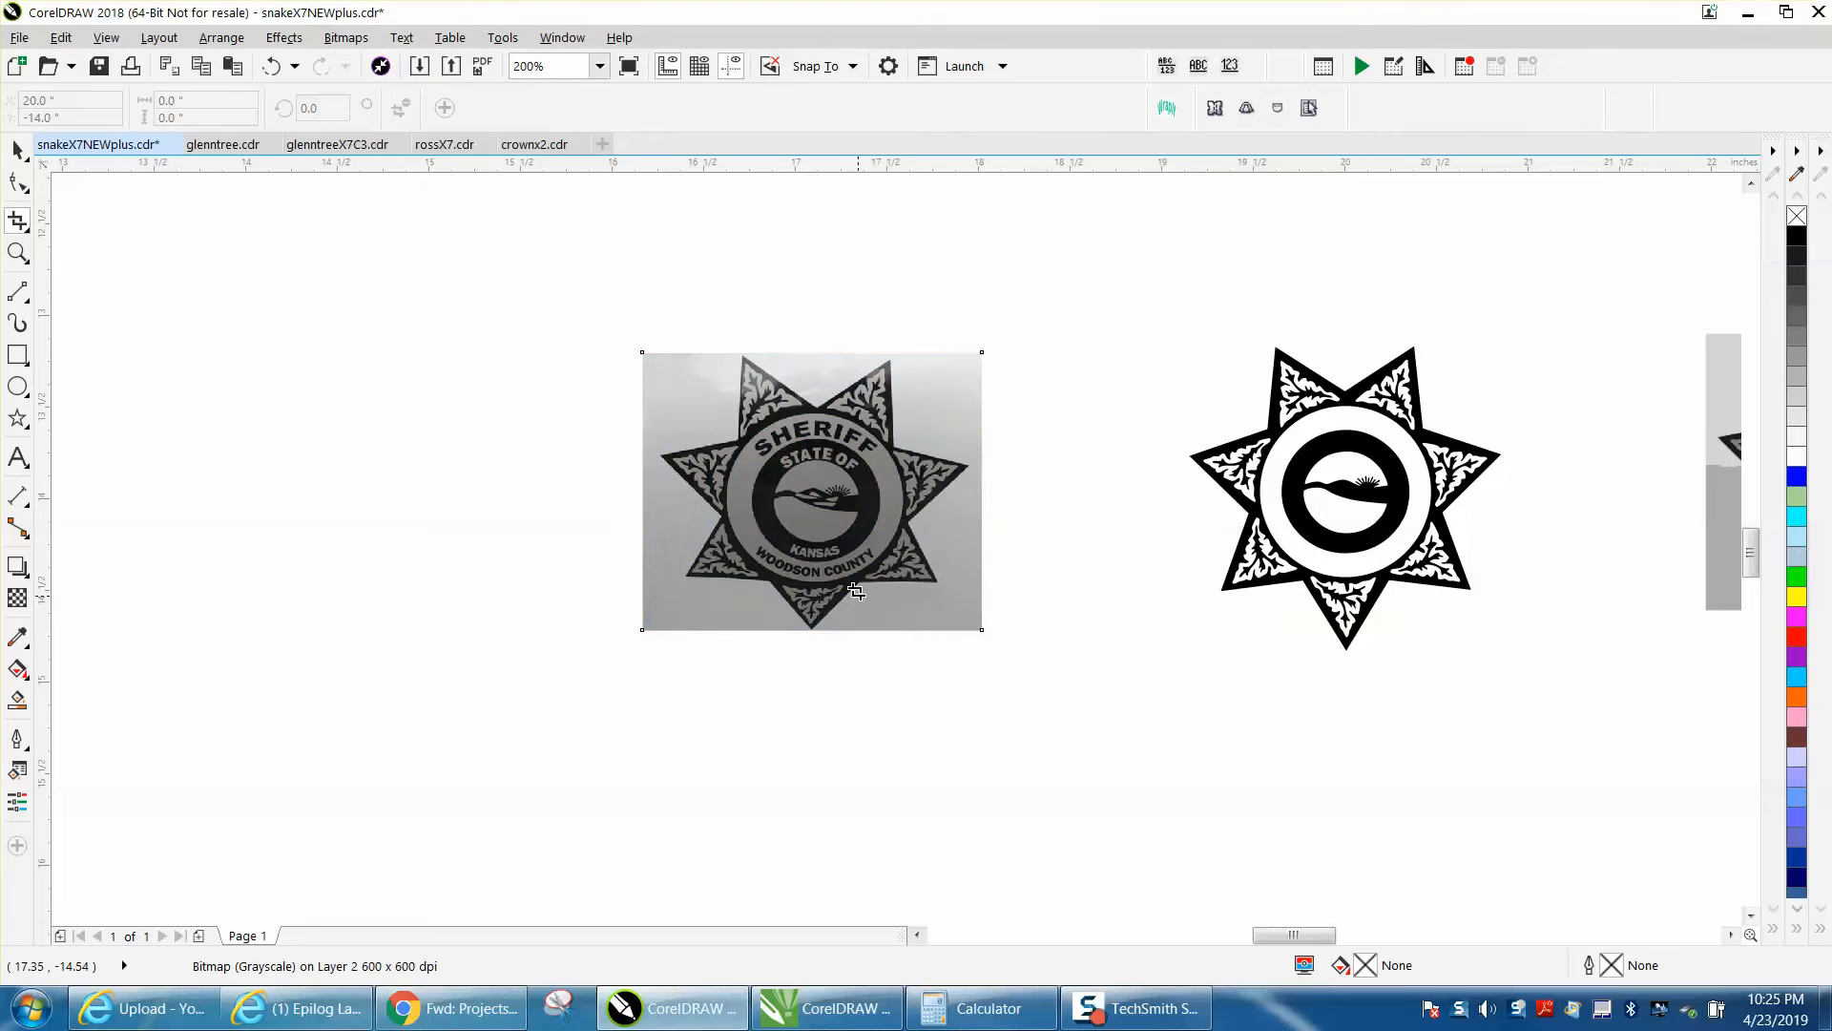
{"action": "left_click", "coordinate": [345, 37]}
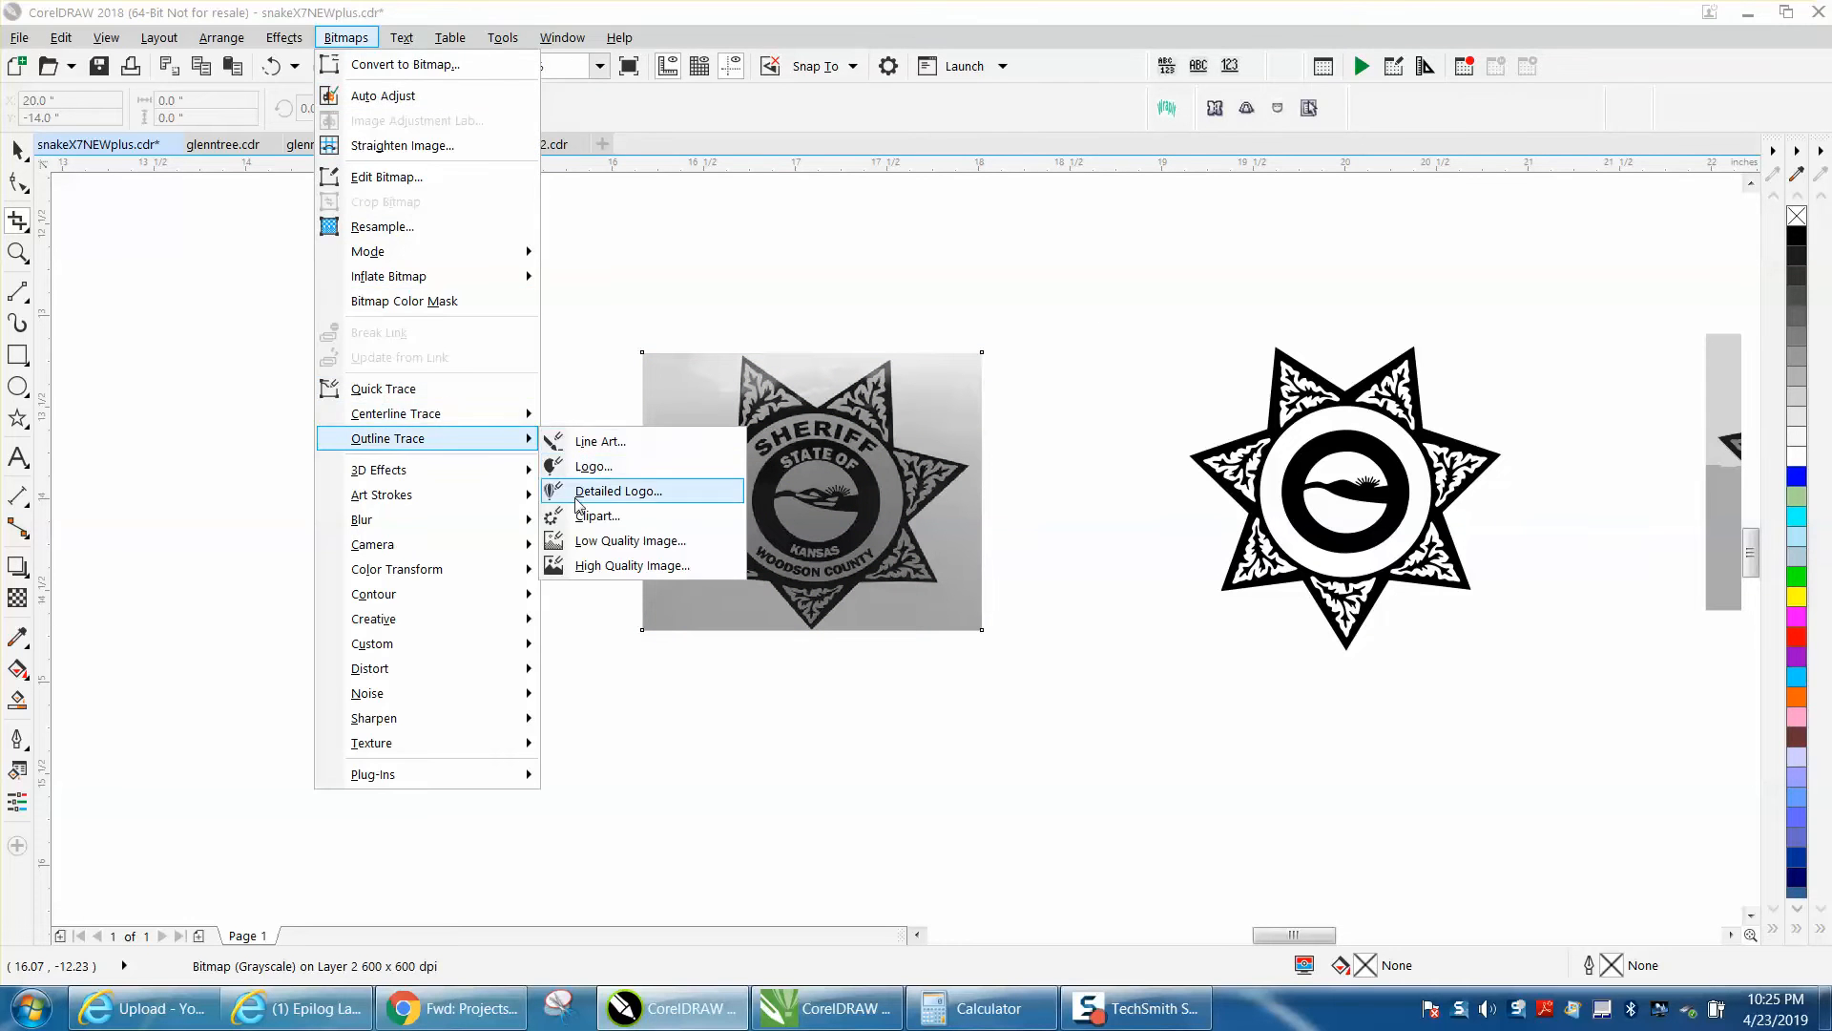
Outline-trace the grayscale badge as a Detailed Logo and accept the PowerTRACE result
{"action": "left_click", "coordinate": [620, 491]}
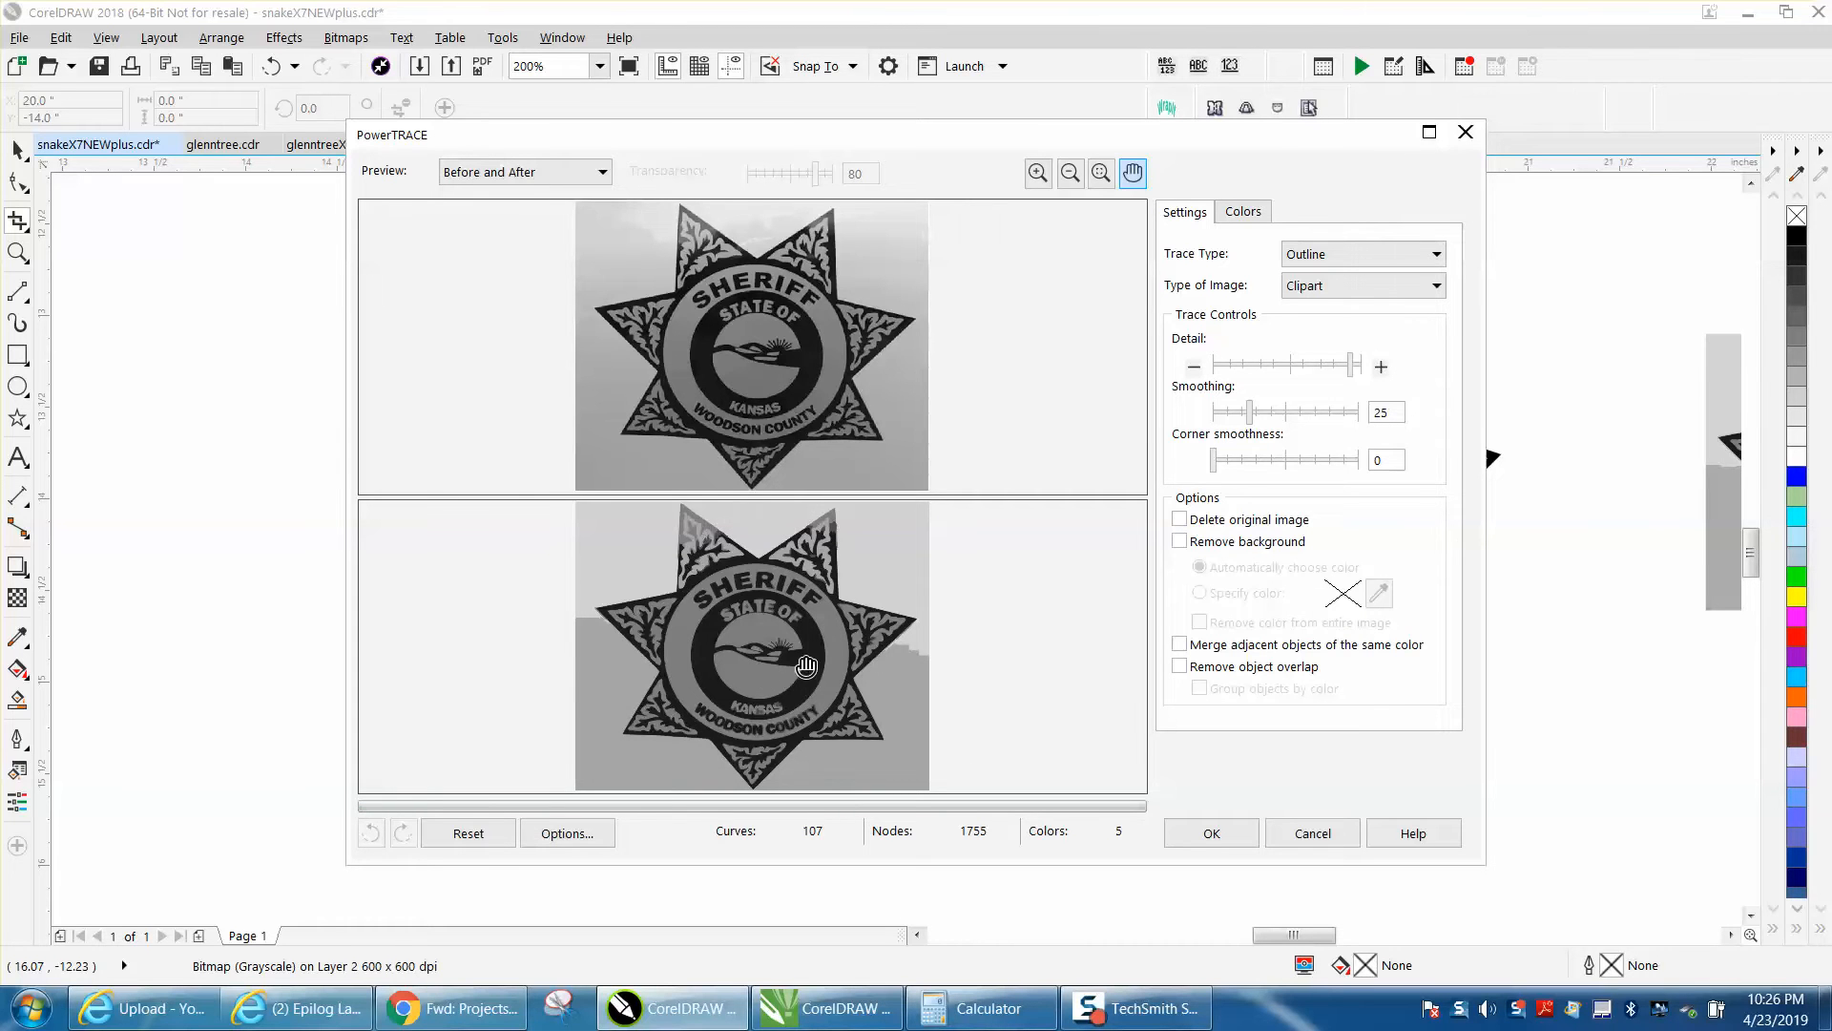
{"action": "left_click", "coordinate": [1211, 832]}
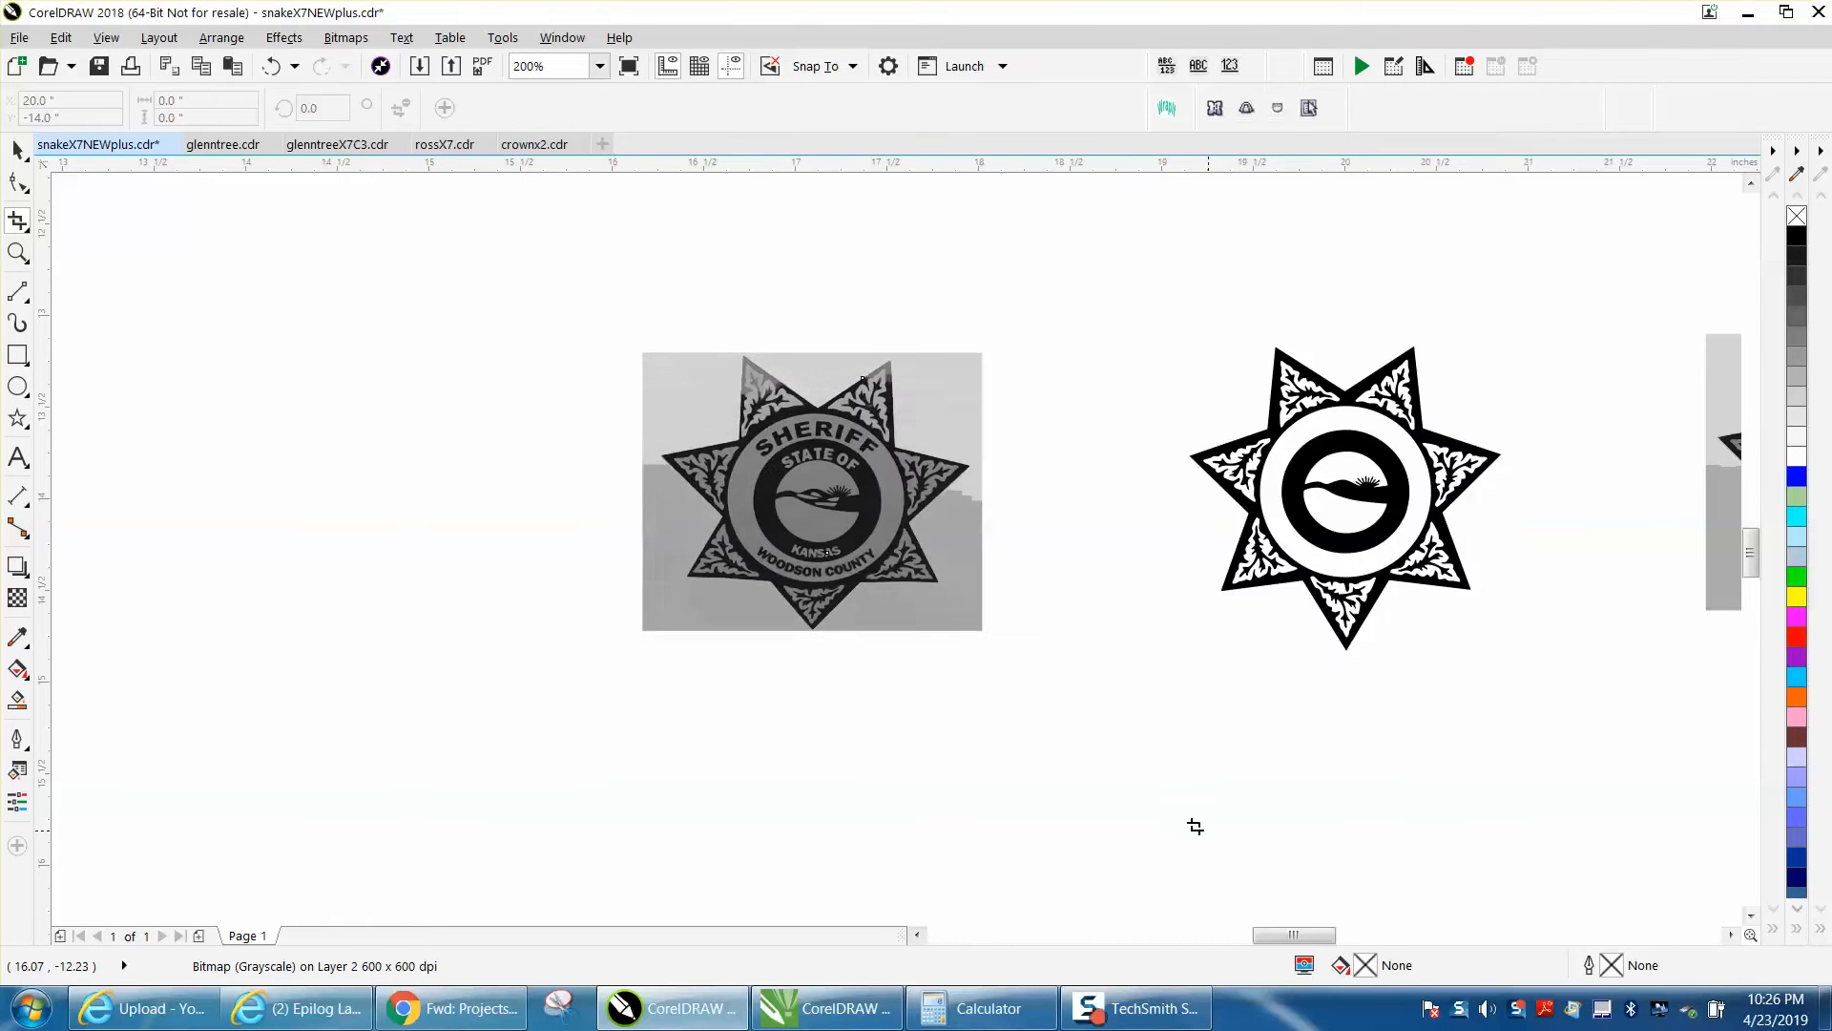
Drag the traced 107-object badge group below the photo and select it close up
{"action": "left_click", "coordinate": [792, 475]}
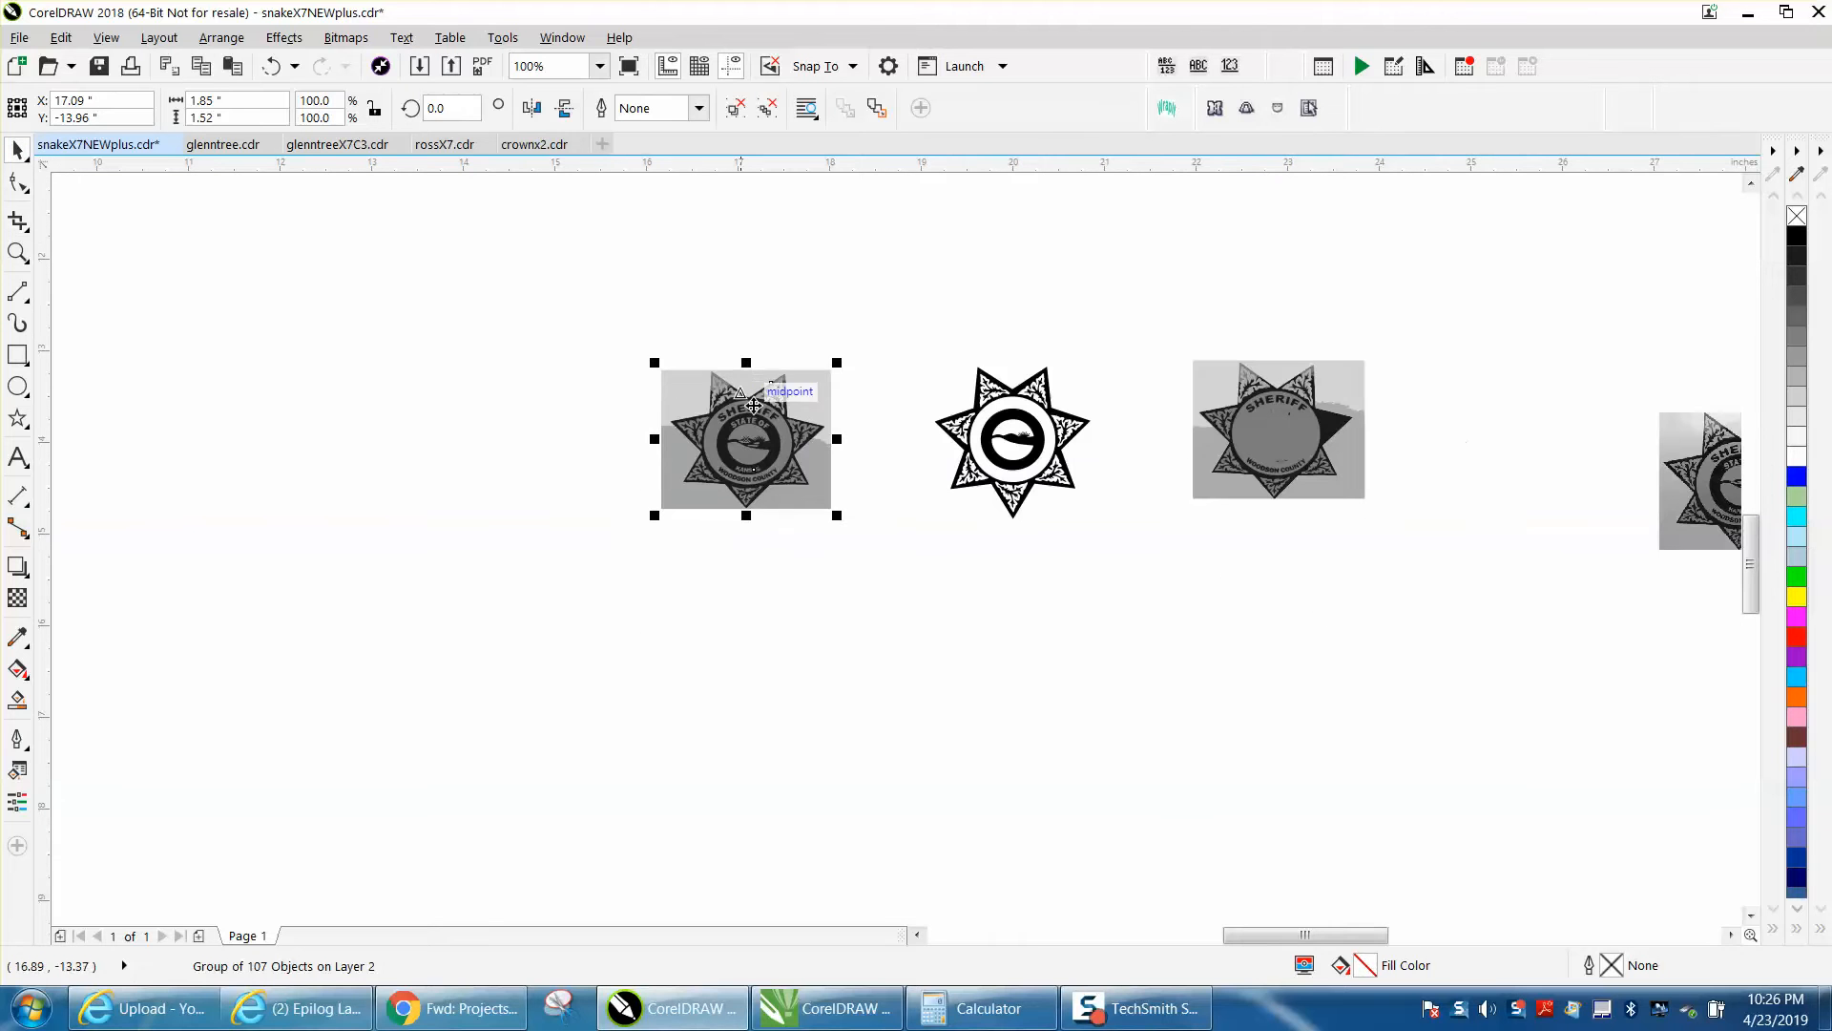
{"action": "left_click_drag", "start_coordinate": [747, 440], "coordinate": [761, 602]}
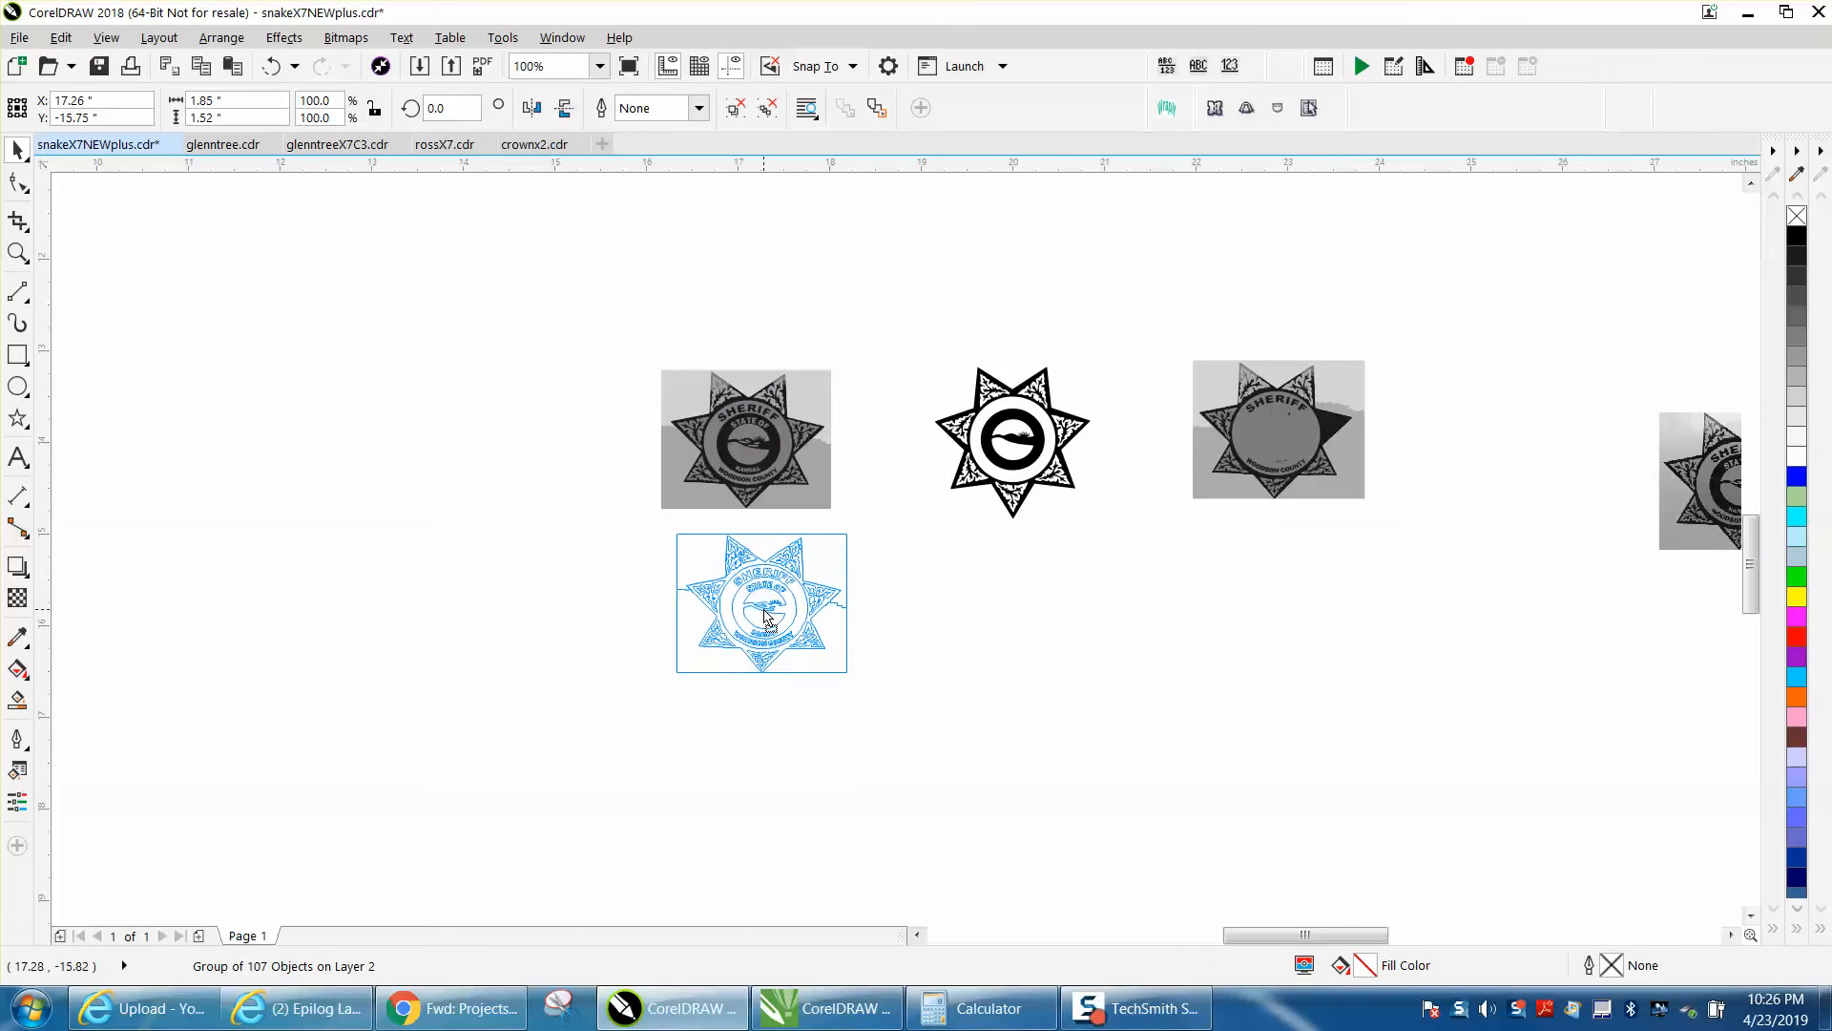
{"action": "left_click", "coordinate": [765, 615]}
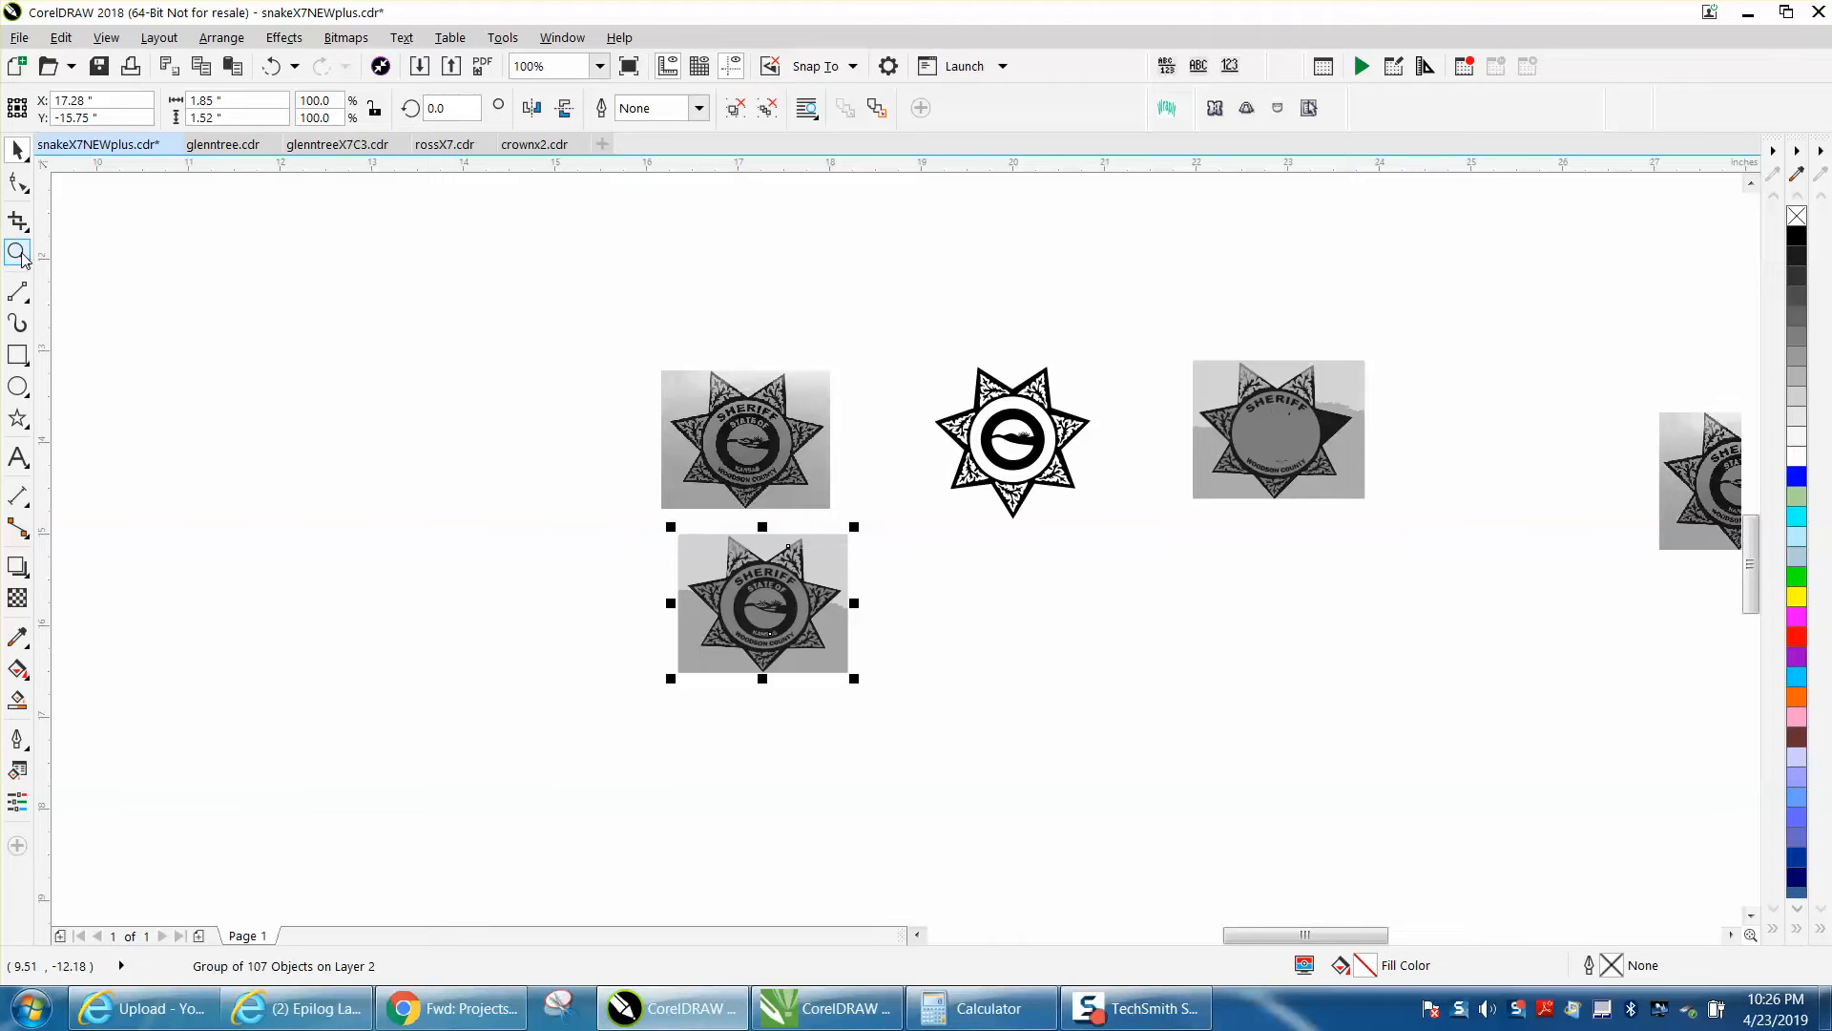
{"action": "left_click", "coordinate": [739, 605]}
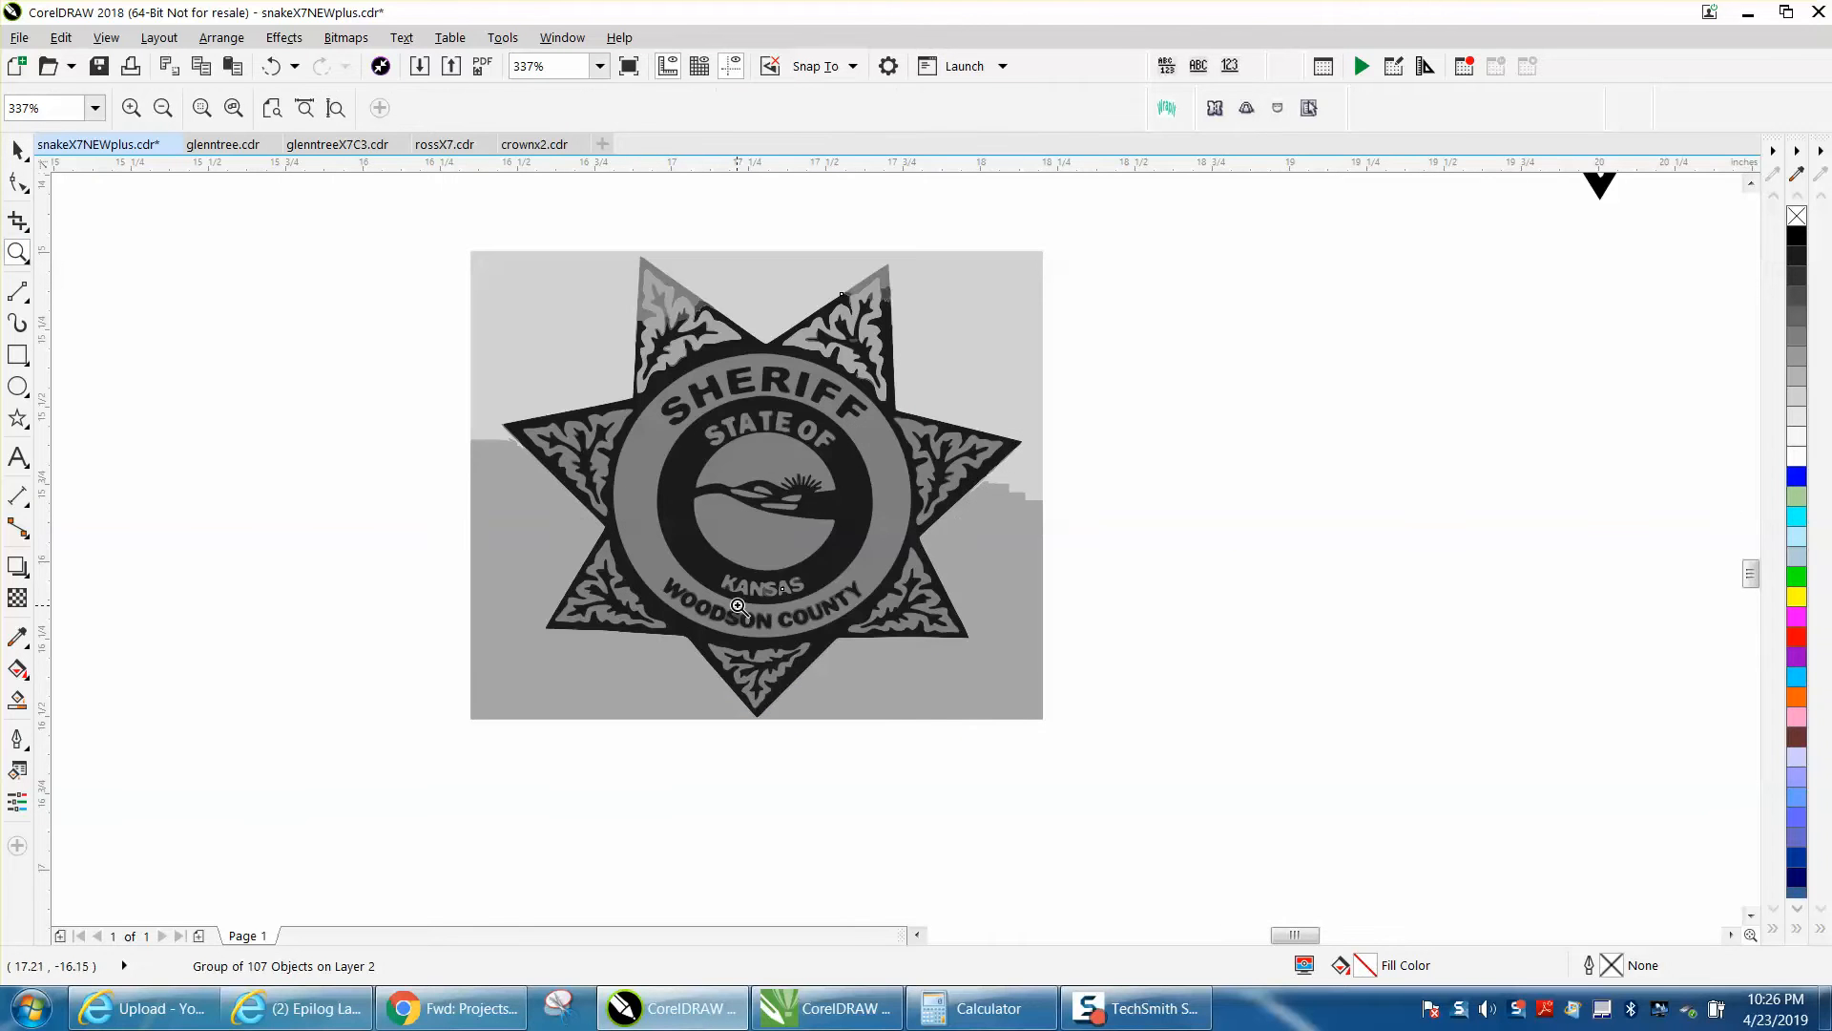
{"action": "left_click", "coordinate": [741, 606]}
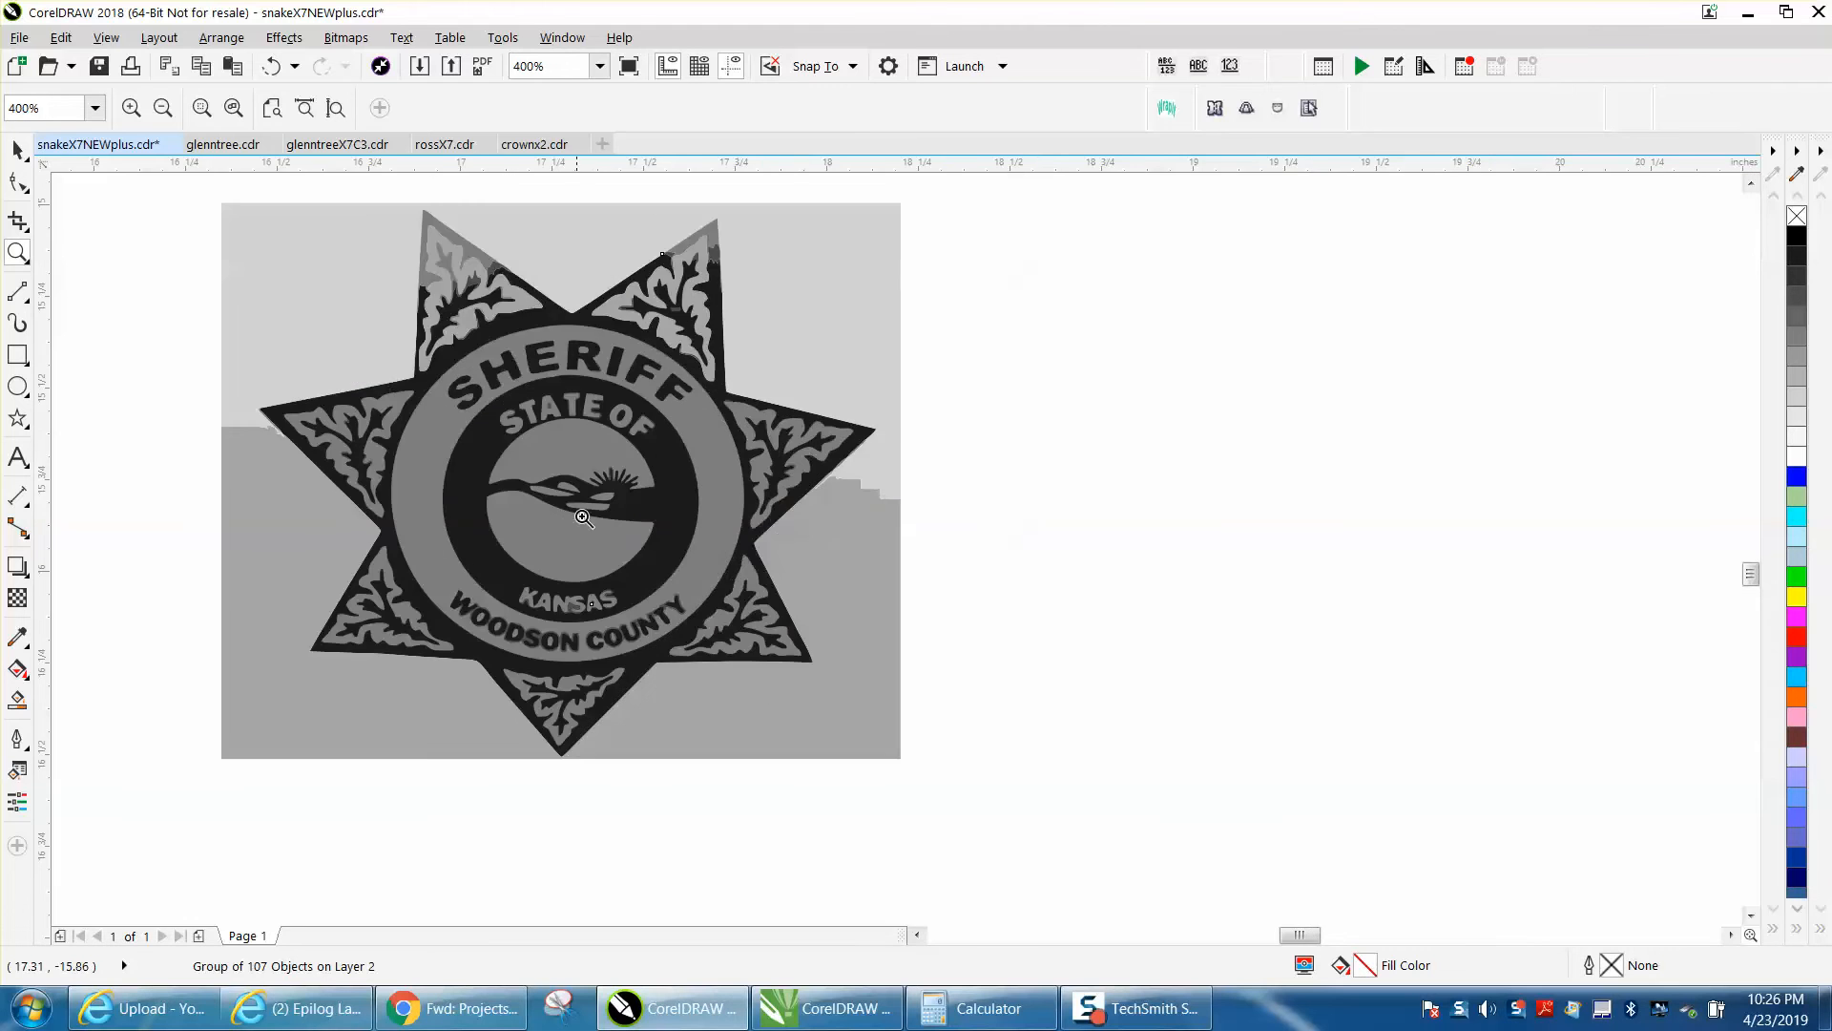
{"action": "left_click", "coordinate": [582, 518]}
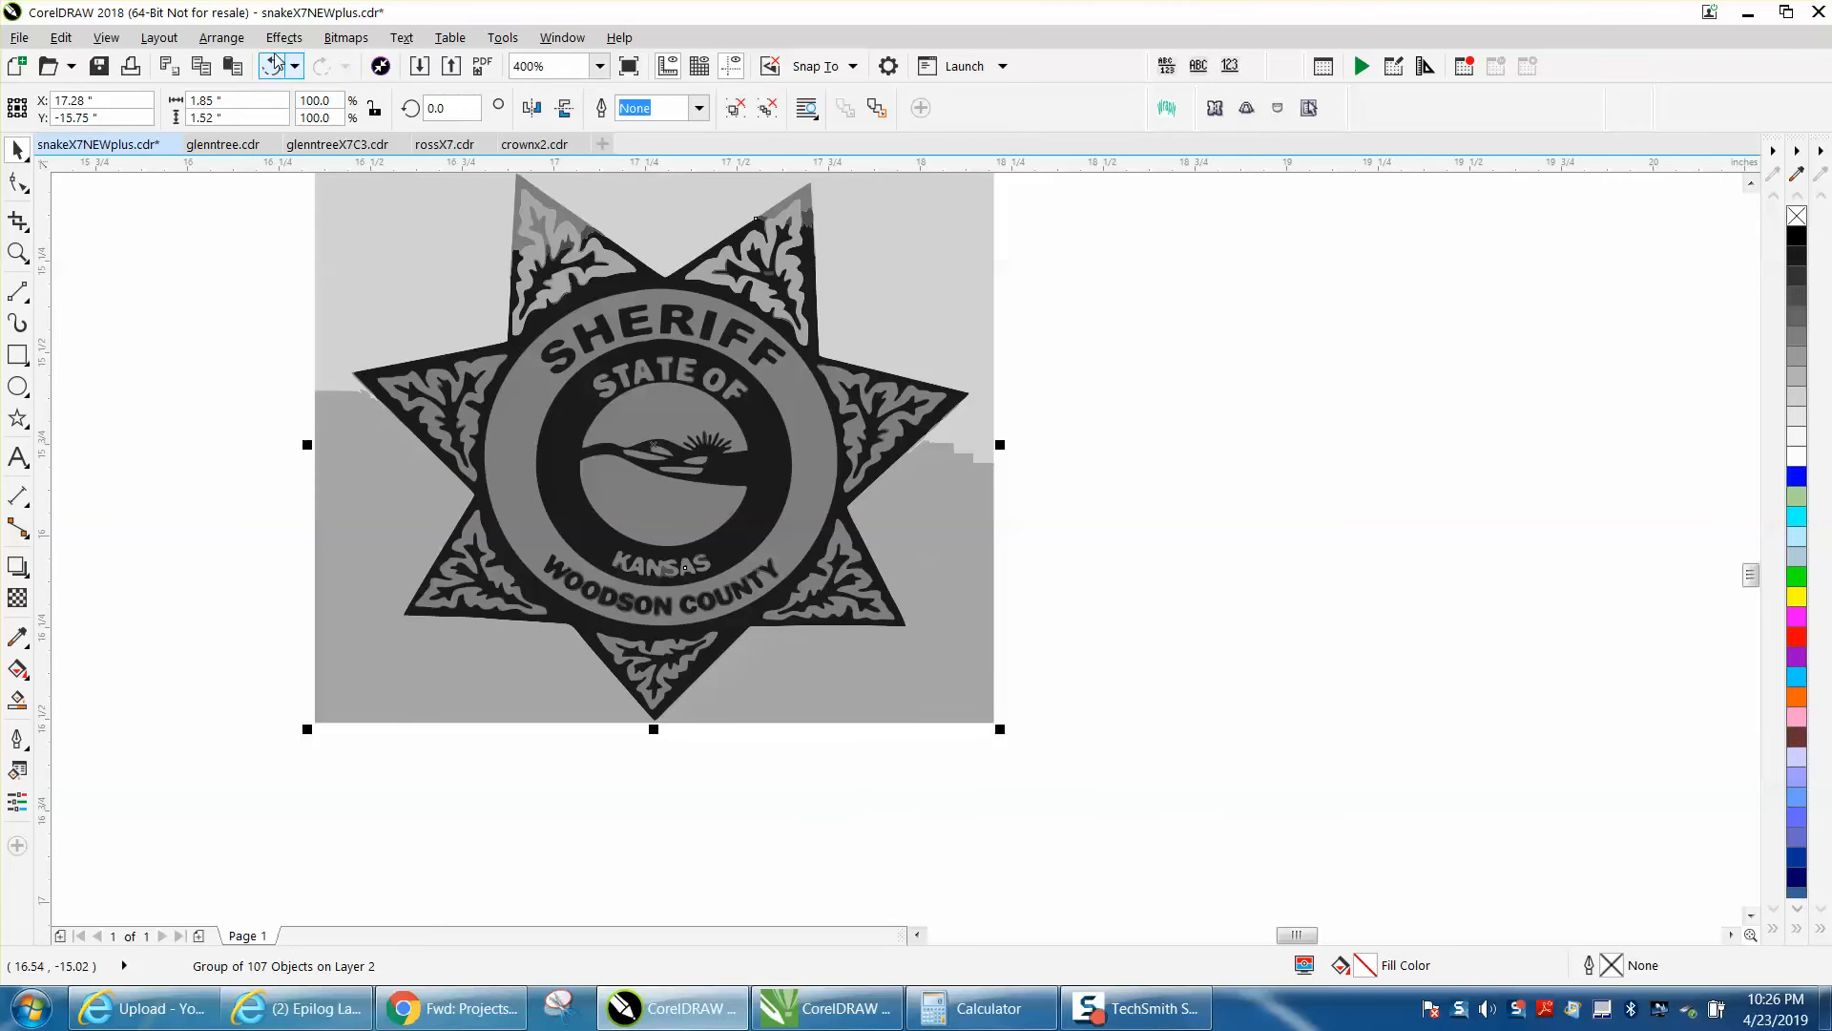
Use the Arrange commands to separate the gray leaf ornament from the star point and set it beside the star
{"action": "left_click", "coordinate": [221, 37]}
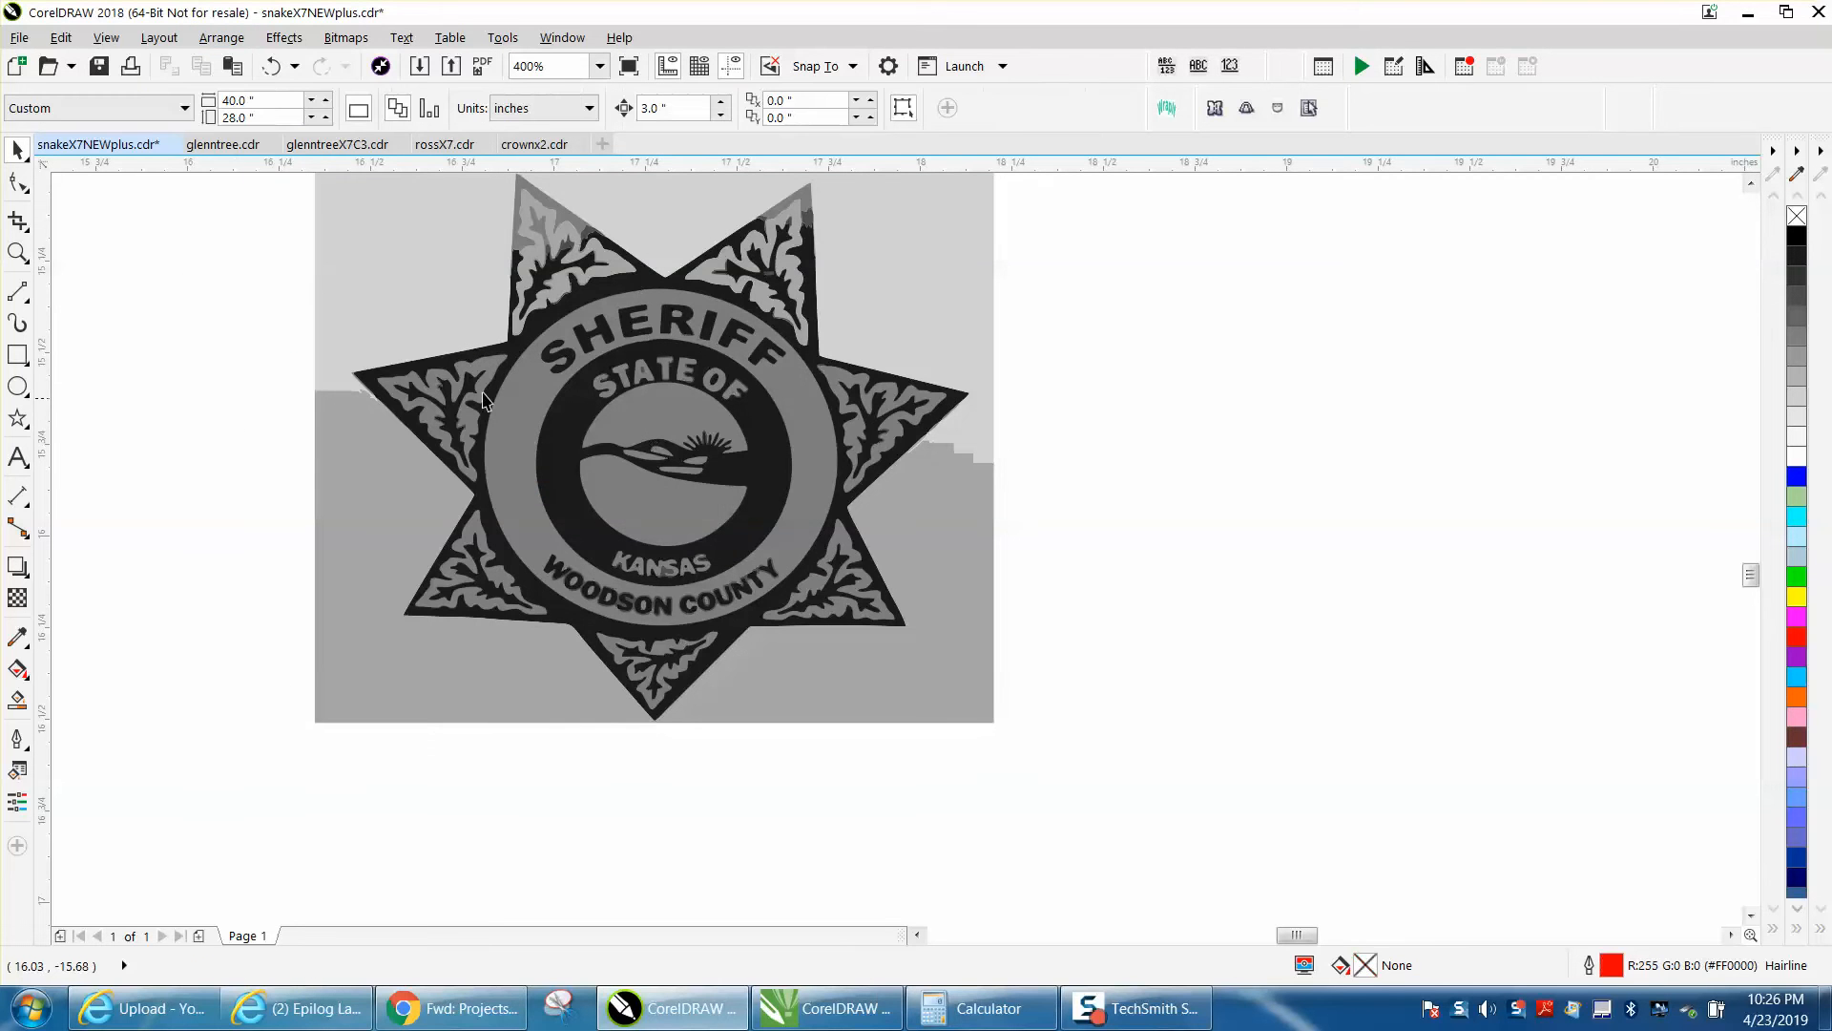
{"action": "left_click", "coordinate": [442, 417]}
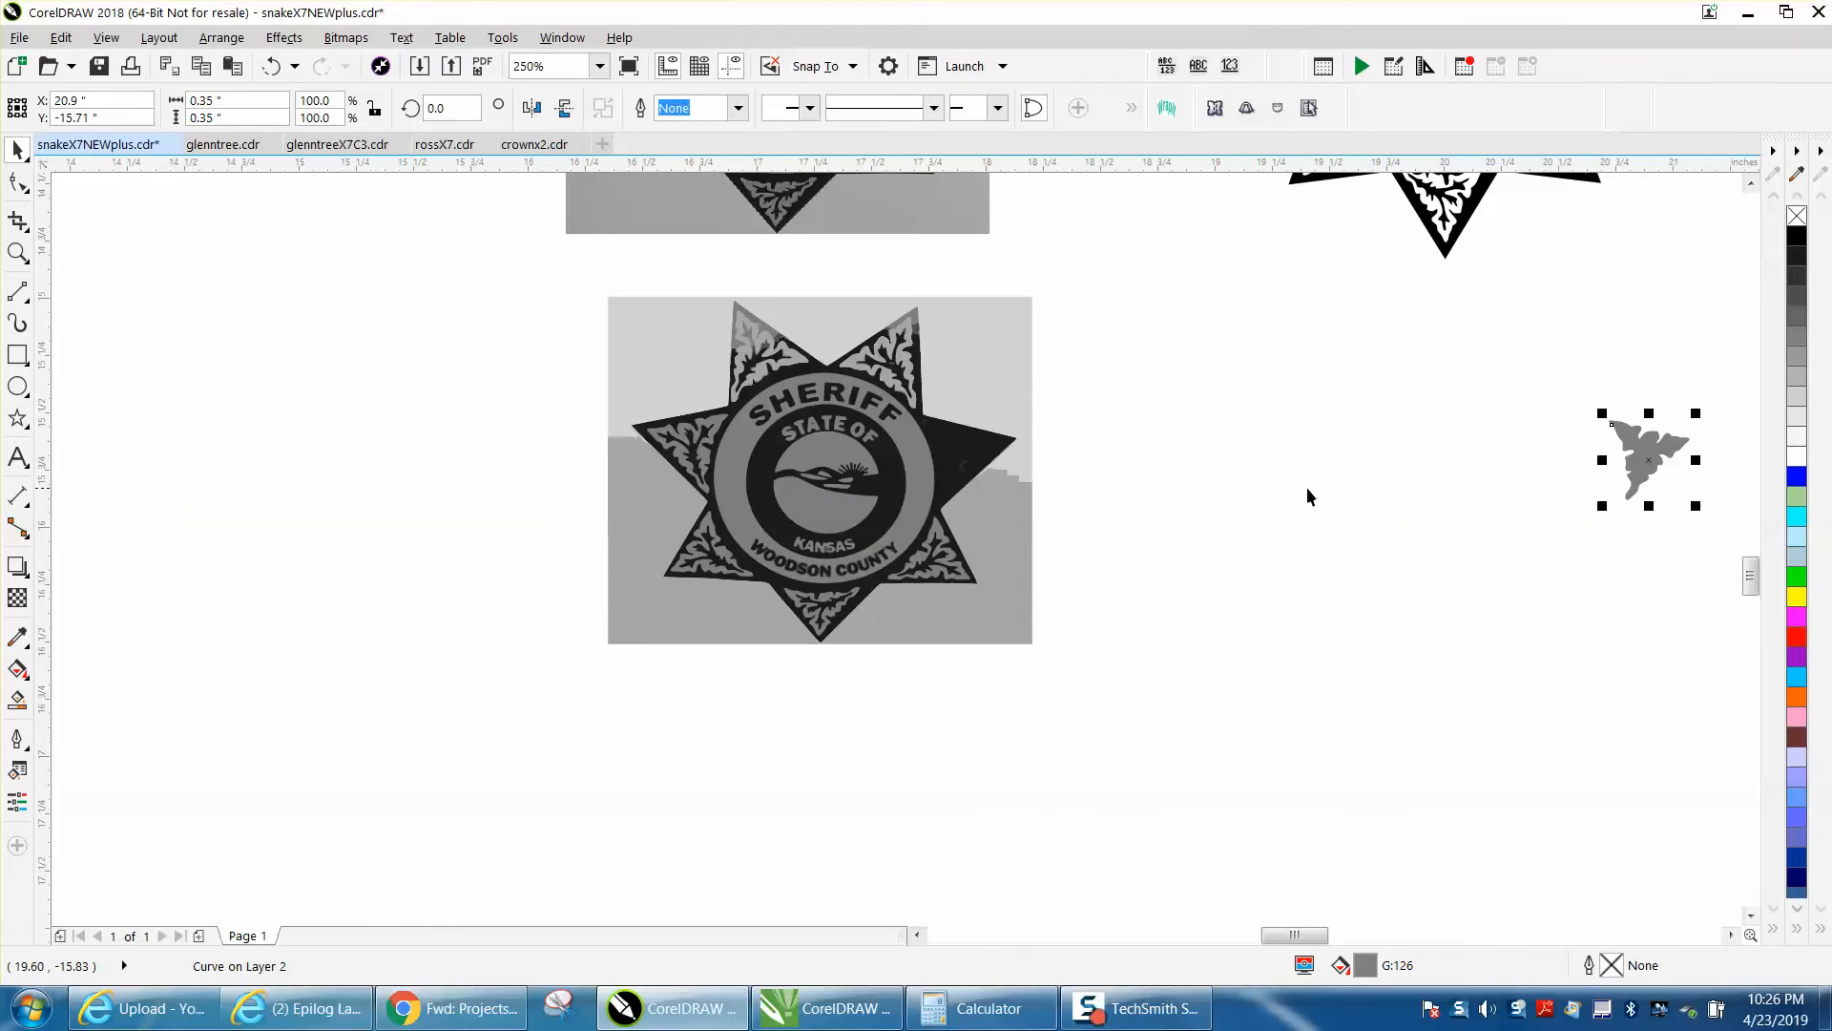
{"action": "mouse_move", "coordinate": [979, 473]}
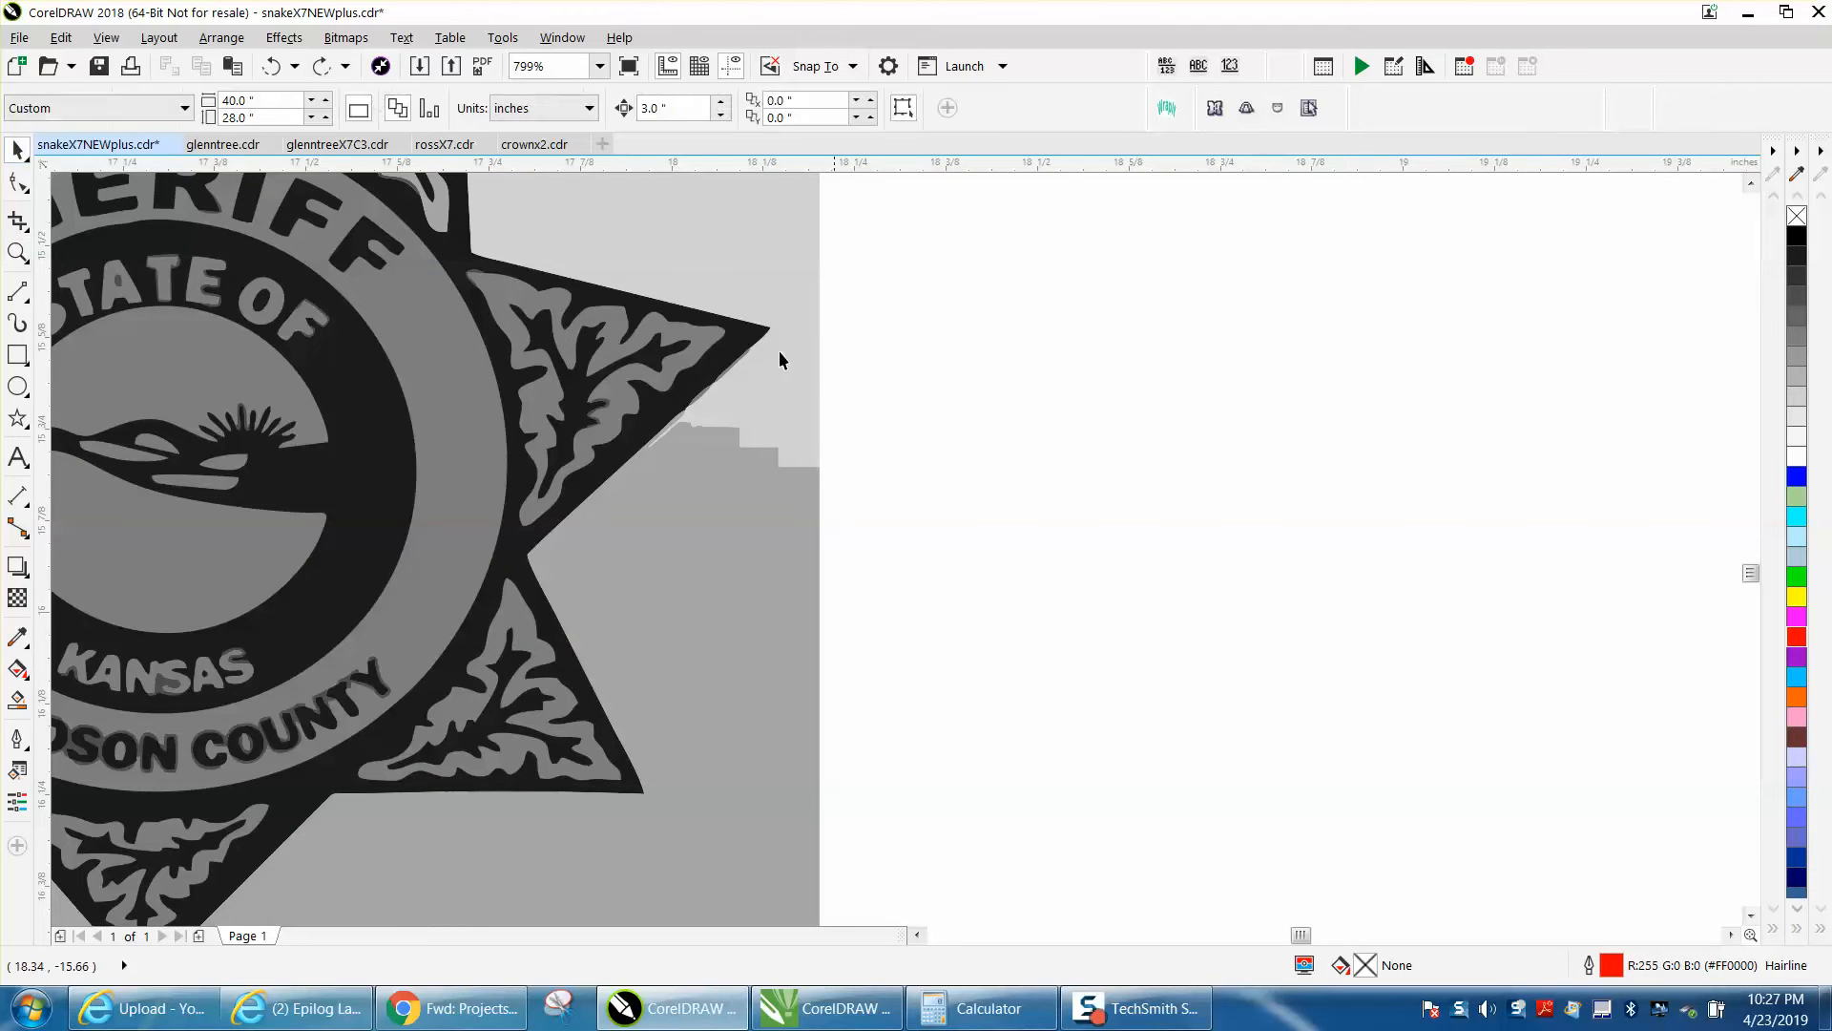
{"action": "left_click", "coordinate": [221, 38]}
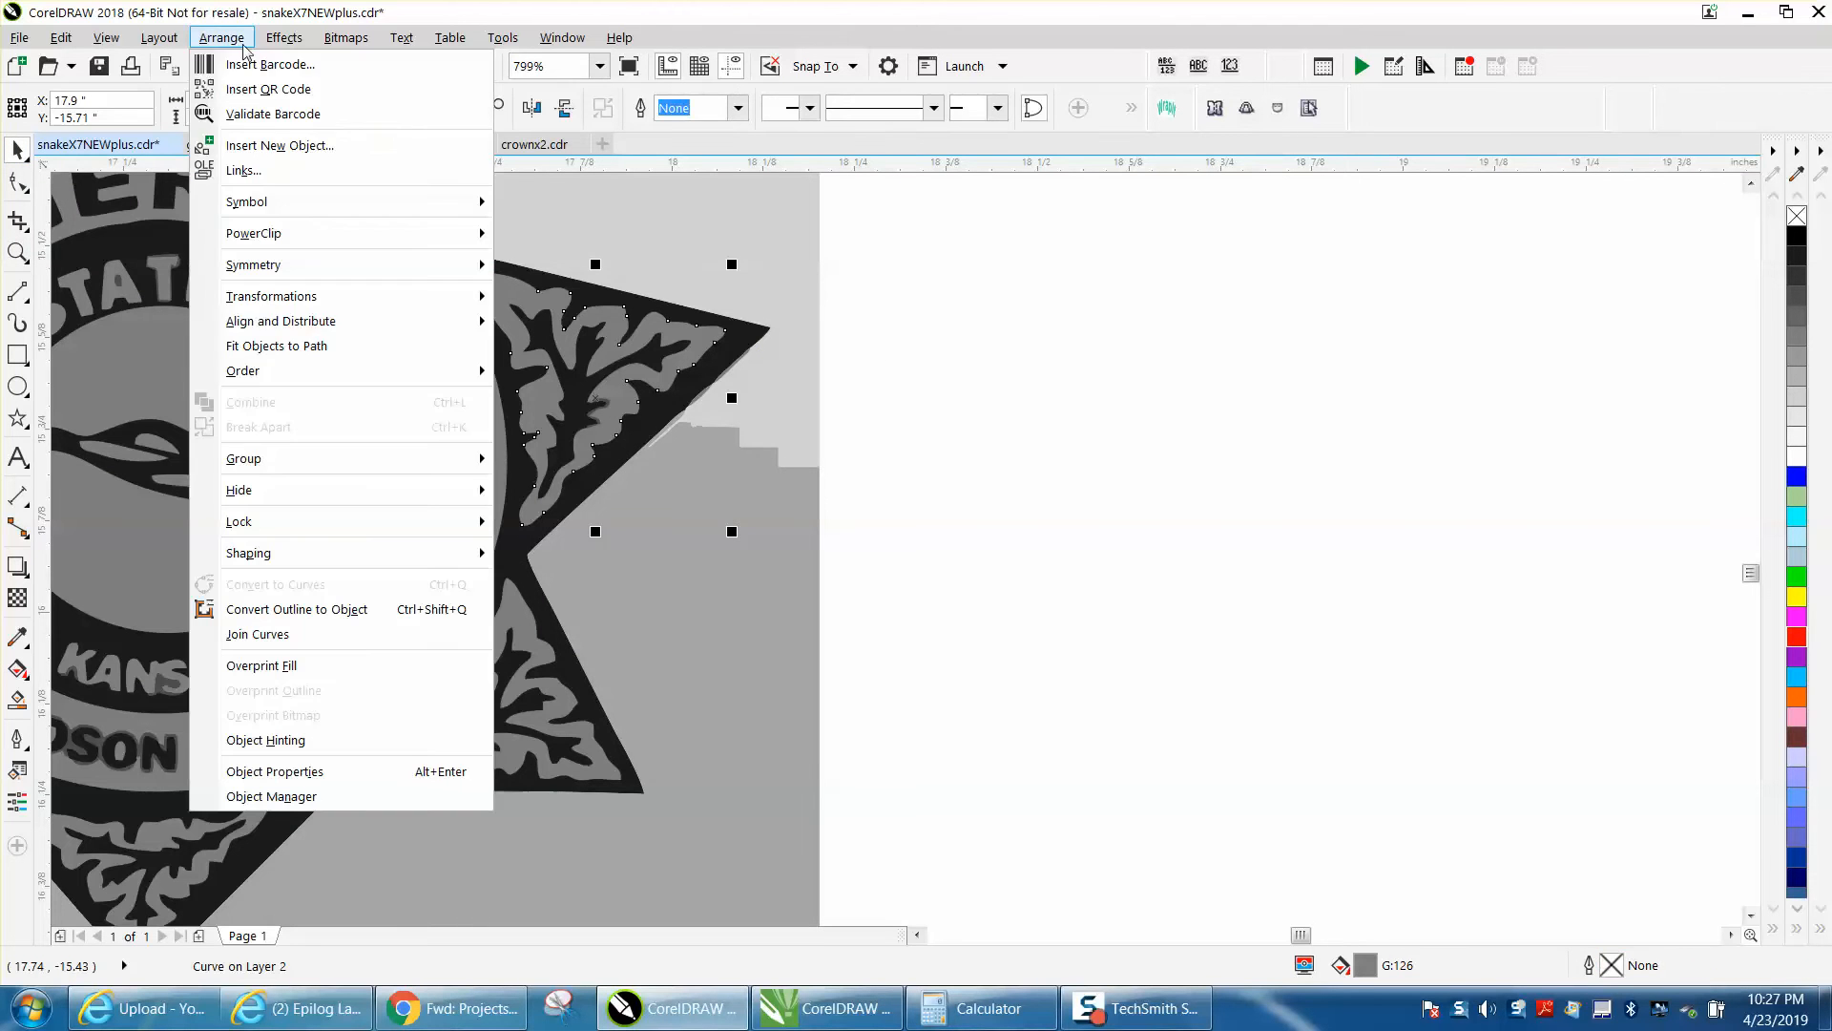
{"action": "mouse_move", "coordinate": [243, 458]}
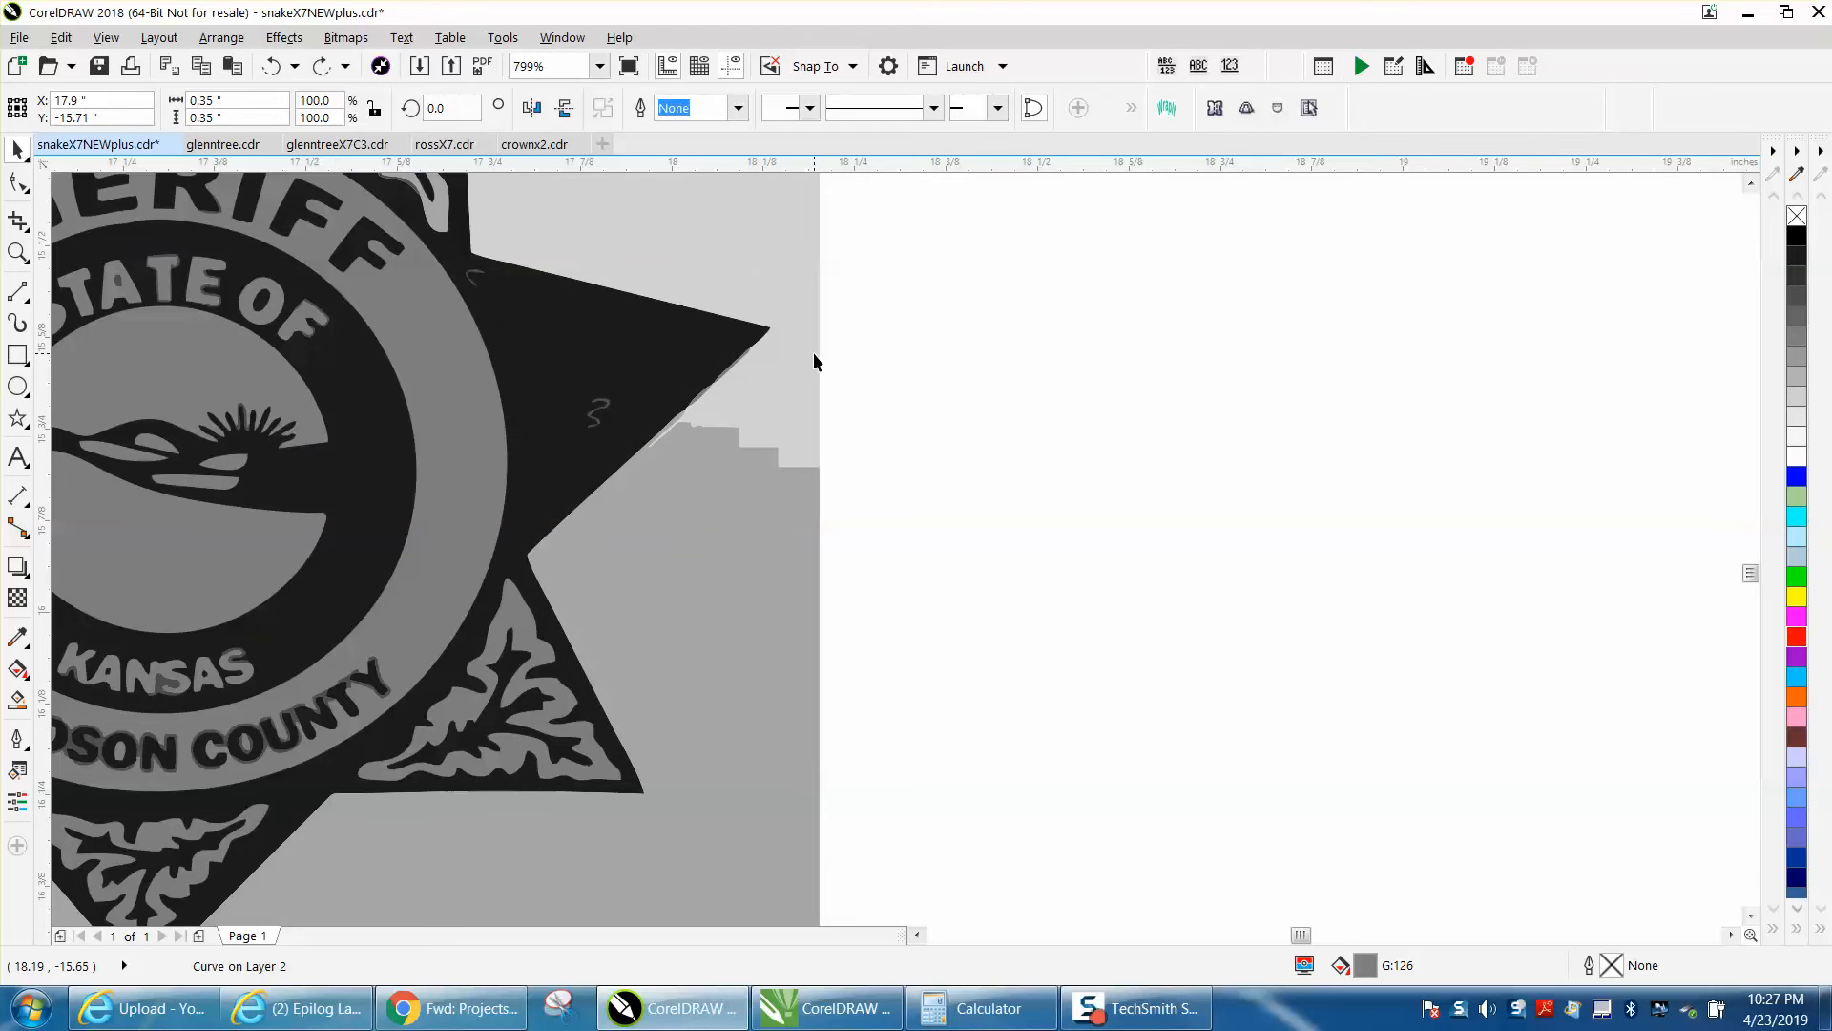
{"action": "left_click", "coordinate": [598, 360]}
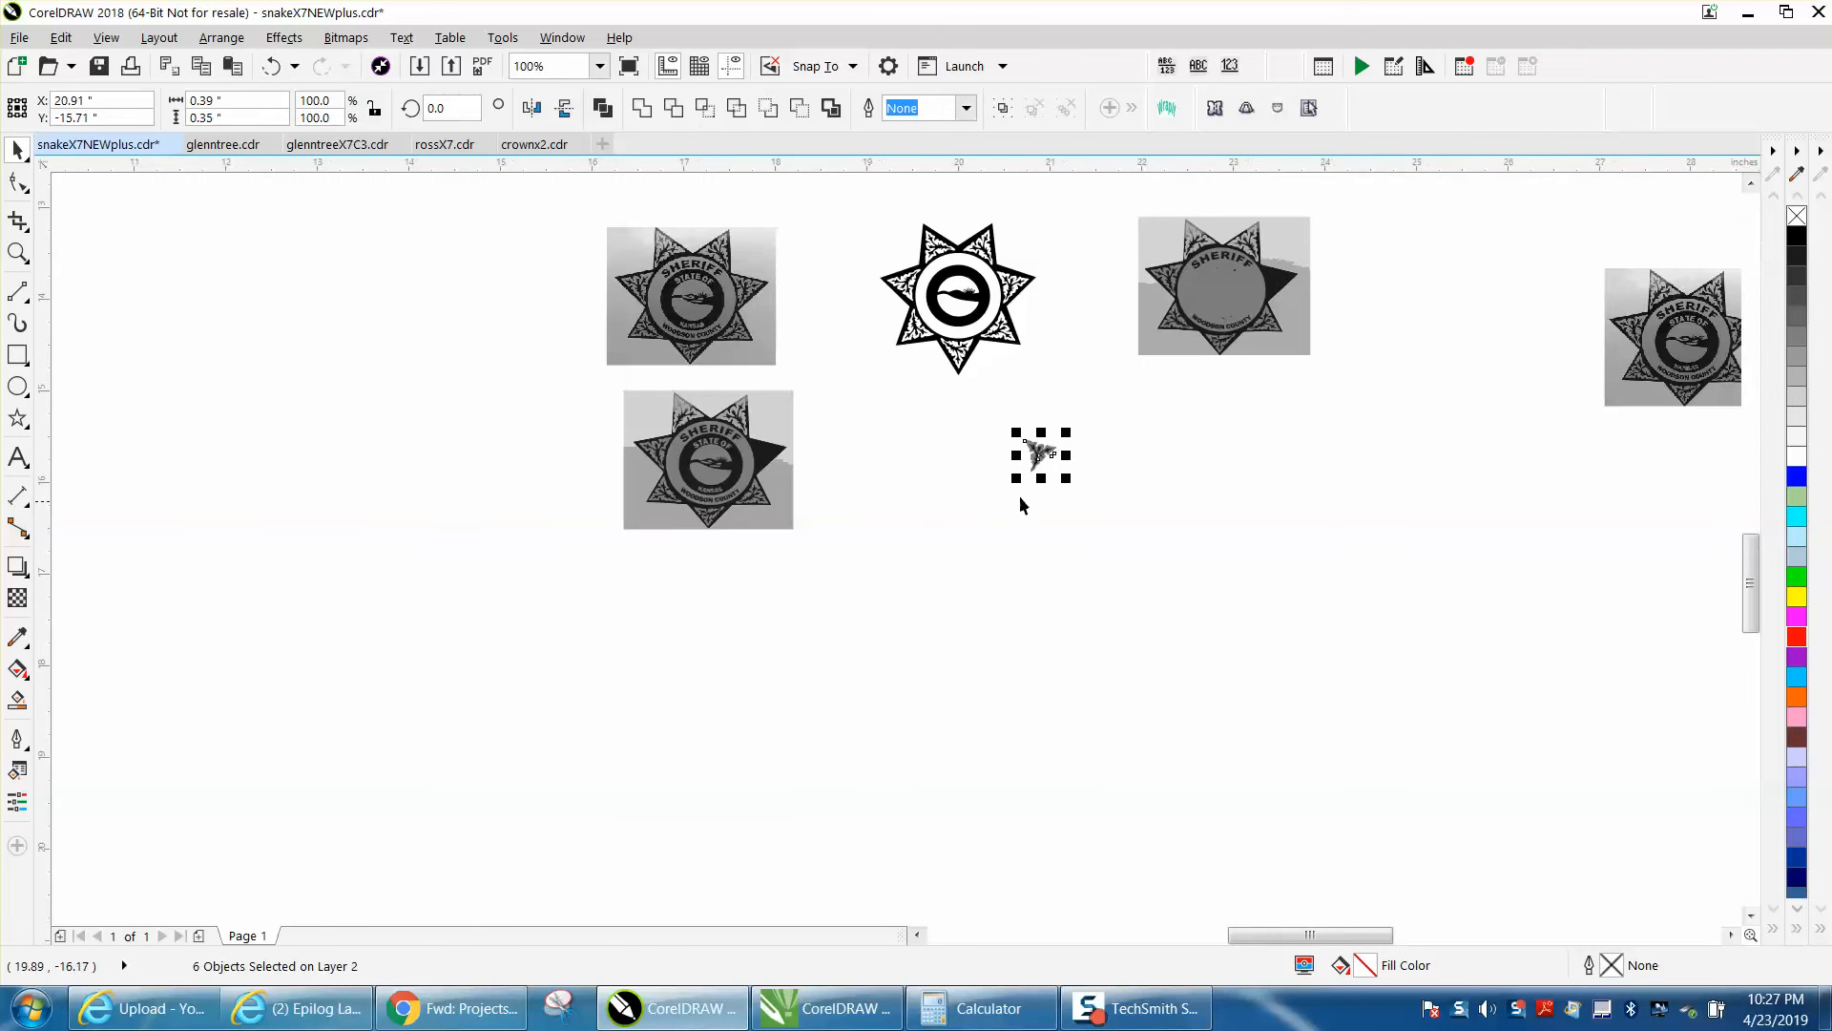
Delete the stray gray sliver beside the leaf so only the leaf shape remains
{"action": "left_click", "coordinate": [17, 253]}
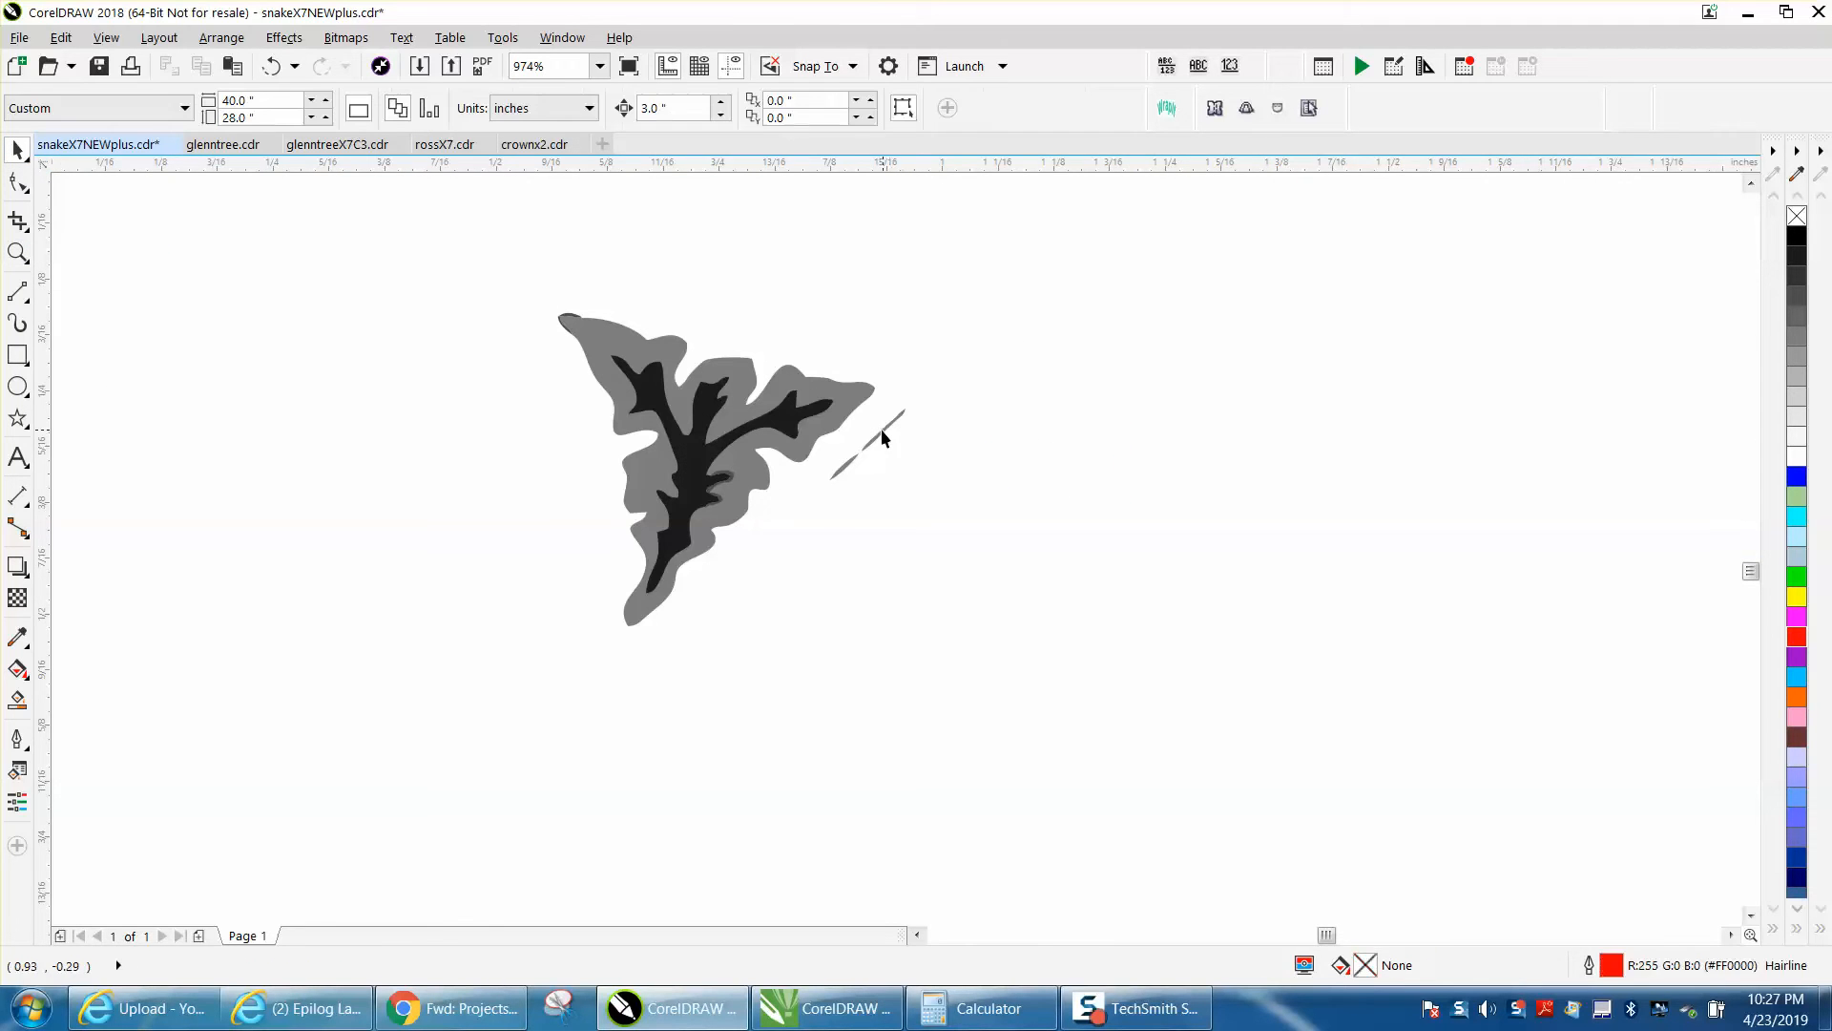
{"action": "left_click", "coordinate": [865, 456]}
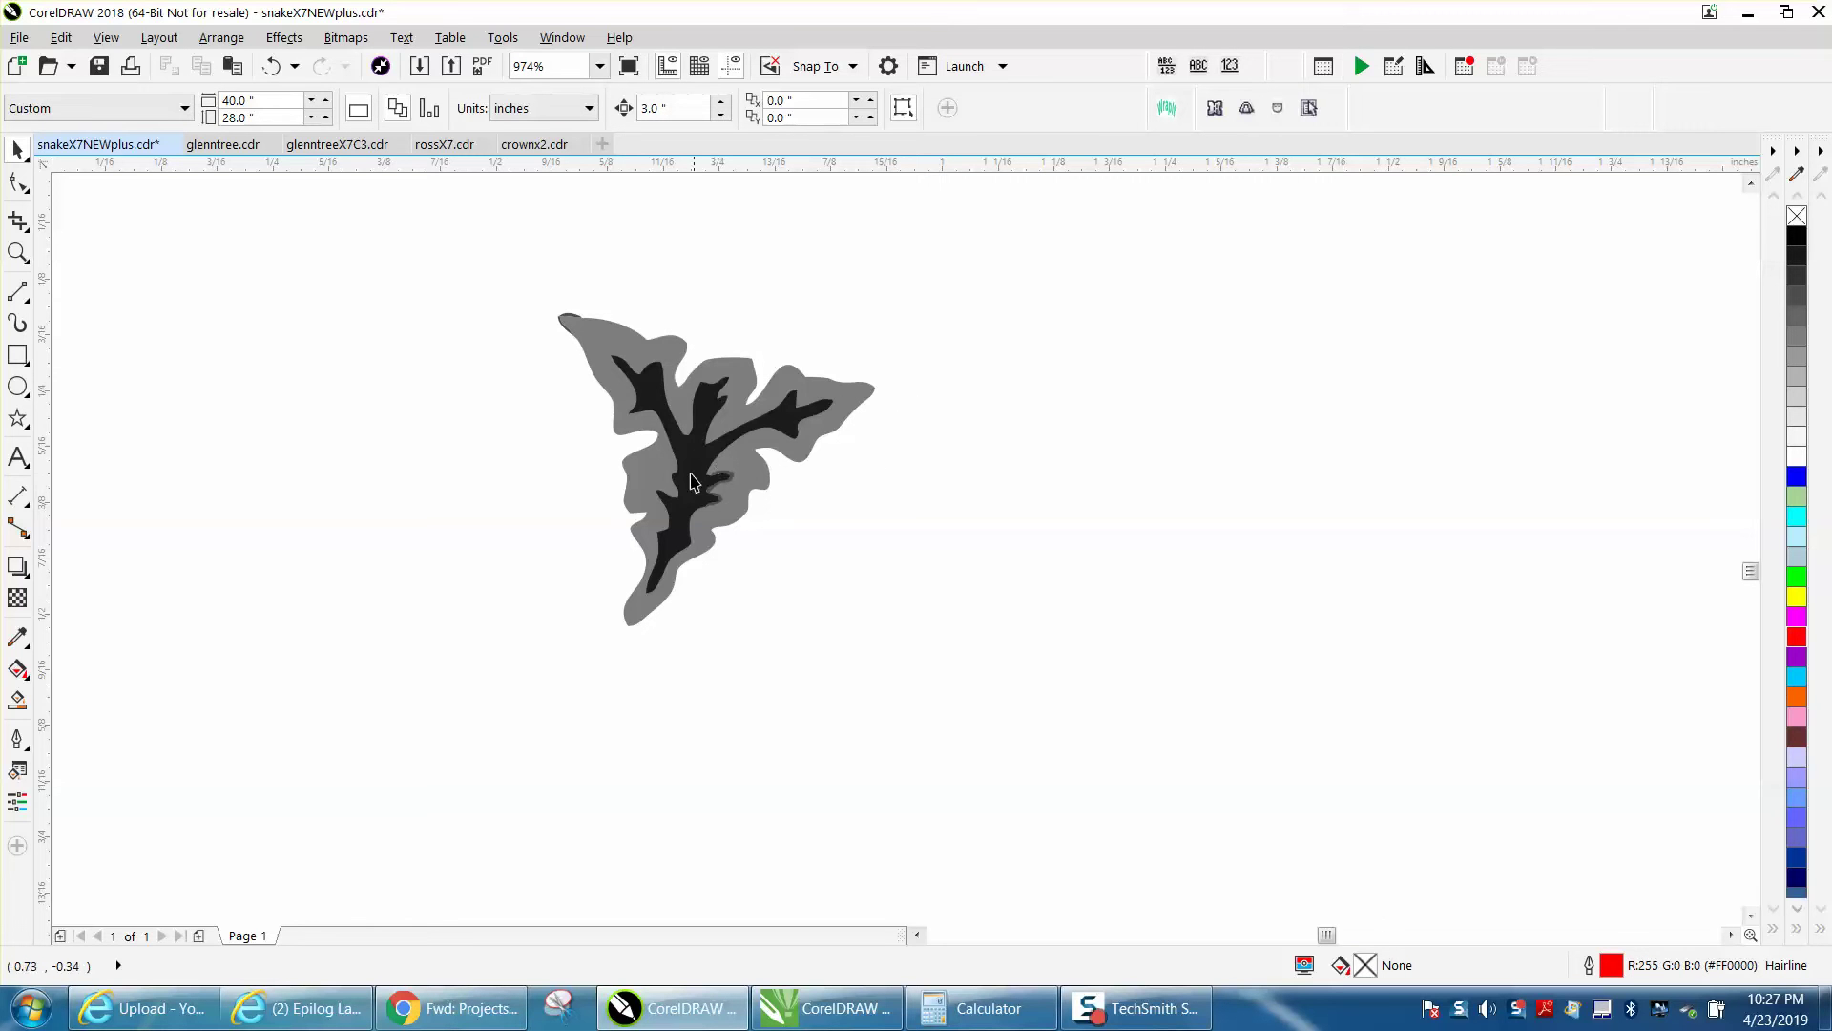
{"action": "left_click", "coordinate": [689, 483]}
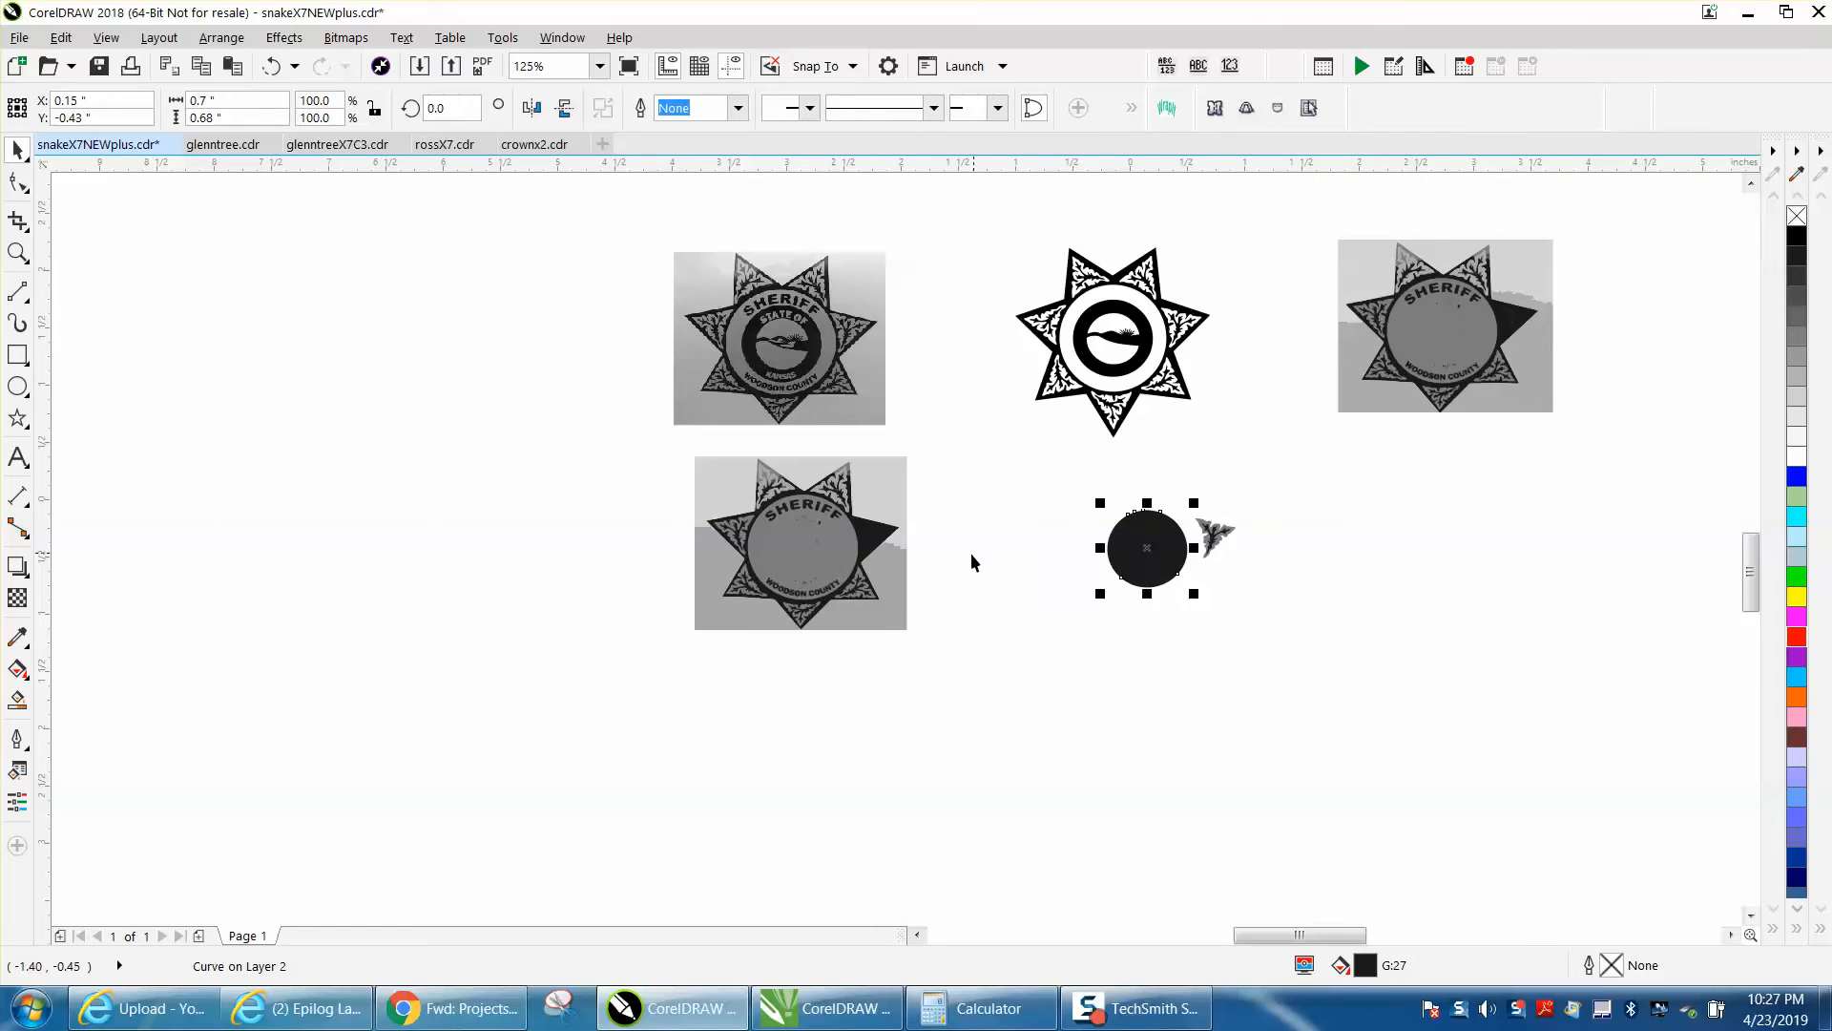
{"action": "mouse_move", "coordinate": [867, 545]}
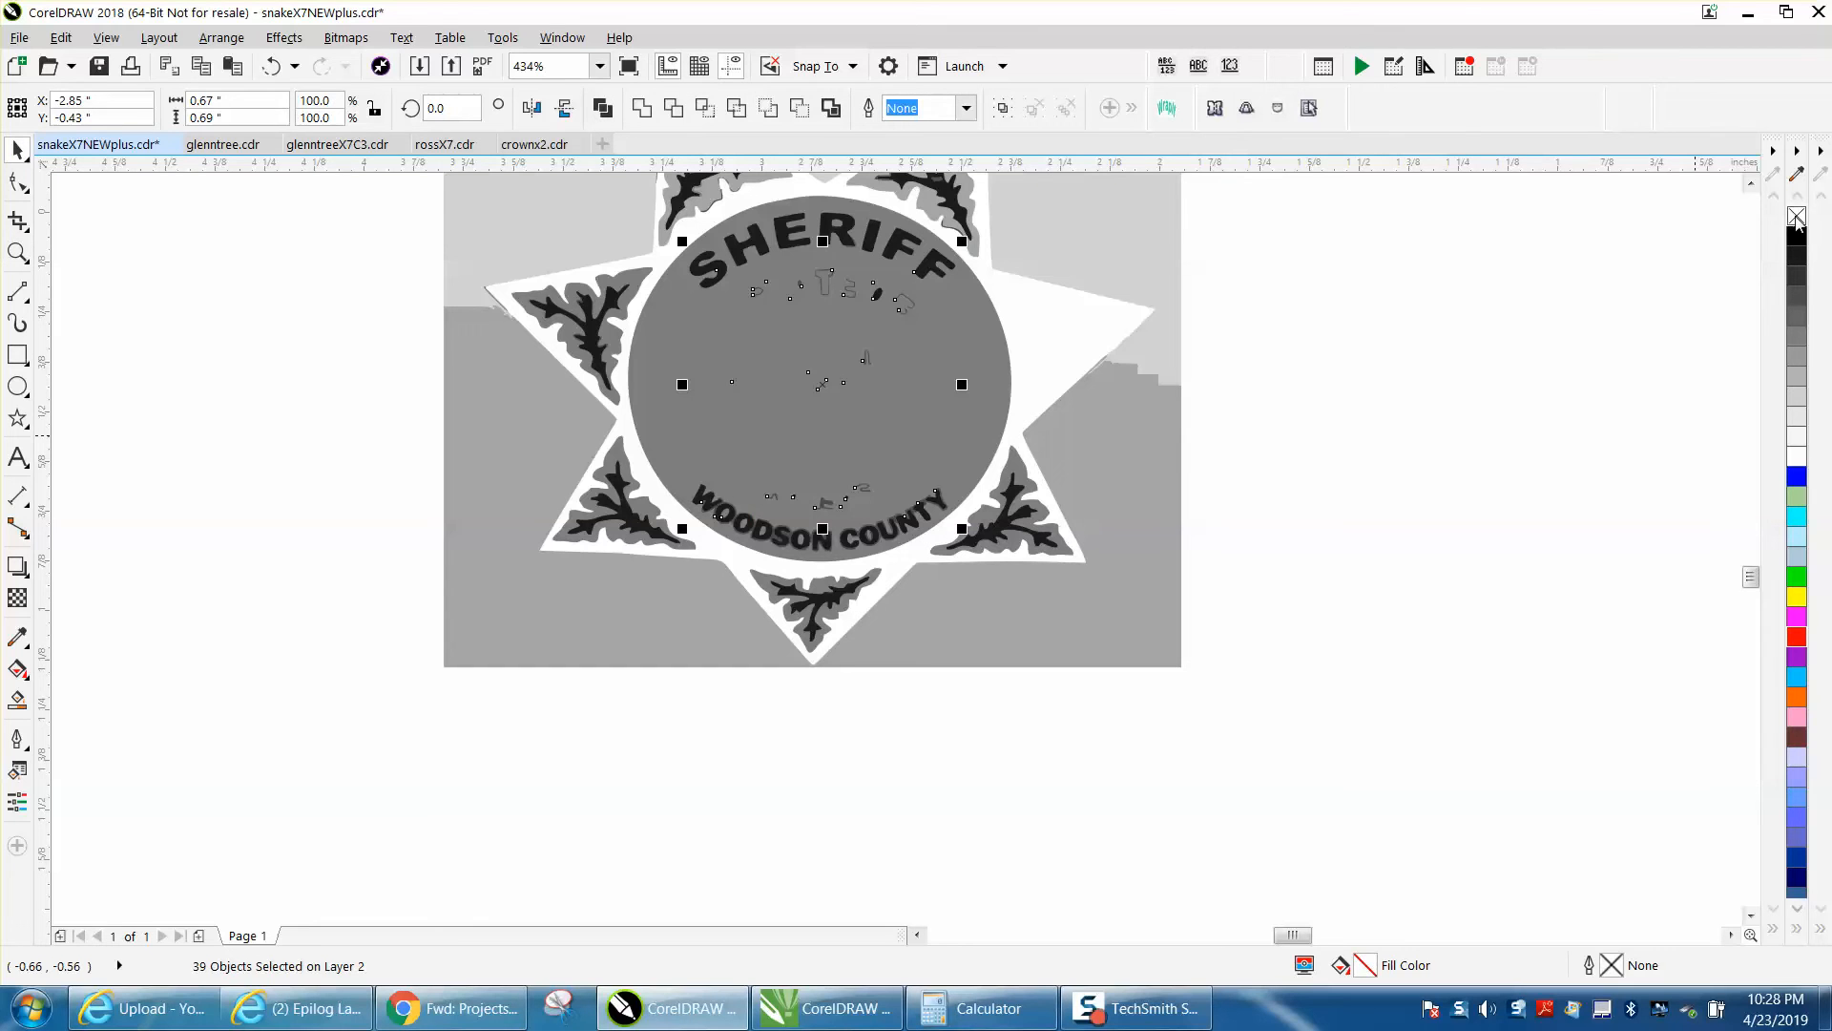
{"action": "mouse_move", "coordinate": [1796, 637]}
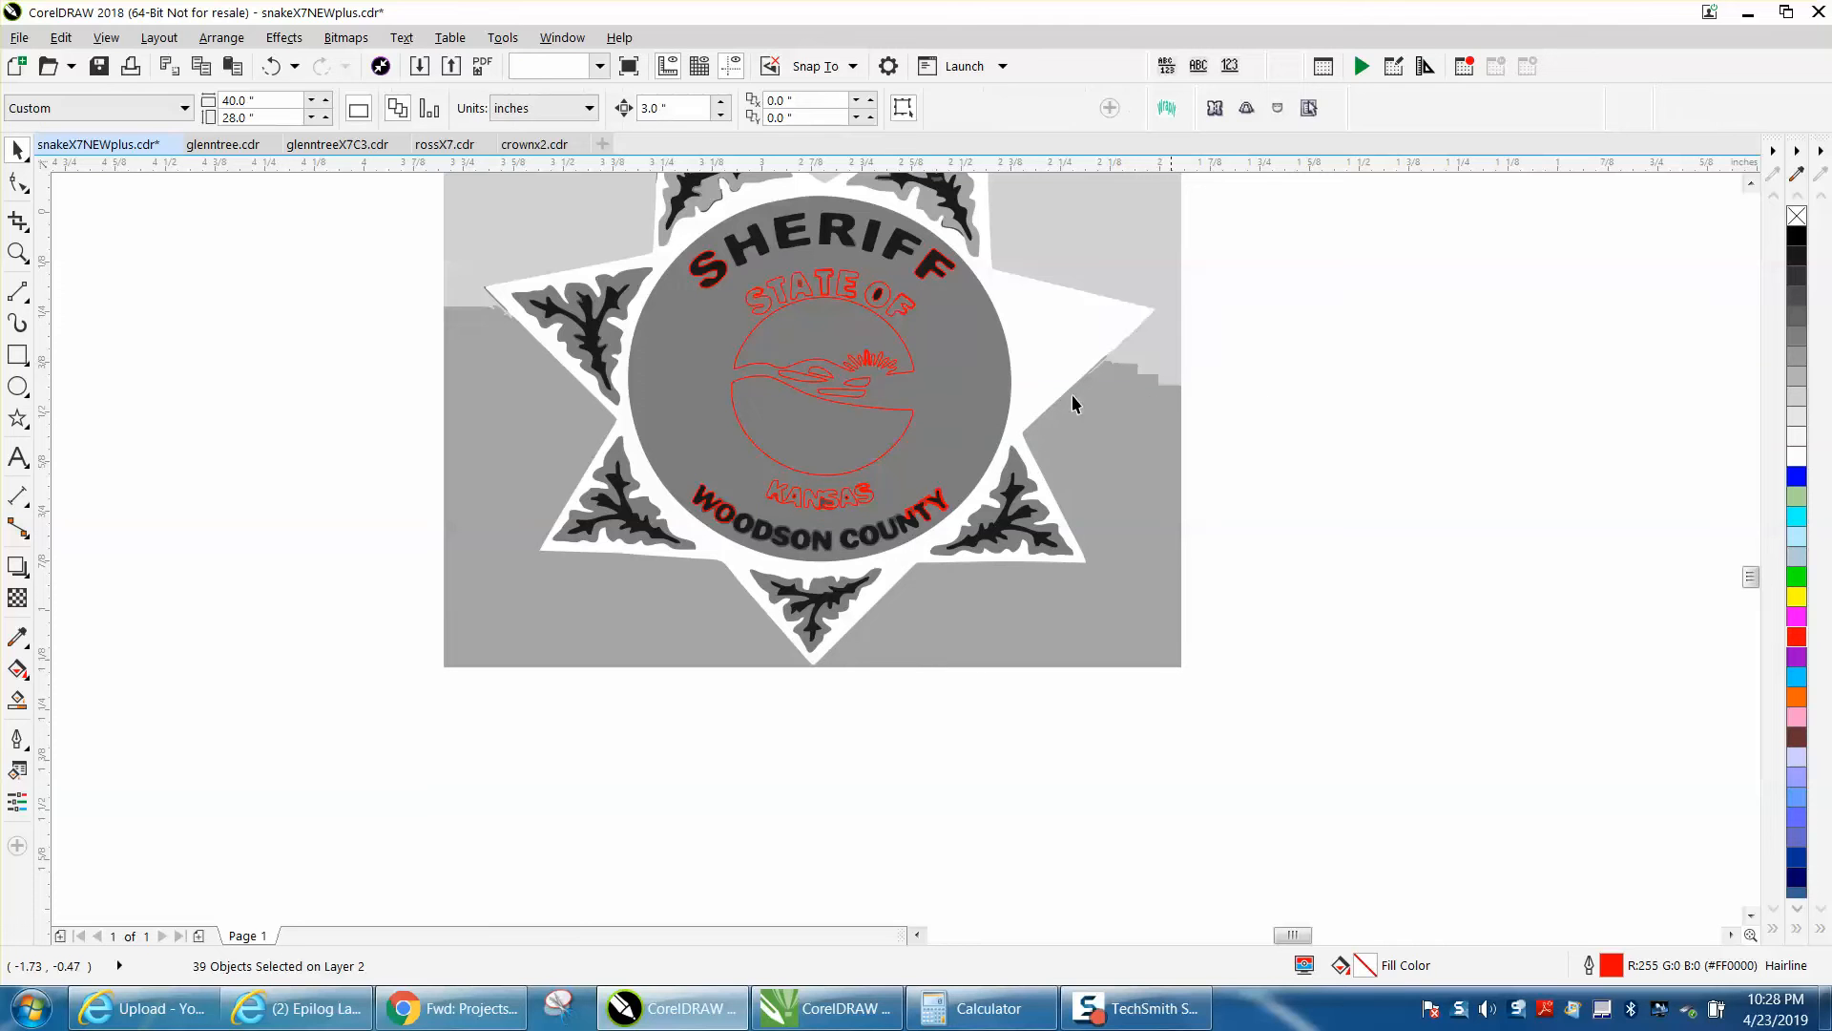
Give the center logo pieces no fill, leaving red hairline outlines beside the leaf
{"action": "left_click", "coordinate": [912, 363]}
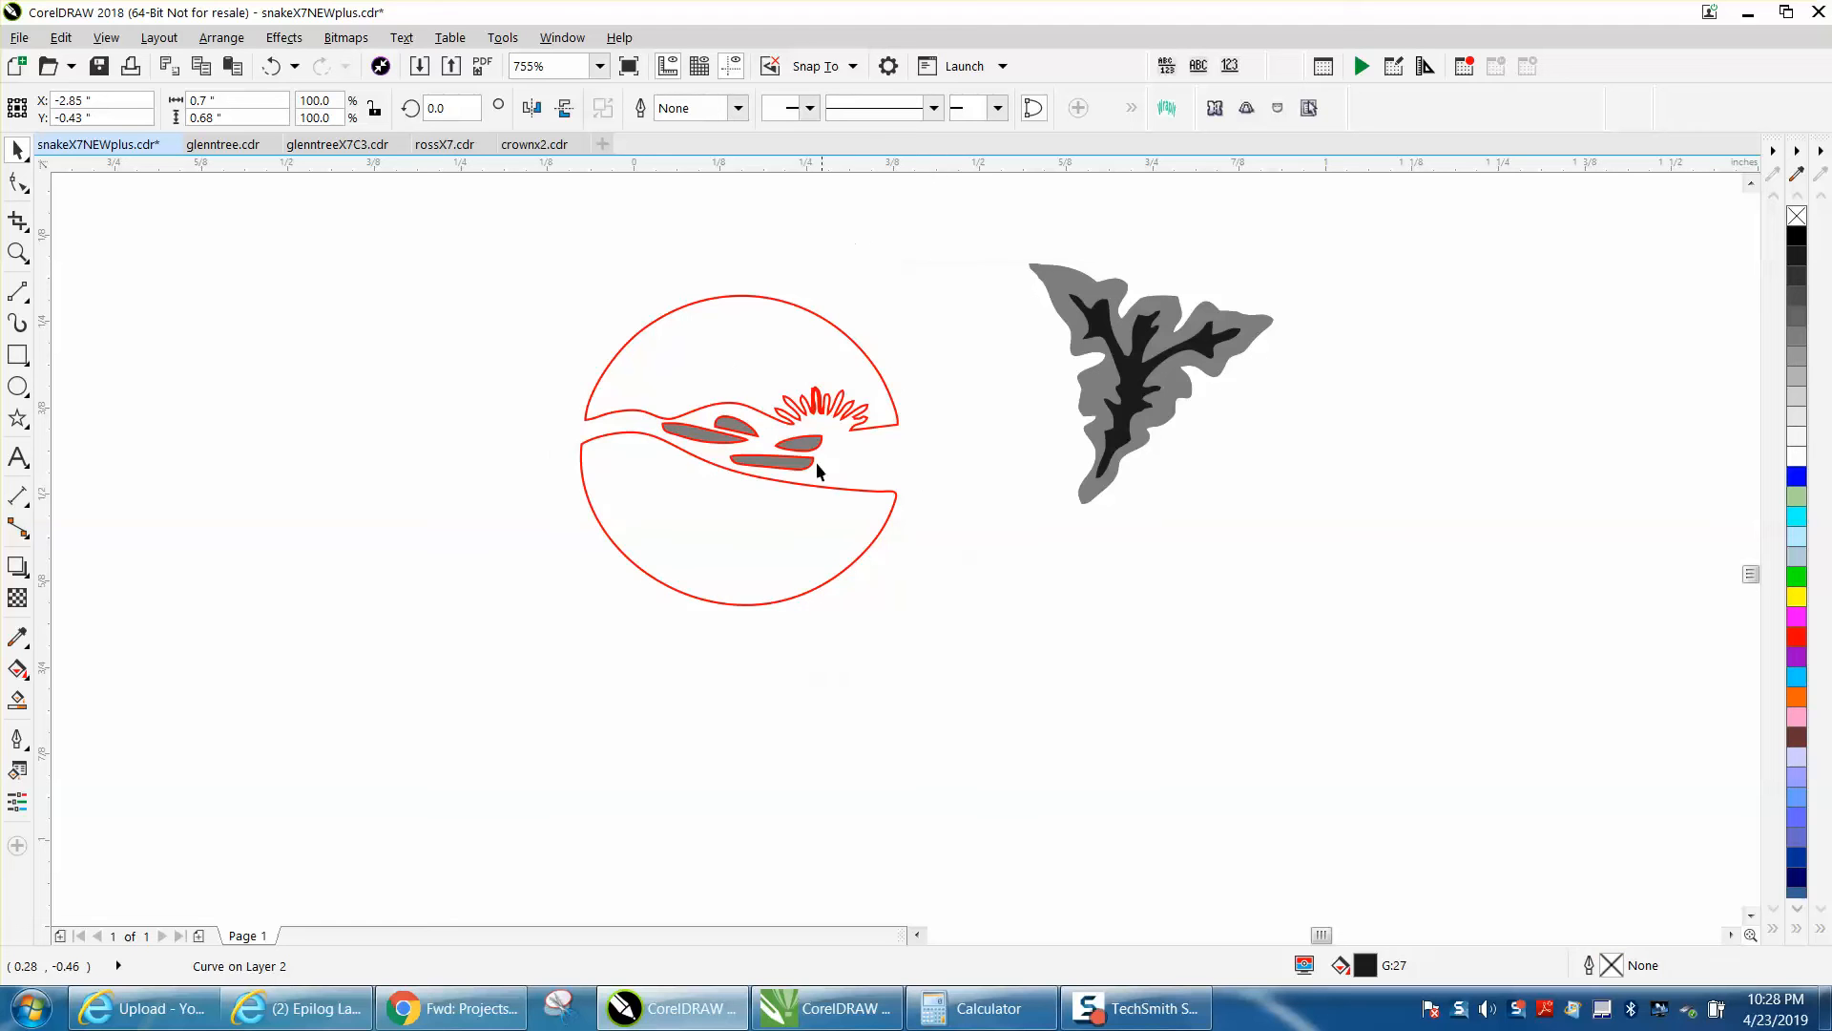
{"action": "left_click", "coordinate": [798, 462]}
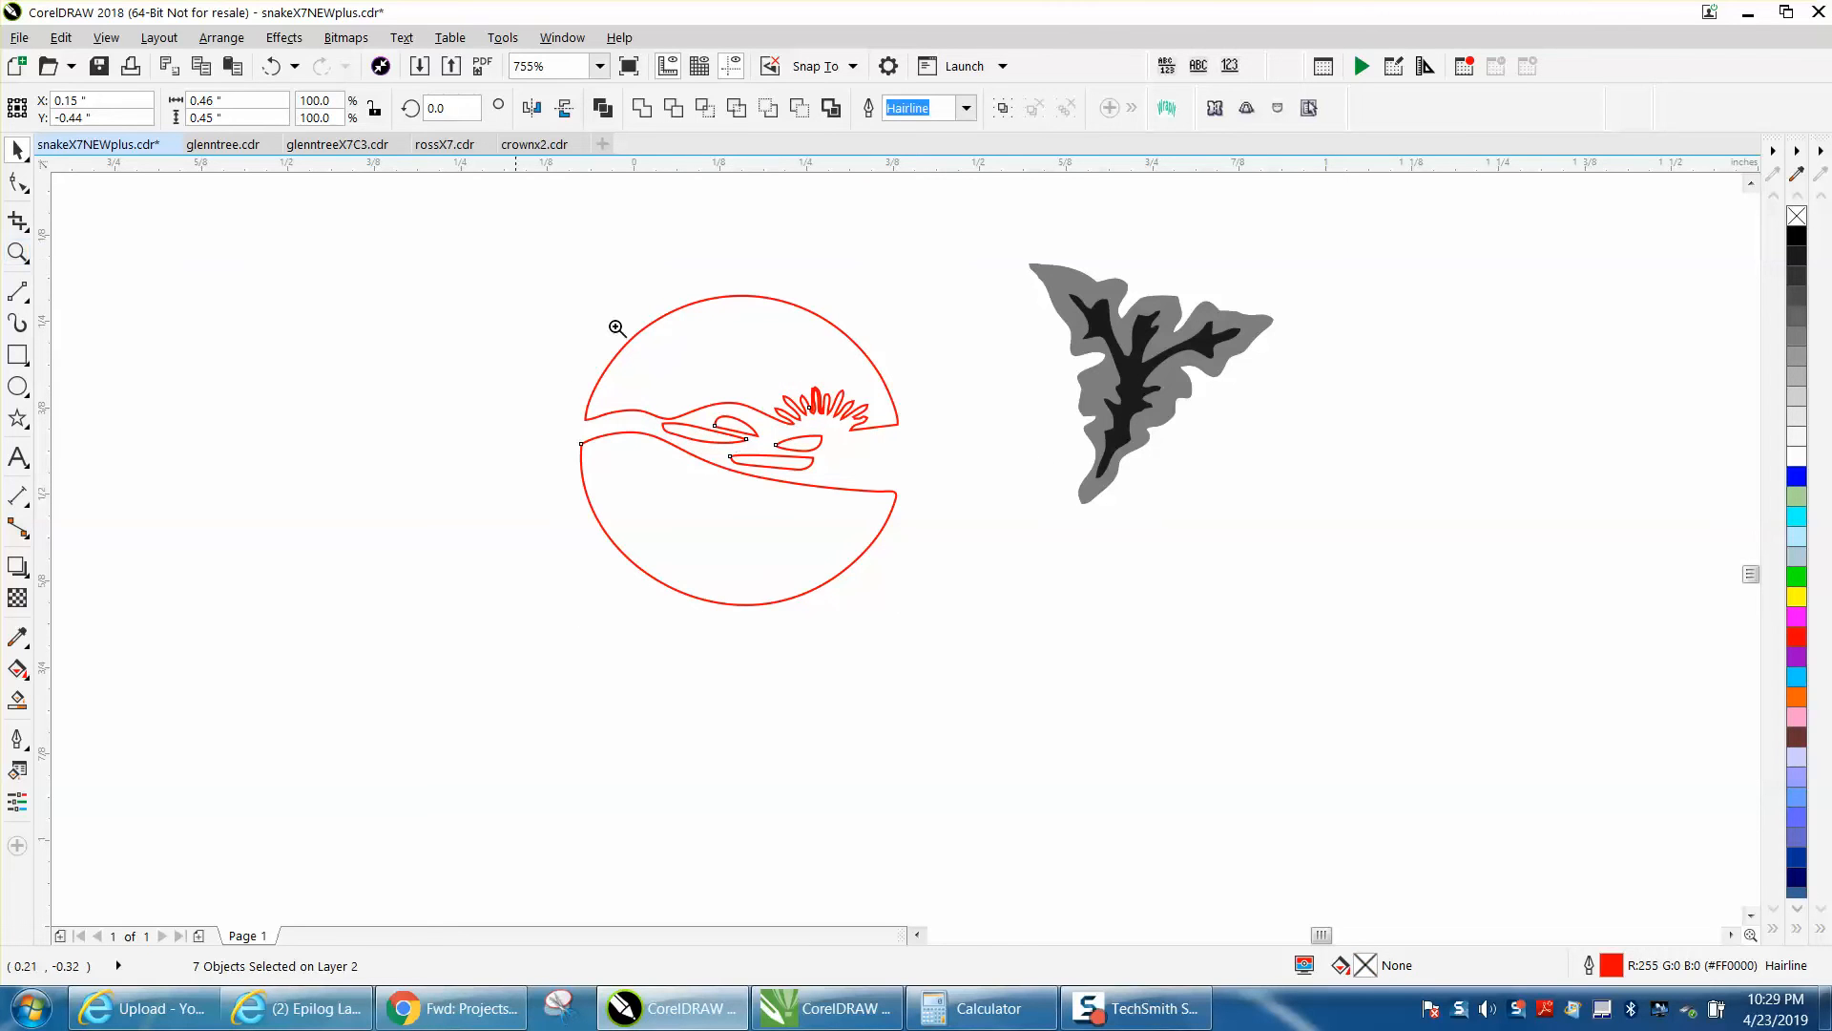
Fix the tangled middle sun ray with the Shape tool and Eraser into one smooth outline
{"action": "left_click", "coordinate": [618, 328]}
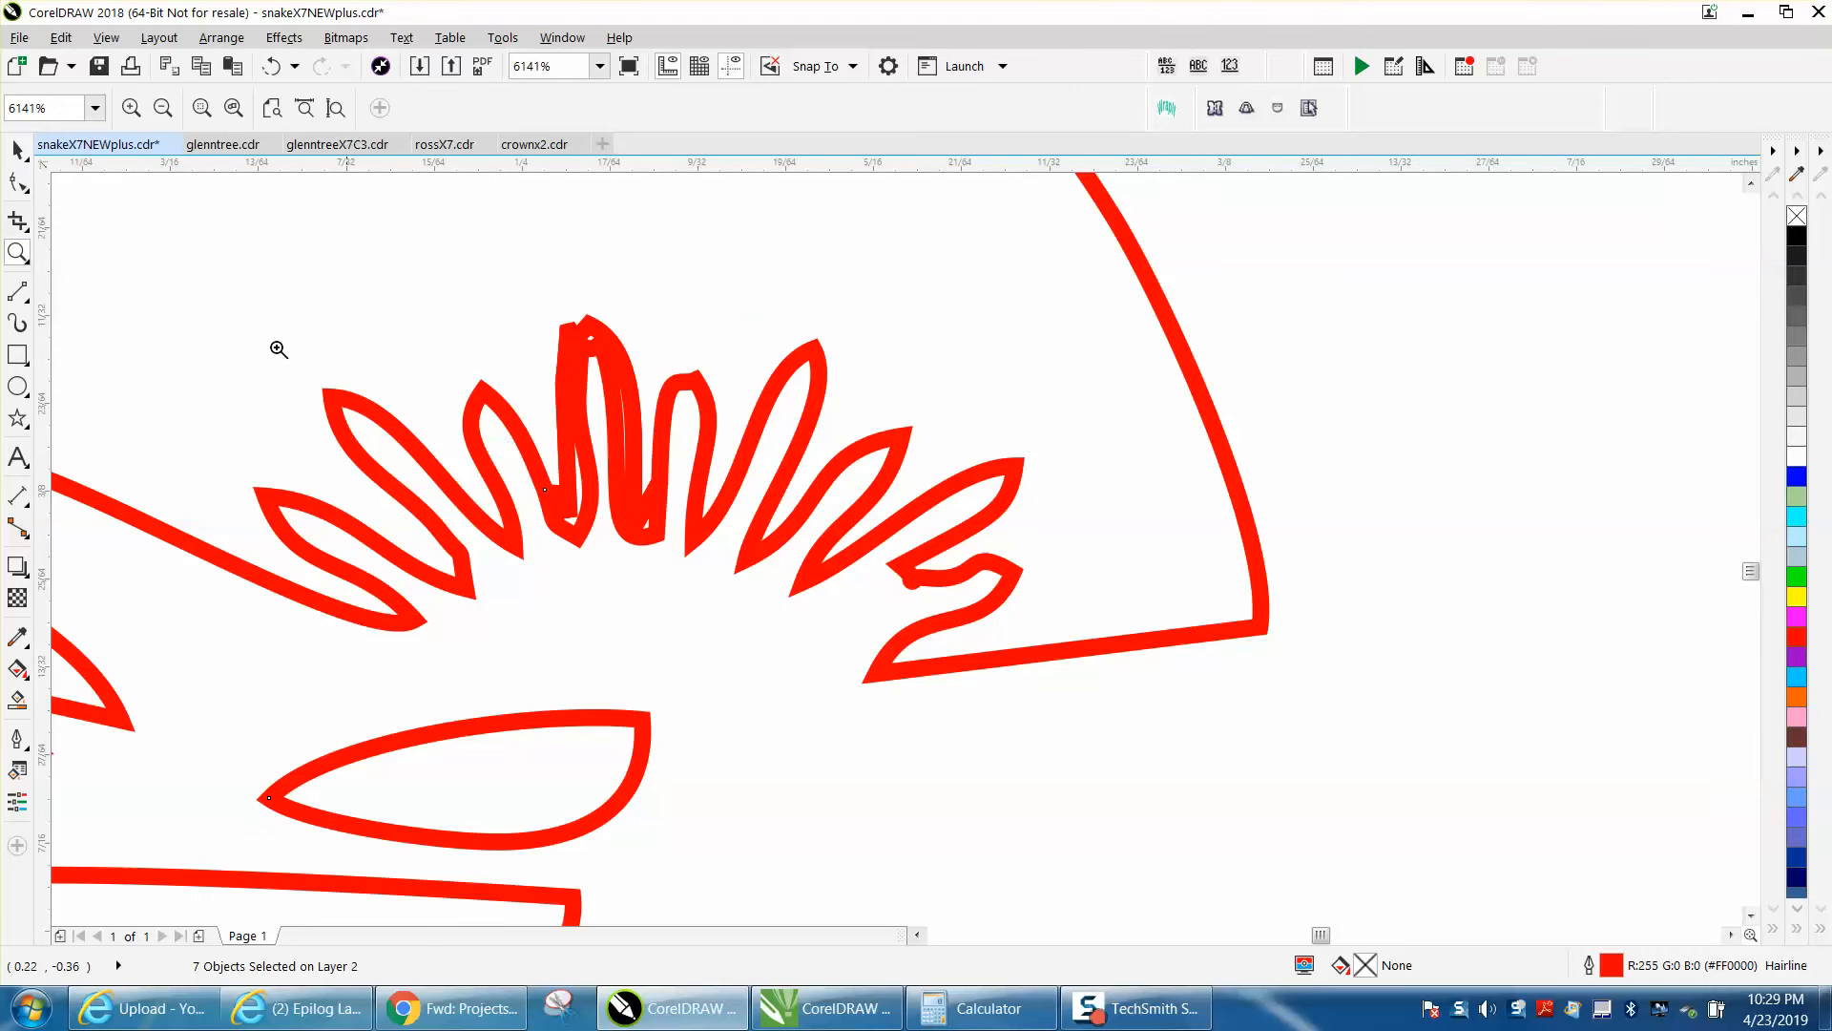
{"action": "left_click", "coordinate": [17, 182]}
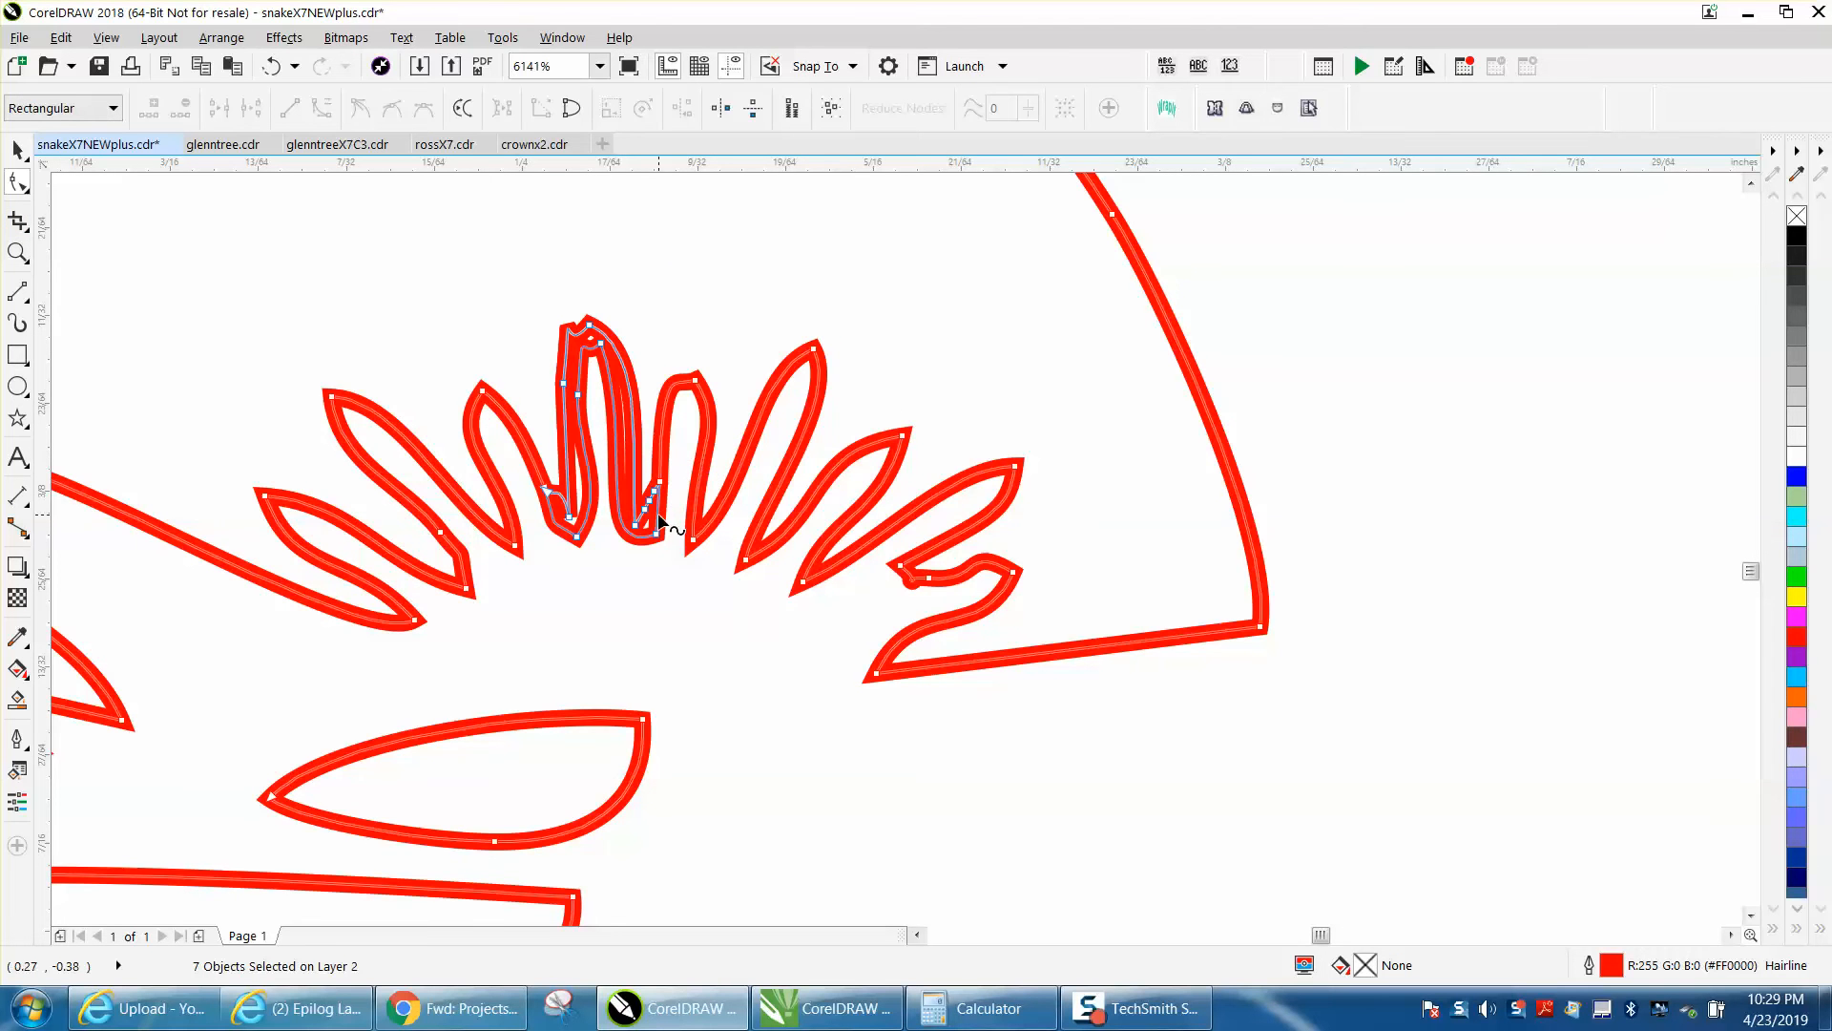
{"action": "mouse_move", "coordinate": [569, 513]}
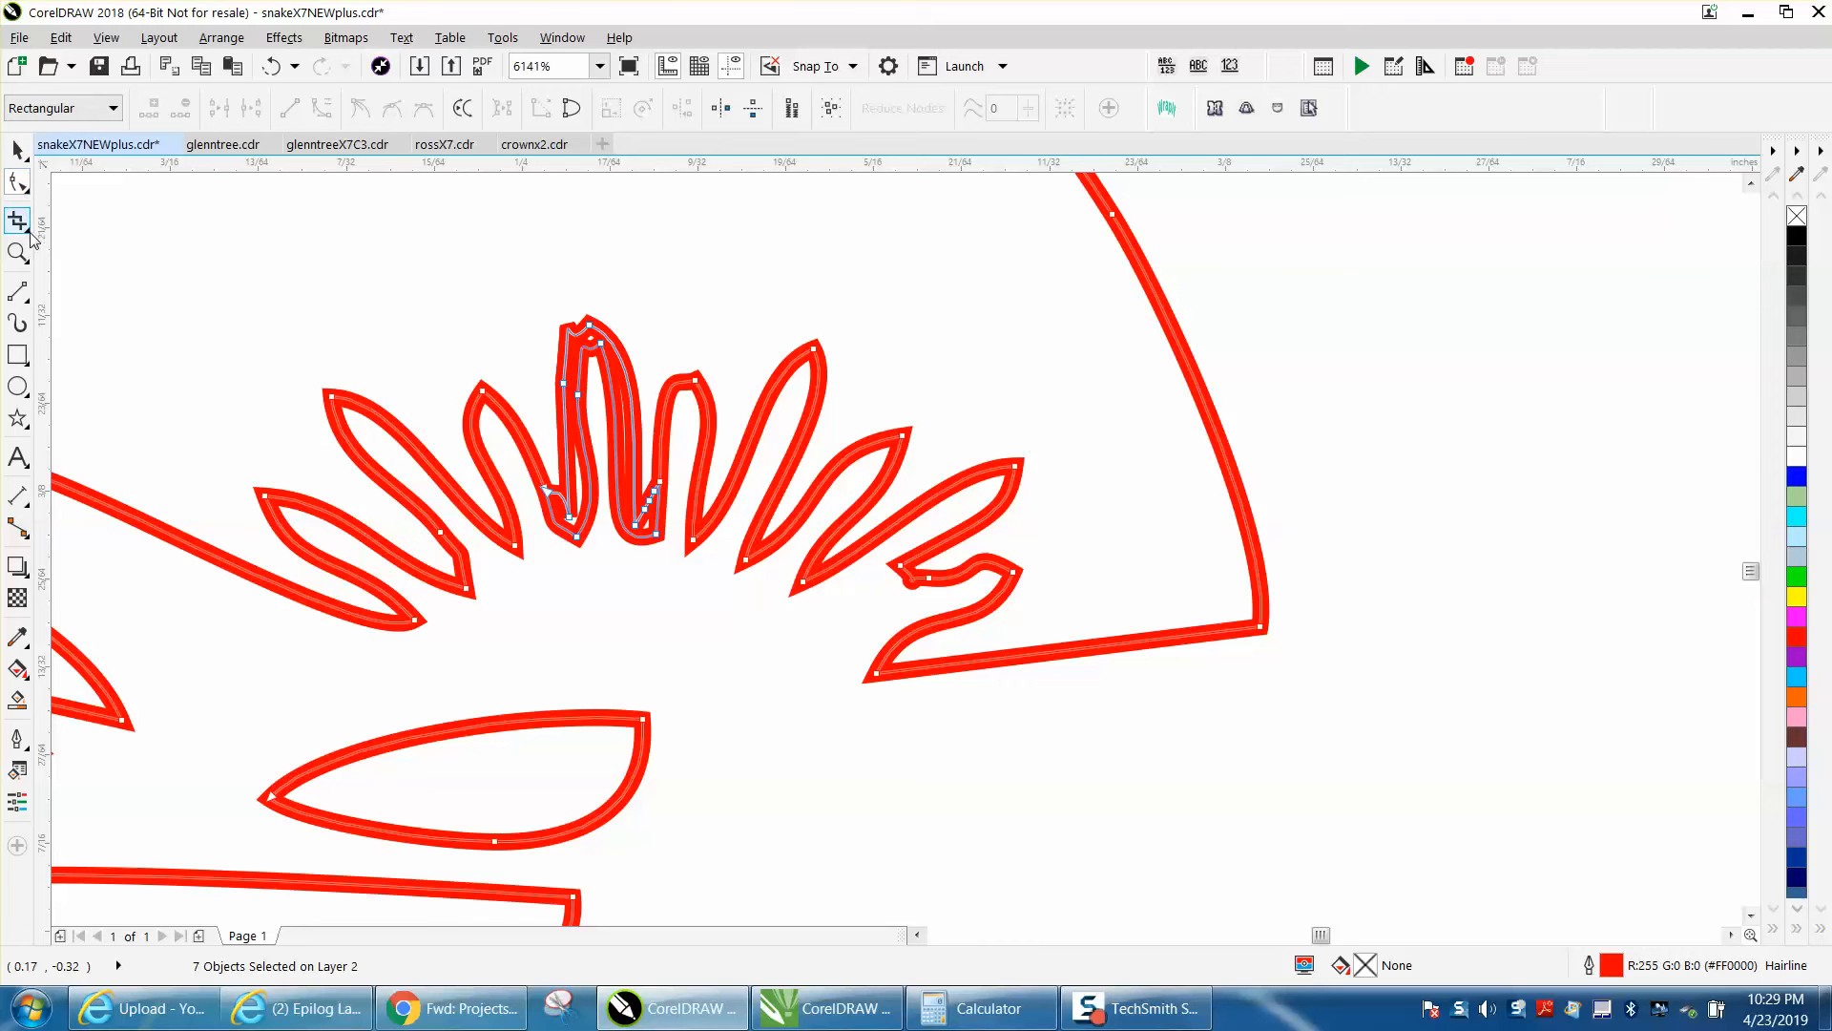
{"action": "left_click", "coordinate": [16, 218]}
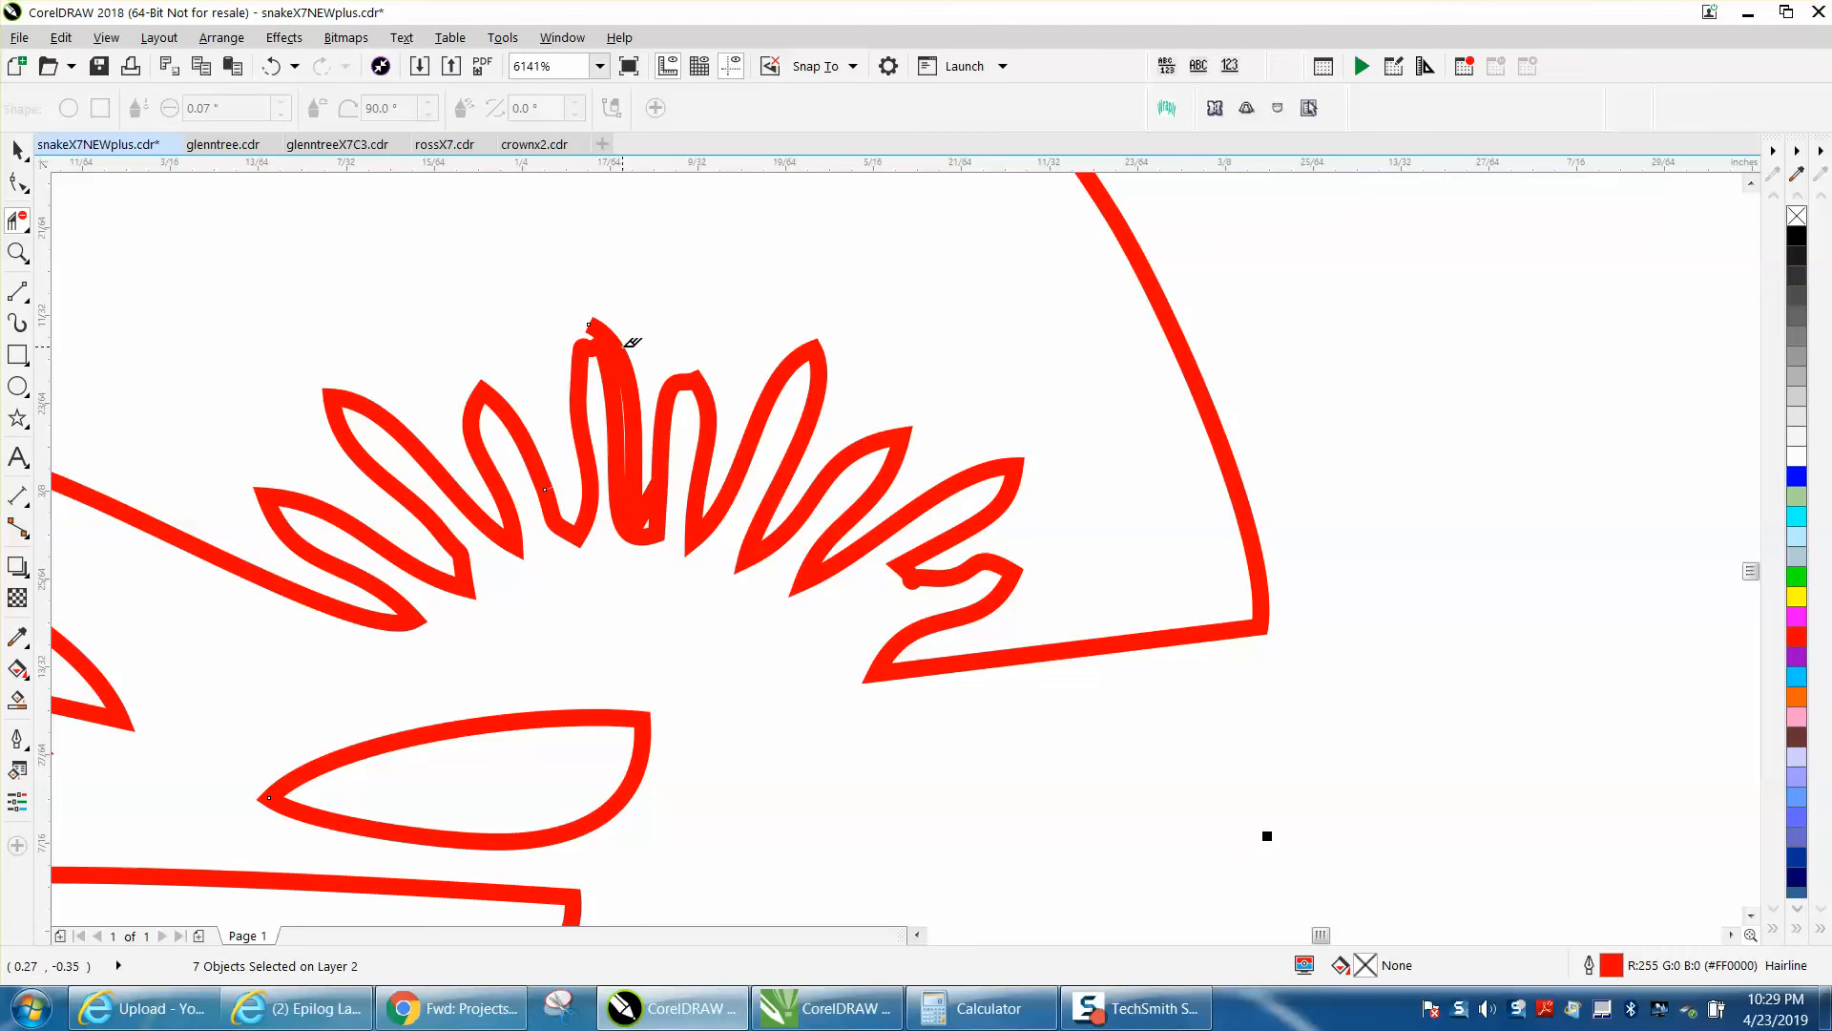
{"action": "mouse_move", "coordinate": [598, 329]}
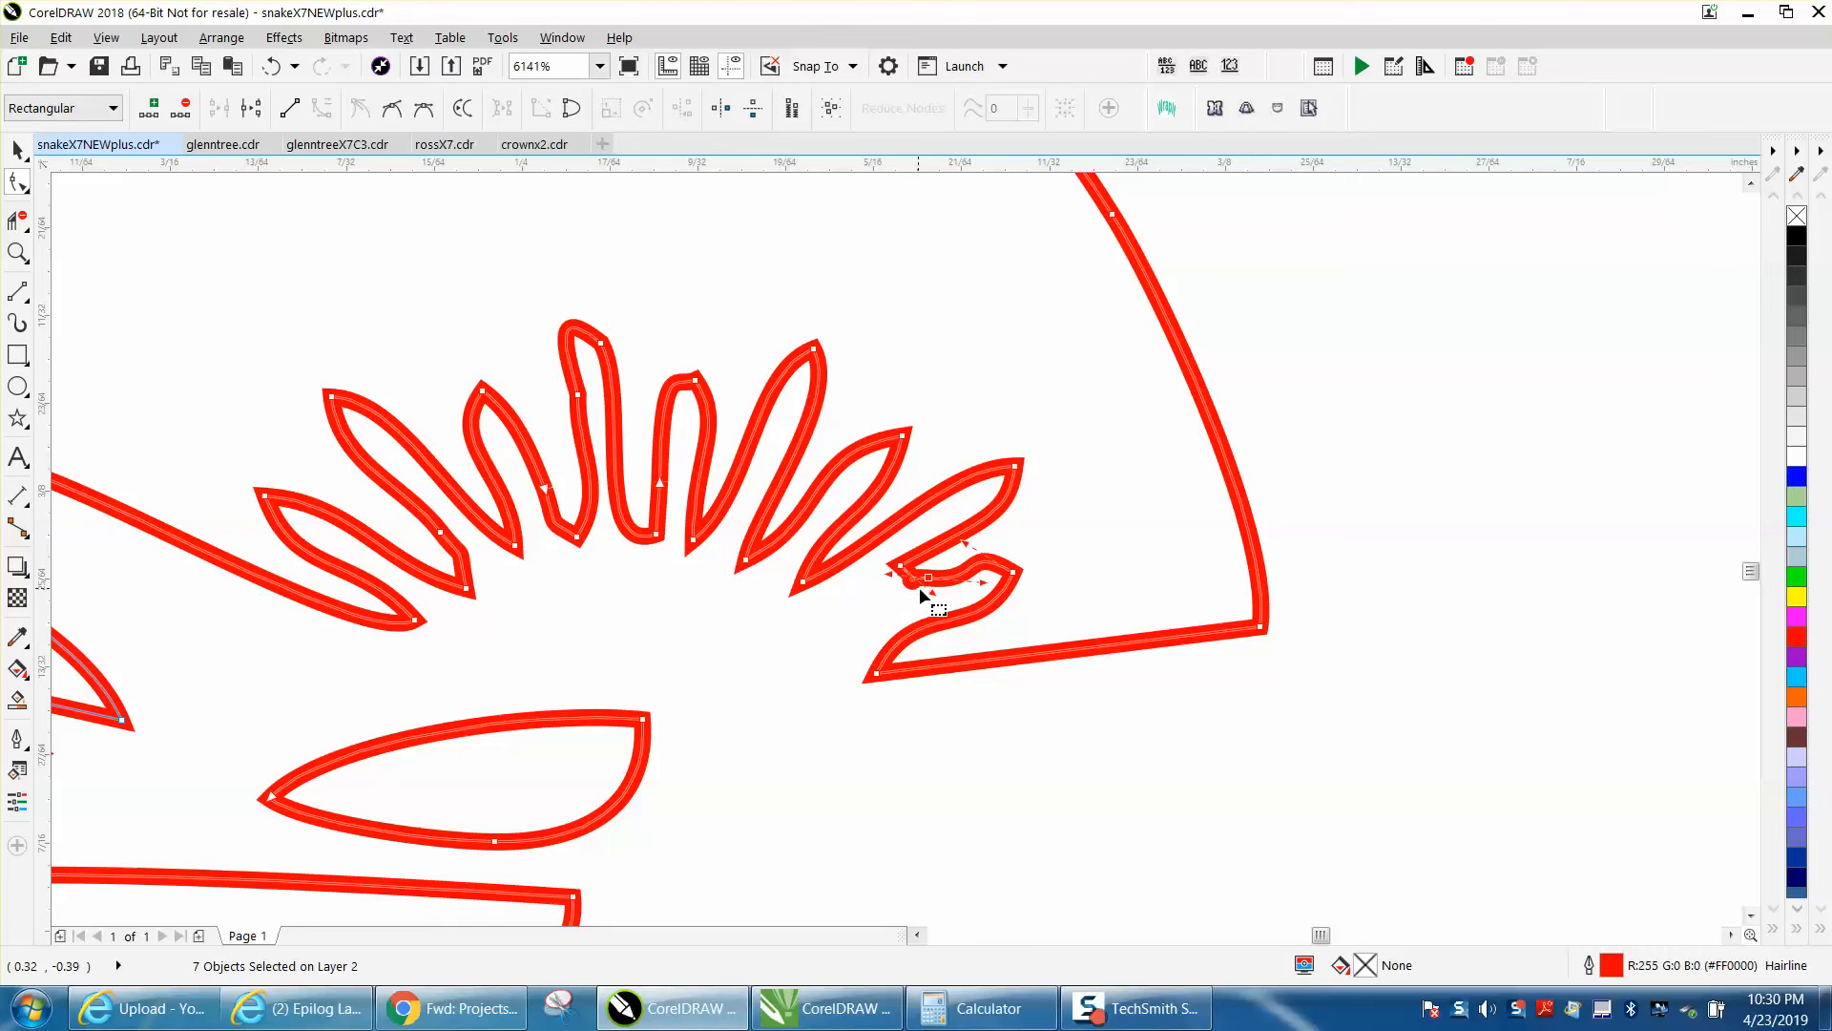
{"action": "left_click_drag", "start_coordinate": [926, 578], "coordinate": [891, 609]}
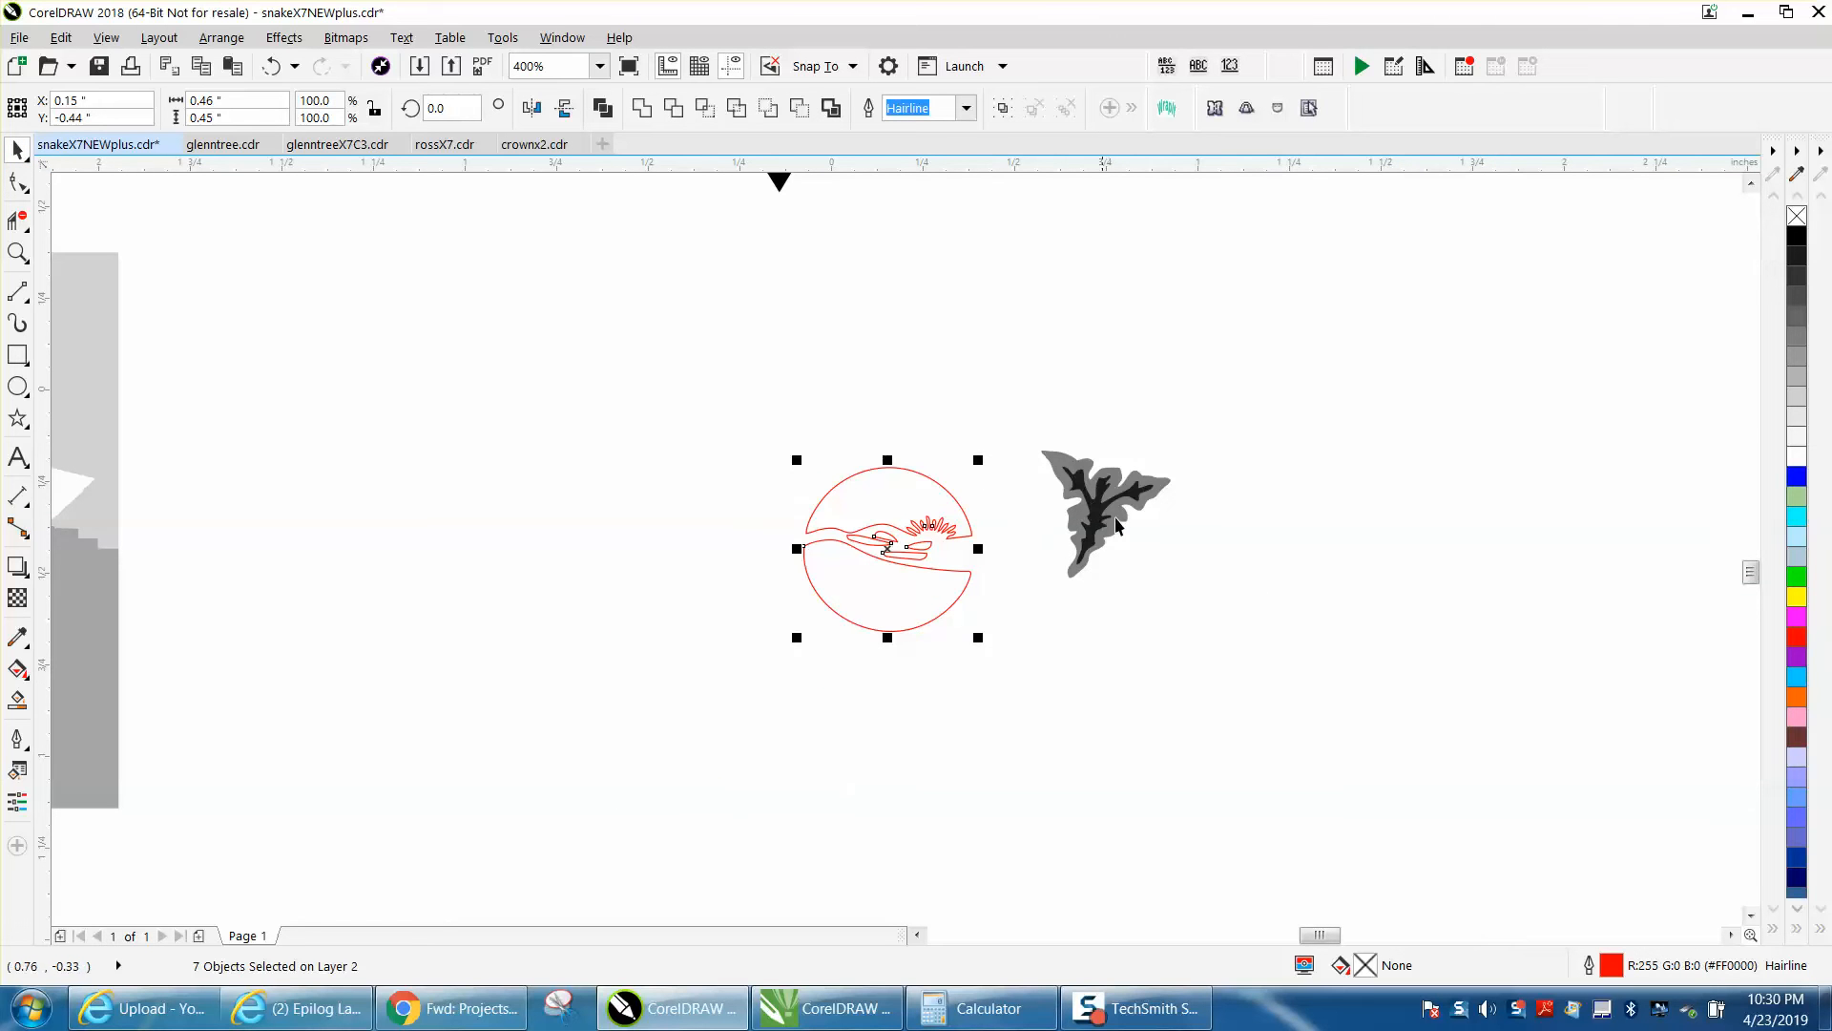
Compute 360 / 7 = 51.42857142857143 in Calculator, then close it
{"action": "left_click", "coordinate": [982, 1008]}
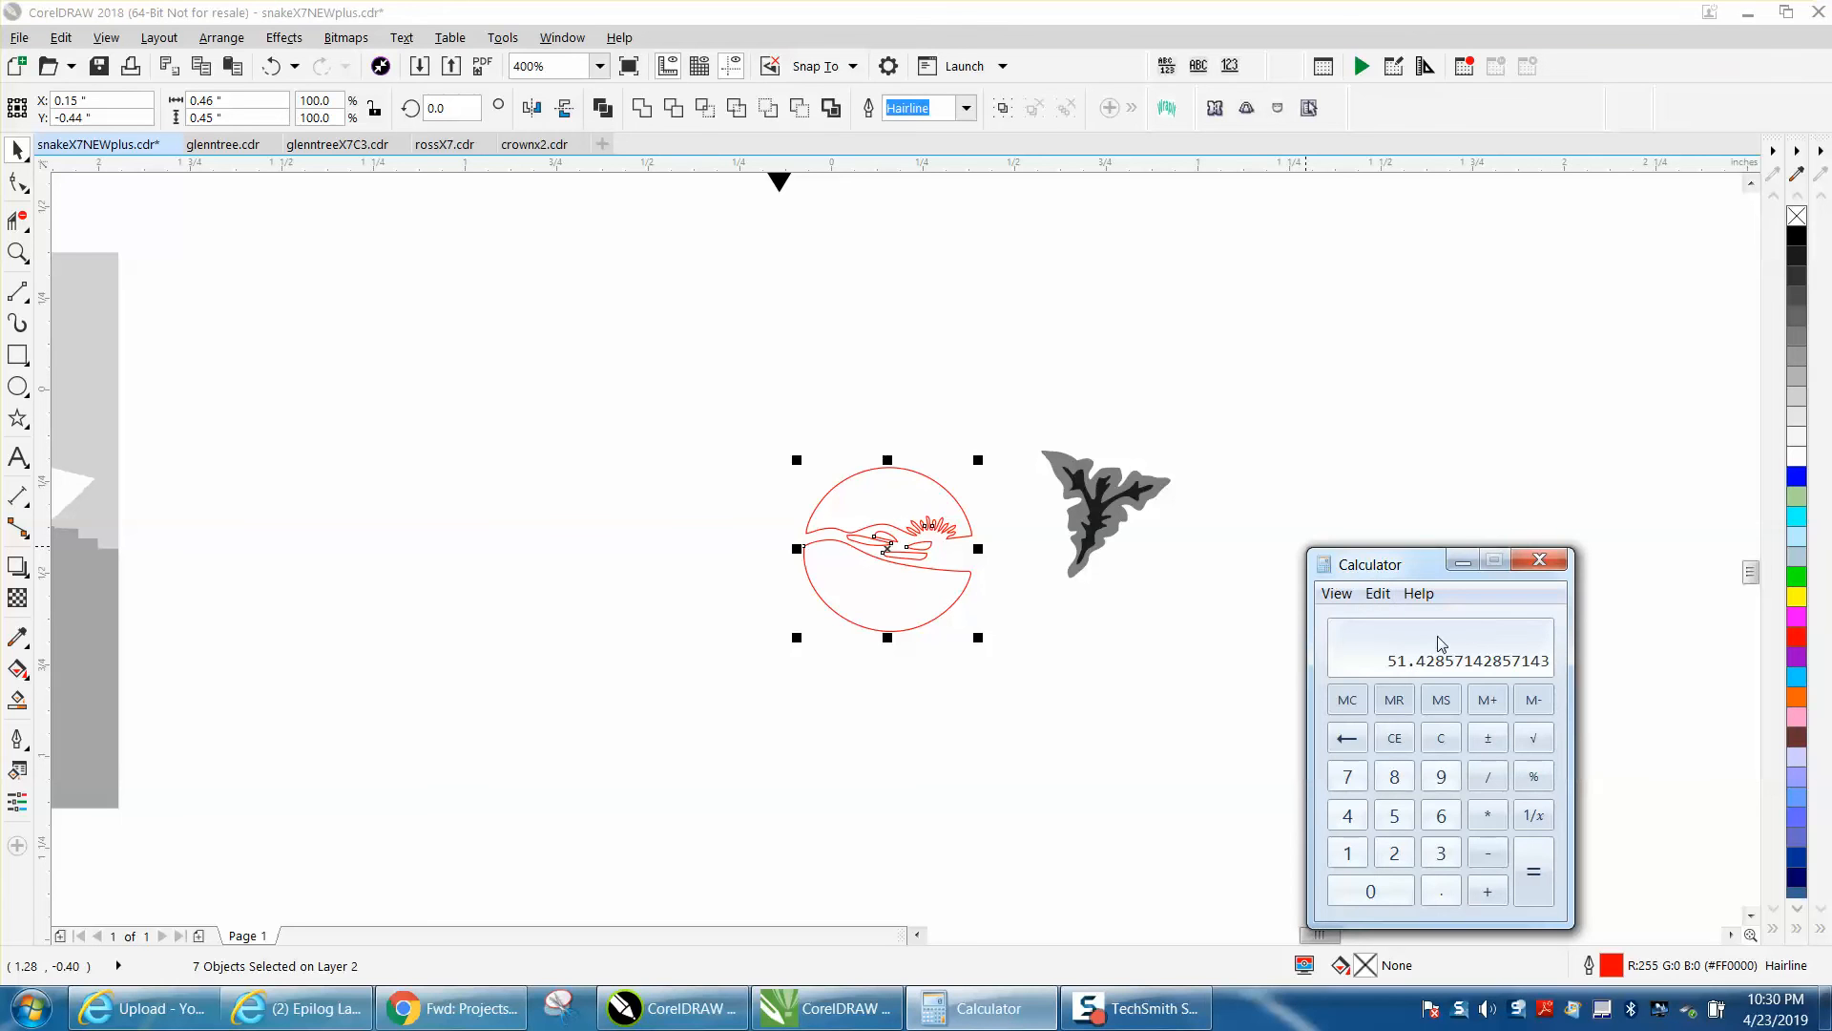
{"action": "mouse_move", "coordinate": [1425, 671]}
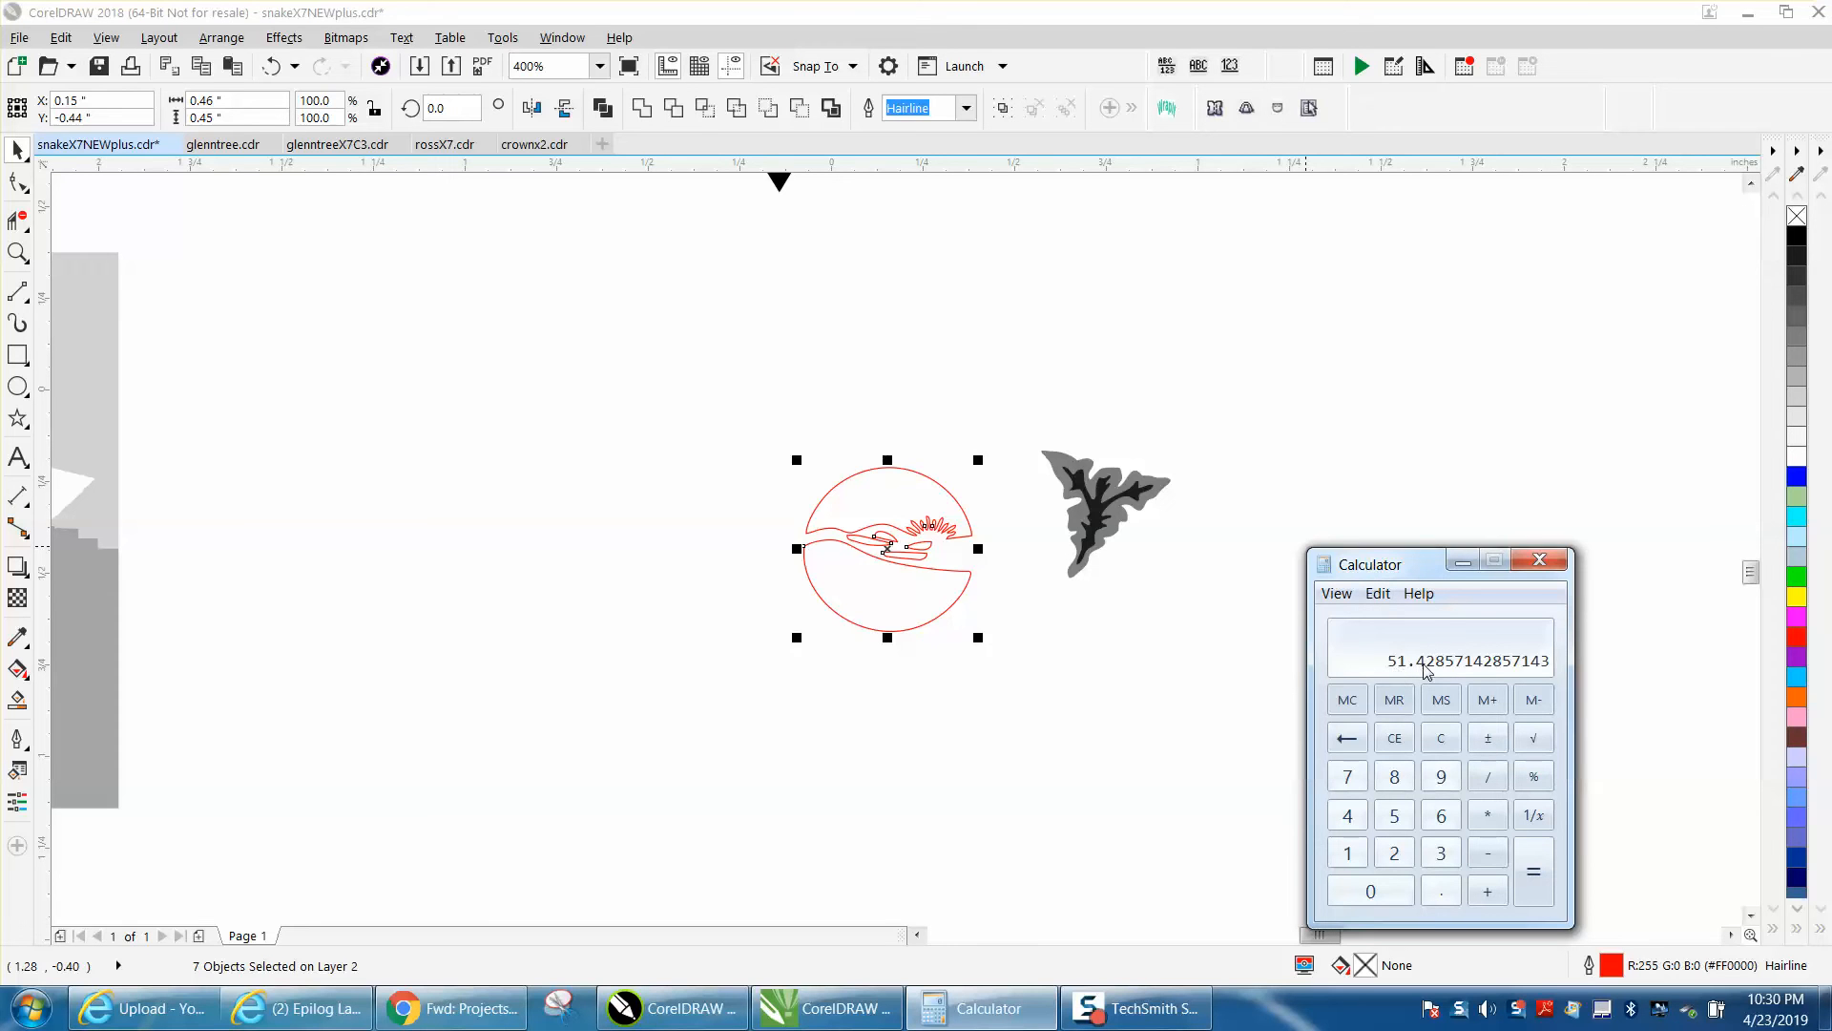
{"action": "mouse_move", "coordinate": [1022, 434]}
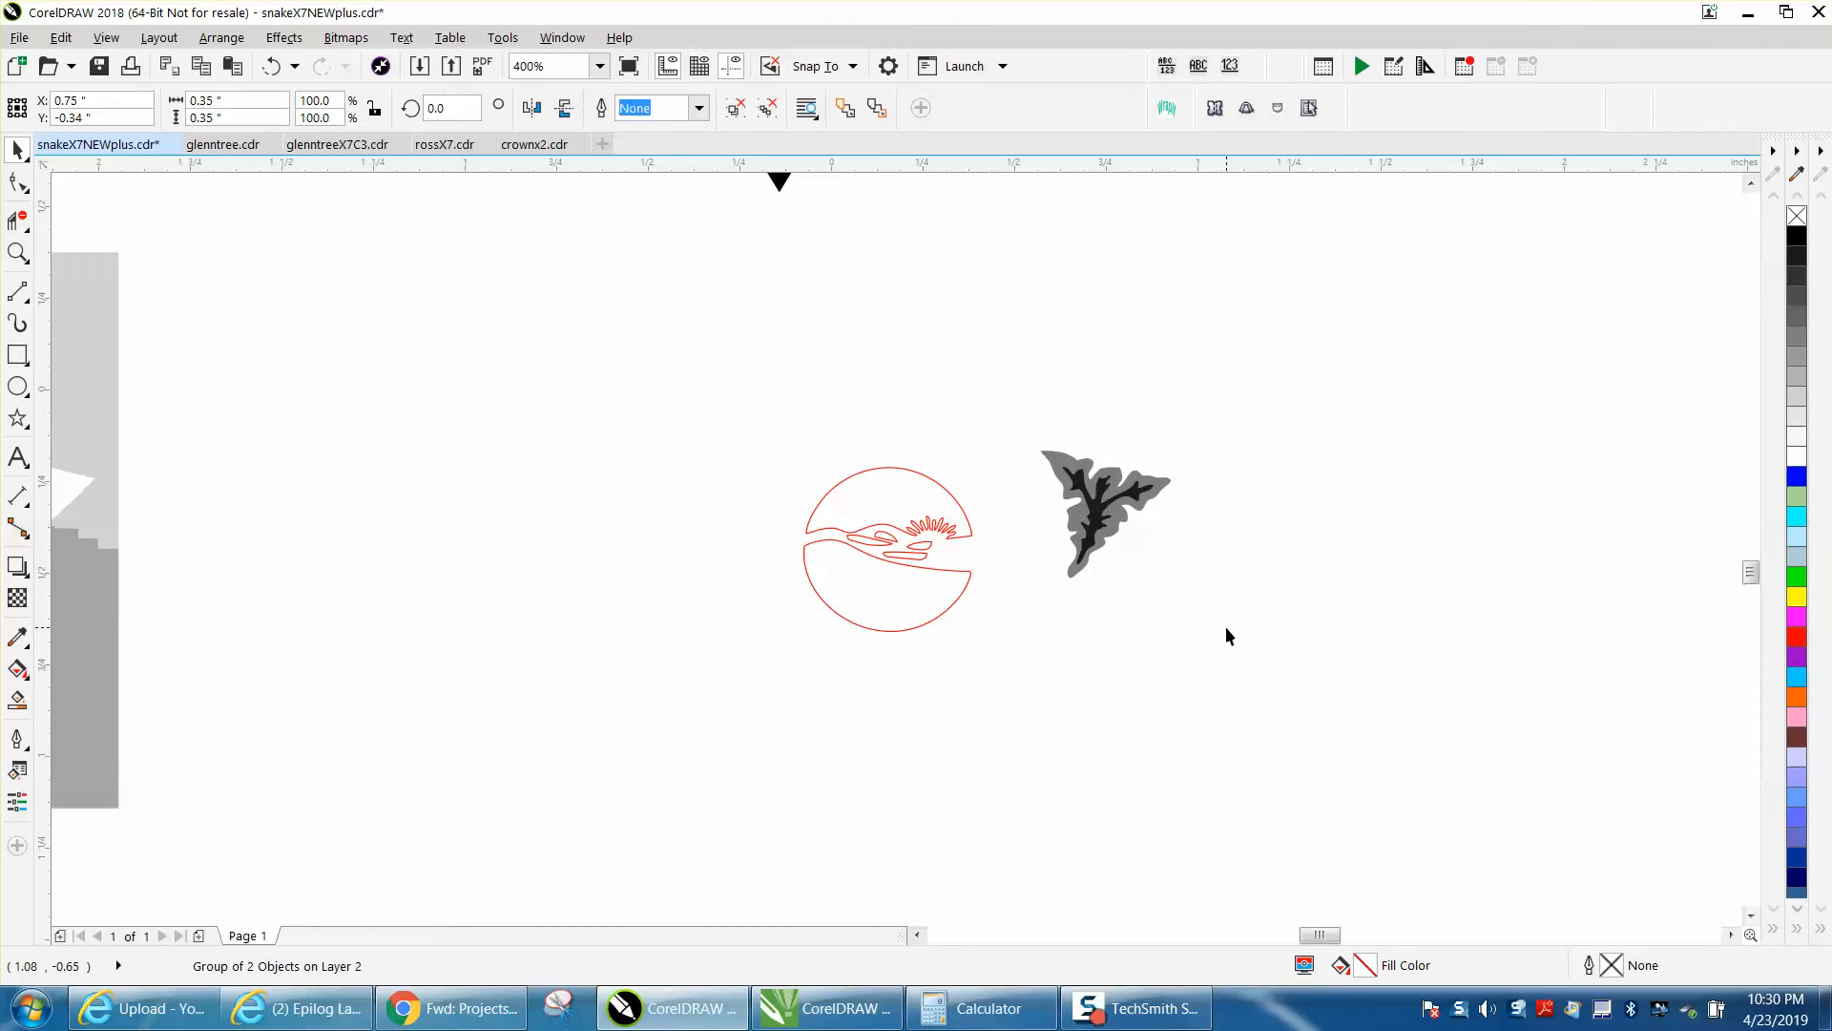
{"action": "left_click", "coordinate": [1100, 510]}
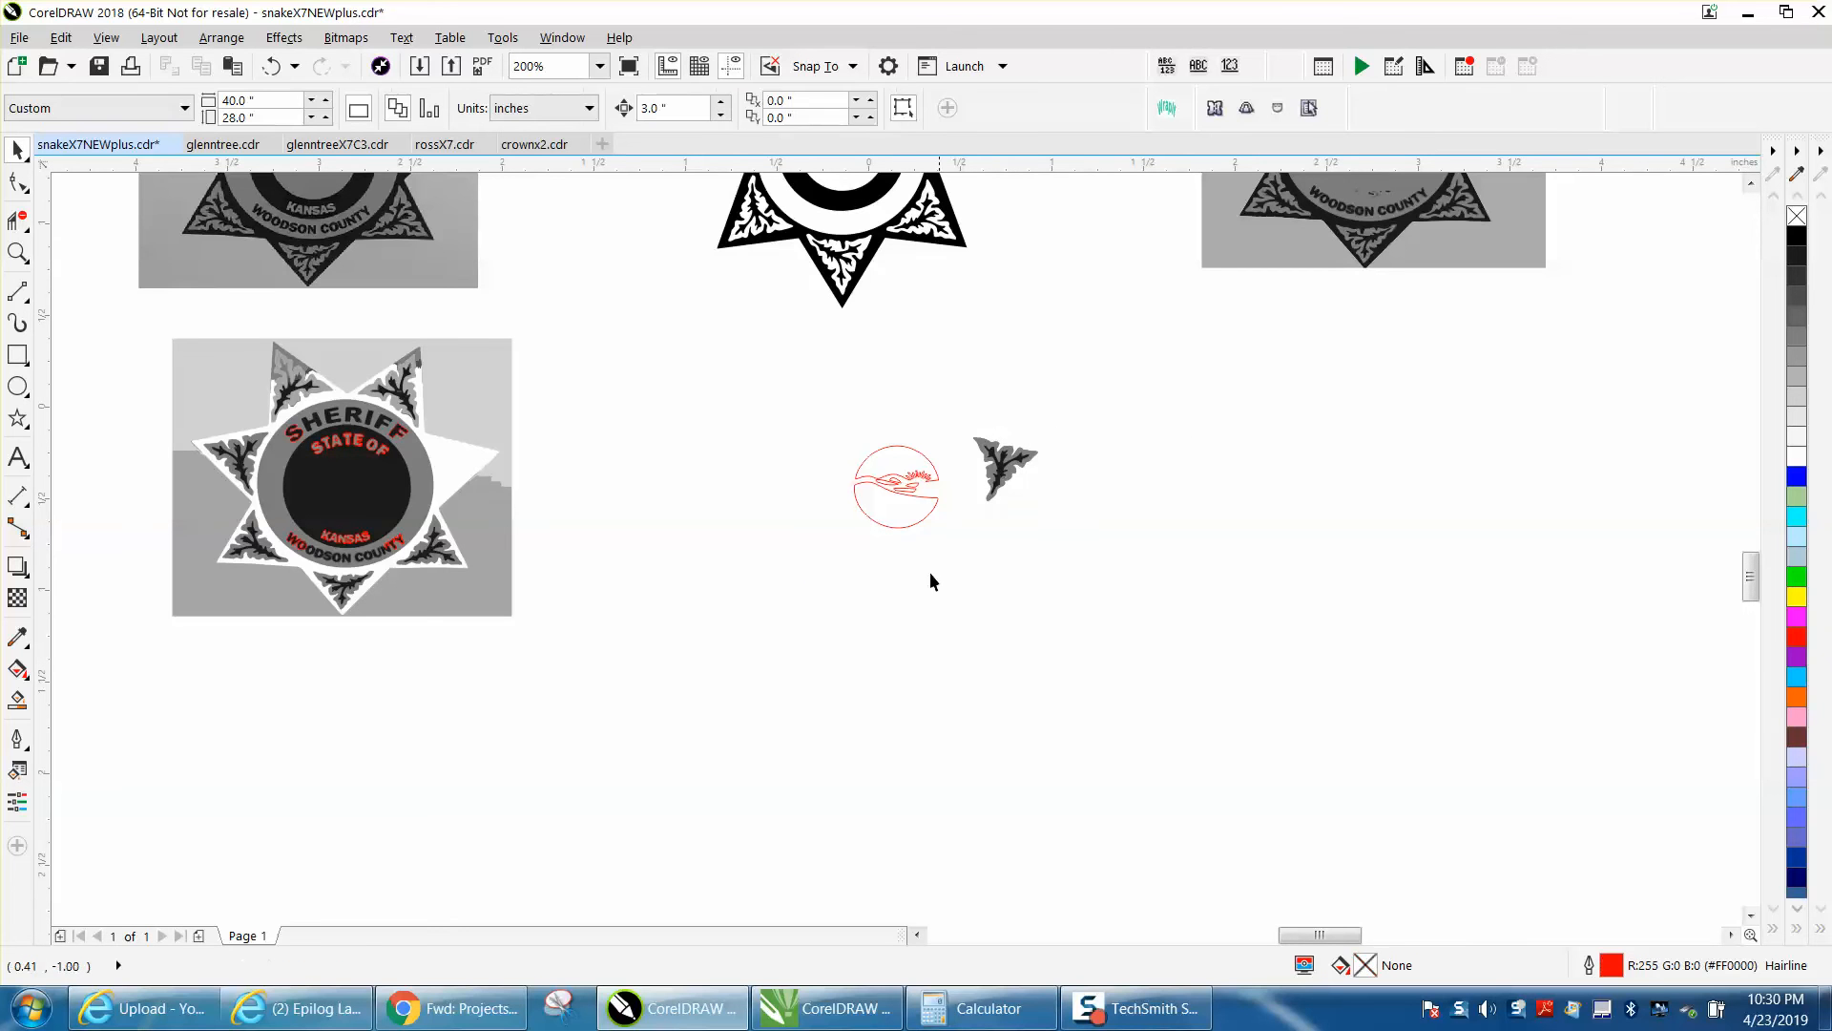
{"action": "mouse_move", "coordinate": [605, 403]}
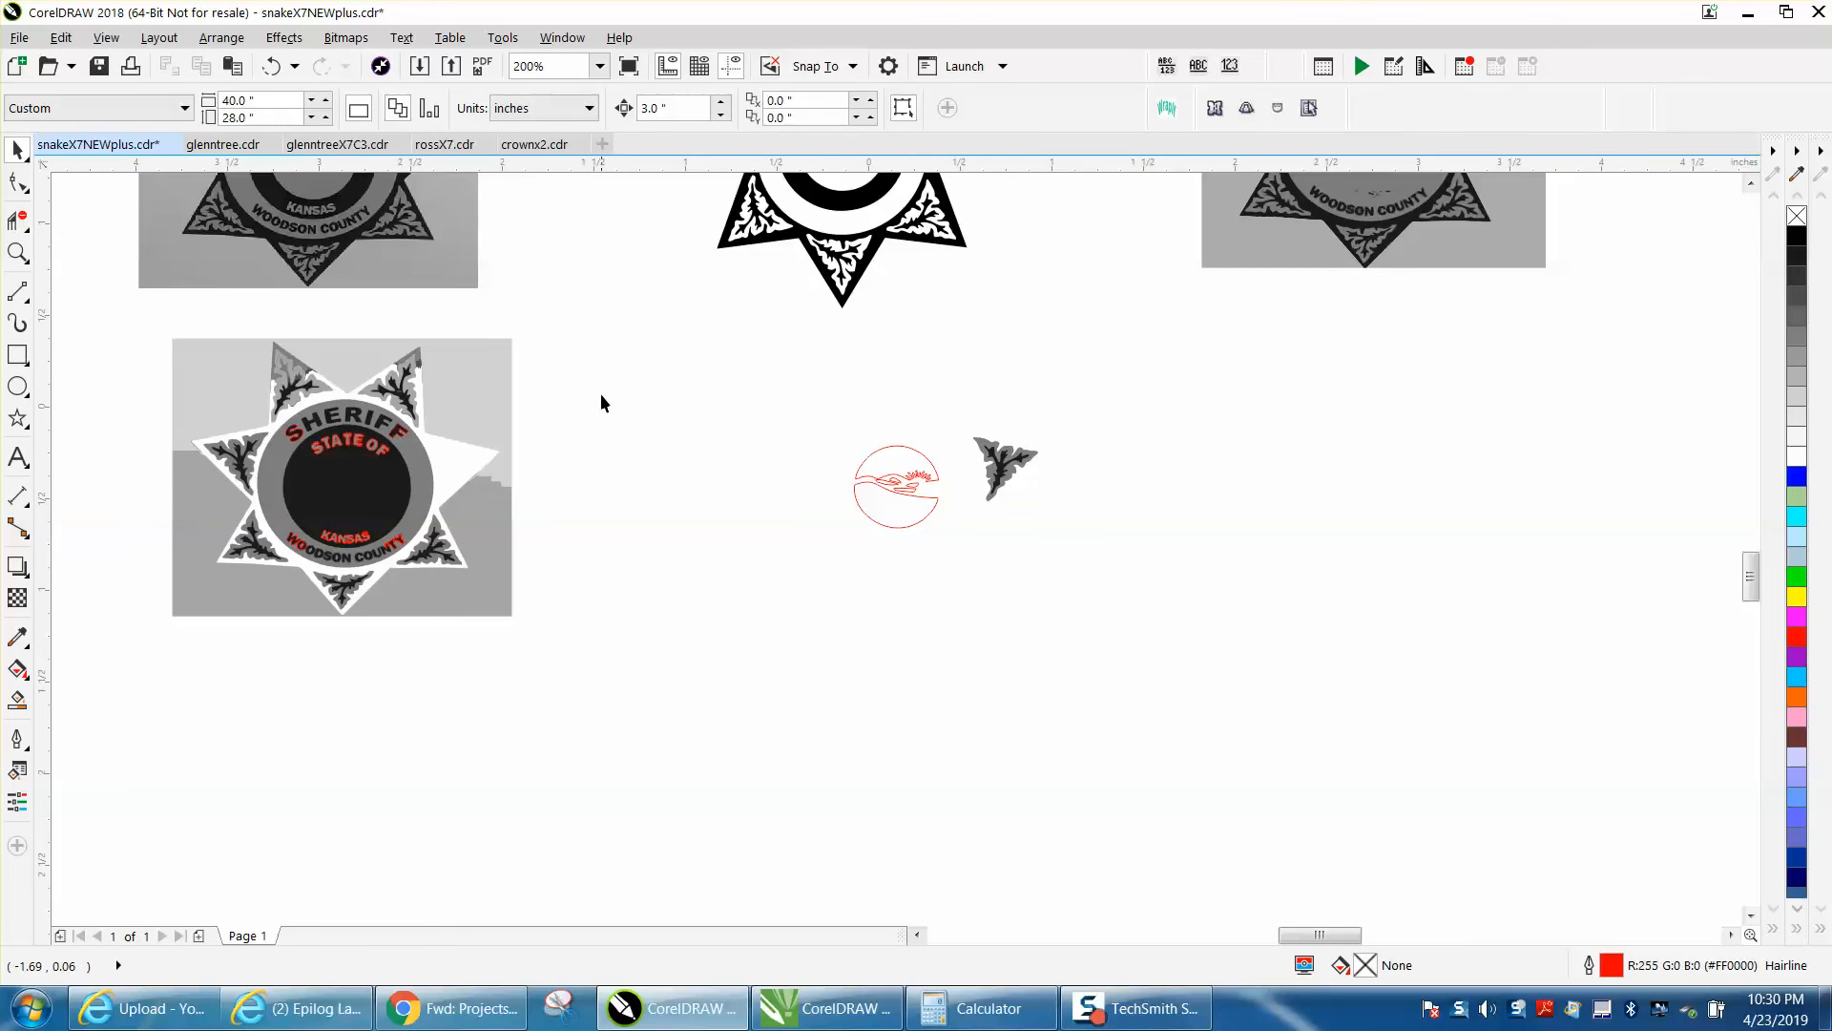
Draw a perfect red-outlined circle below the leaf ornament with the Ellipse tool
{"action": "left_click", "coordinate": [897, 487]}
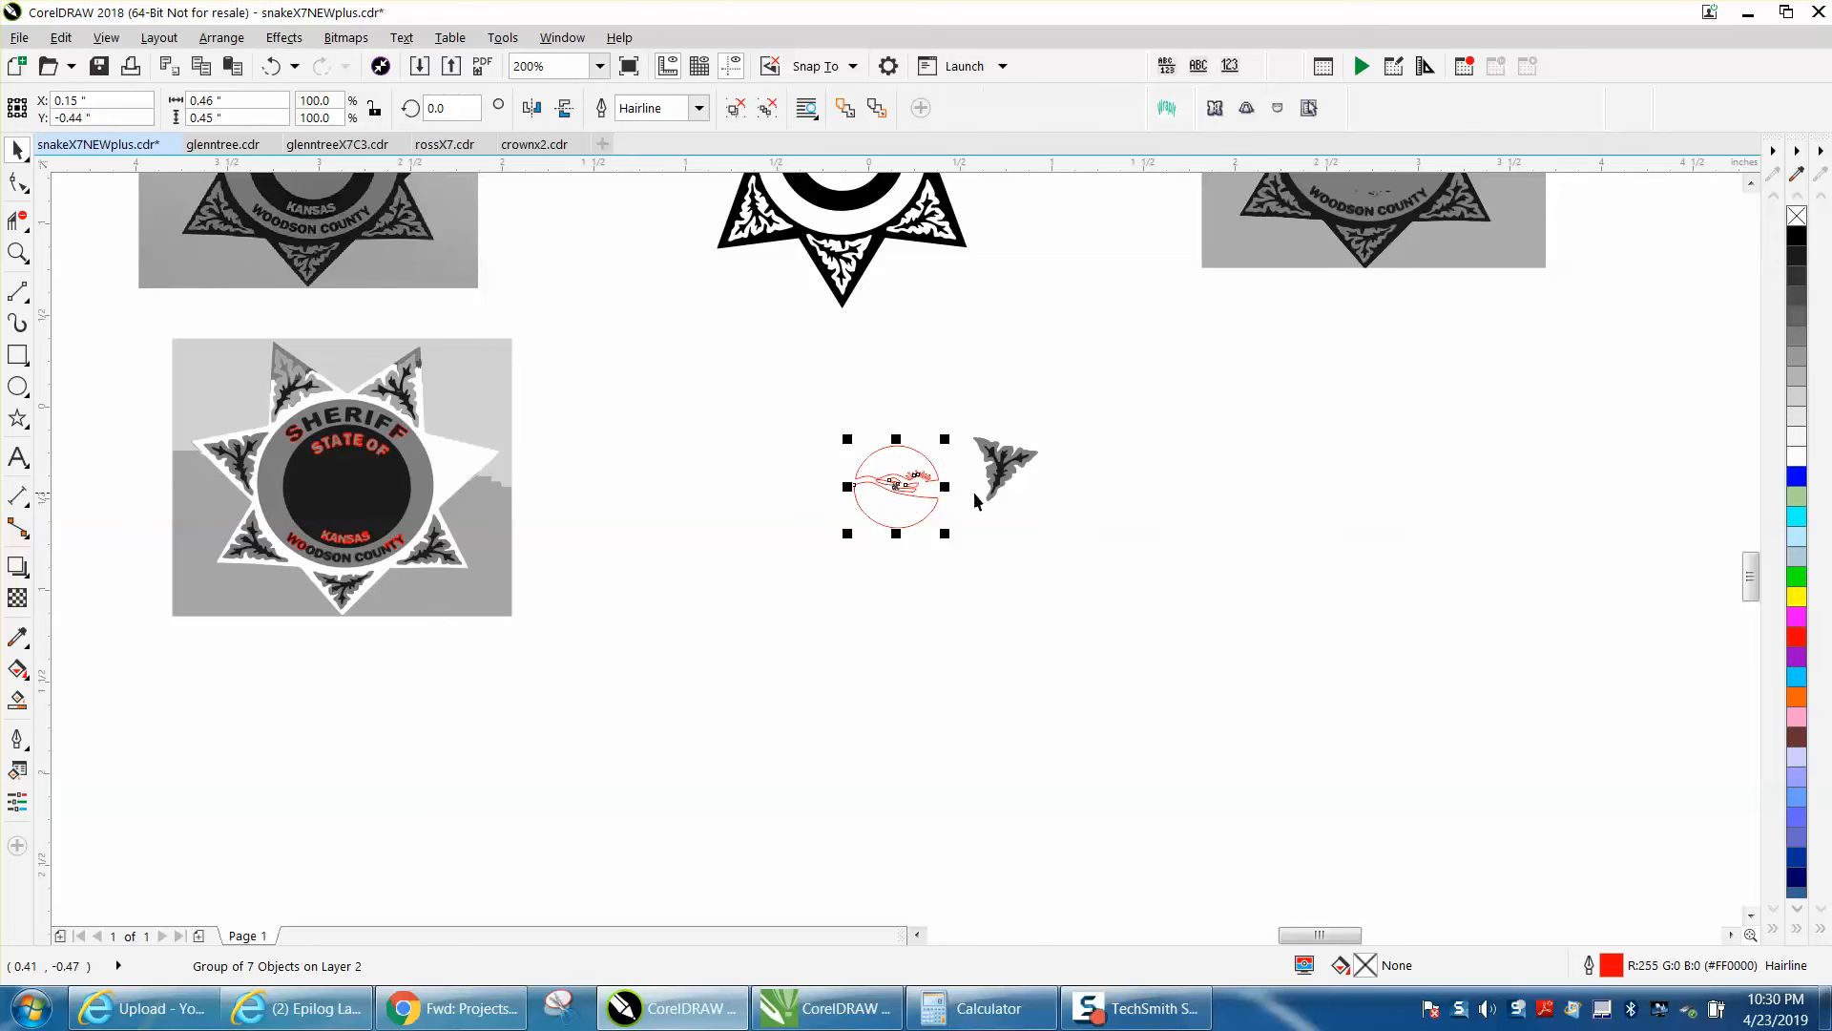
{"action": "left_click", "coordinate": [18, 252]}
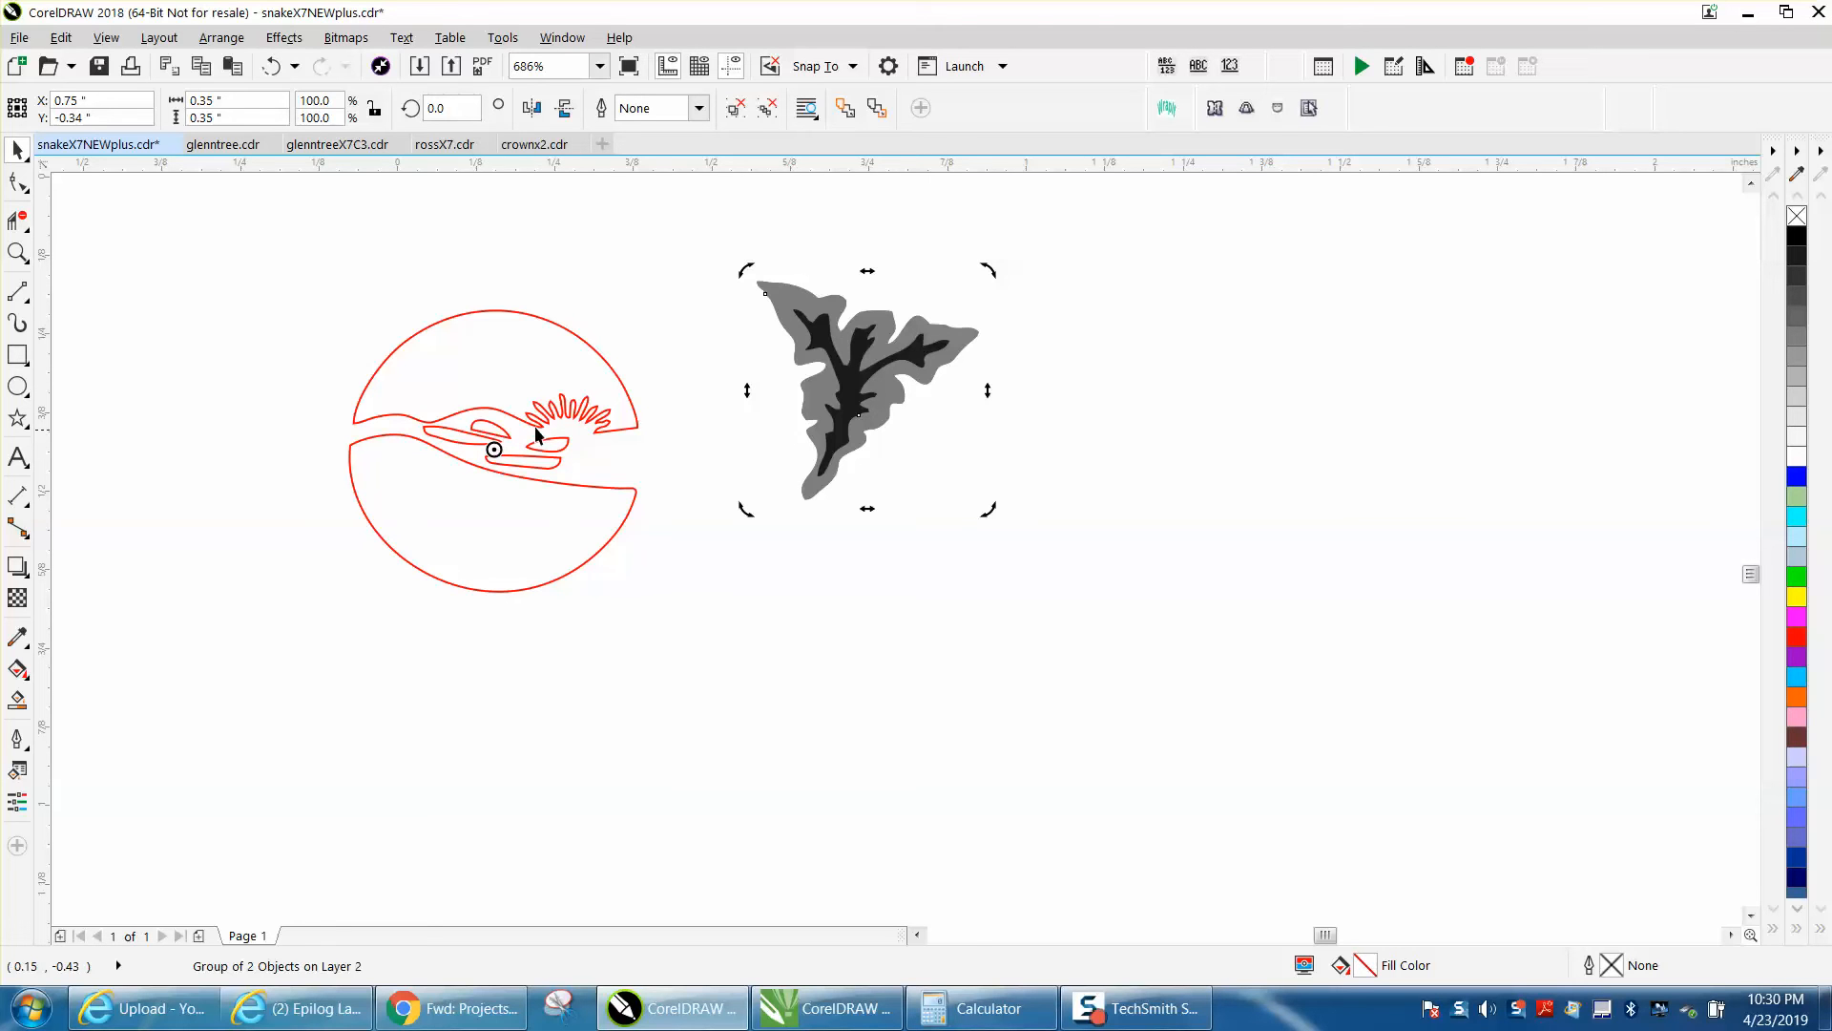
{"action": "mouse_move", "coordinate": [522, 503]}
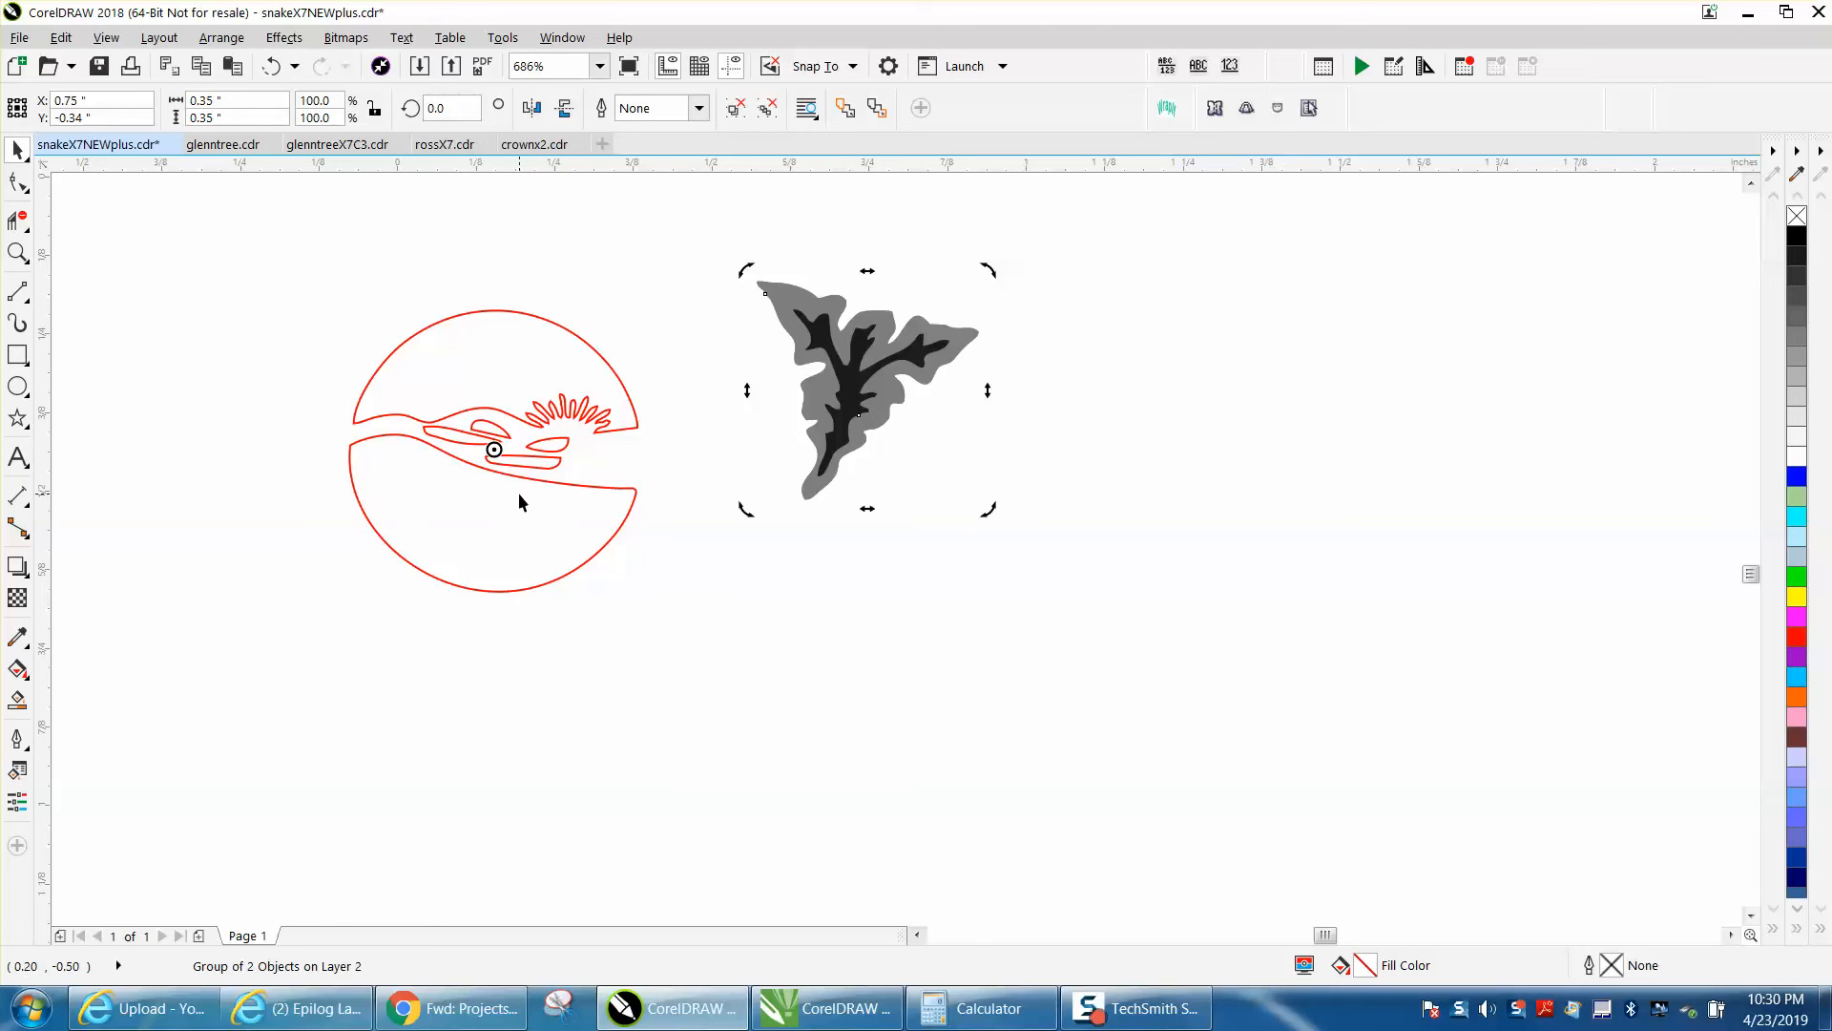
{"action": "mouse_move", "coordinate": [513, 383]}
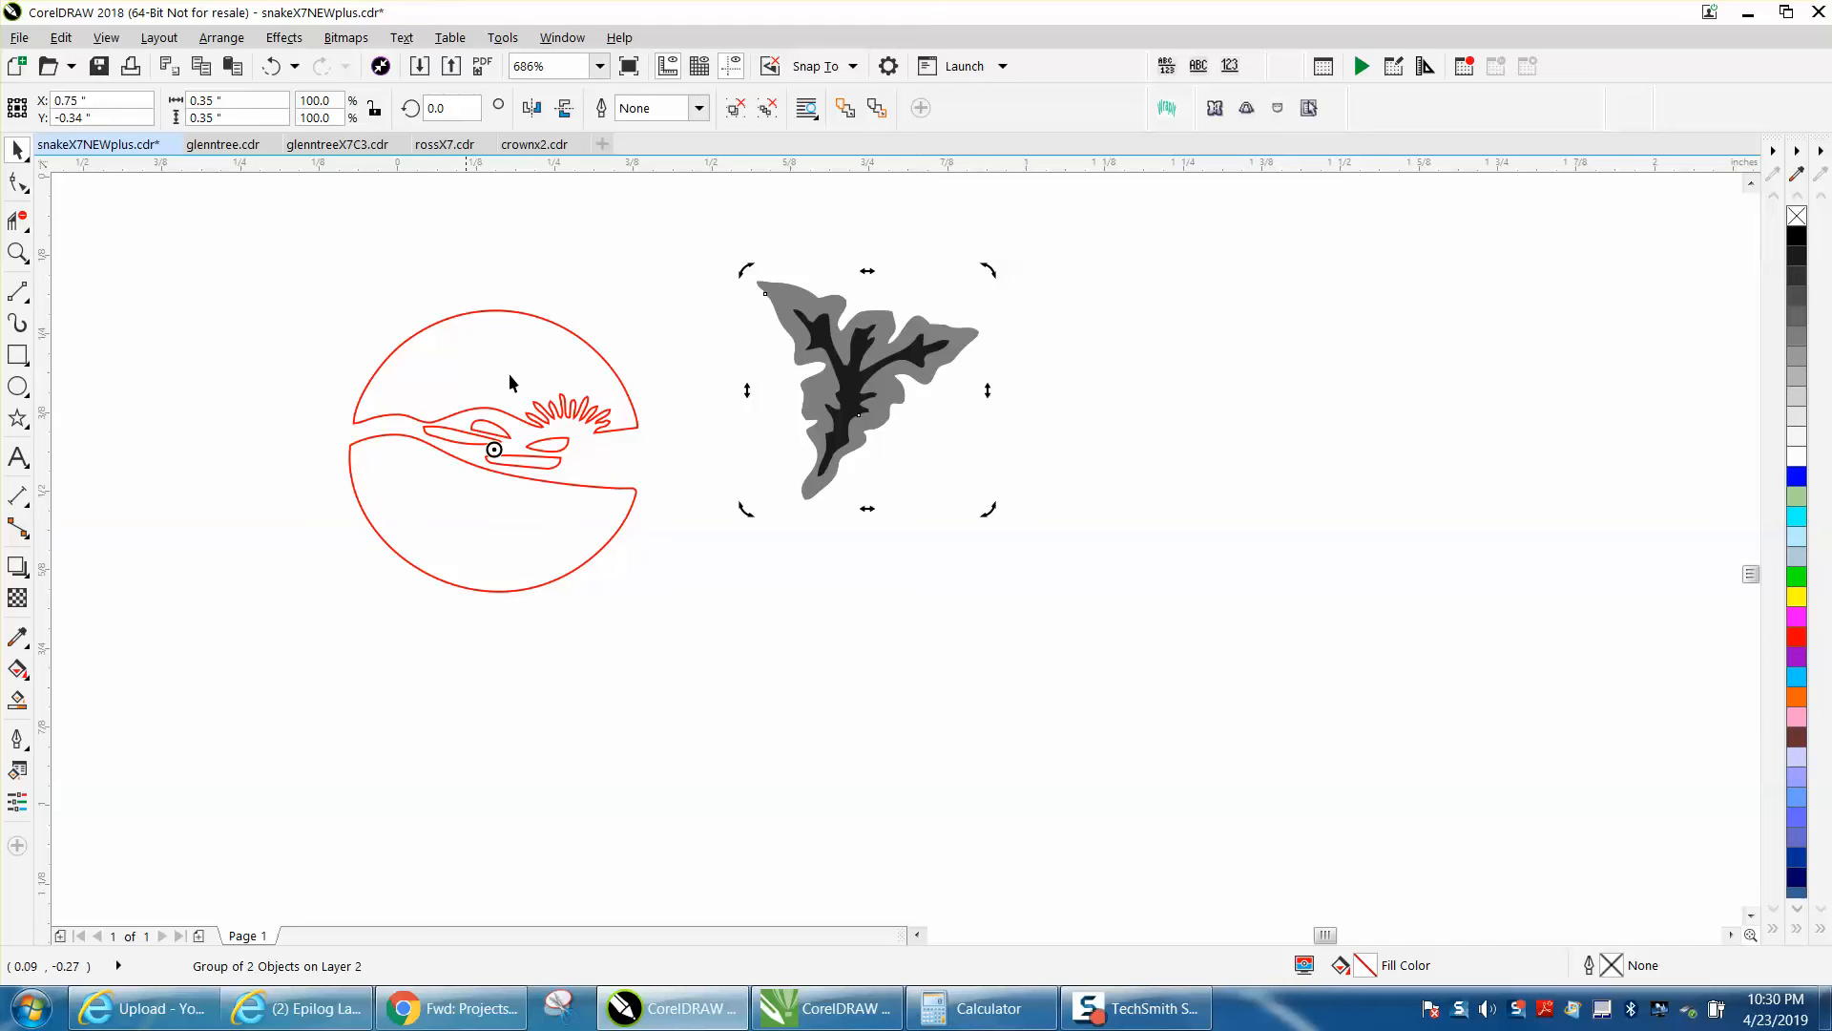
{"action": "mouse_move", "coordinate": [40, 391]}
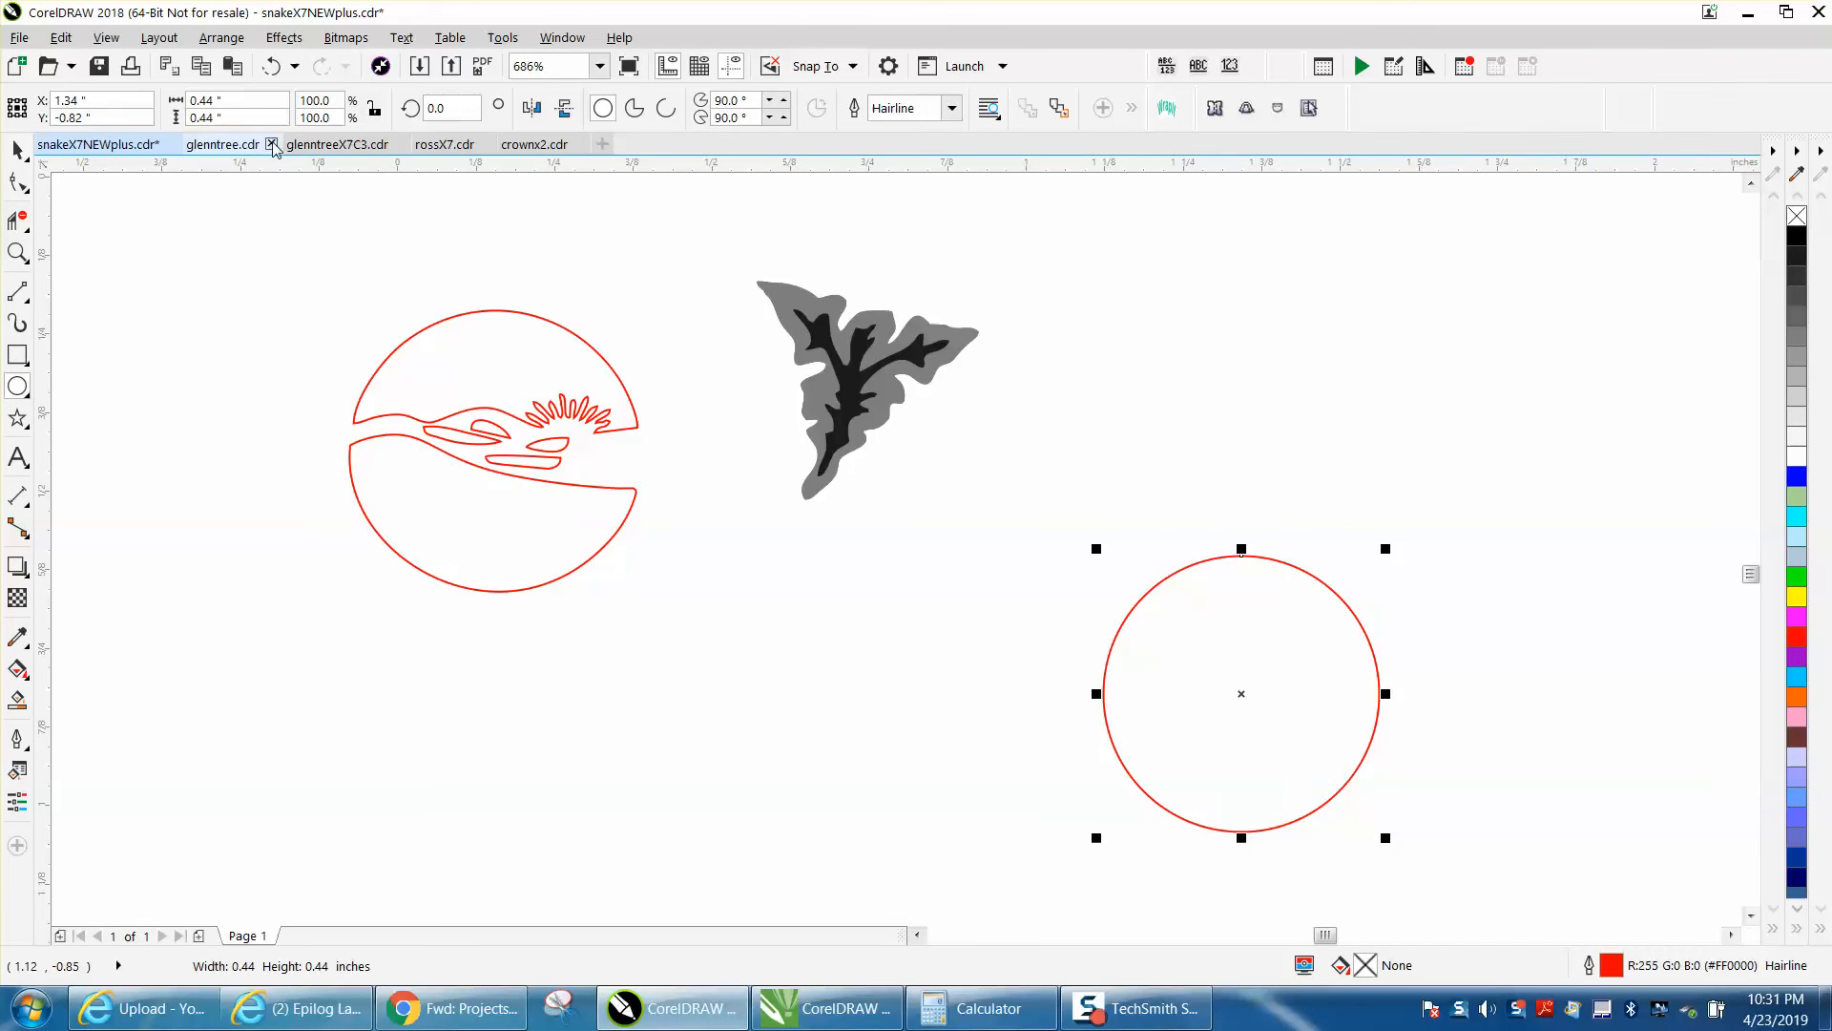
Select the new red circle, enlarge it slightly and move it over the logo
{"action": "left_click", "coordinate": [237, 100]}
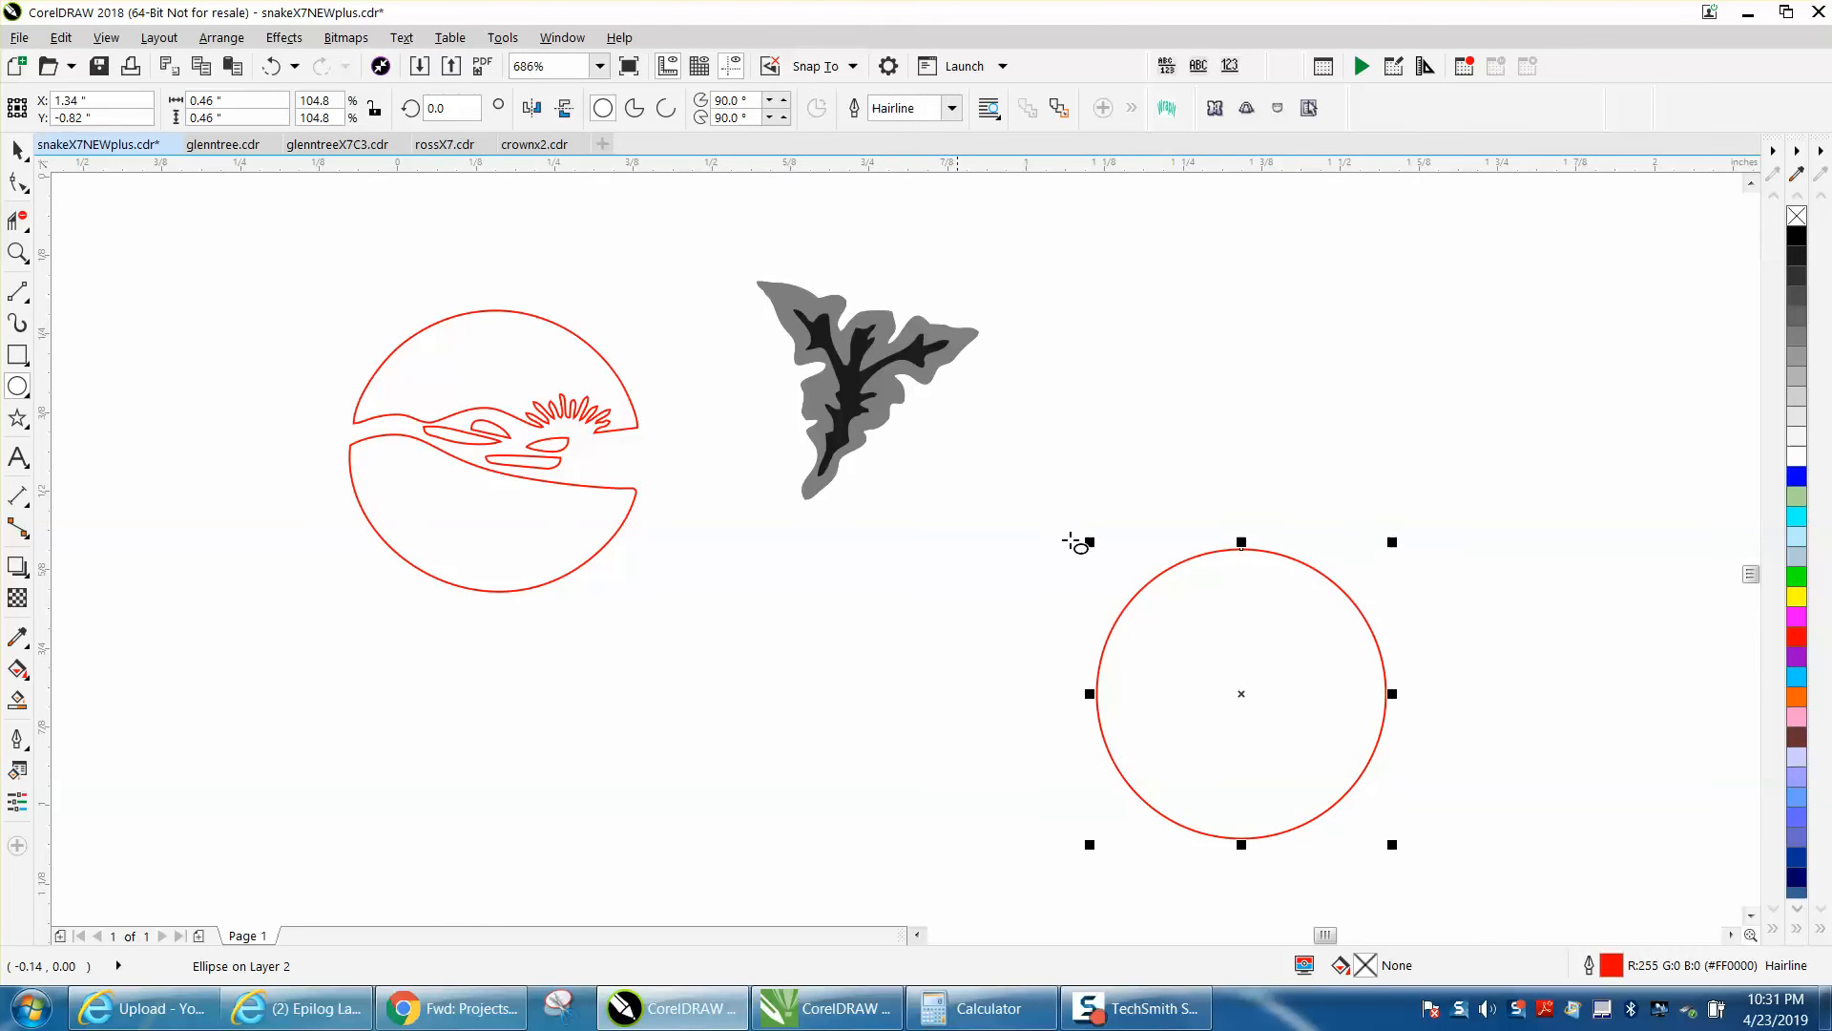
{"action": "left_click_drag", "start_coordinate": [1240, 693], "coordinate": [641, 491]}
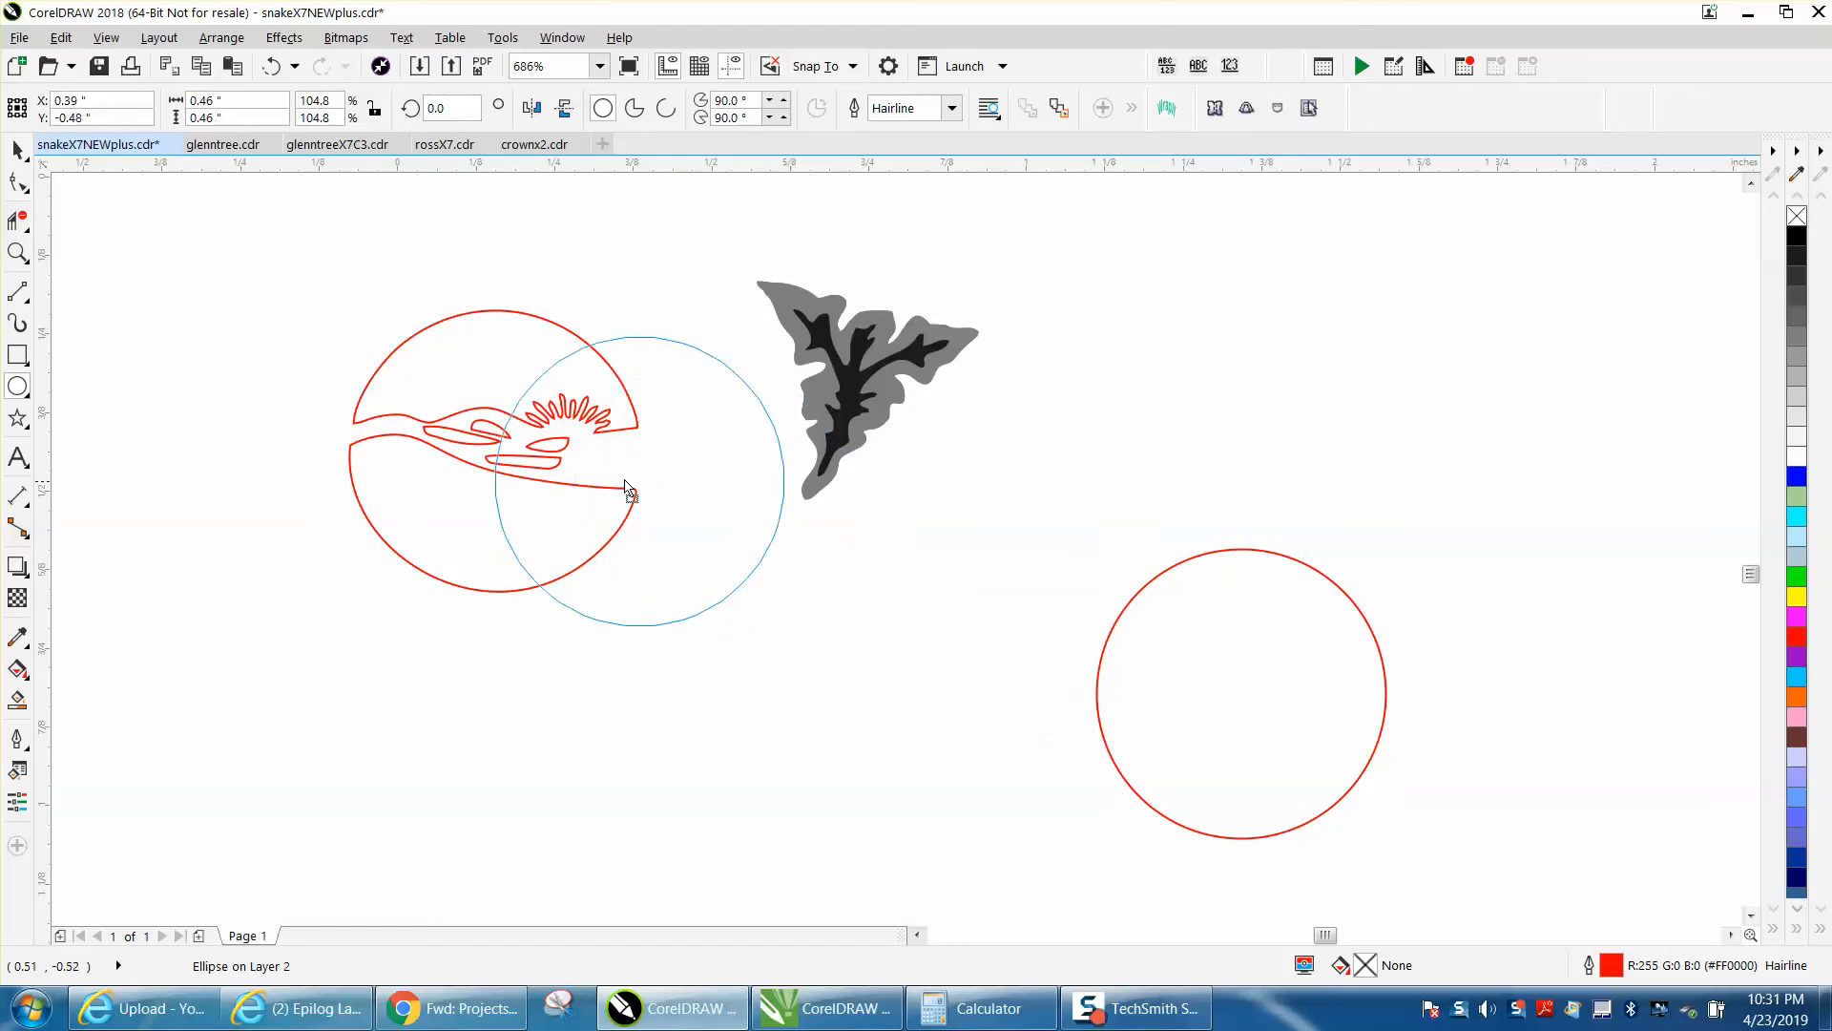
{"action": "left_click_drag", "start_coordinate": [631, 490], "coordinate": [493, 456]}
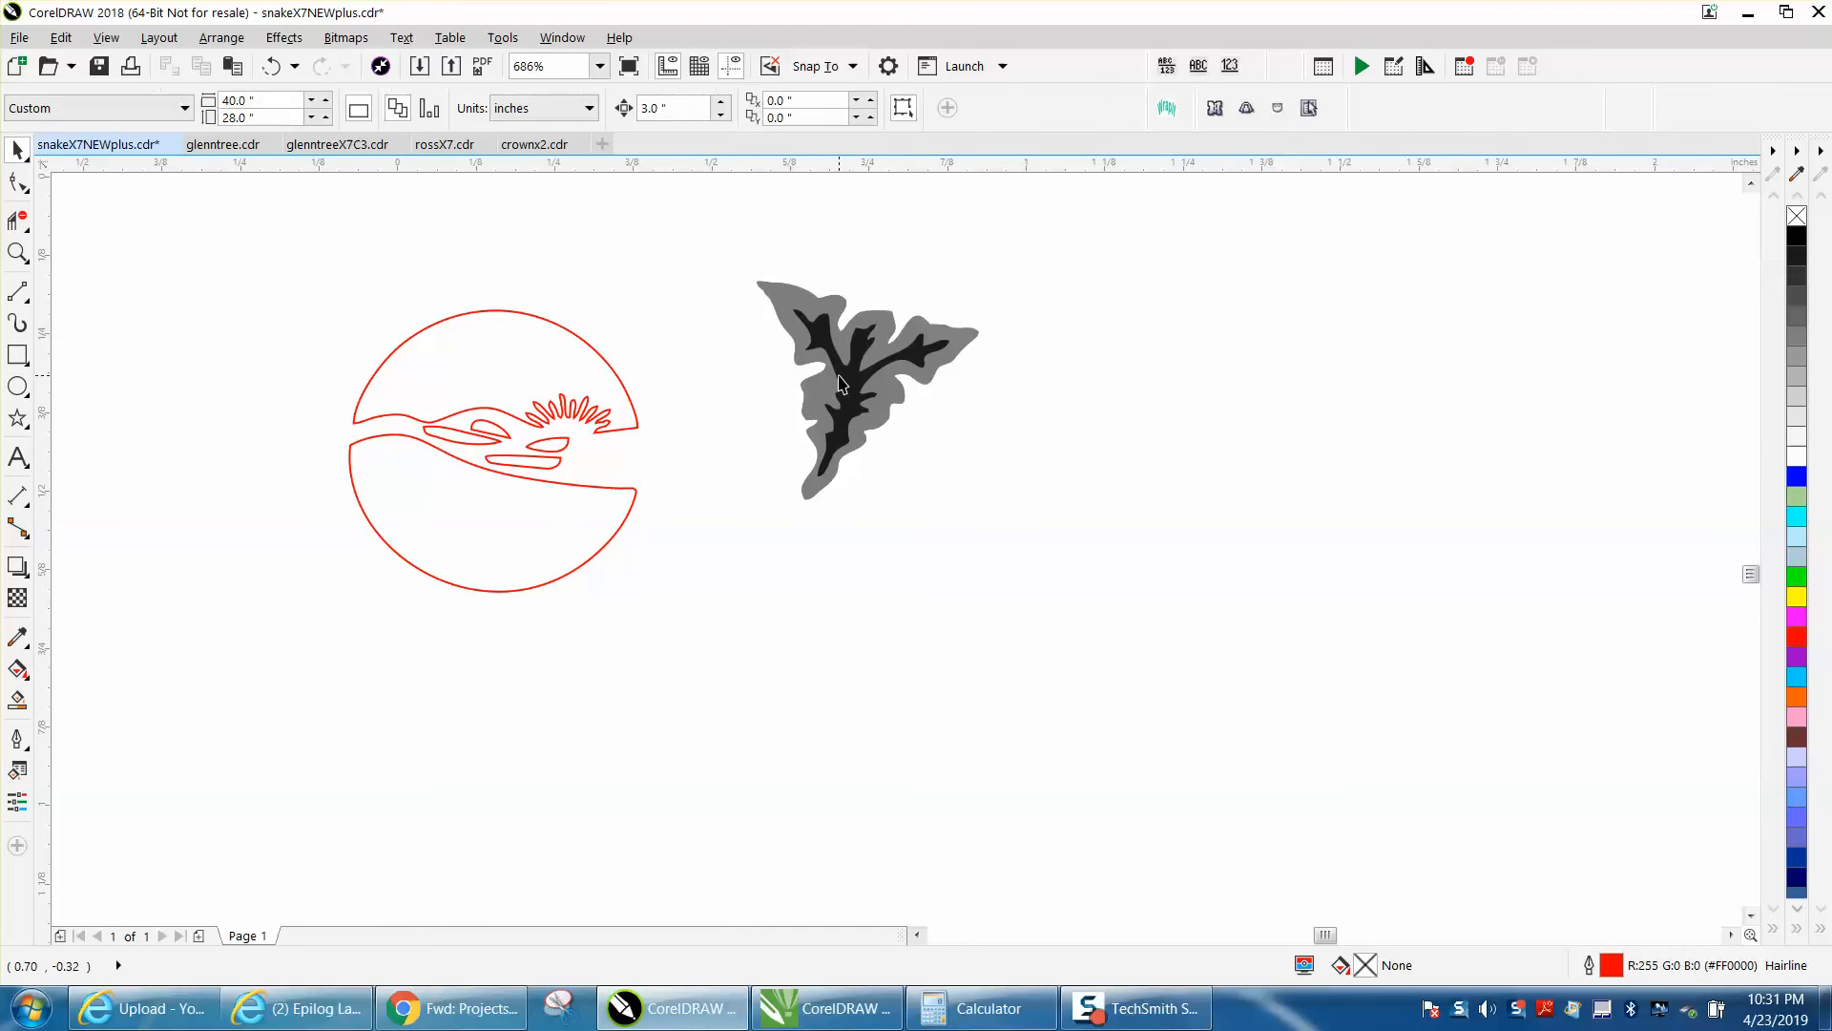
Rotate duplicates of the leaf ornament about the logo by angles such as 102.84° to build the seven-leaf ring
{"action": "left_click", "coordinate": [840, 382]}
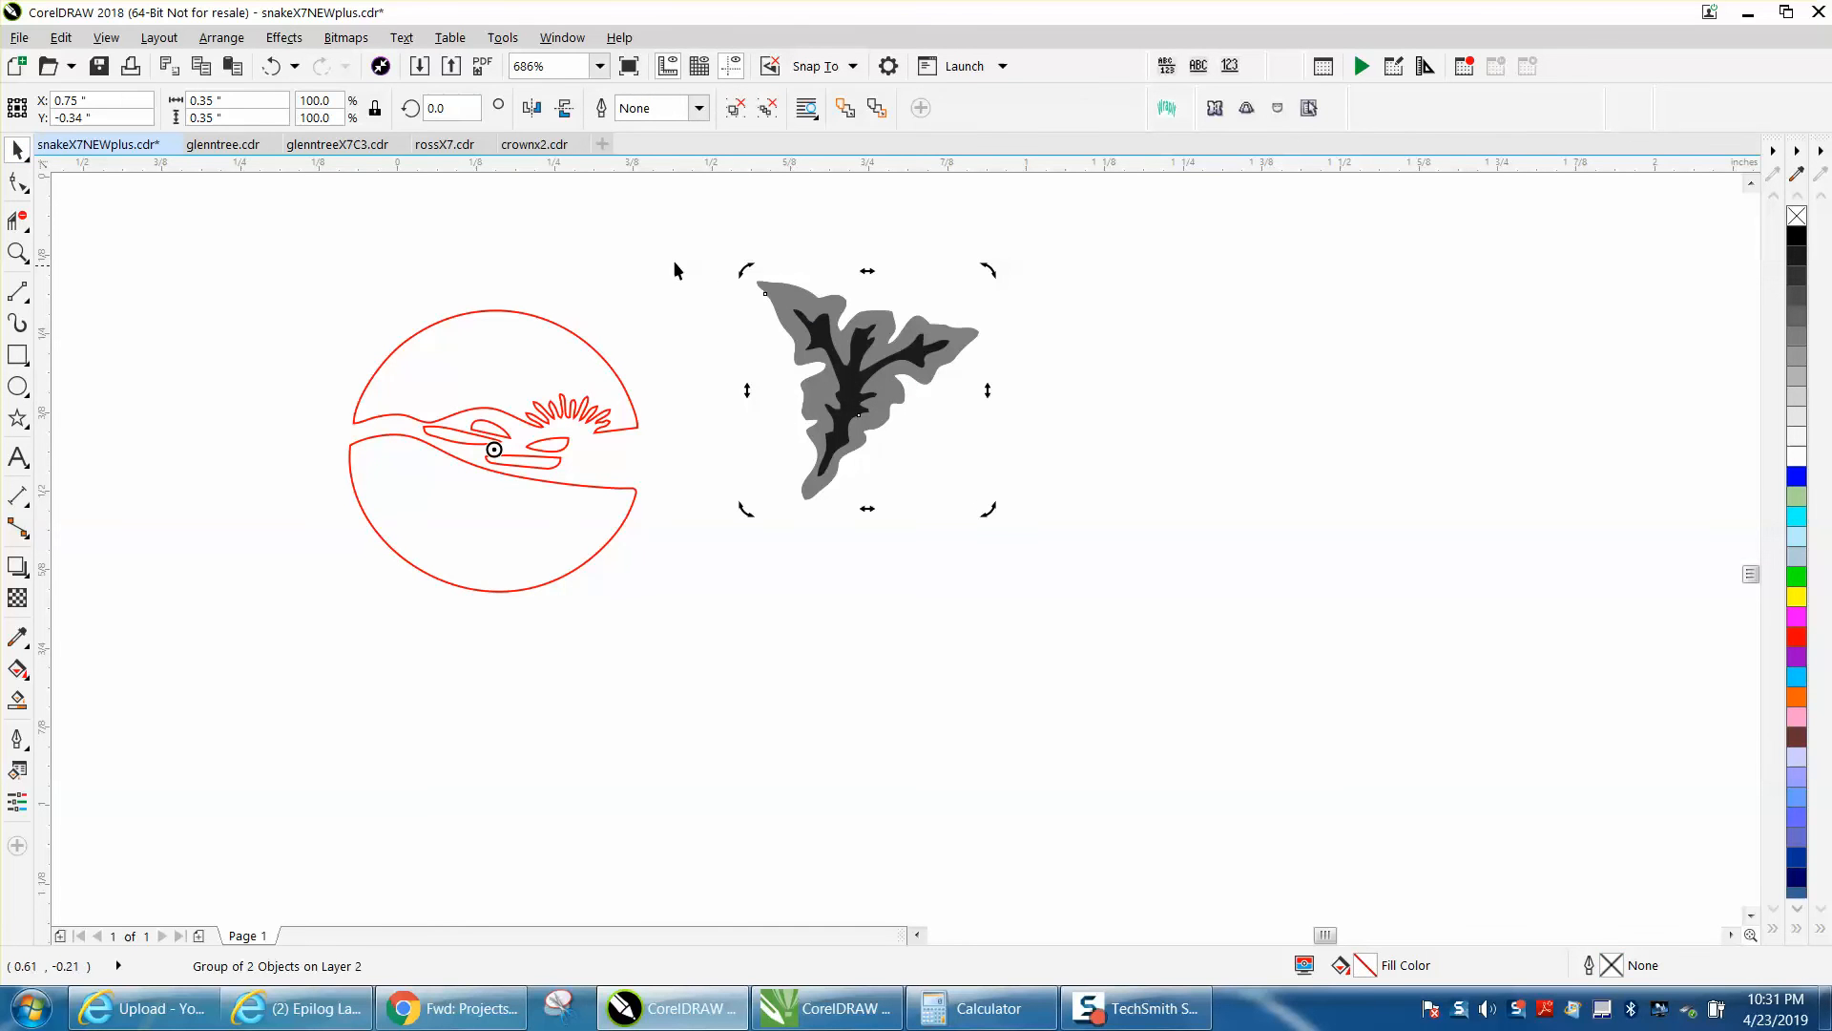
{"action": "mouse_move", "coordinate": [1008, 999]}
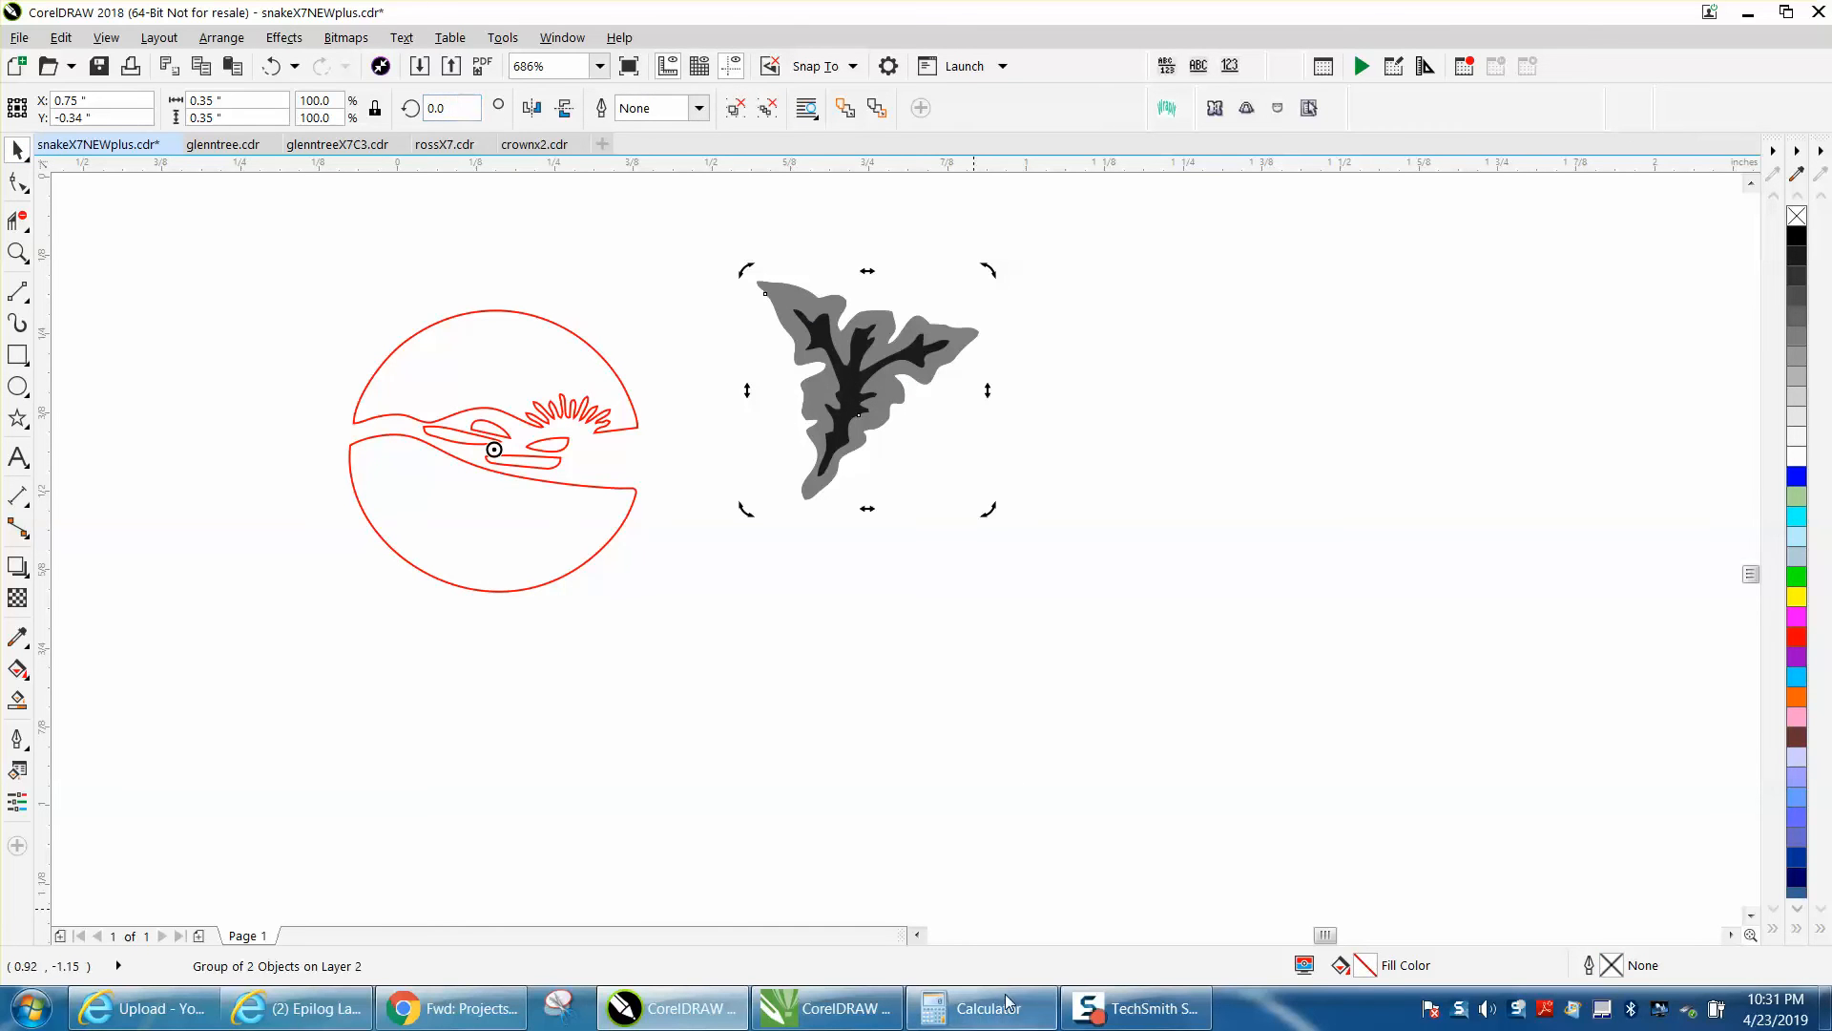
{"action": "left_click", "coordinate": [979, 1008]}
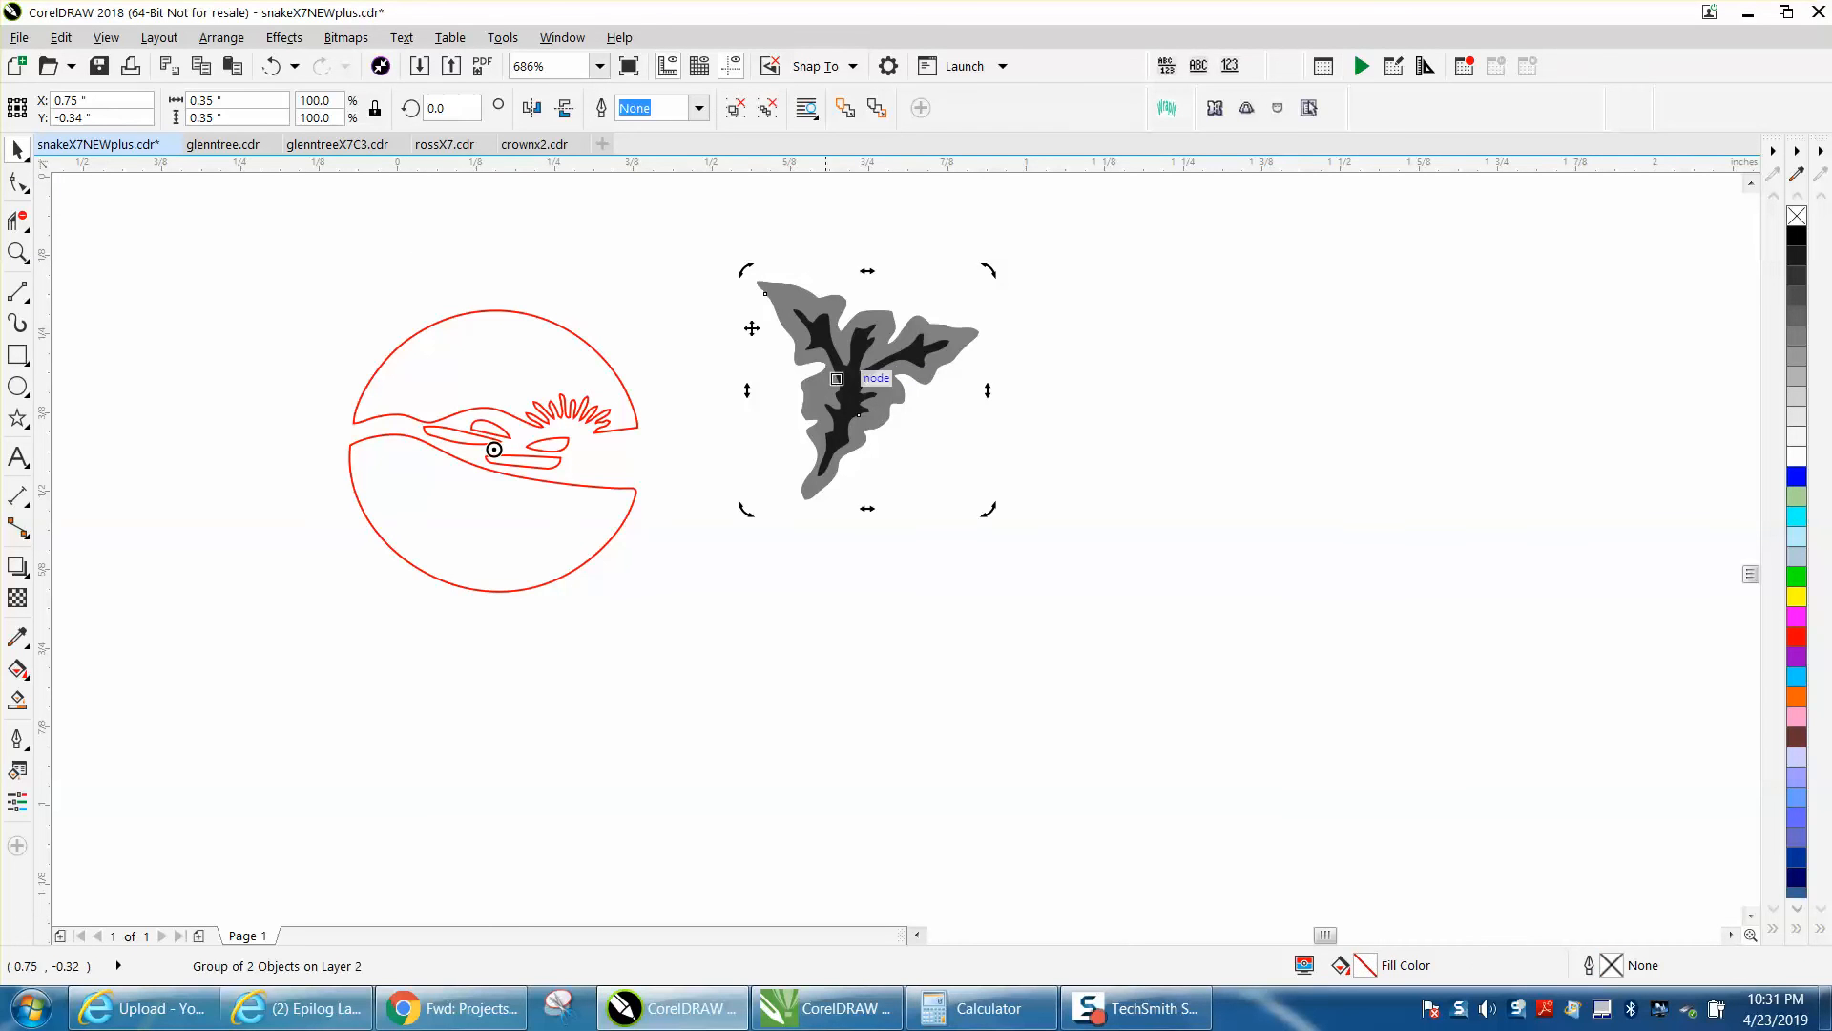
{"action": "left_click", "coordinate": [451, 107]}
{"action": "type", "text": "51.42"}
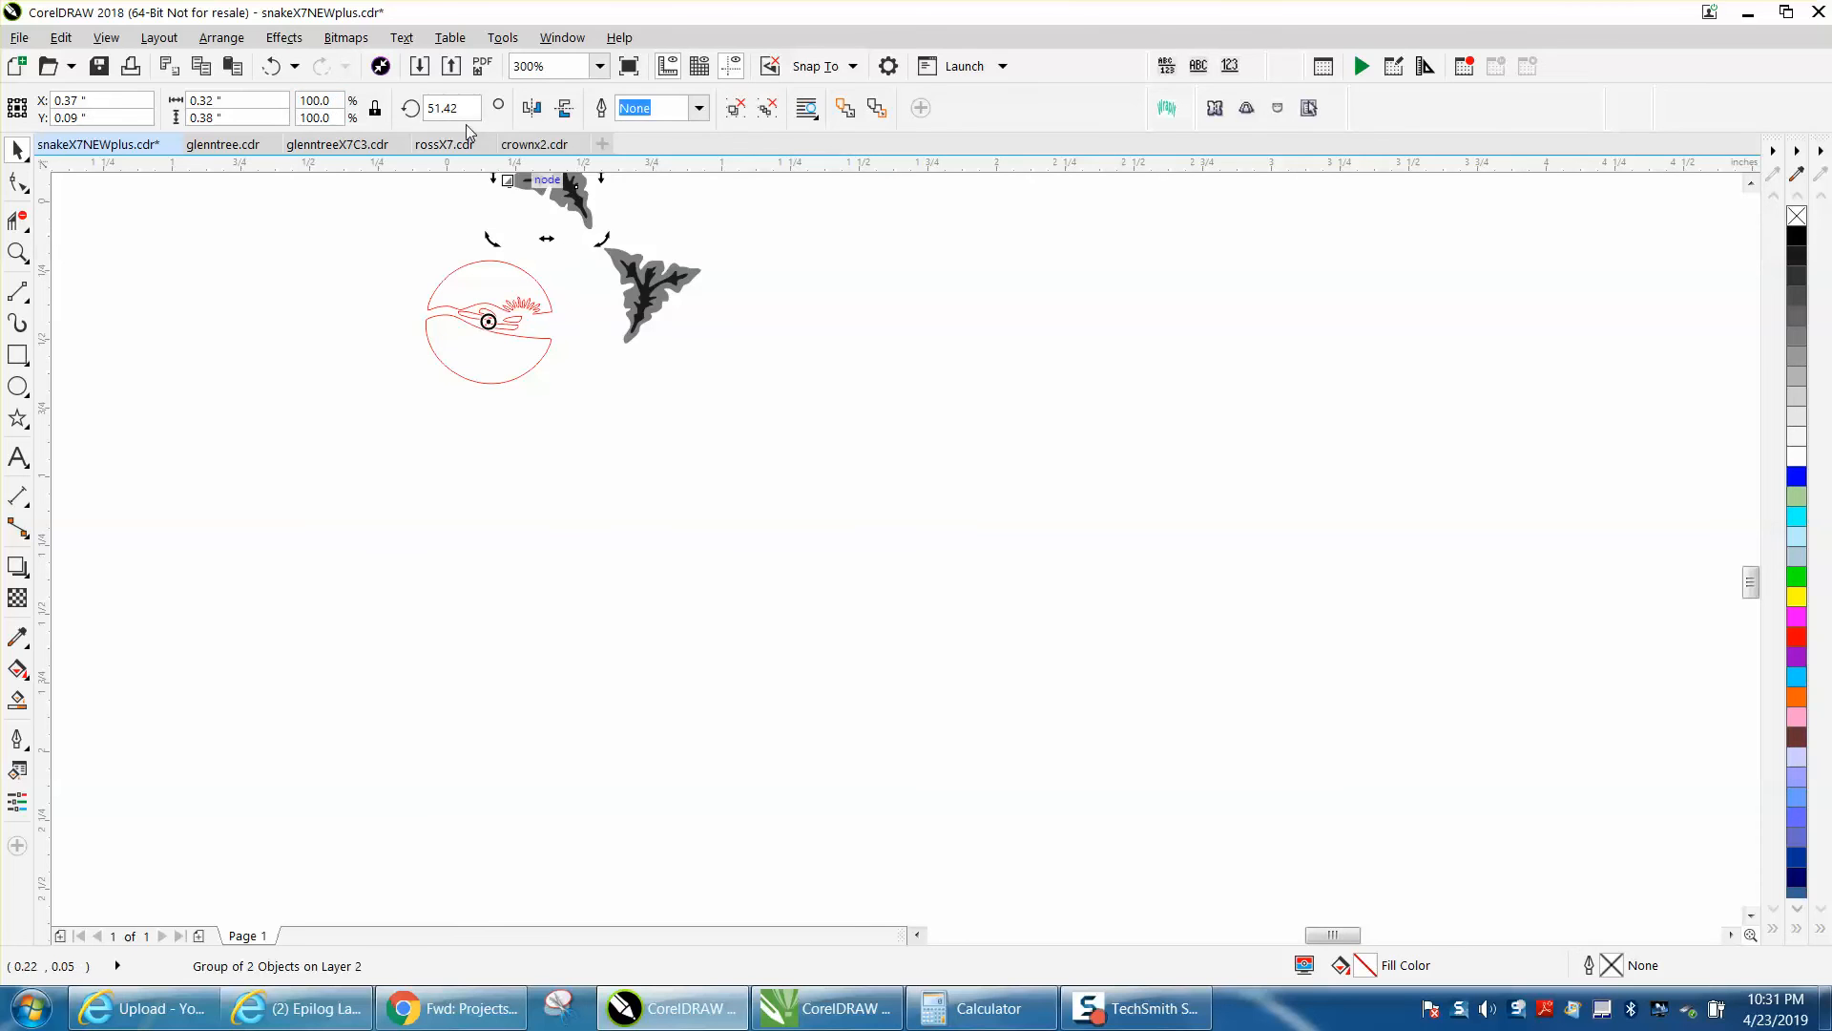
{"action": "left_click", "coordinate": [450, 107]}
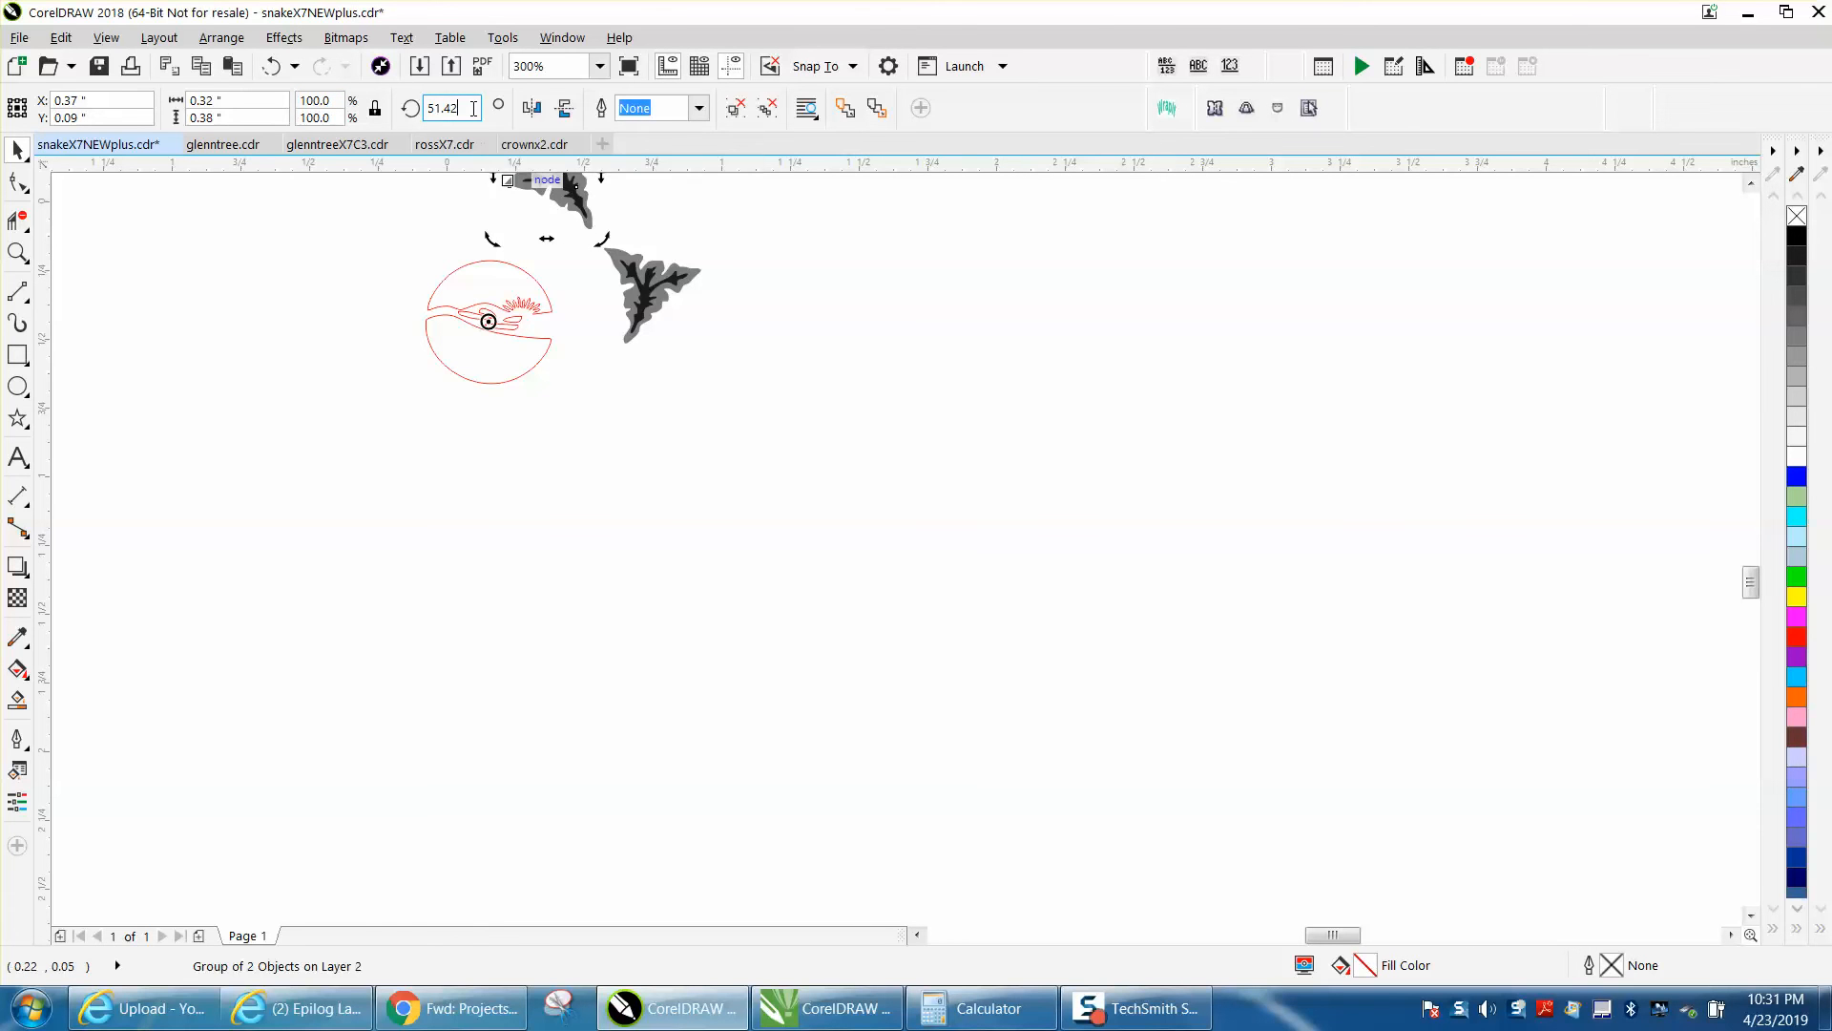
{"action": "mouse_move", "coordinate": [411, 107]}
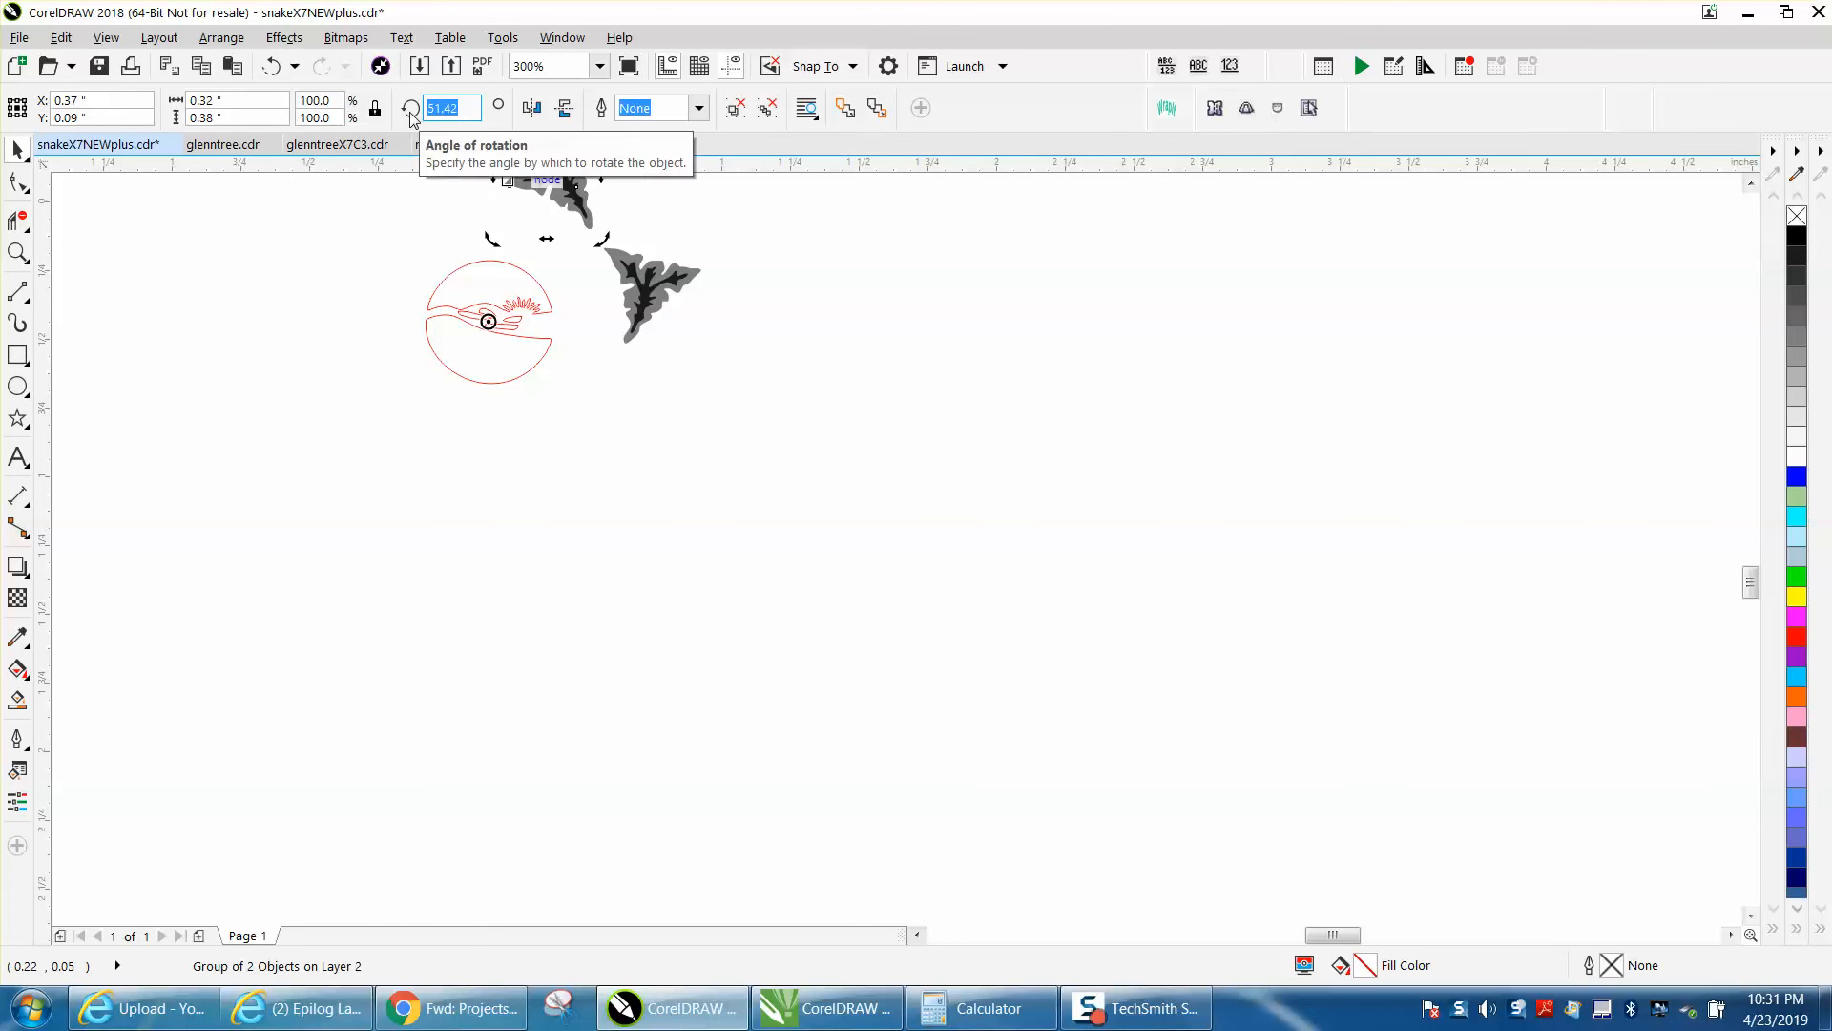
{"action": "type", "text": "10"}
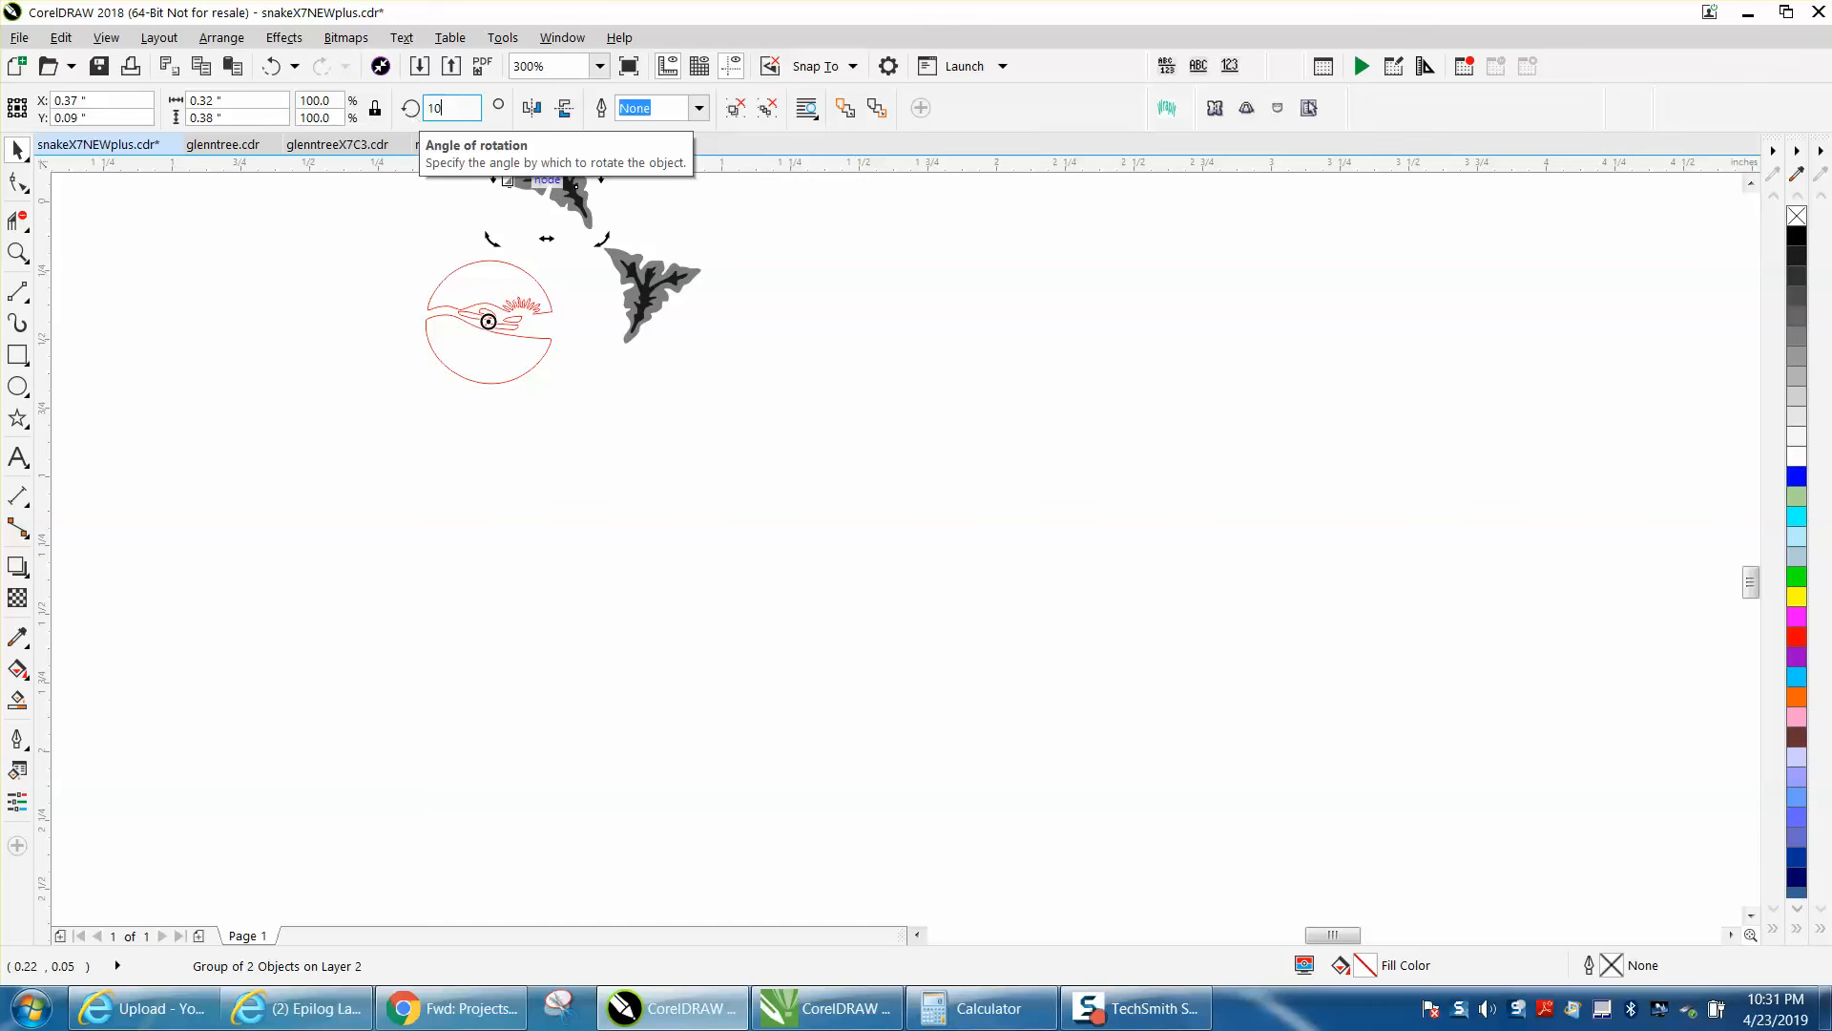
{"action": "type", "text": "102.84"}
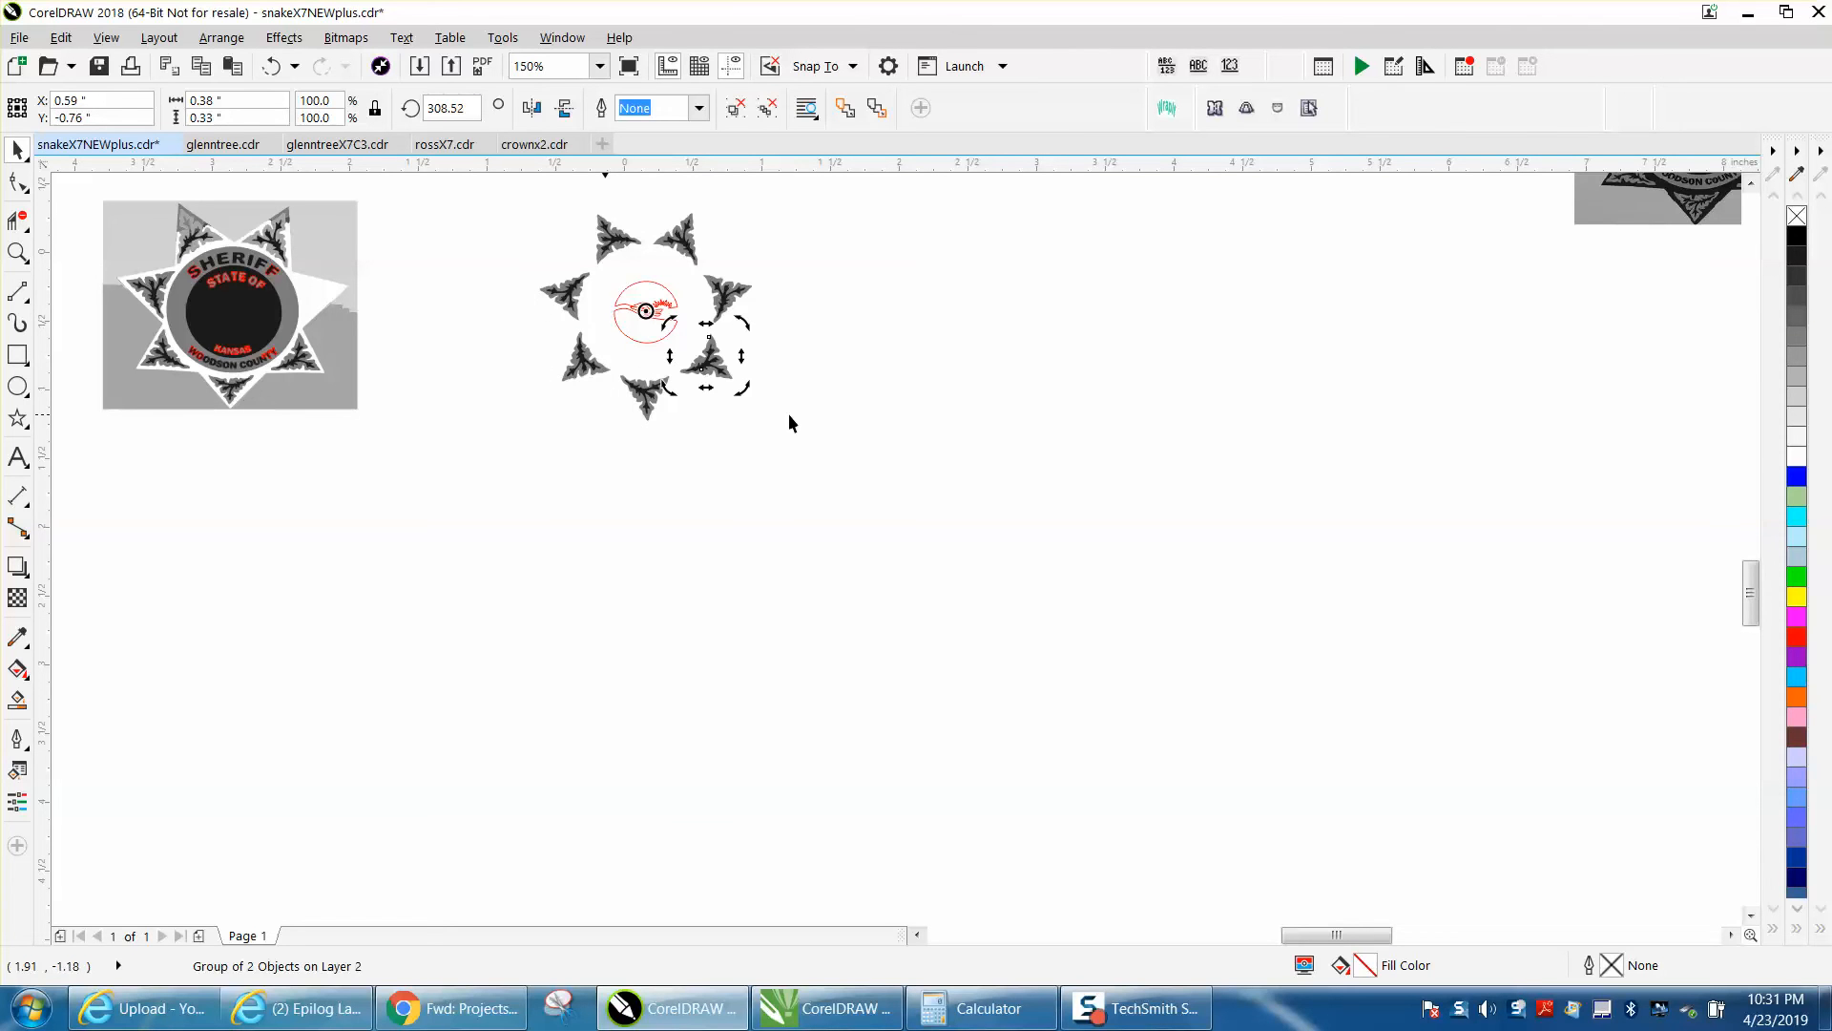
{"action": "mouse_move", "coordinate": [106, 288]}
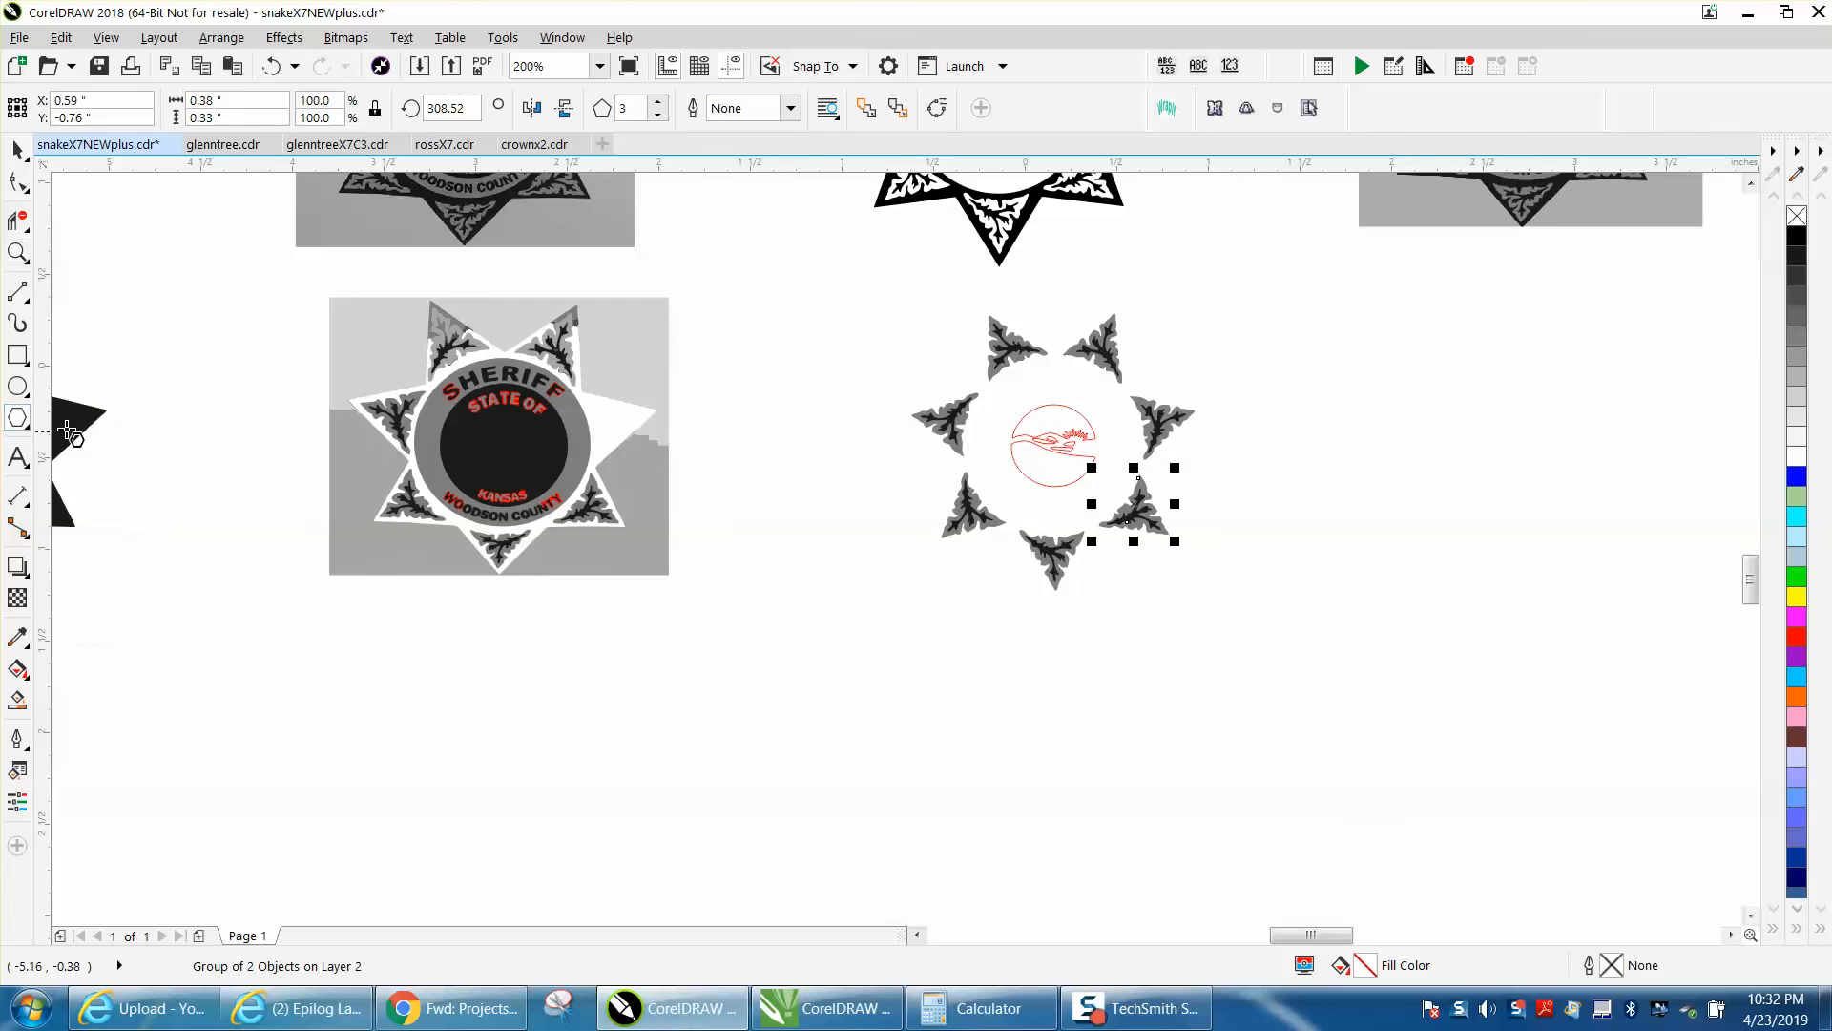
Switch from the Ellipse/Polygon flyout to the Star tool for a 7-point star
{"action": "left_click", "coordinate": [17, 386]}
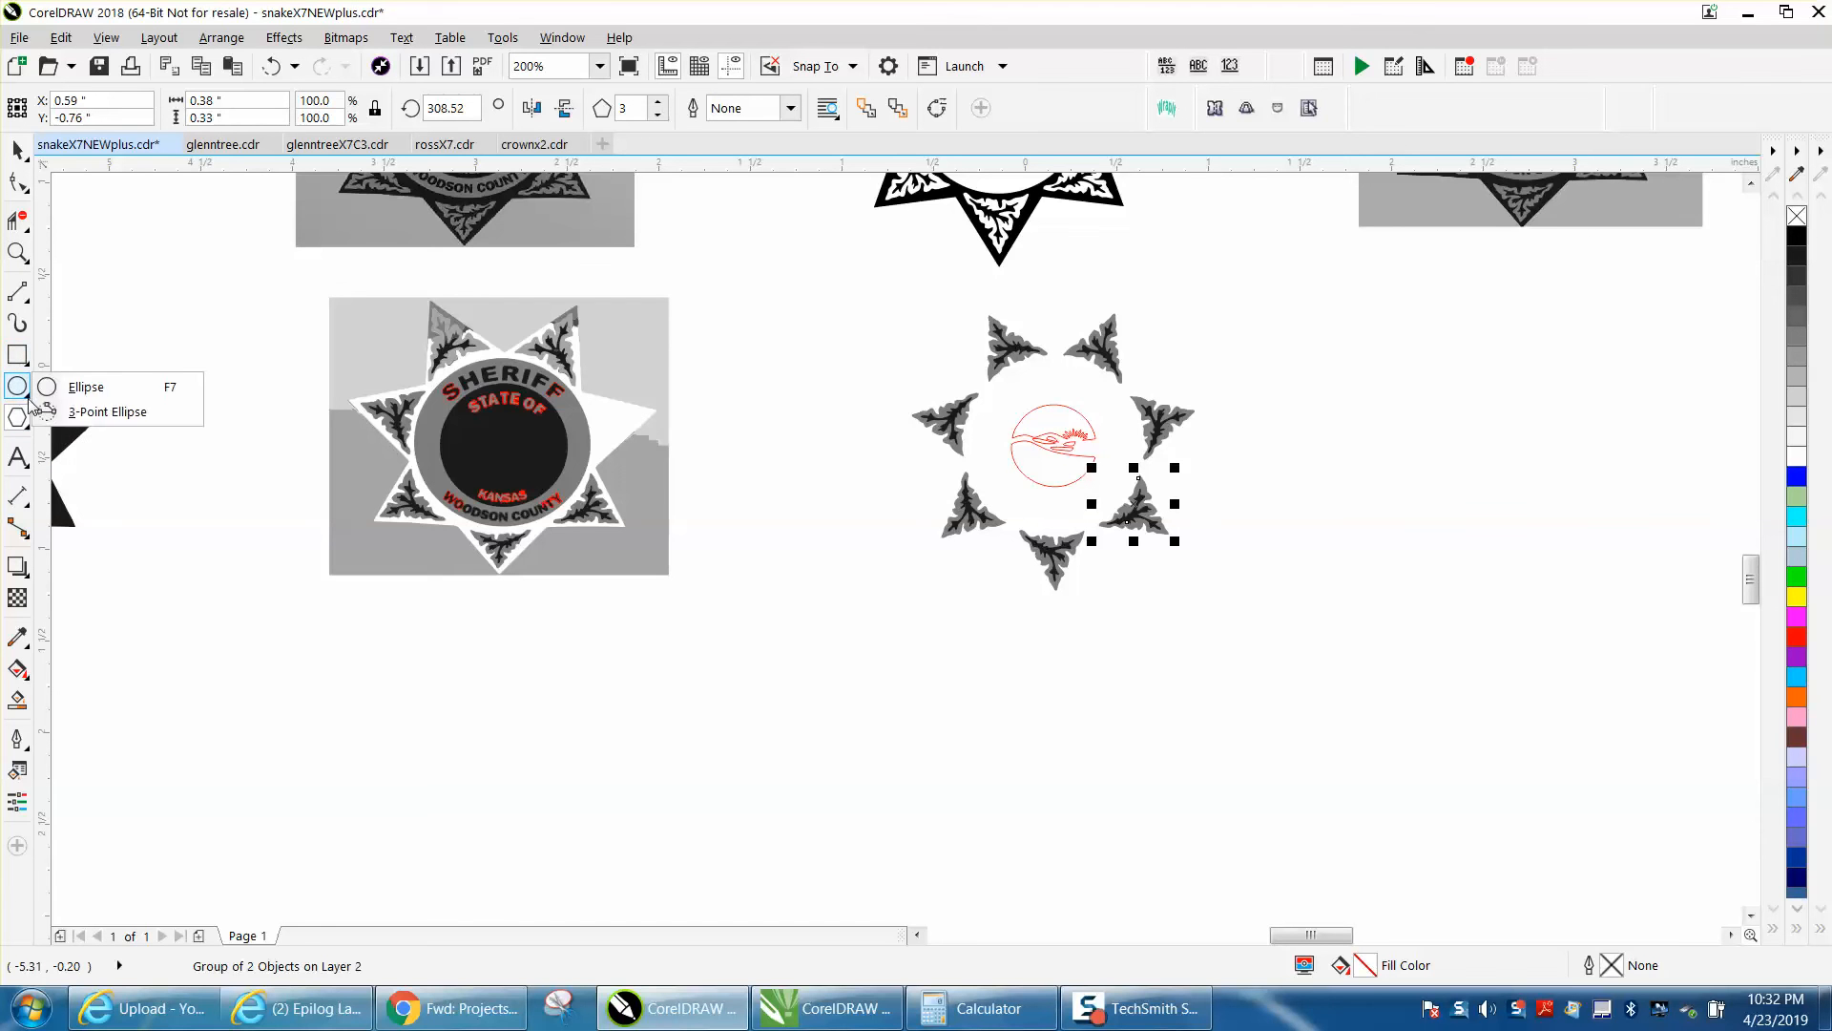
{"action": "left_click", "coordinate": [17, 417]}
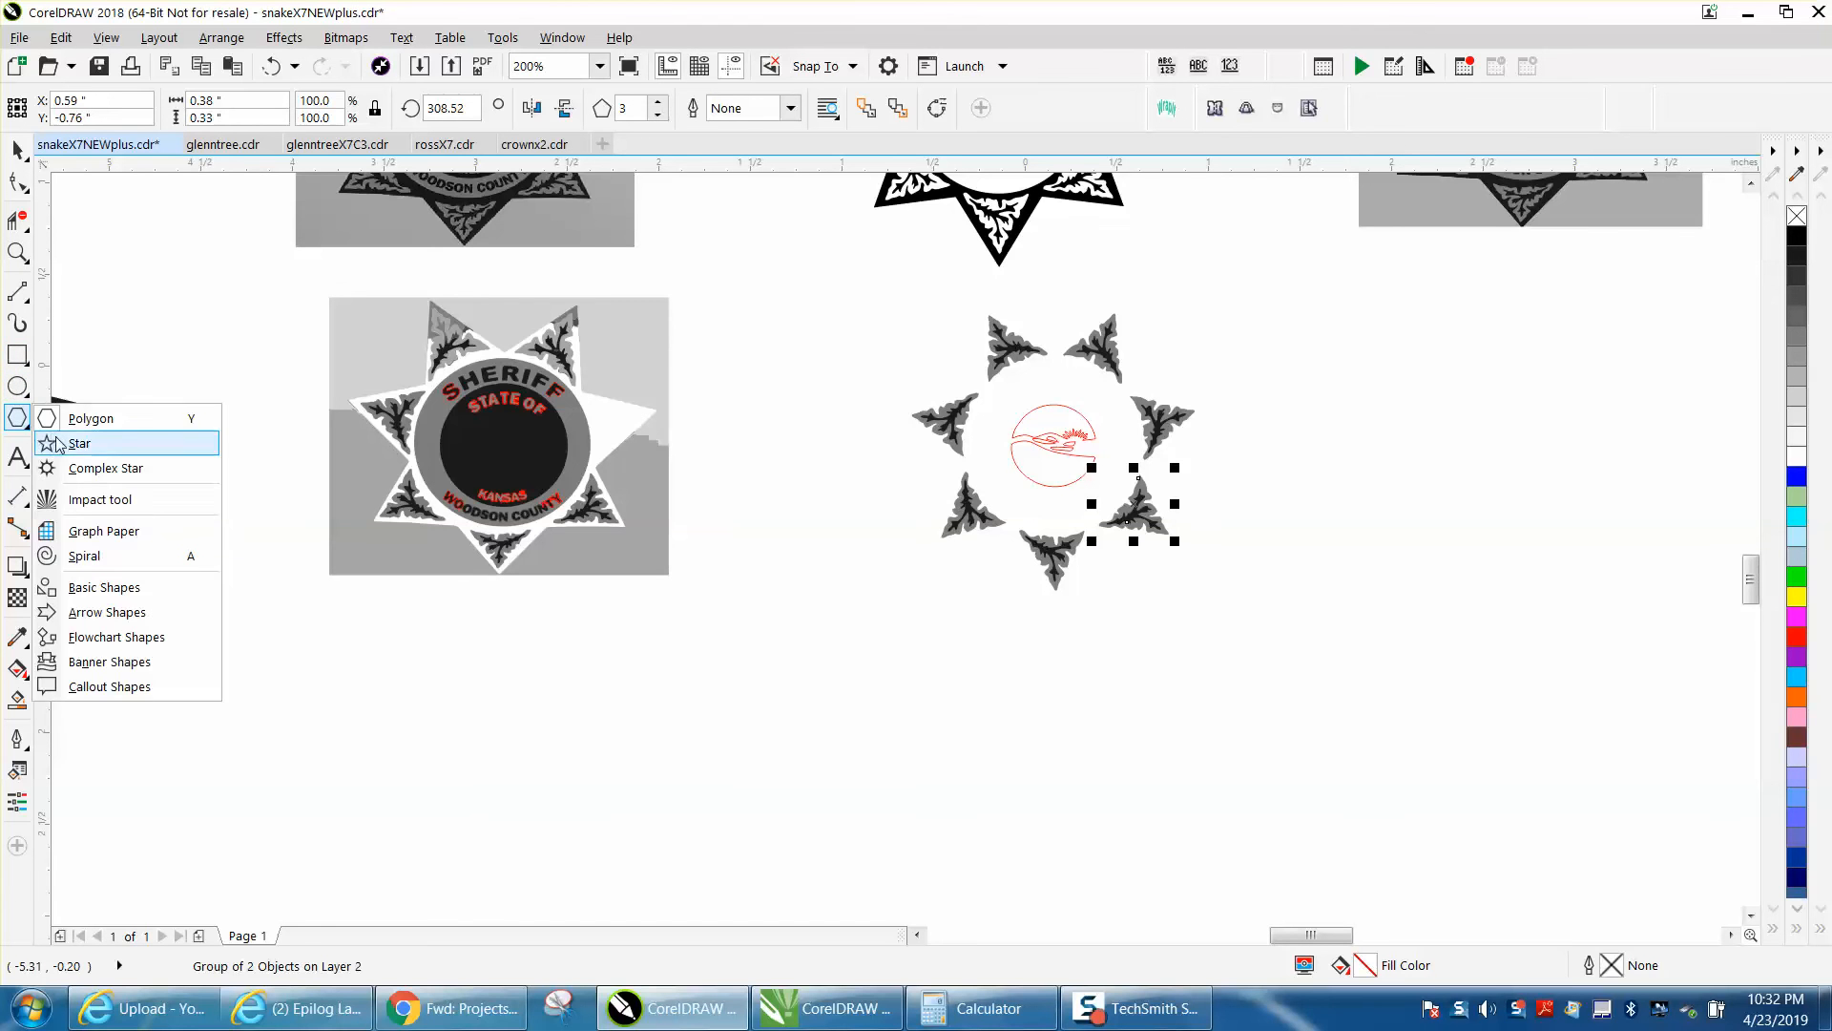
{"action": "left_click", "coordinate": [81, 443]}
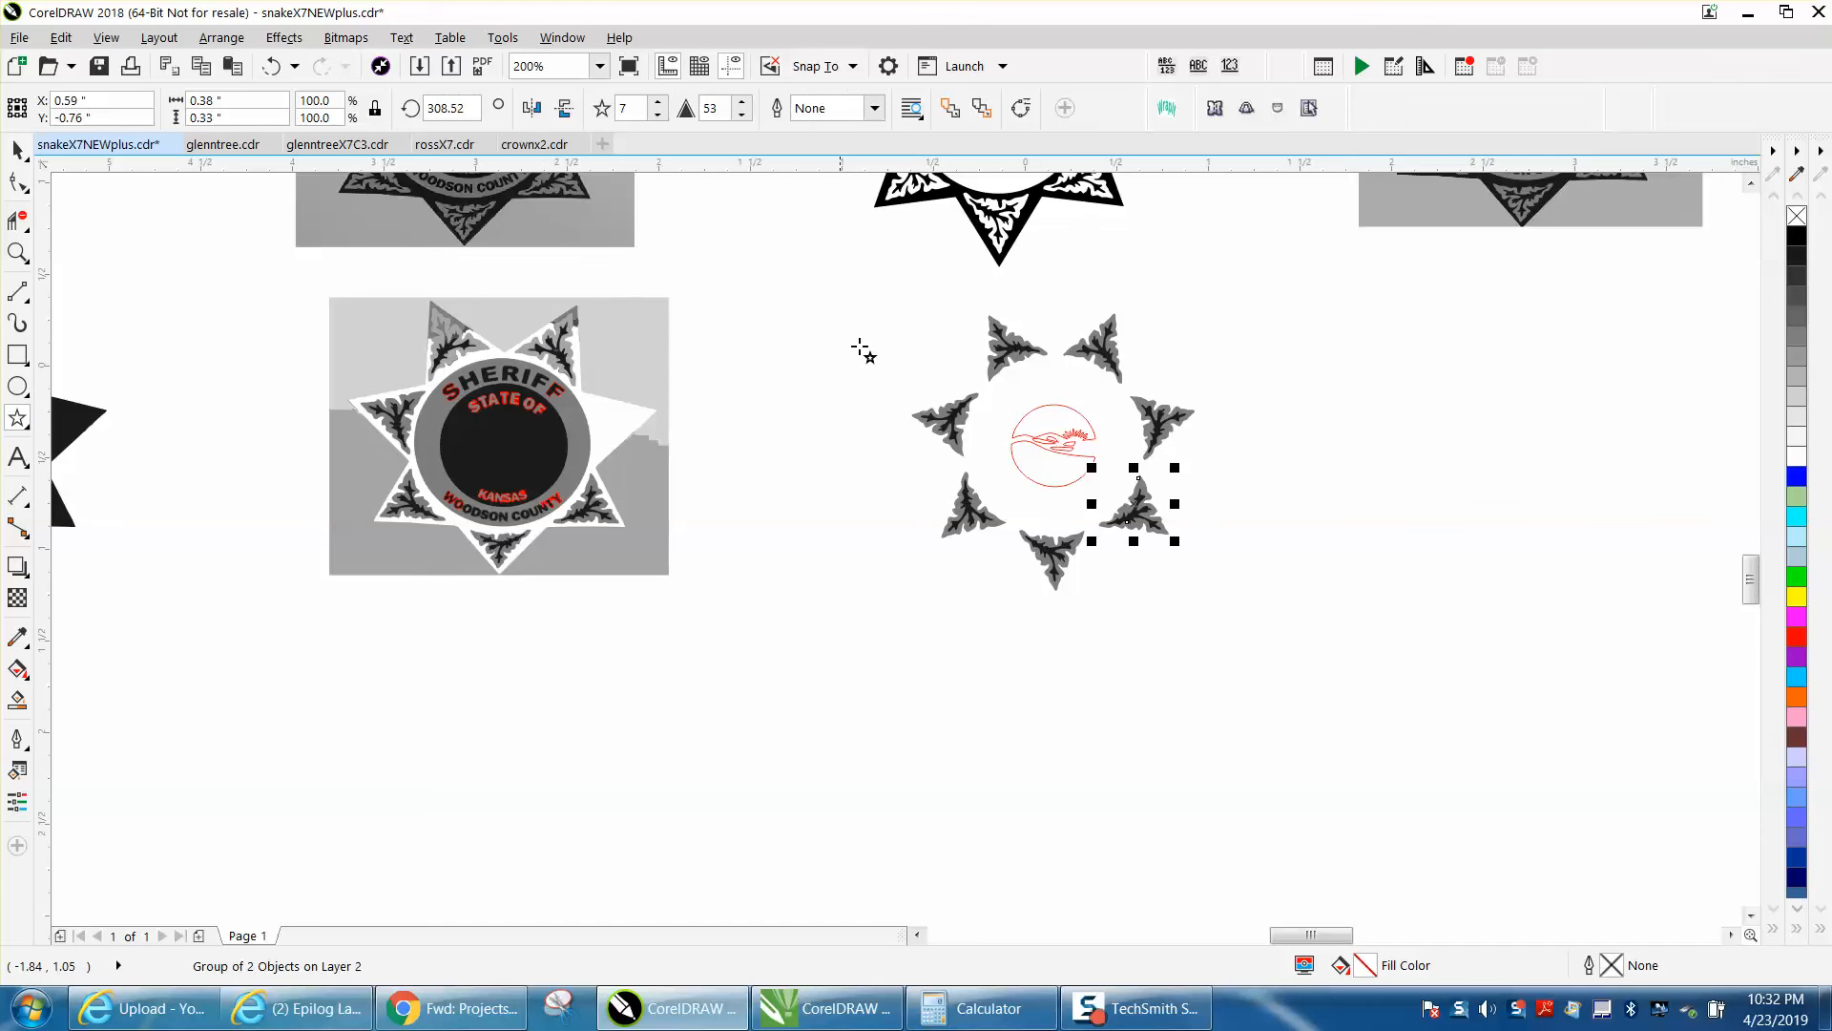
{"action": "mouse_move", "coordinate": [1421, 351]}
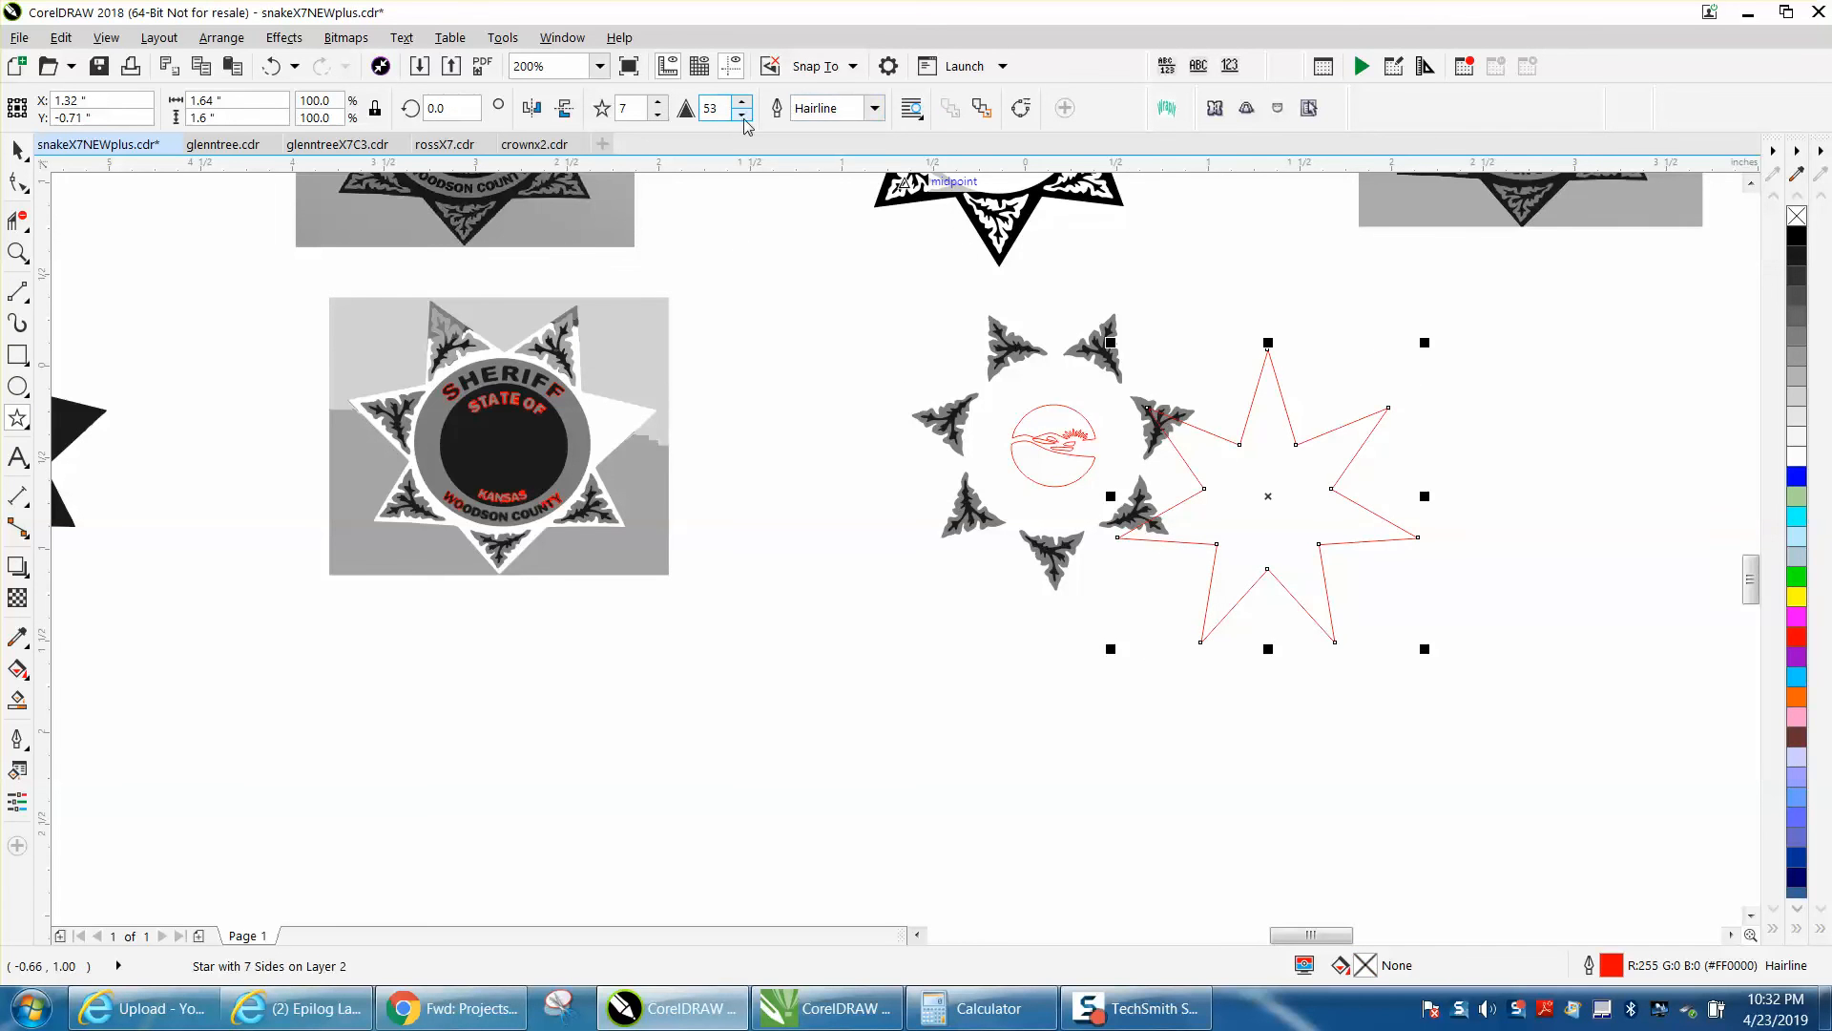
Lower the star's Sharpness to 29 and check the 51.43° spacing on the calculator
{"action": "left_click", "coordinate": [741, 115]}
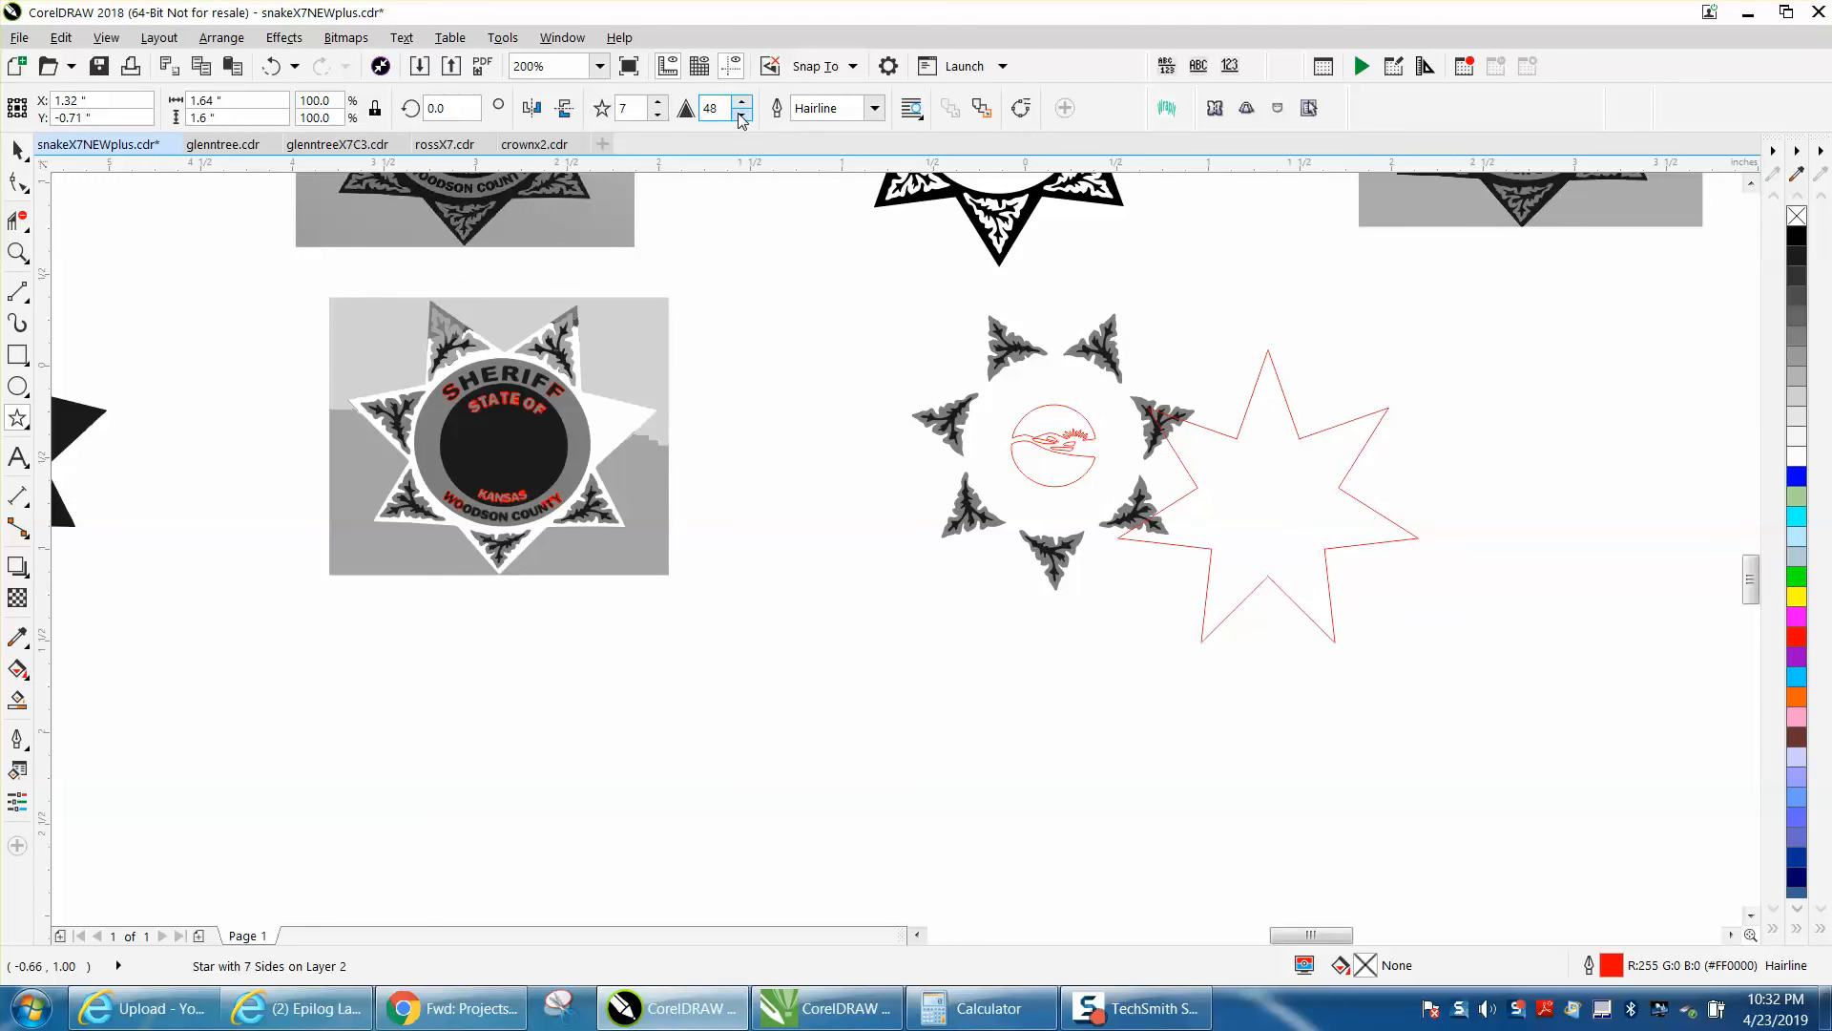
{"action": "left_click", "coordinate": [741, 116]}
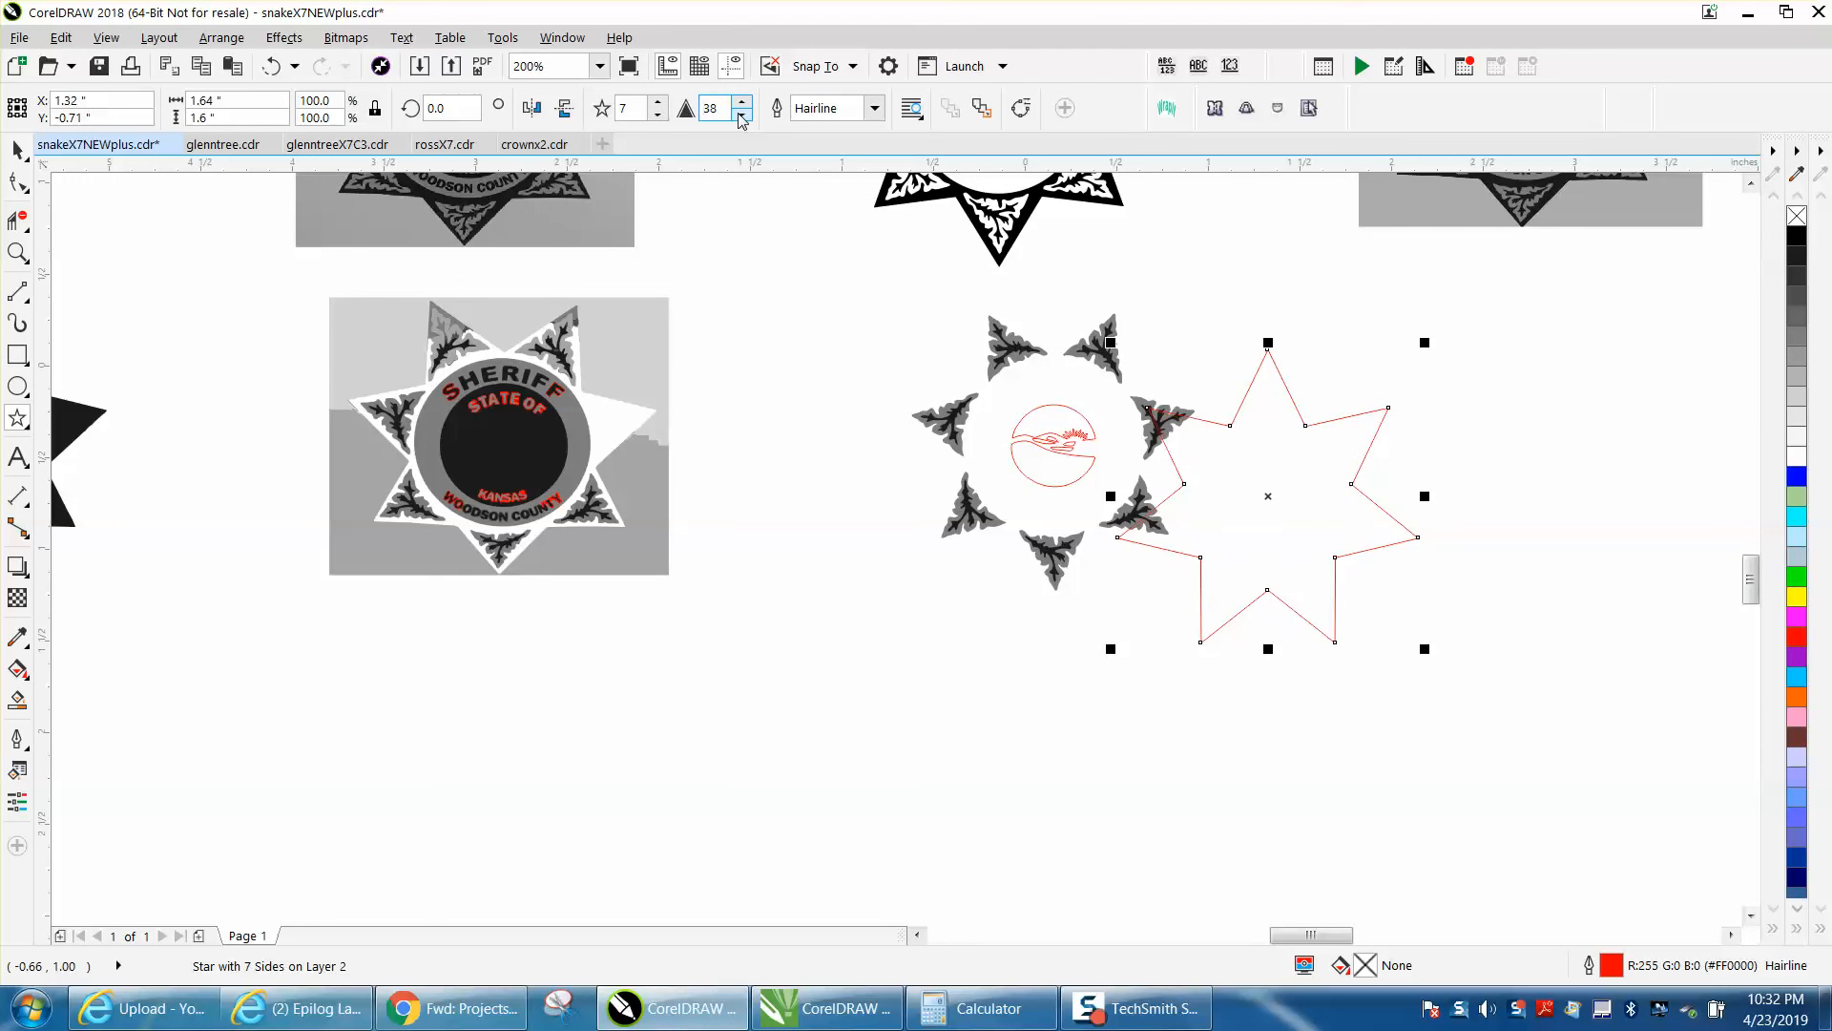
{"action": "left_click", "coordinate": [741, 114]}
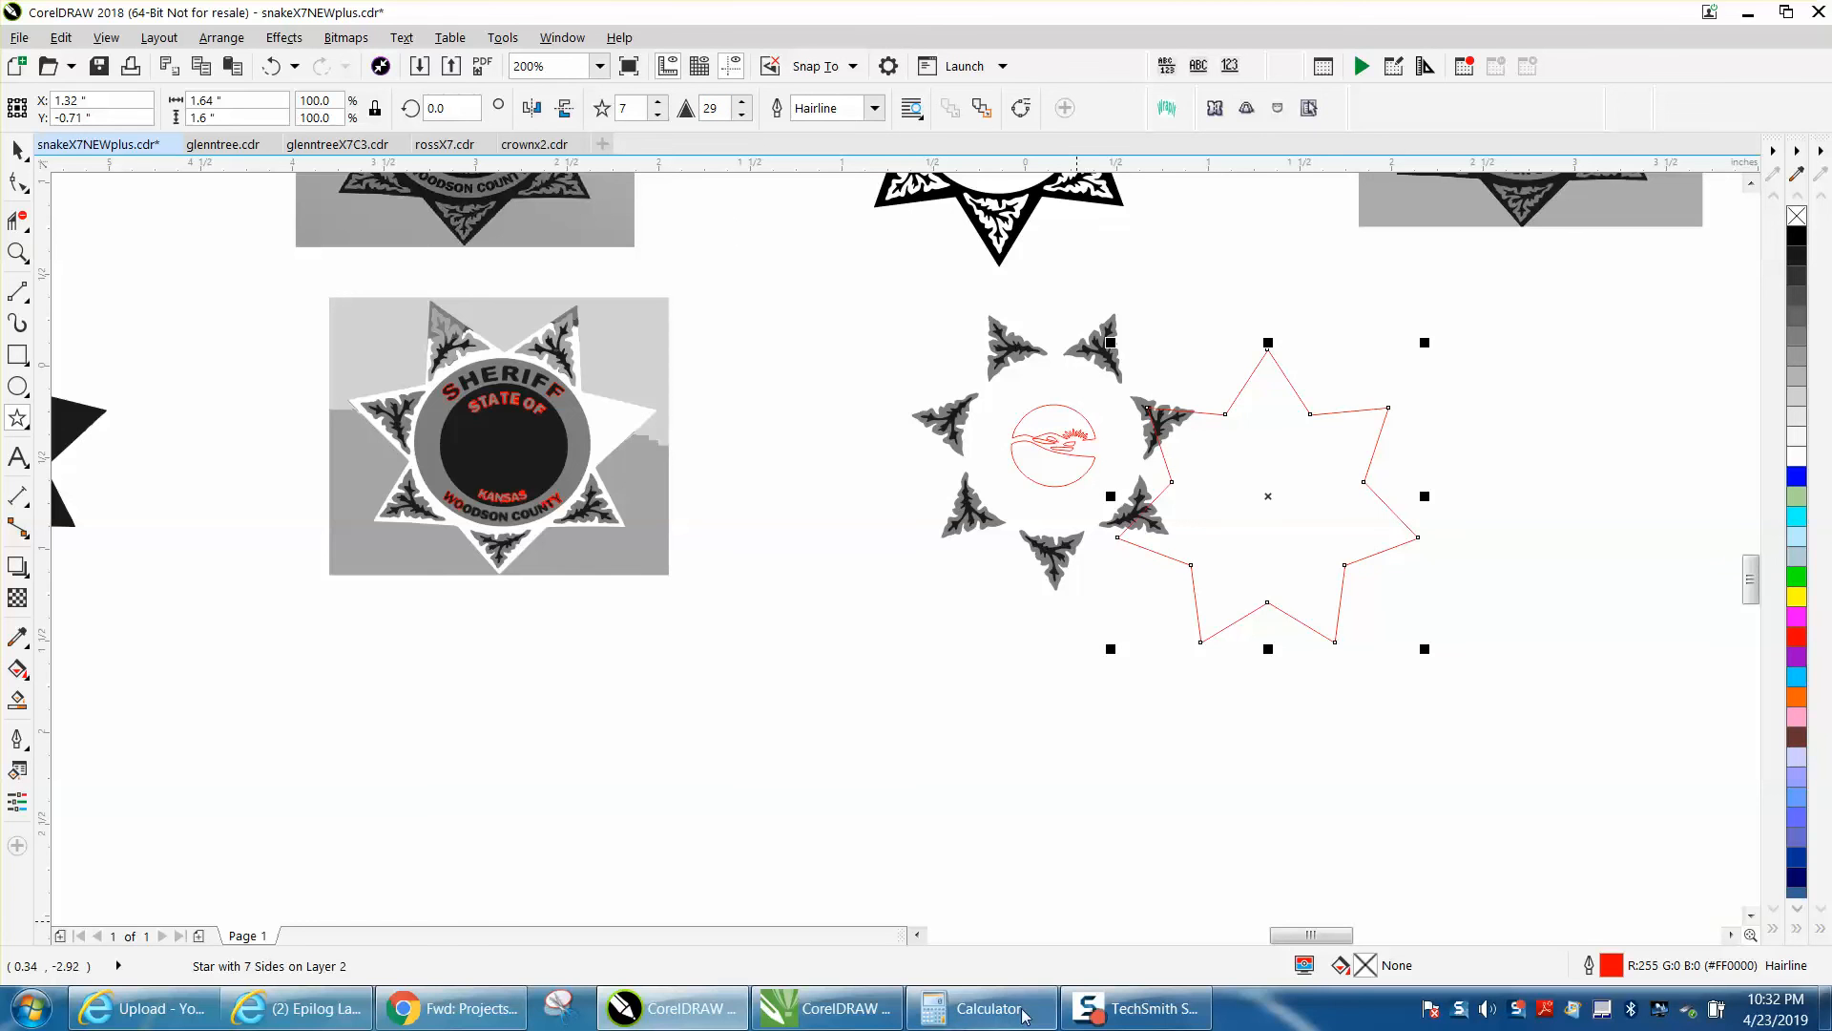
{"action": "left_click", "coordinate": [983, 1008]}
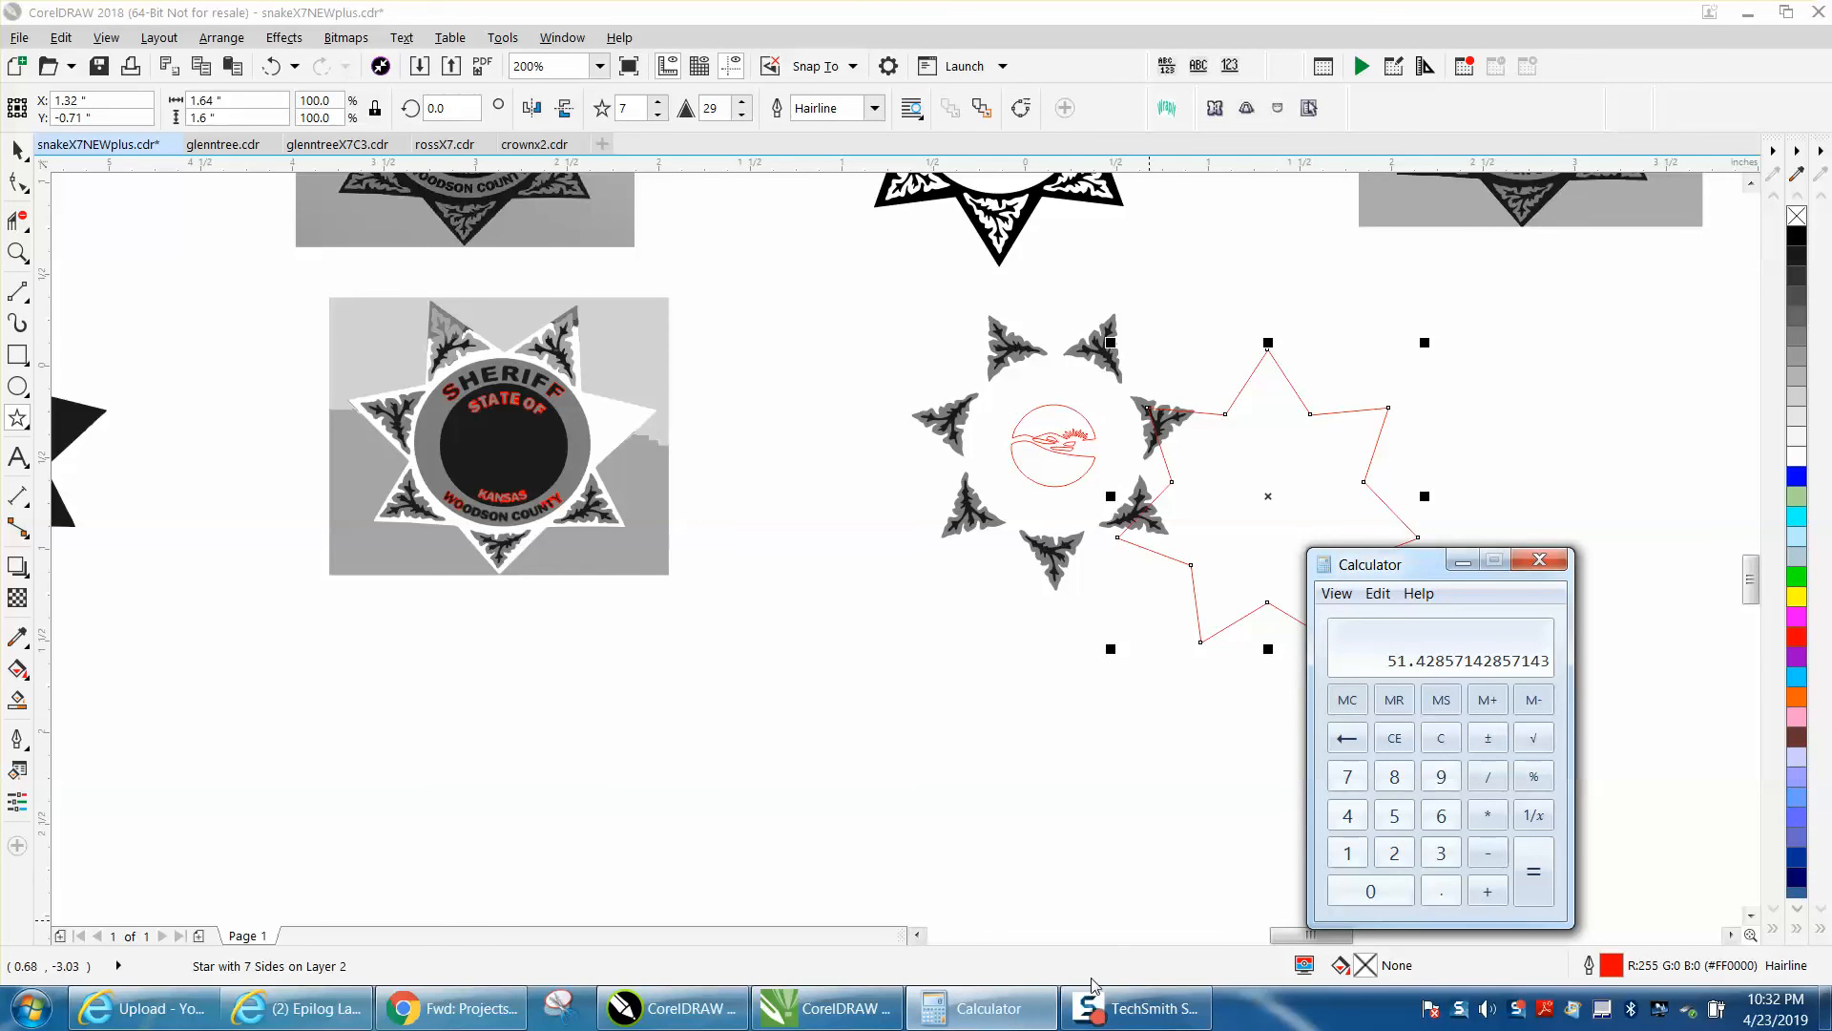
{"action": "mouse_move", "coordinate": [1033, 992]}
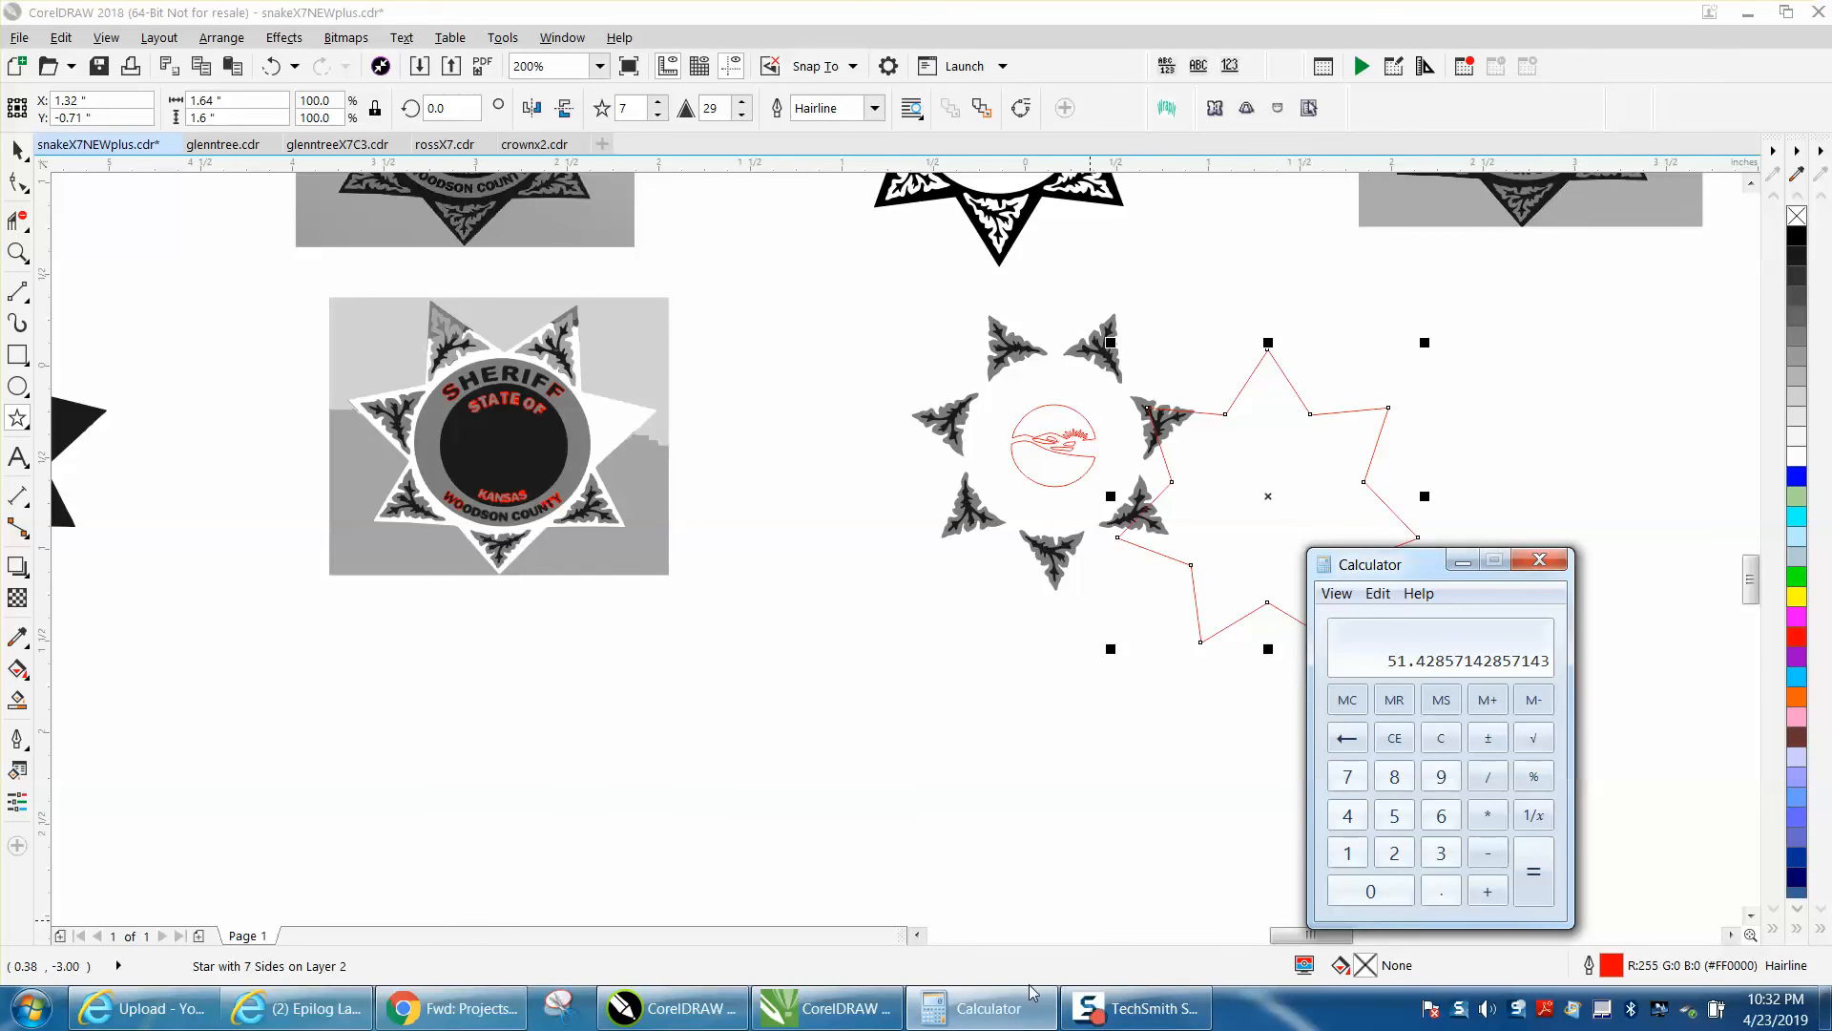
{"action": "mouse_move", "coordinate": [1014, 1008]}
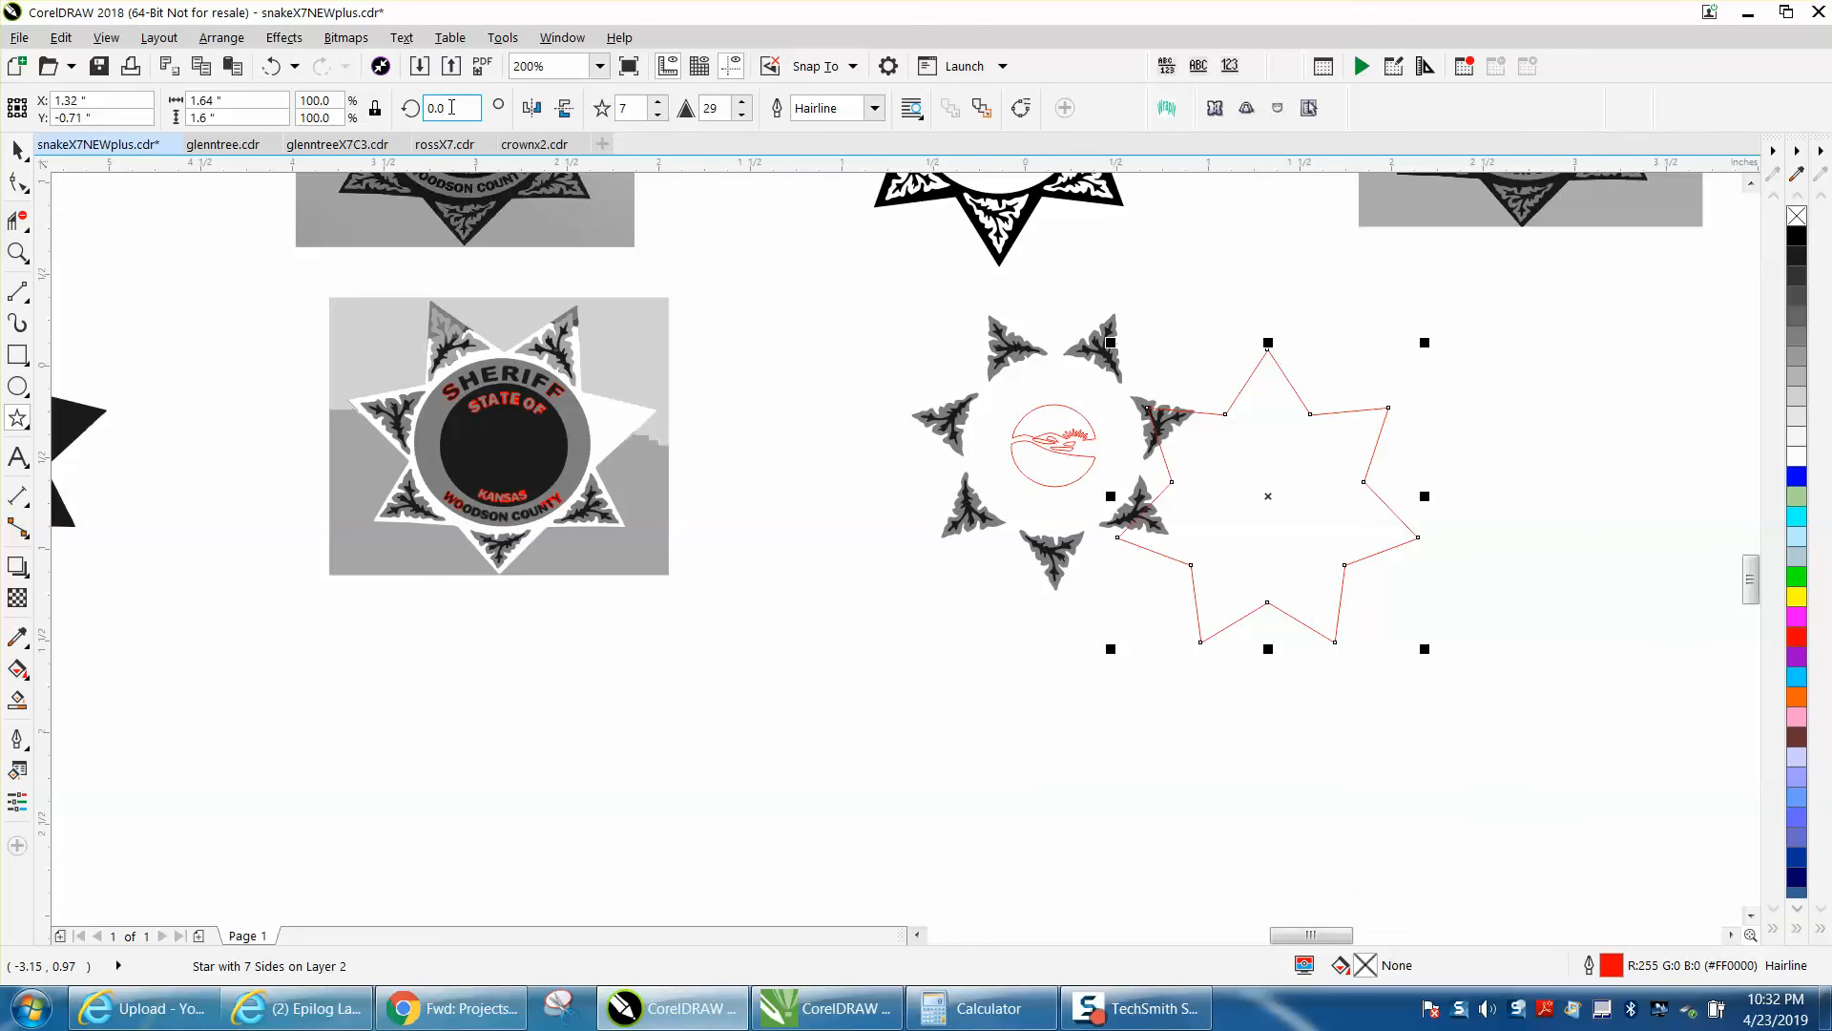
Rotate the star 26.5°, move it over the leaf ring and set the nudge distance to .001 inch
{"action": "type", "text": "26.5"}
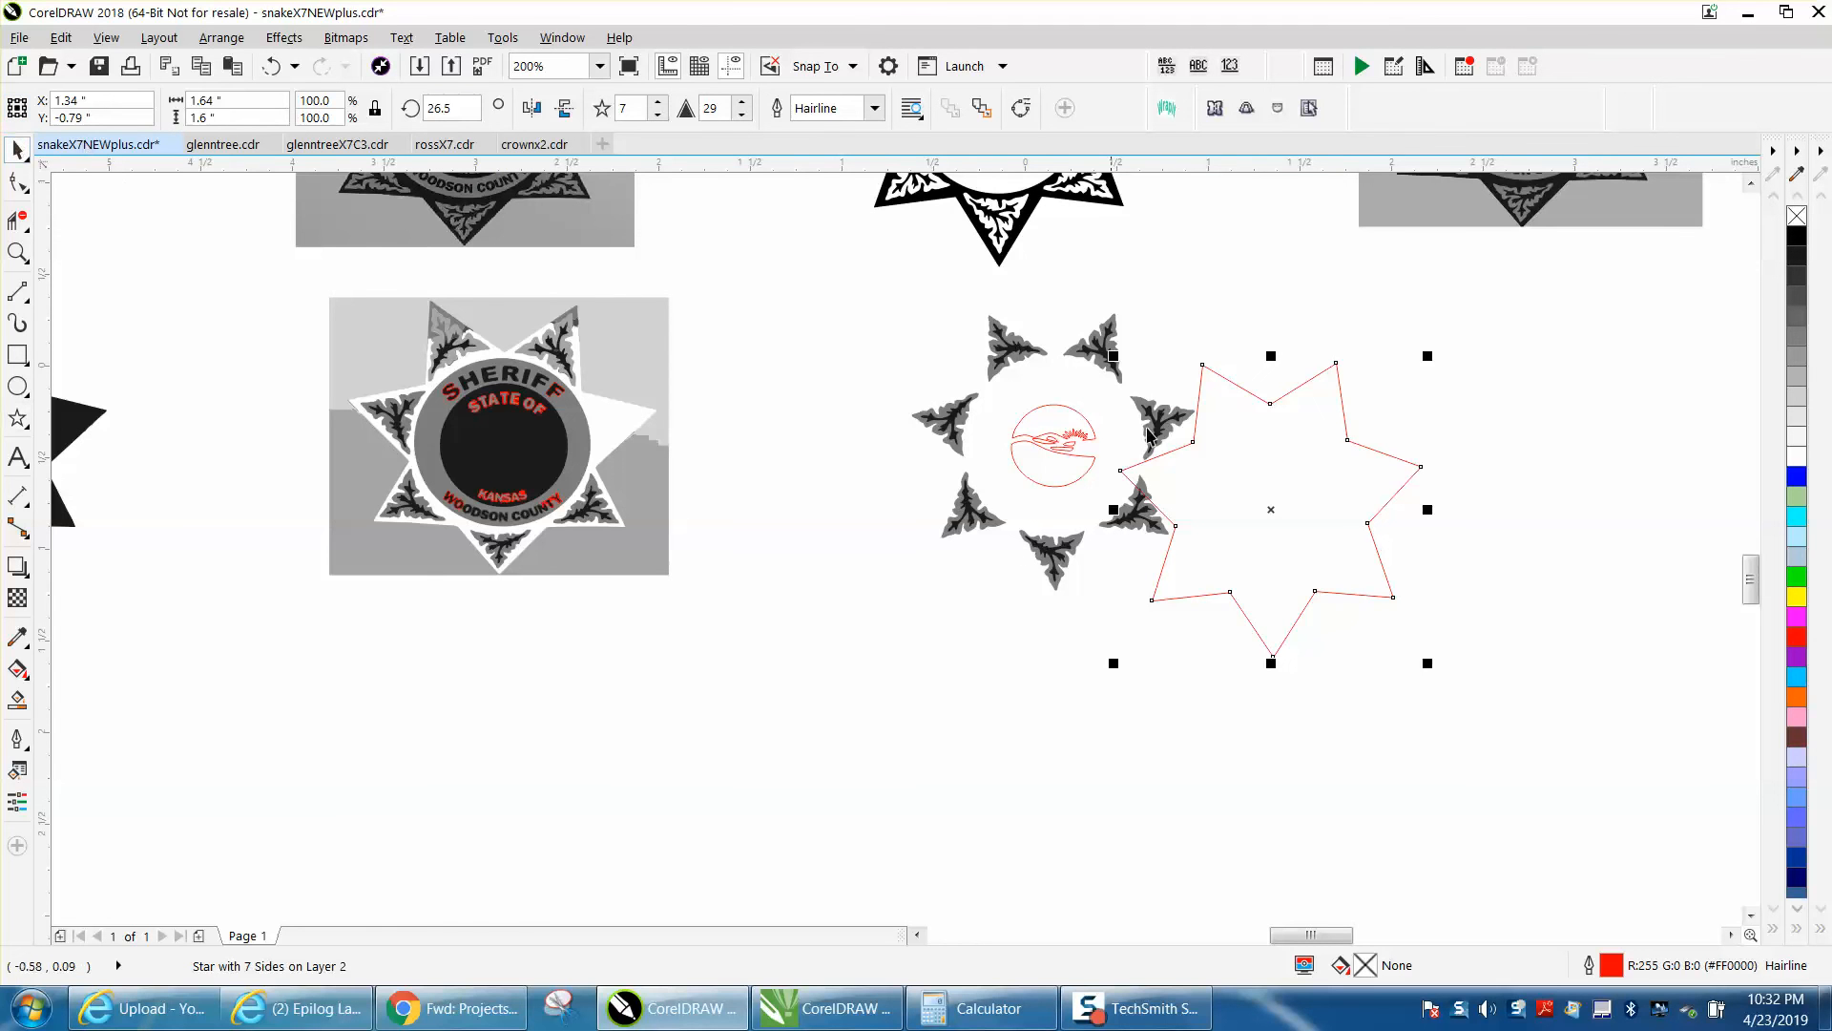
{"action": "mouse_move", "coordinate": [524, 579]}
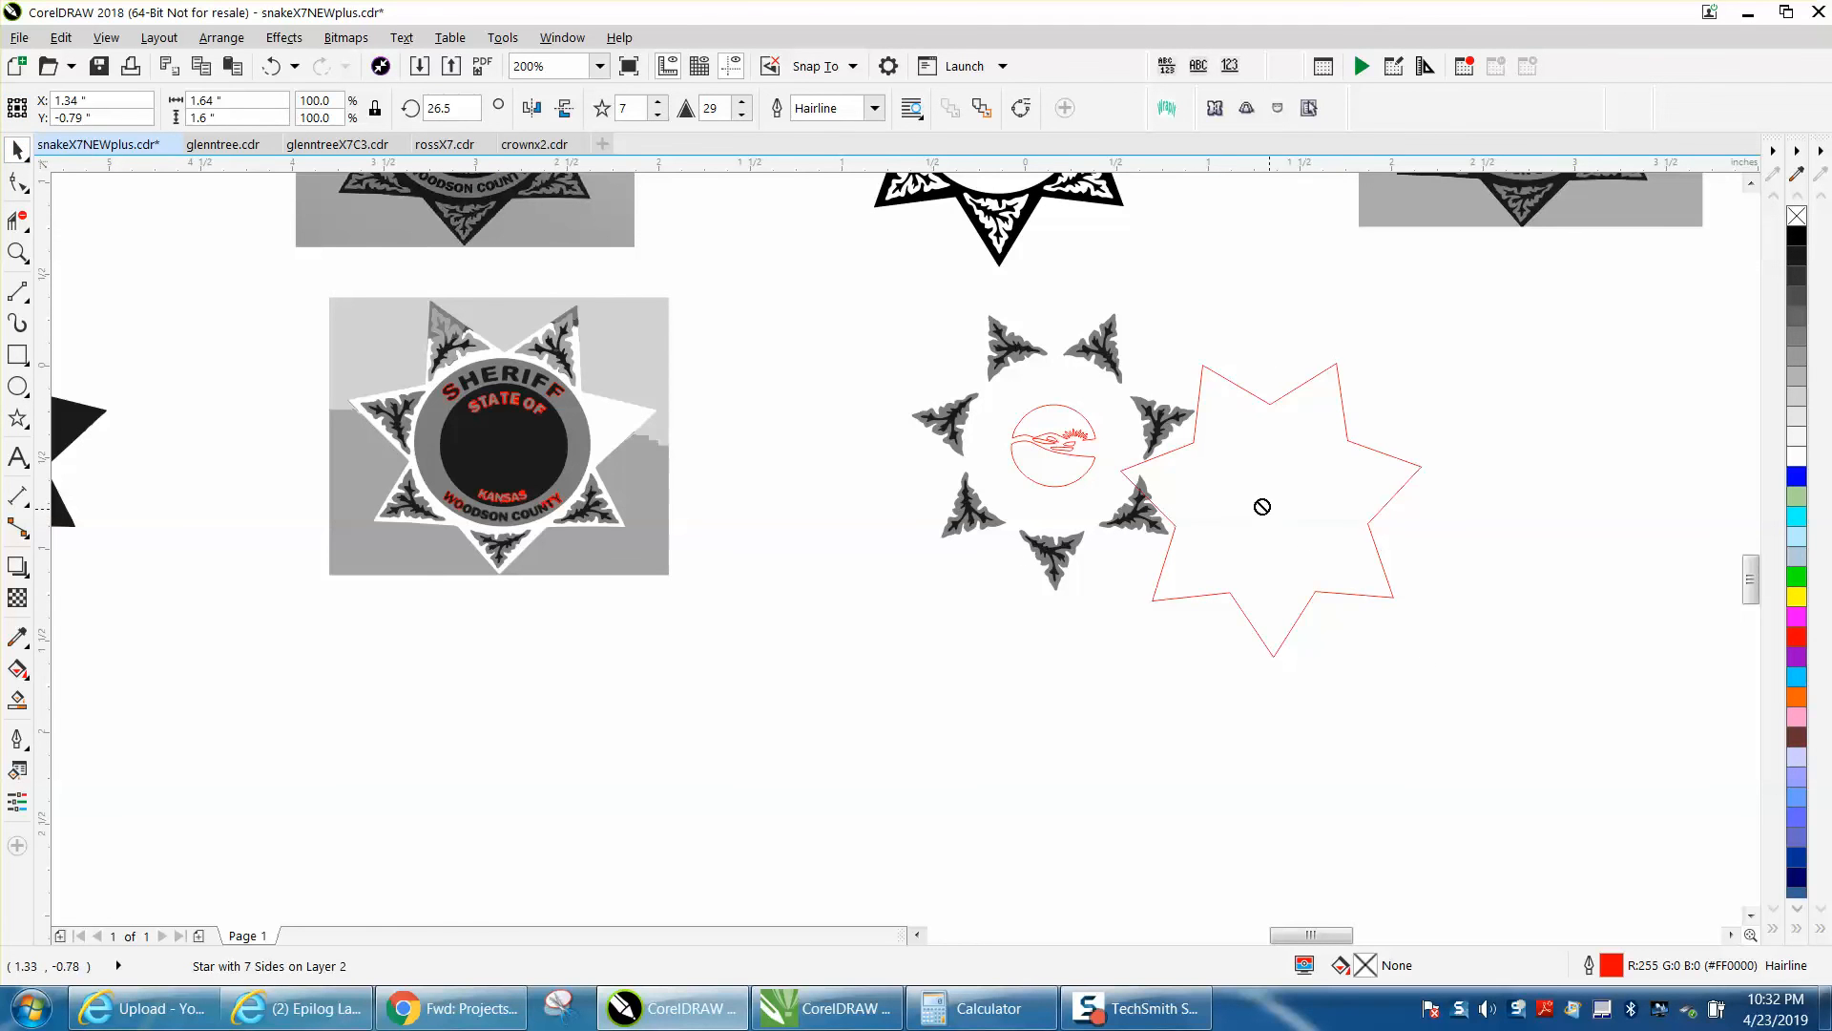
{"action": "left_click_drag", "start_coordinate": [1262, 506], "coordinate": [1058, 442]}
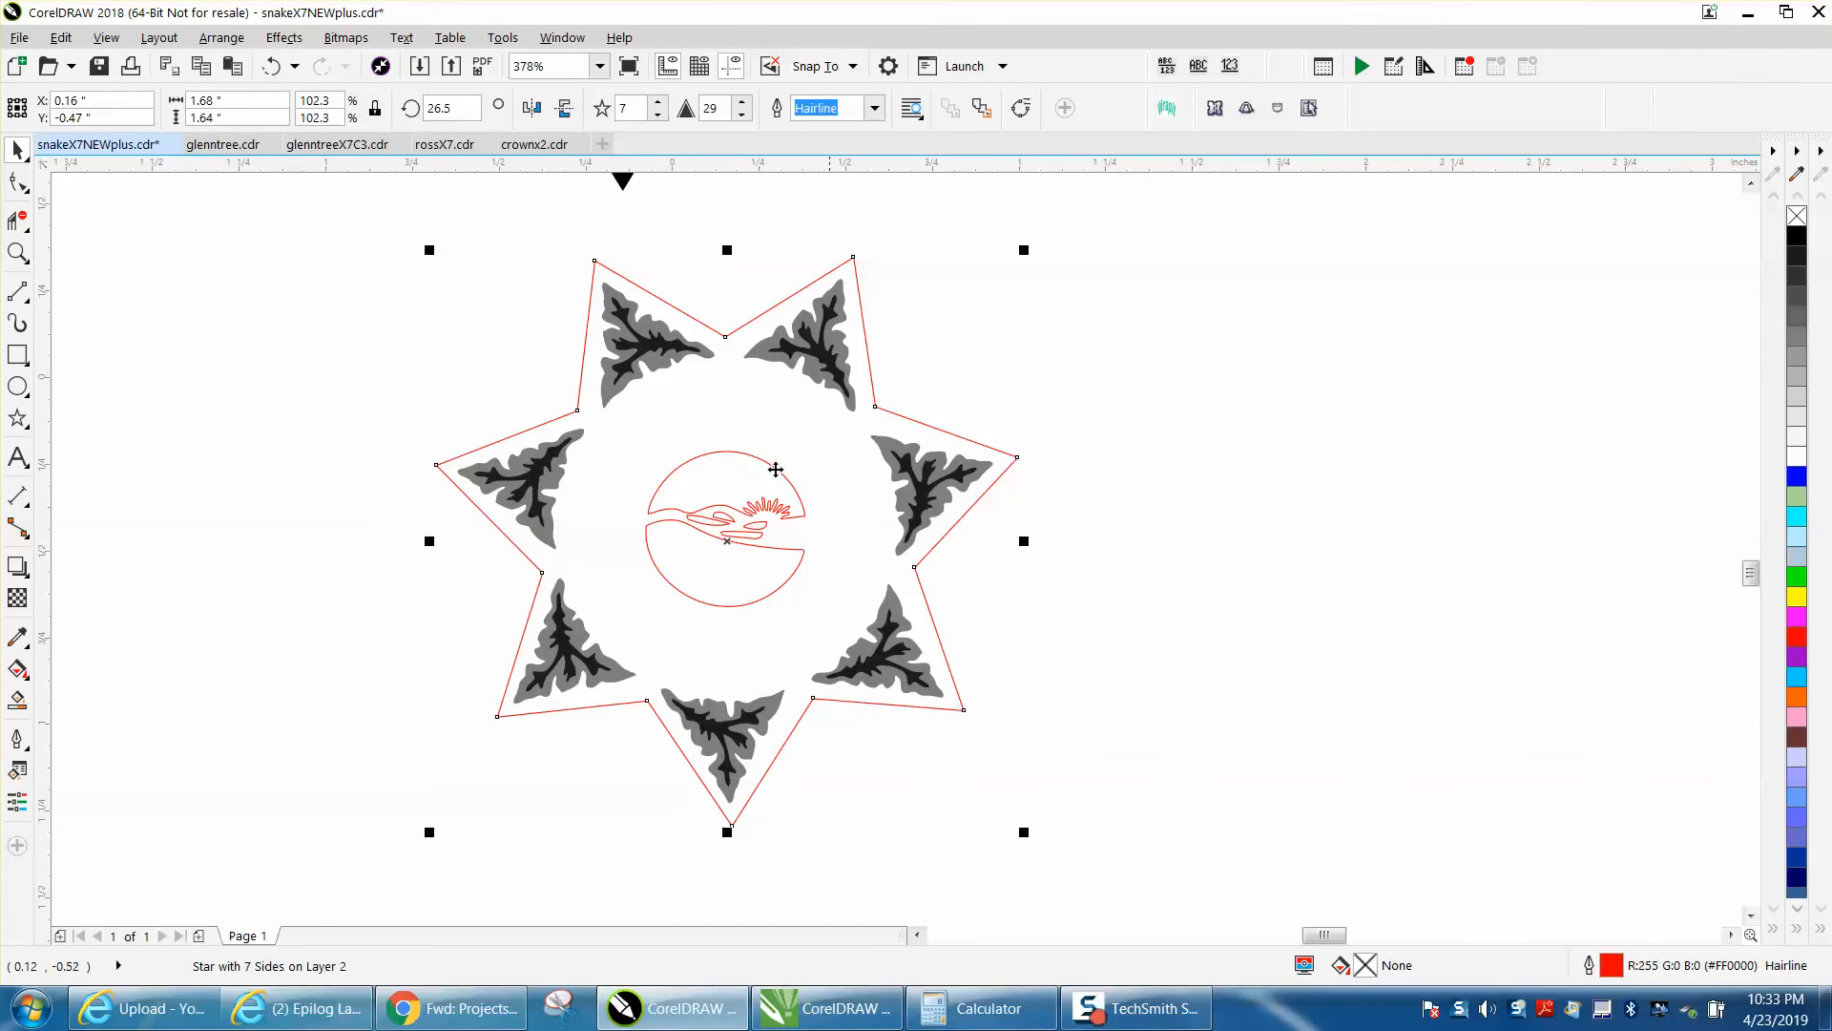
{"action": "mouse_move", "coordinate": [791, 712]}
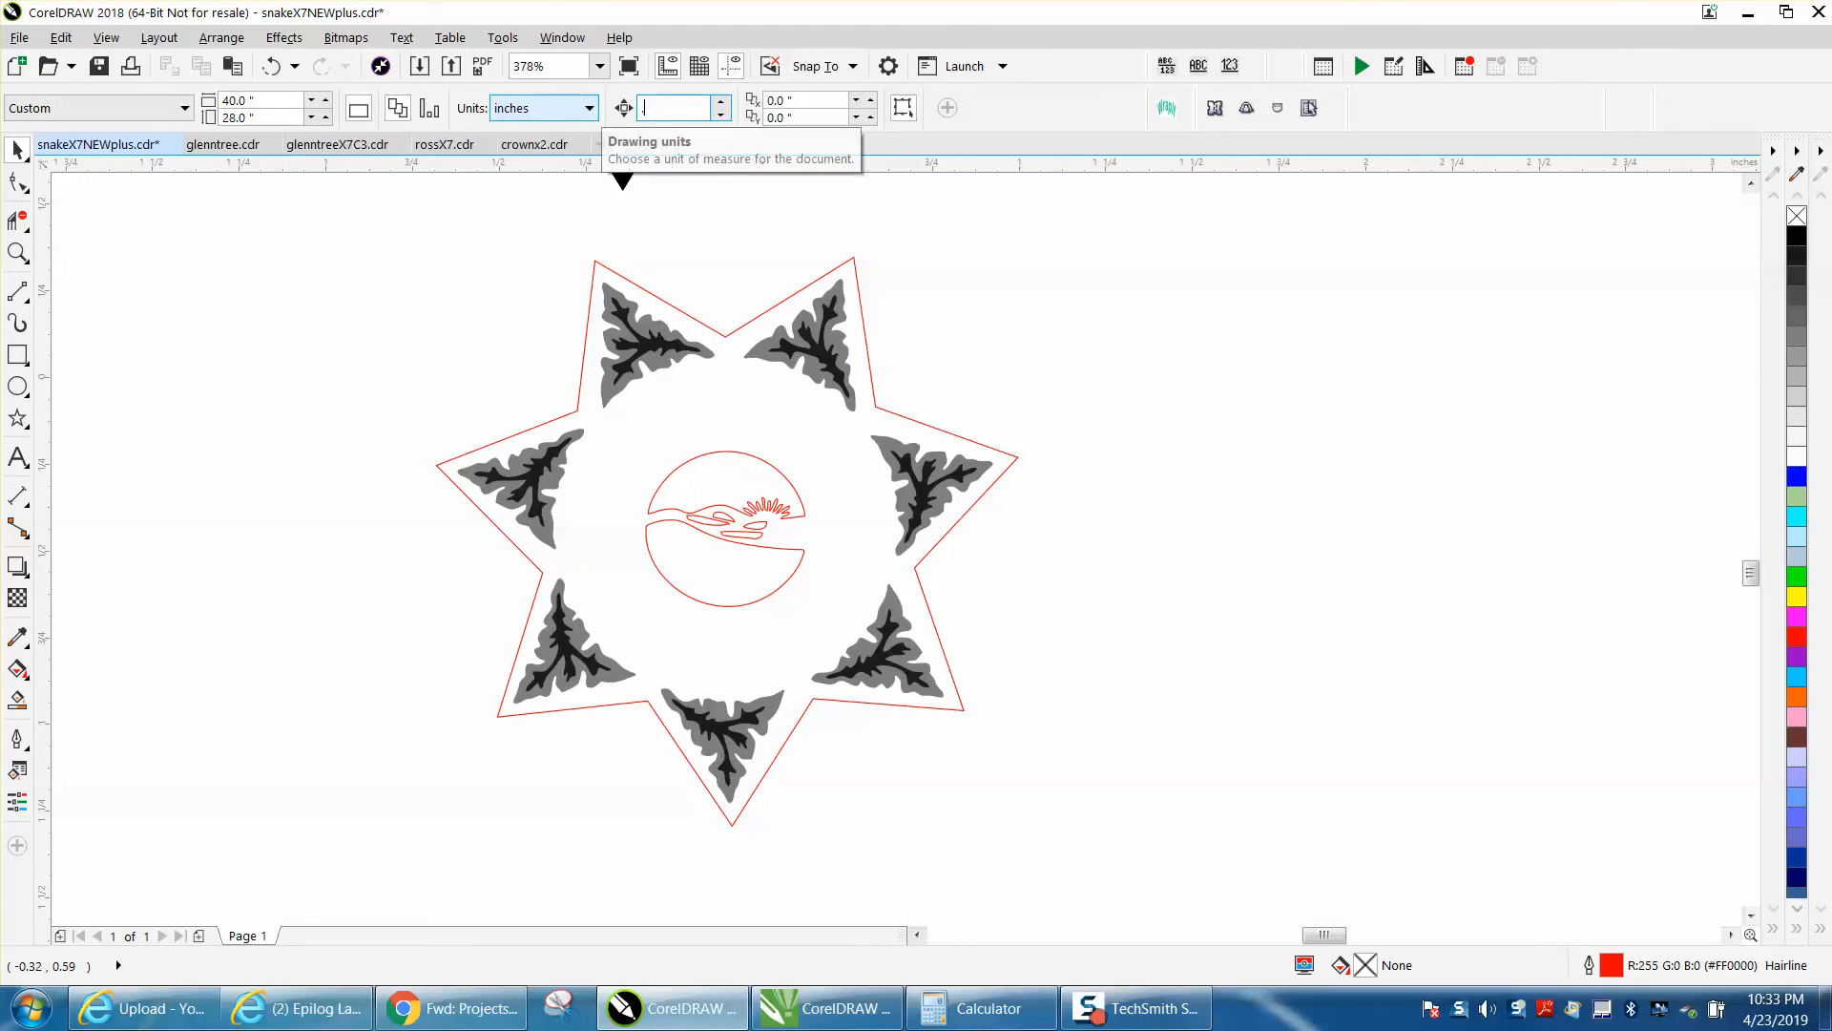
{"action": "type", "text": ".001"}
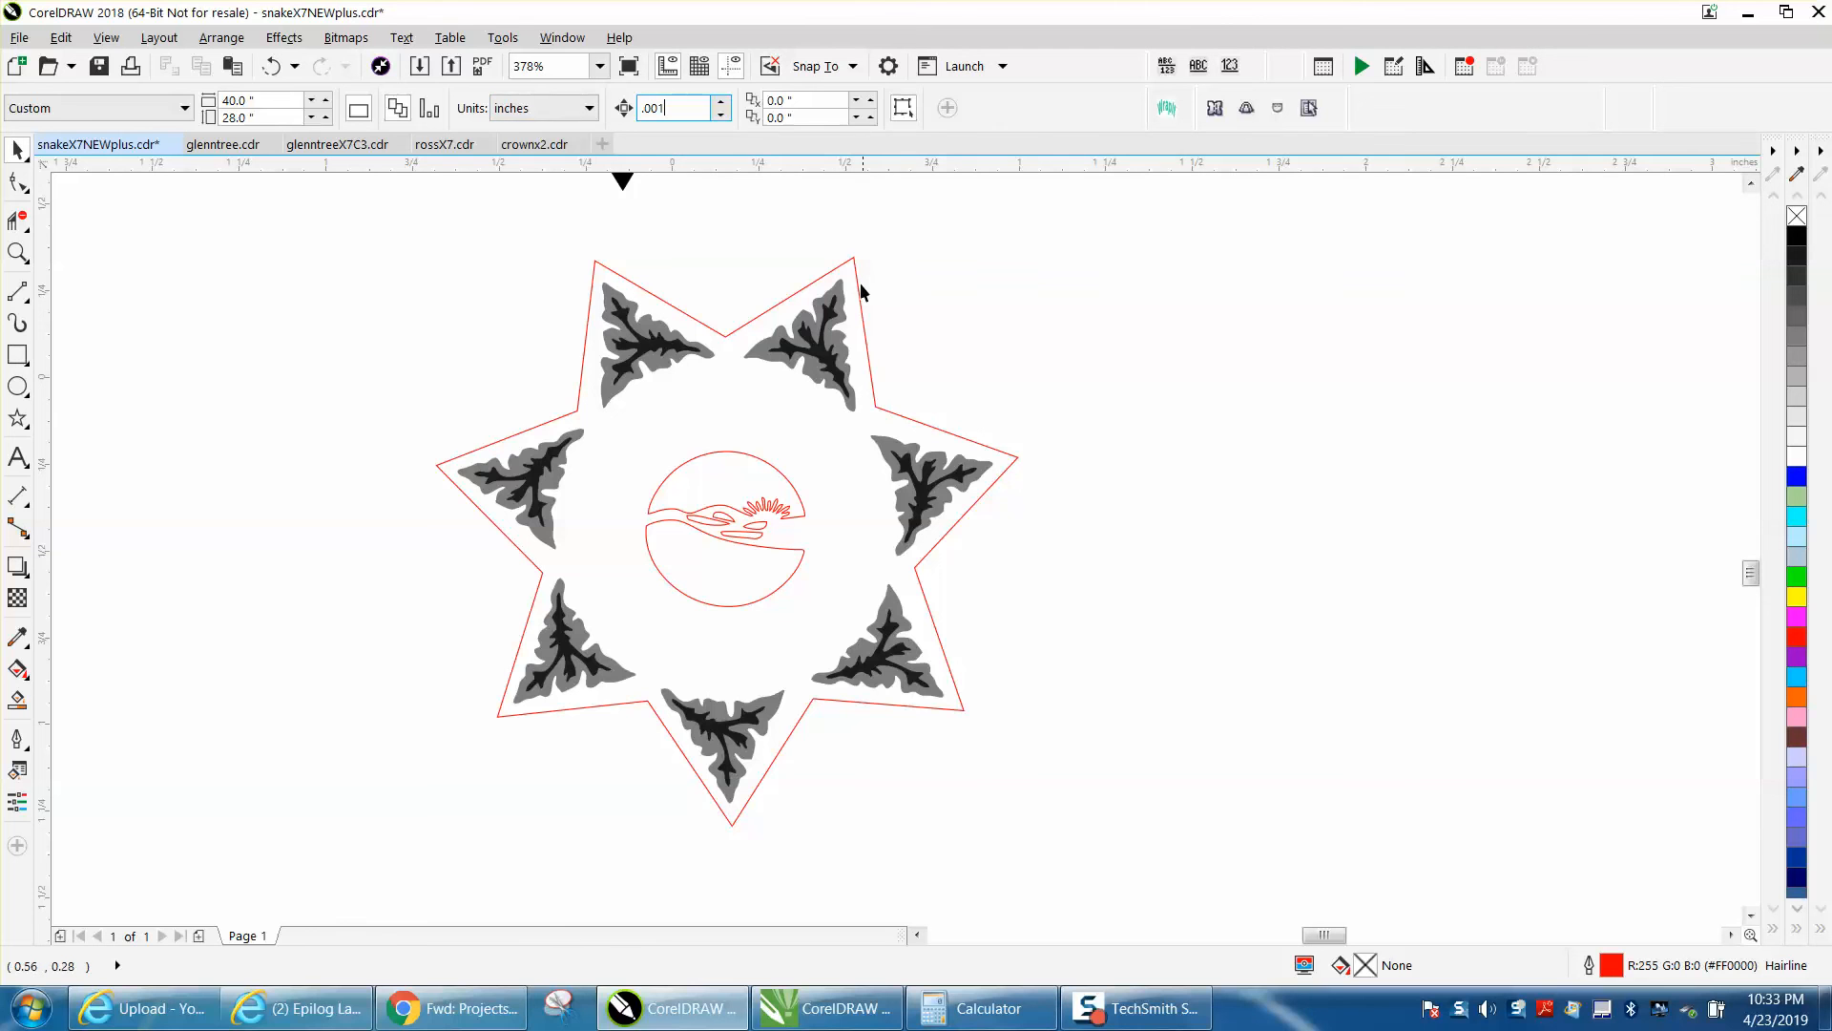
{"action": "left_click", "coordinate": [854, 286]}
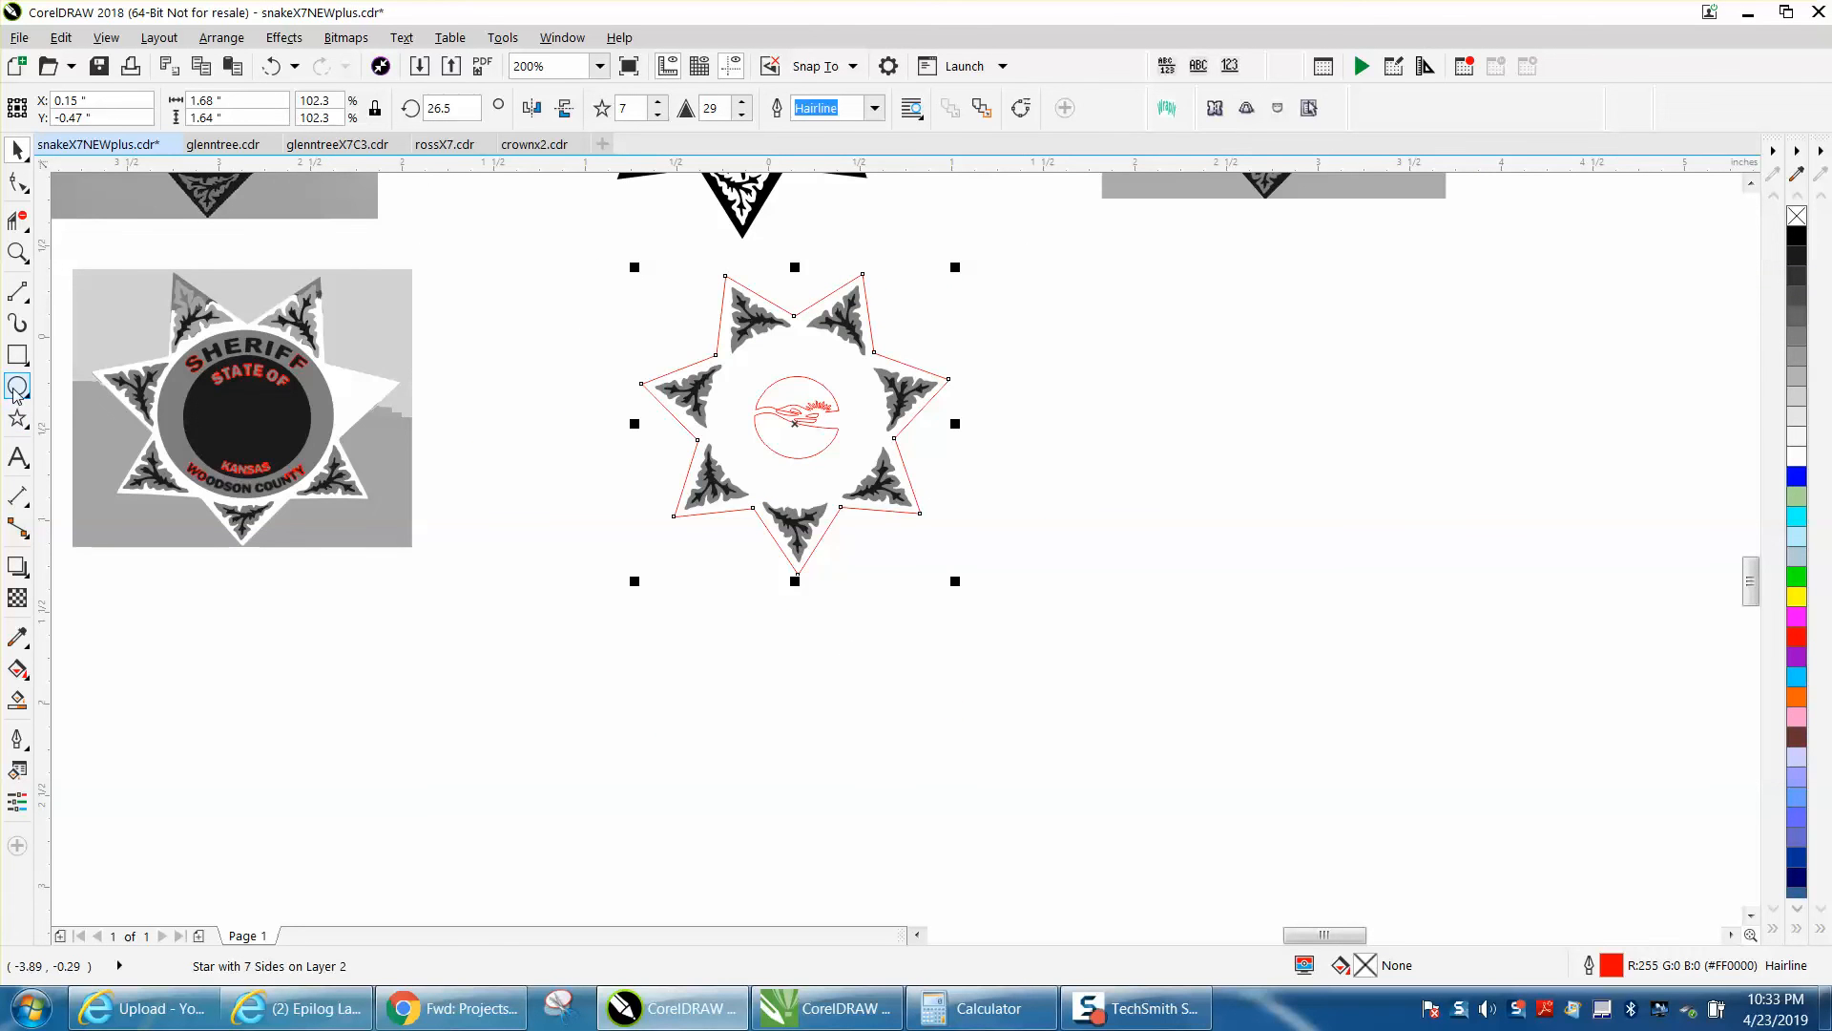
Draw a red hairline circle and move it into the star's center around the logo
{"action": "left_click_drag", "start_coordinate": [1020, 385], "coordinate": [1203, 572]}
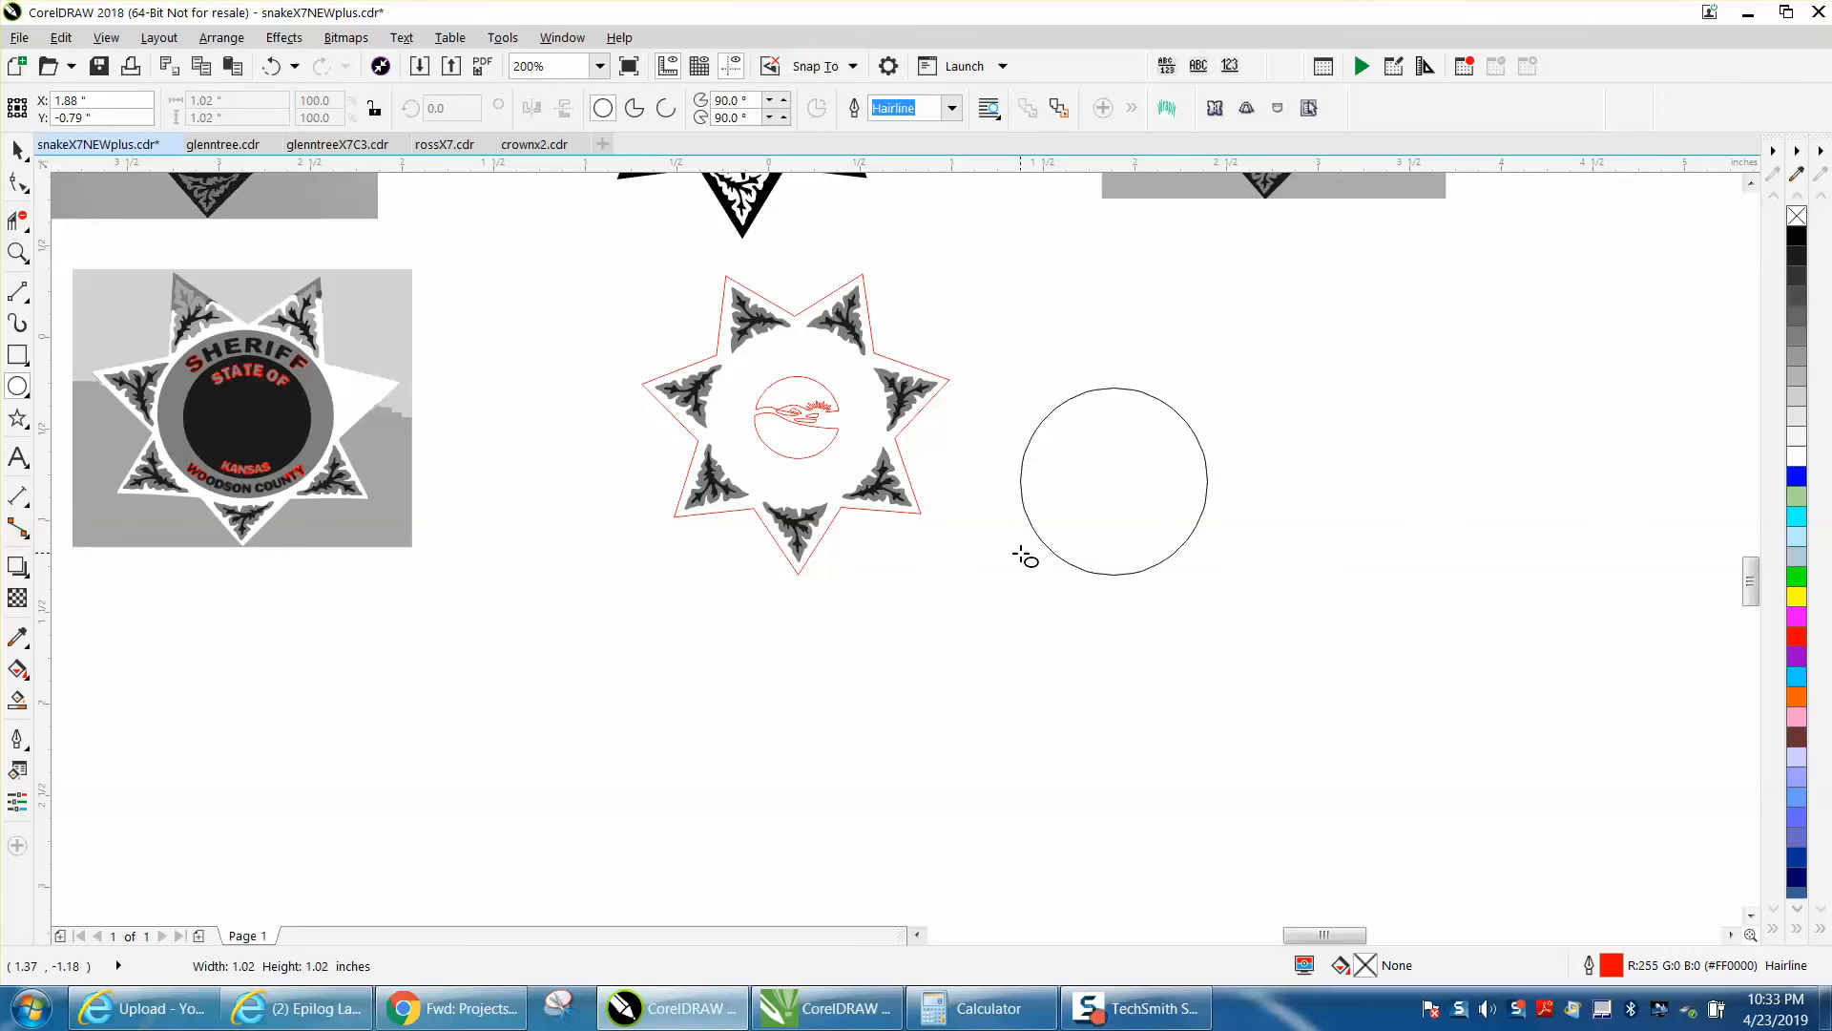
{"action": "left_click", "coordinate": [1133, 479]}
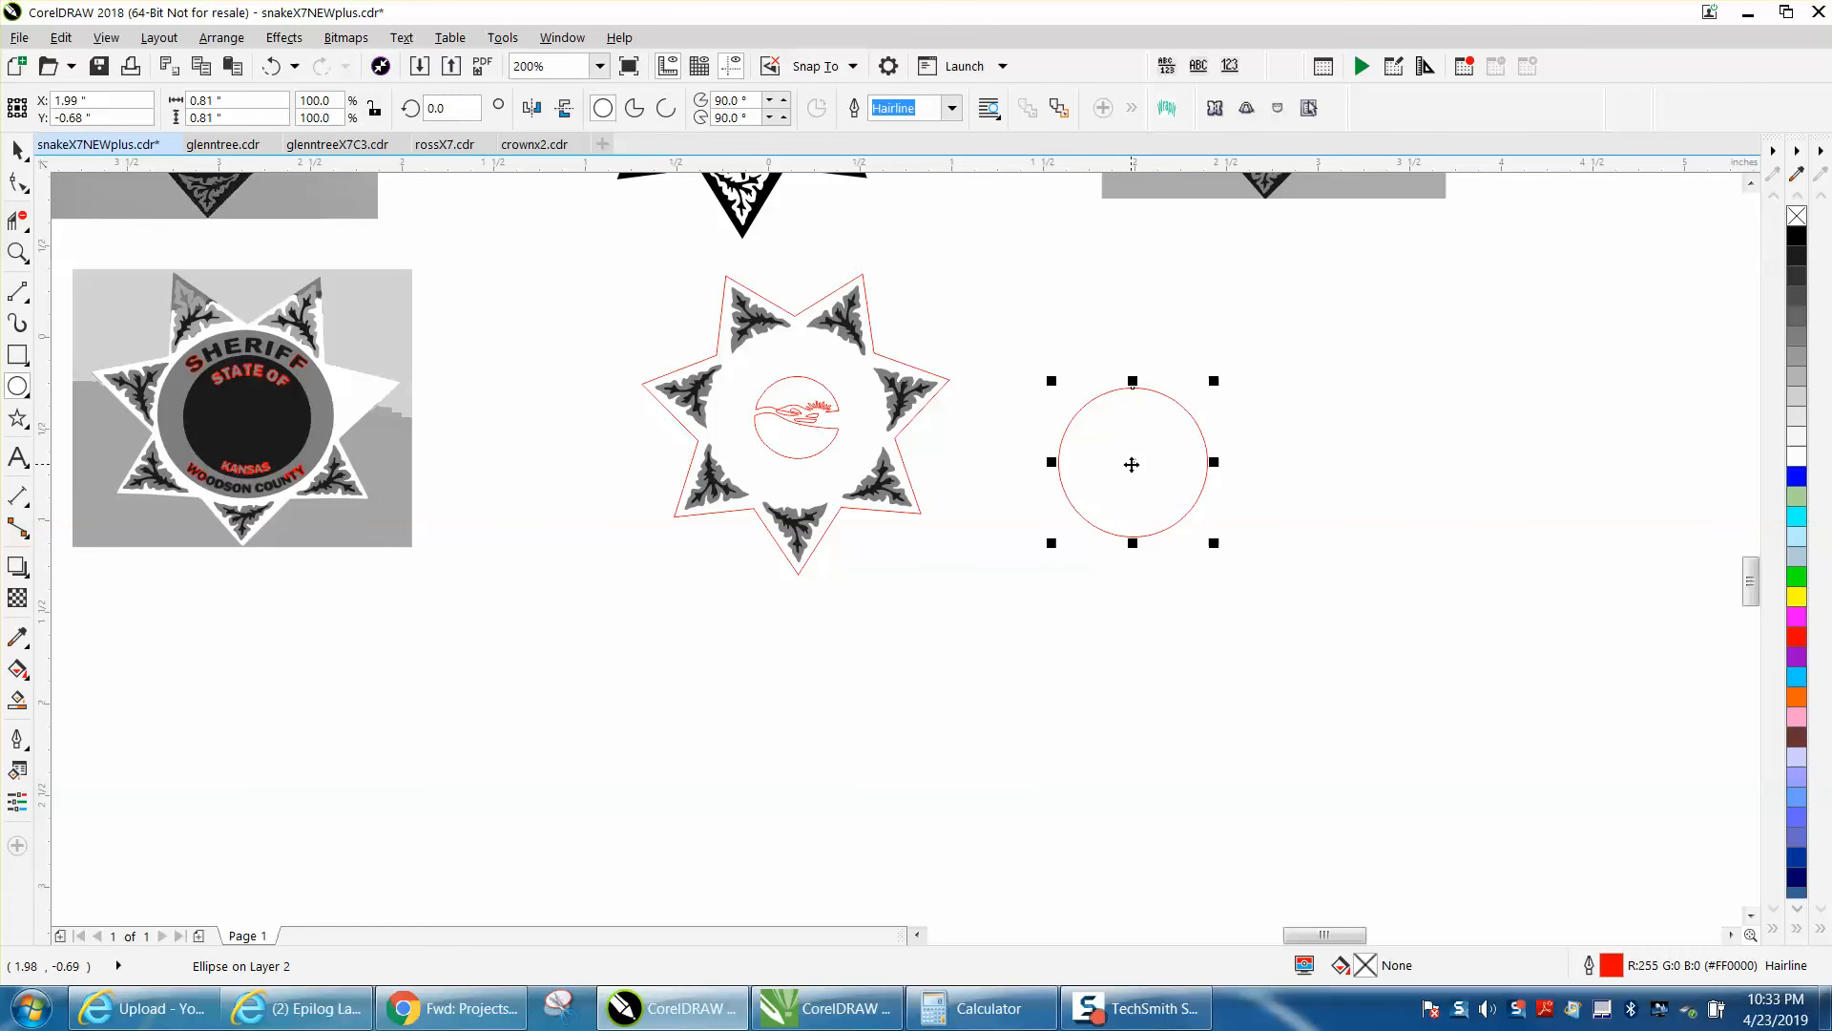
{"action": "left_click_drag", "start_coordinate": [1131, 463], "coordinate": [795, 421]}
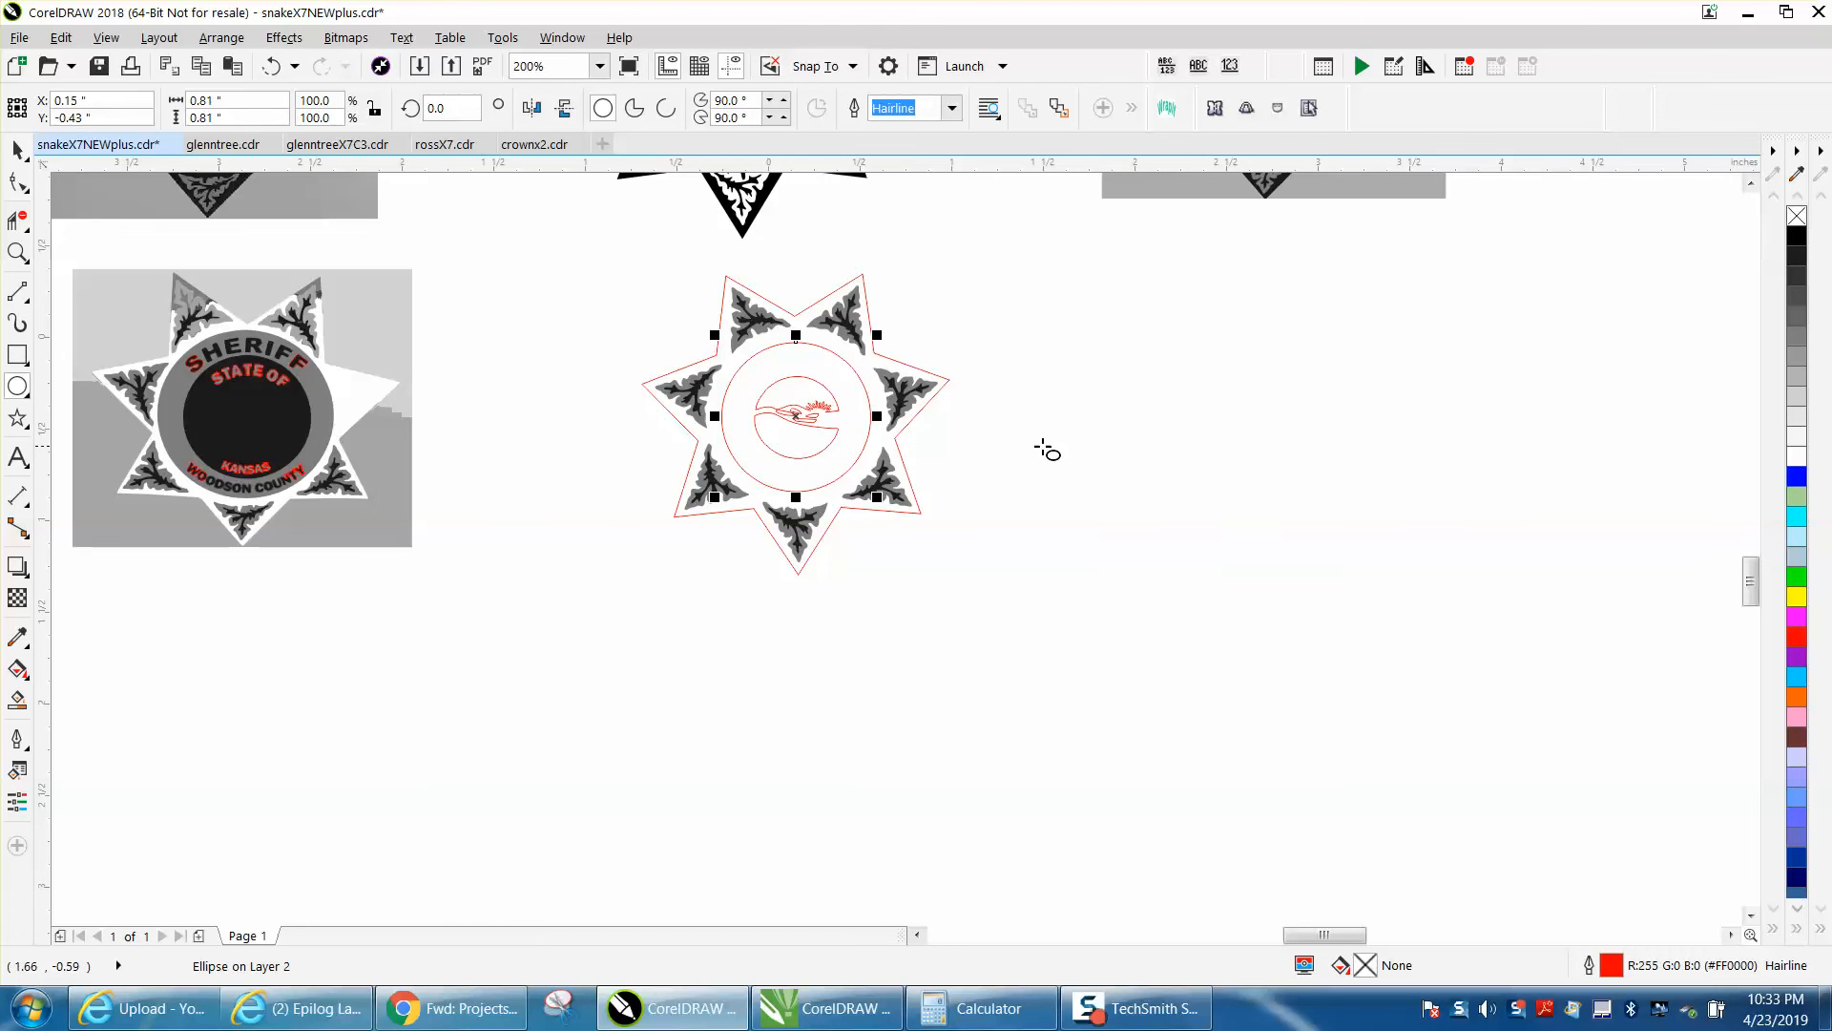
{"action": "mouse_move", "coordinate": [545, 317]}
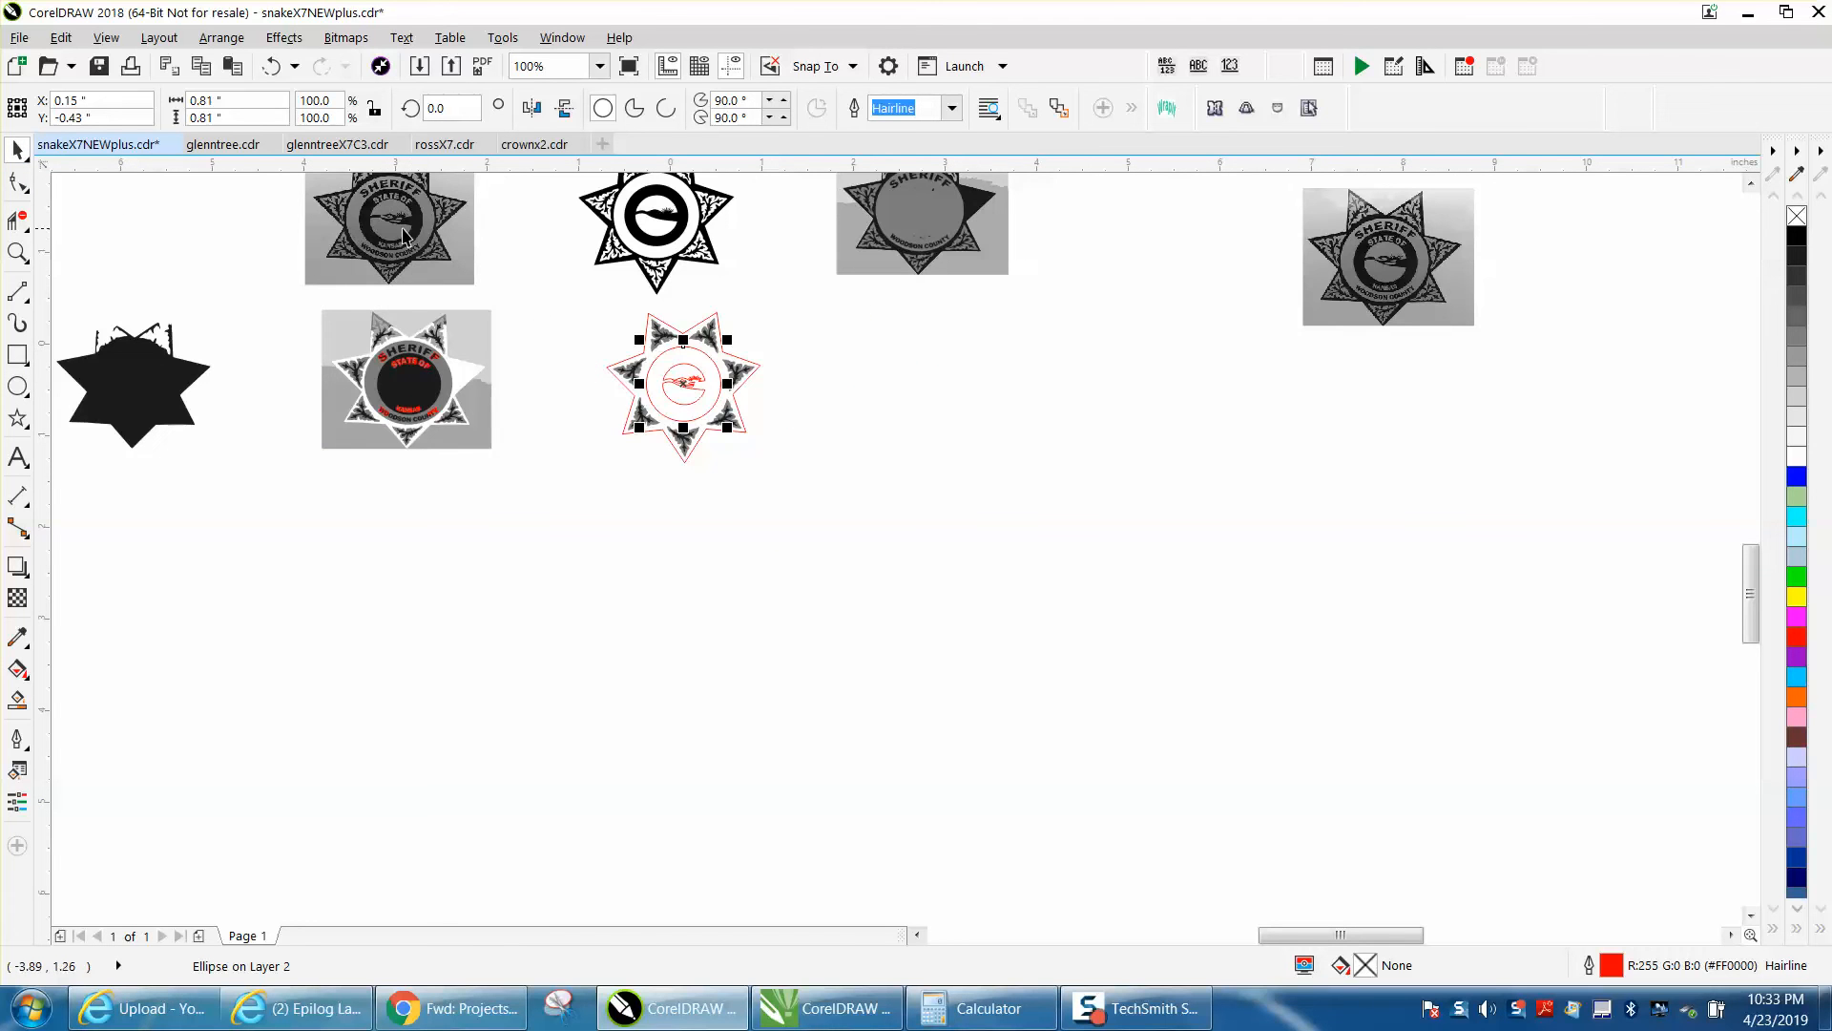
Move the reference photo beside the star and enlarge the inner circle to 0.93 inch to match its ring
{"action": "left_click", "coordinate": [392, 229]}
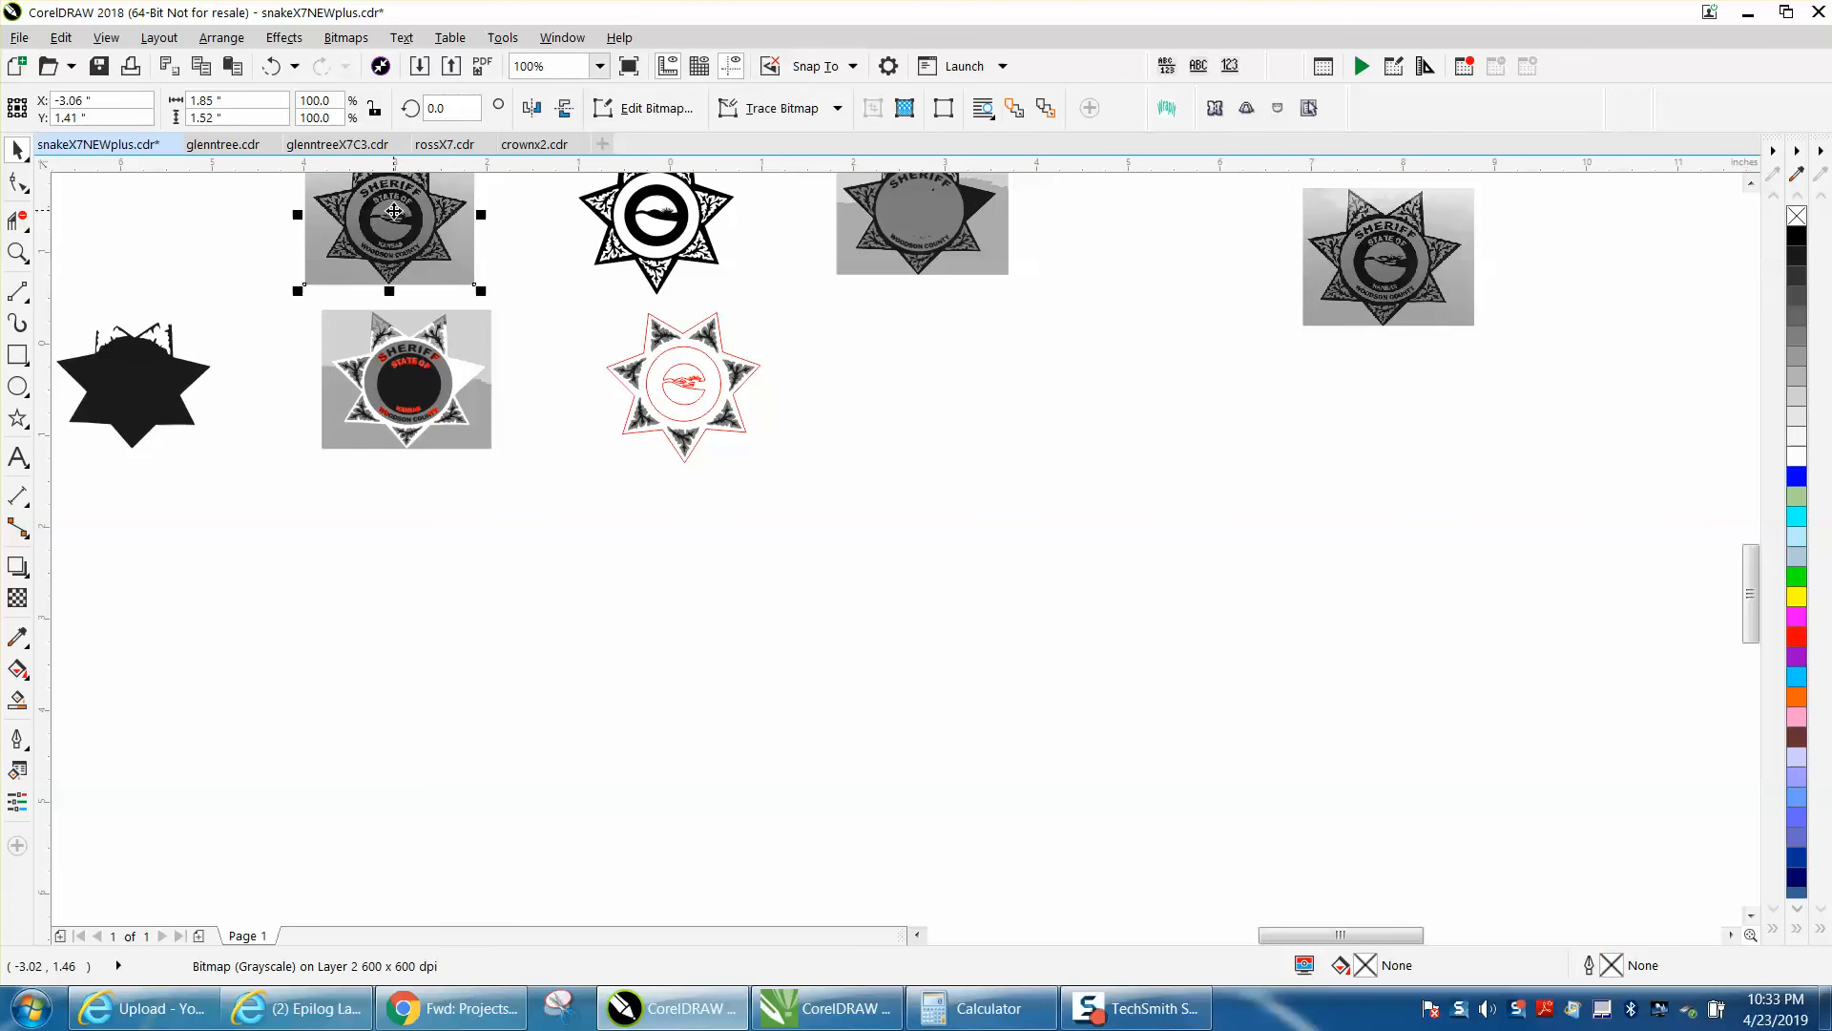
{"action": "left_click_drag", "start_coordinate": [389, 228], "coordinate": [863, 374]}
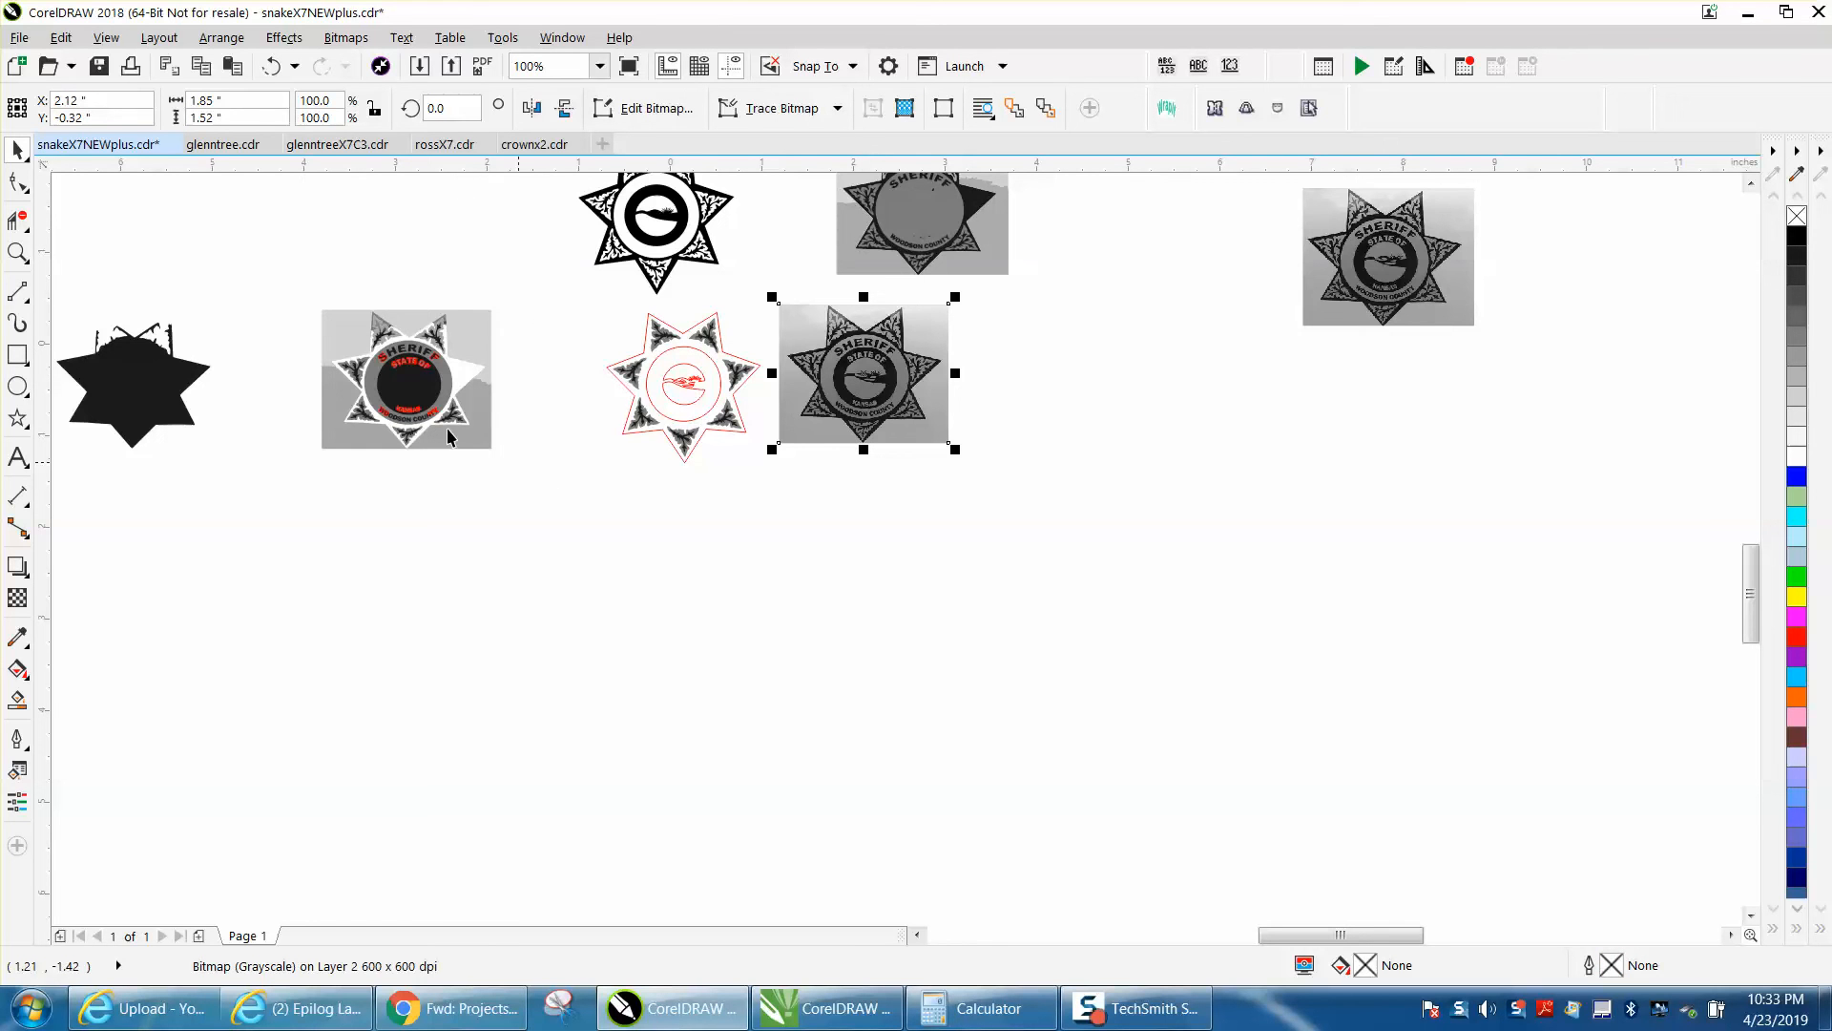
{"action": "mouse_move", "coordinate": [1035, 476]}
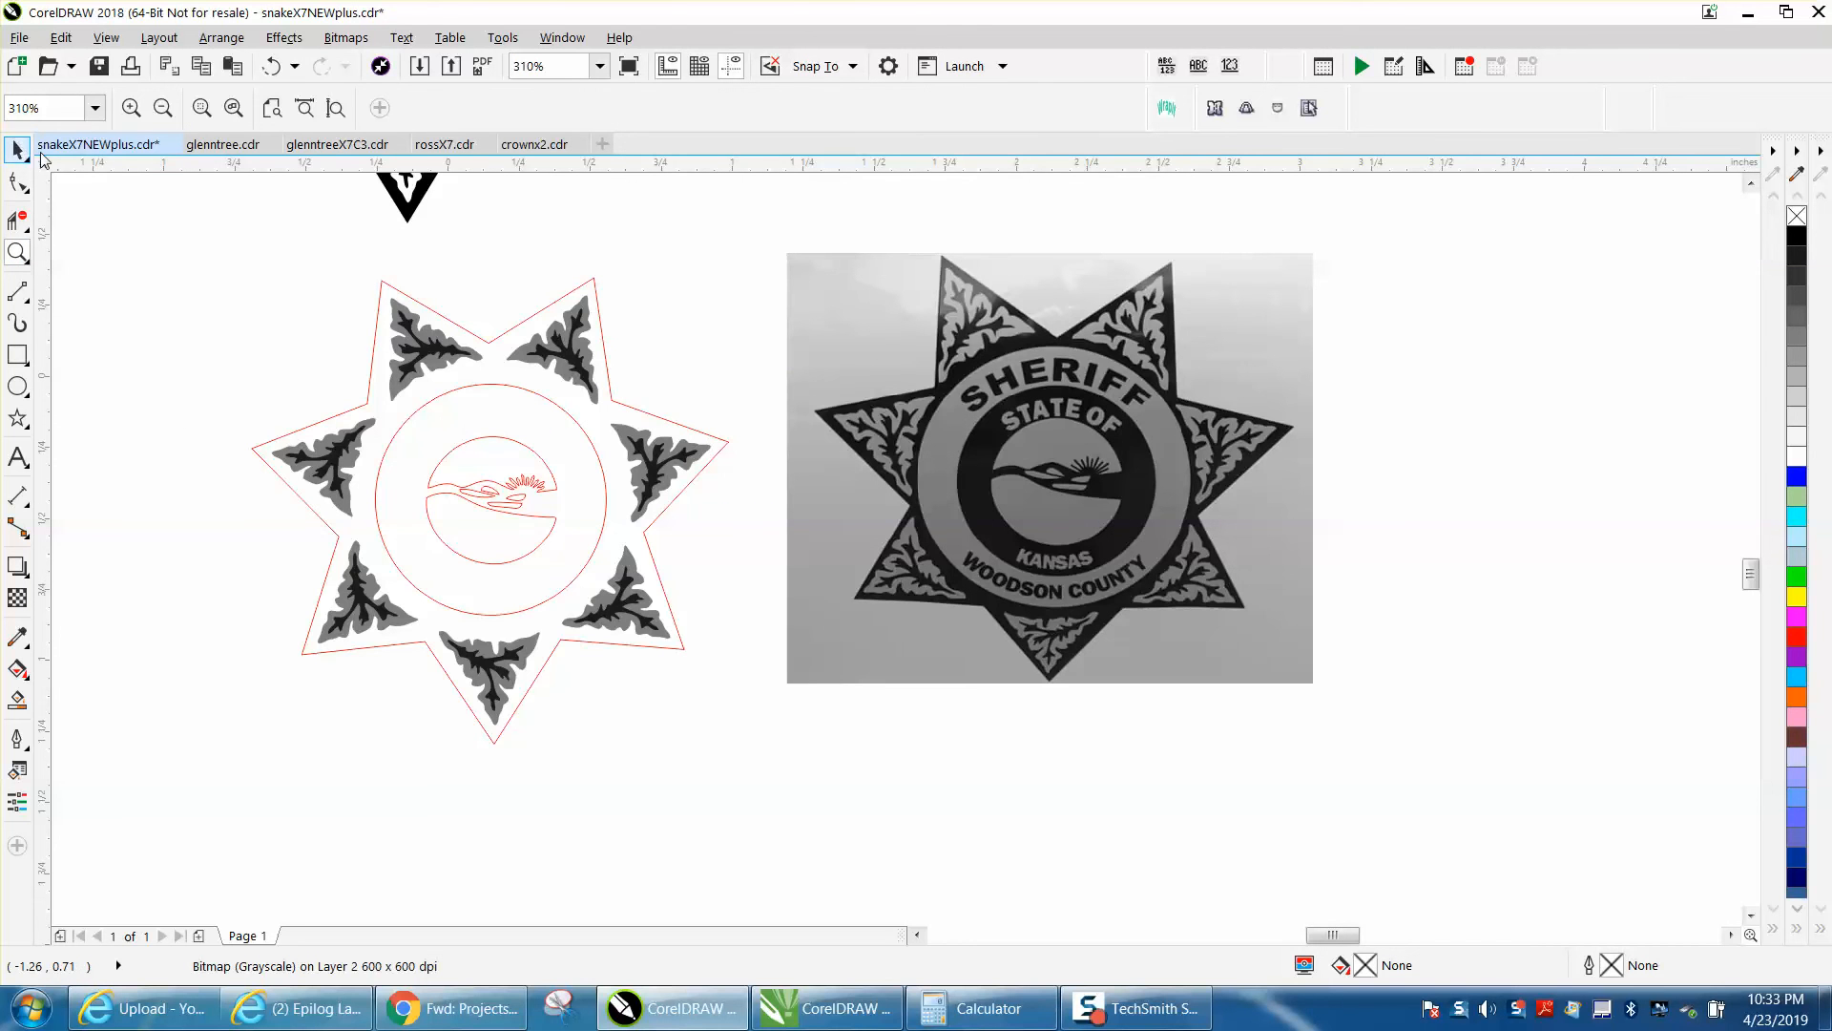
{"action": "left_click", "coordinate": [1044, 467]}
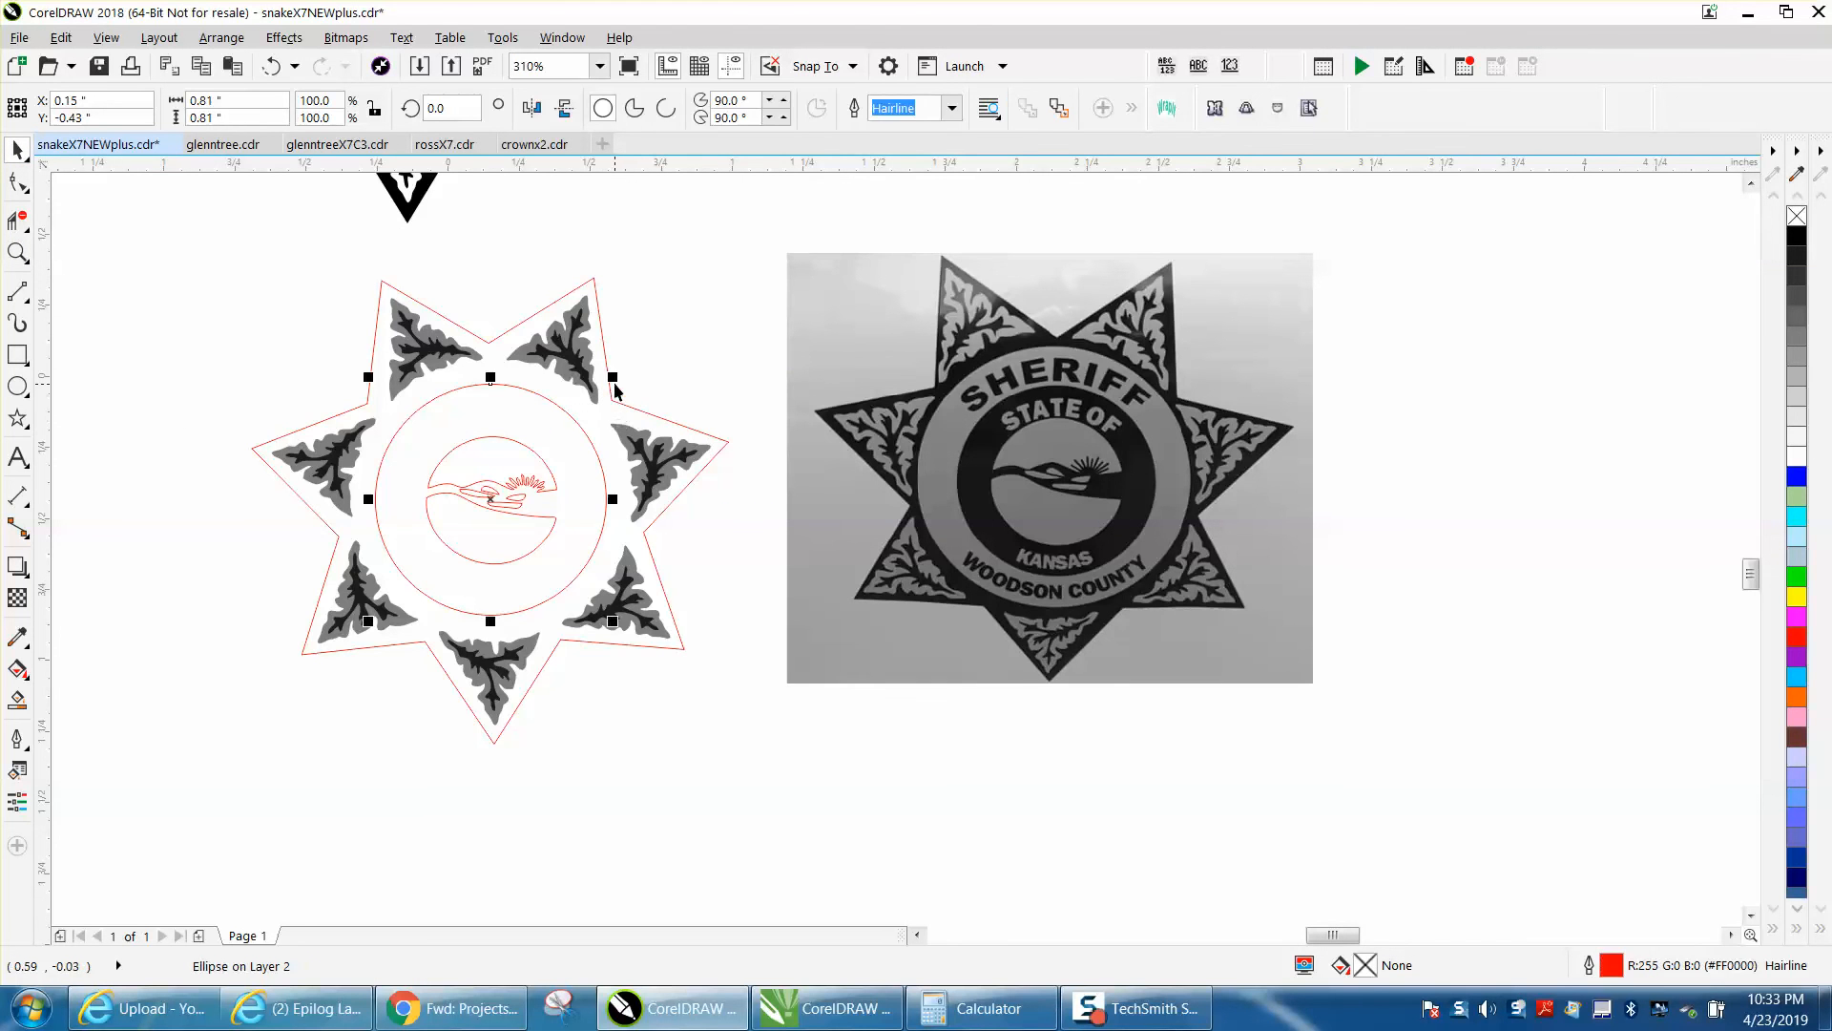
{"action": "mouse_move", "coordinate": [613, 379]}
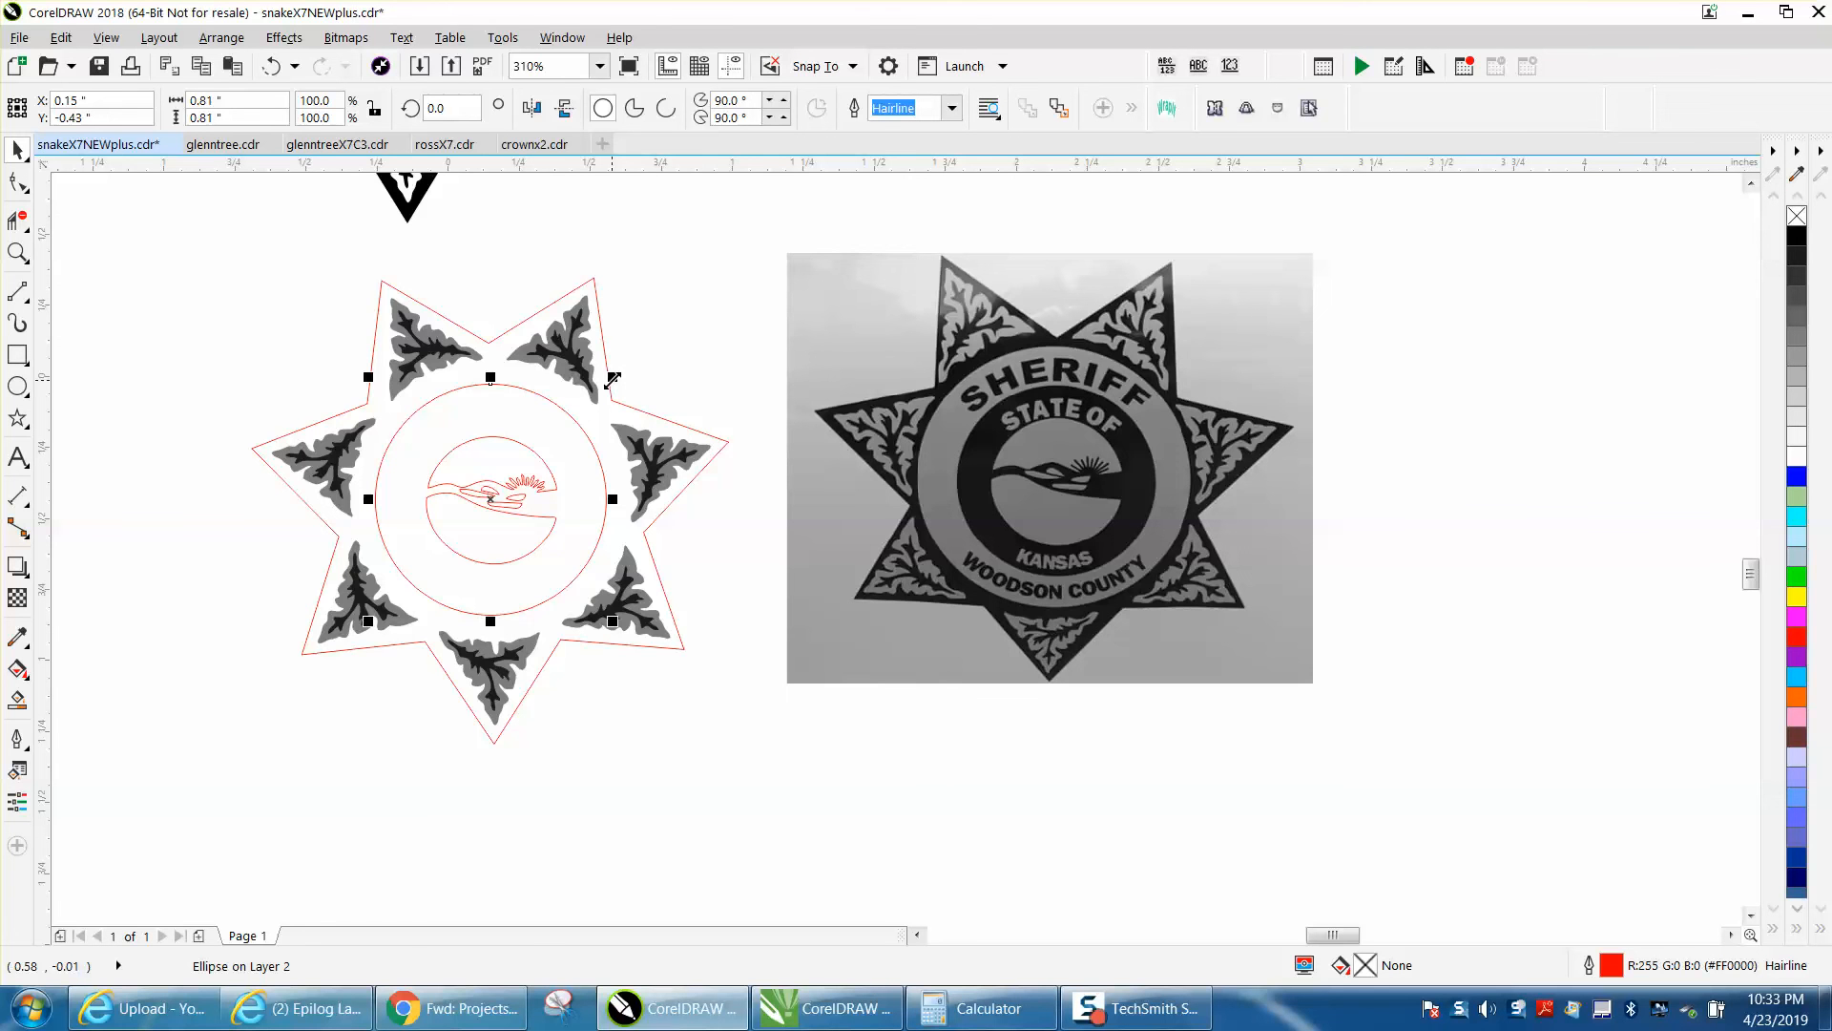
{"action": "left_click_drag", "start_coordinate": [613, 376], "coordinate": [621, 368]}
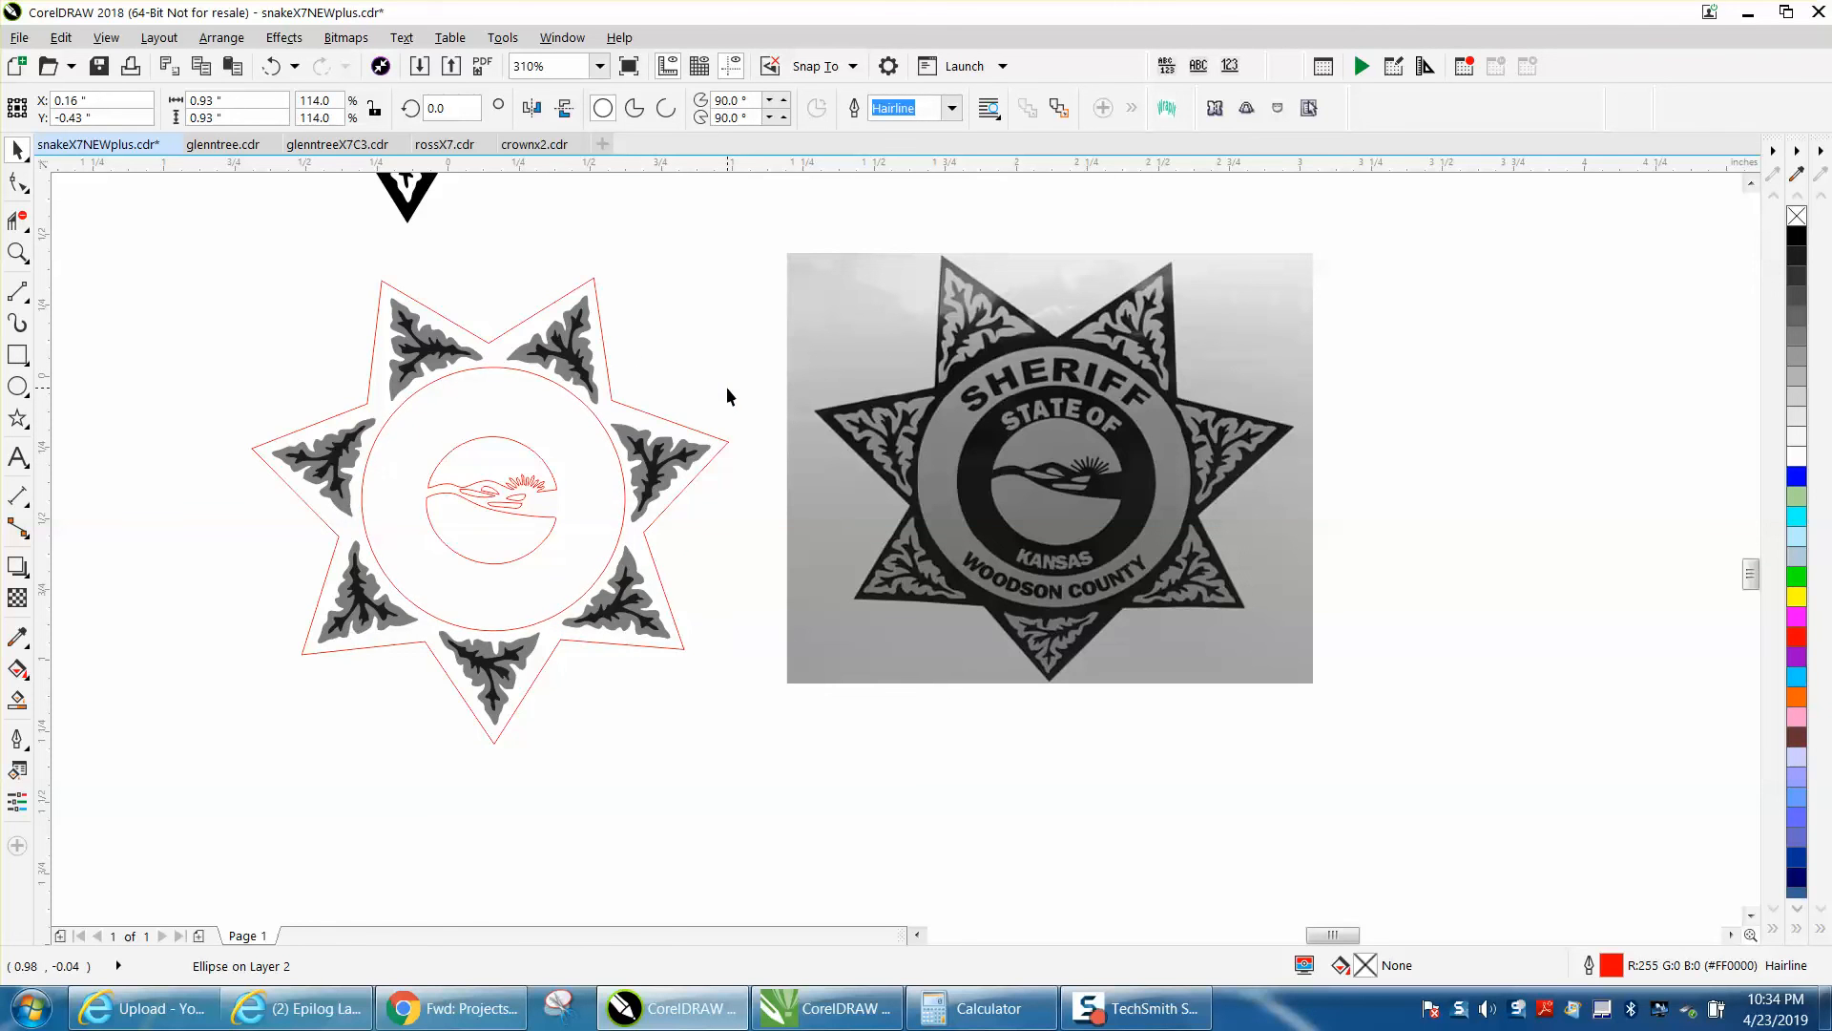
Smart-fill the star body solid black around the inner circle
{"action": "left_click", "coordinate": [491, 496]}
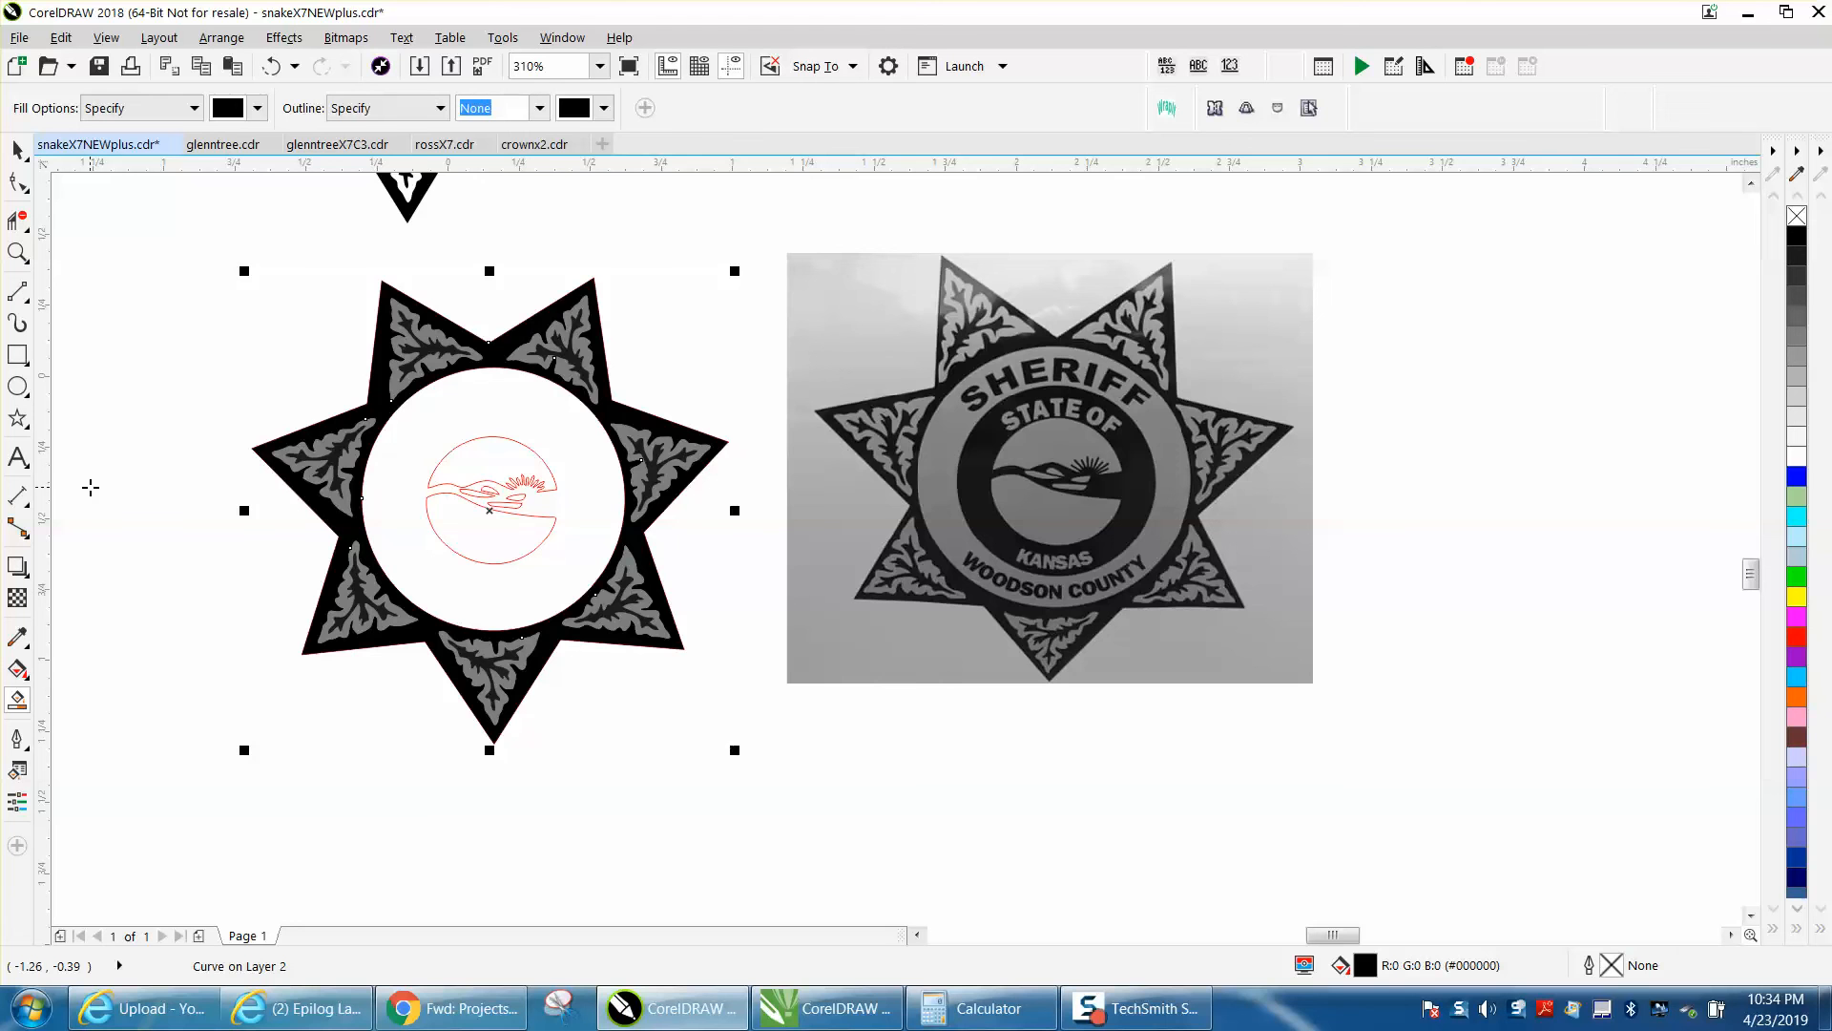
{"action": "mouse_move", "coordinate": [459, 514]}
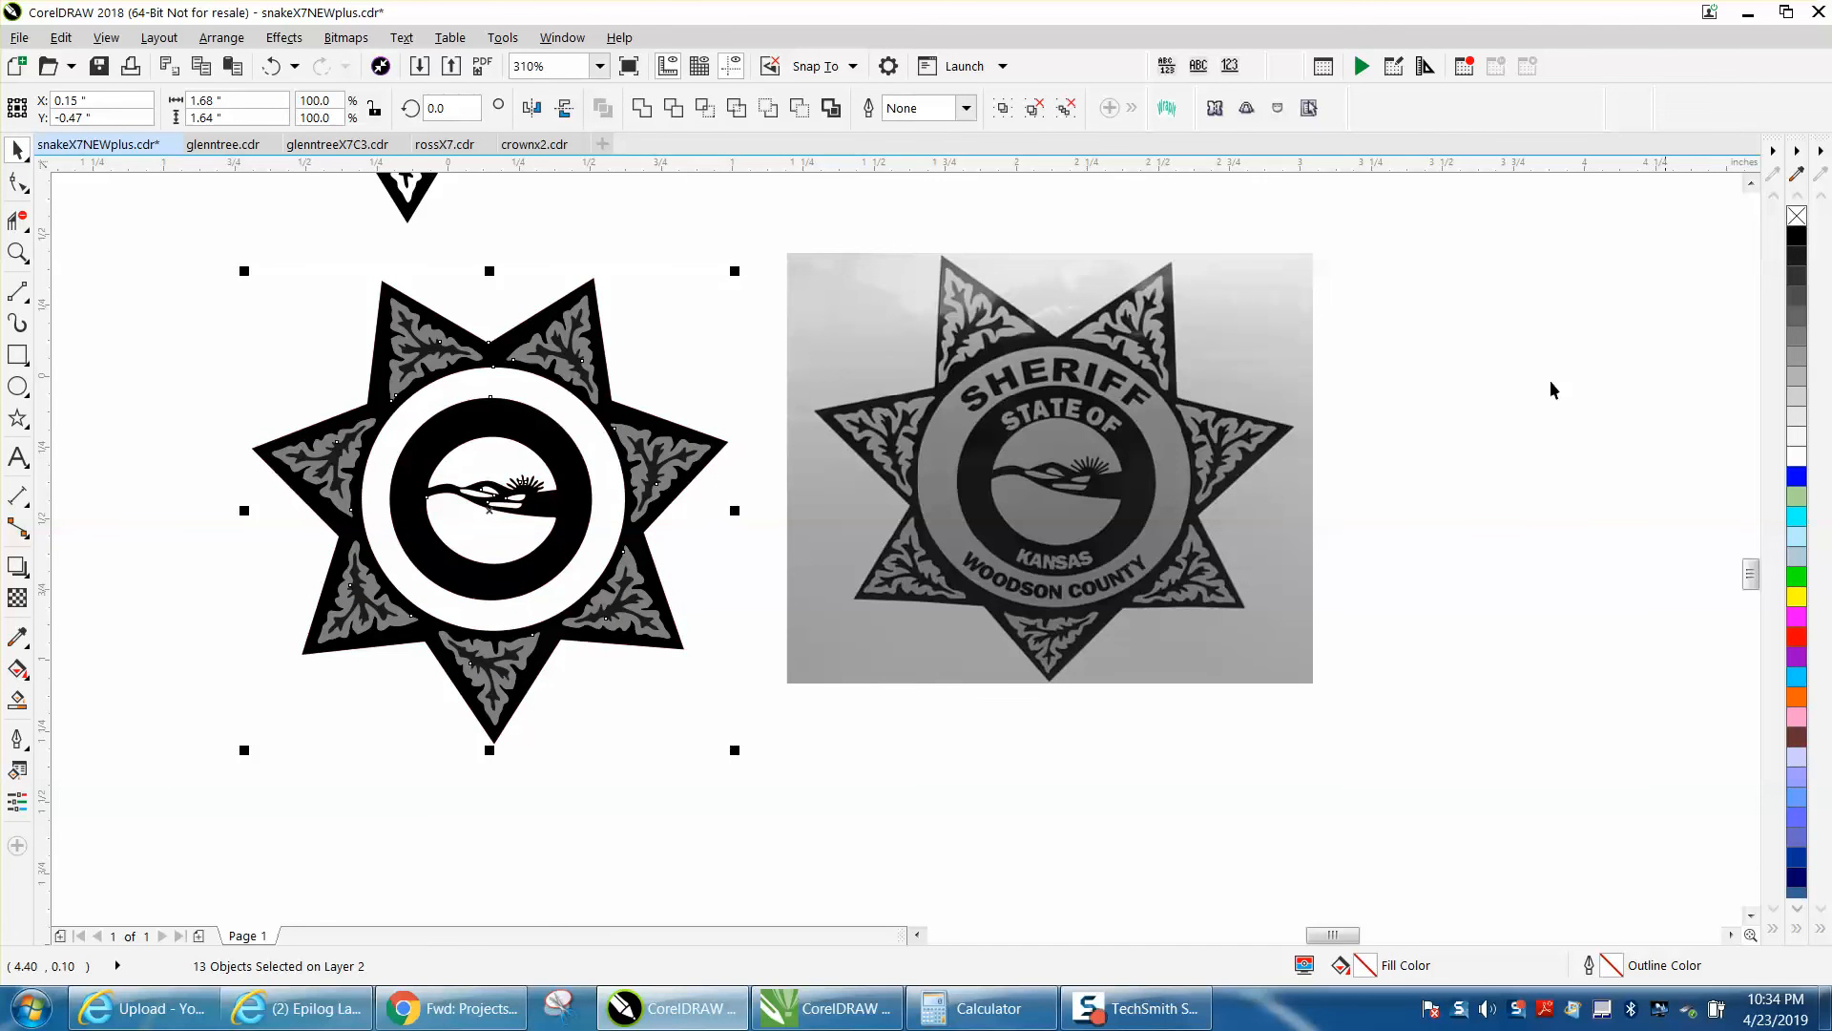
{"action": "mouse_move", "coordinate": [961, 422]}
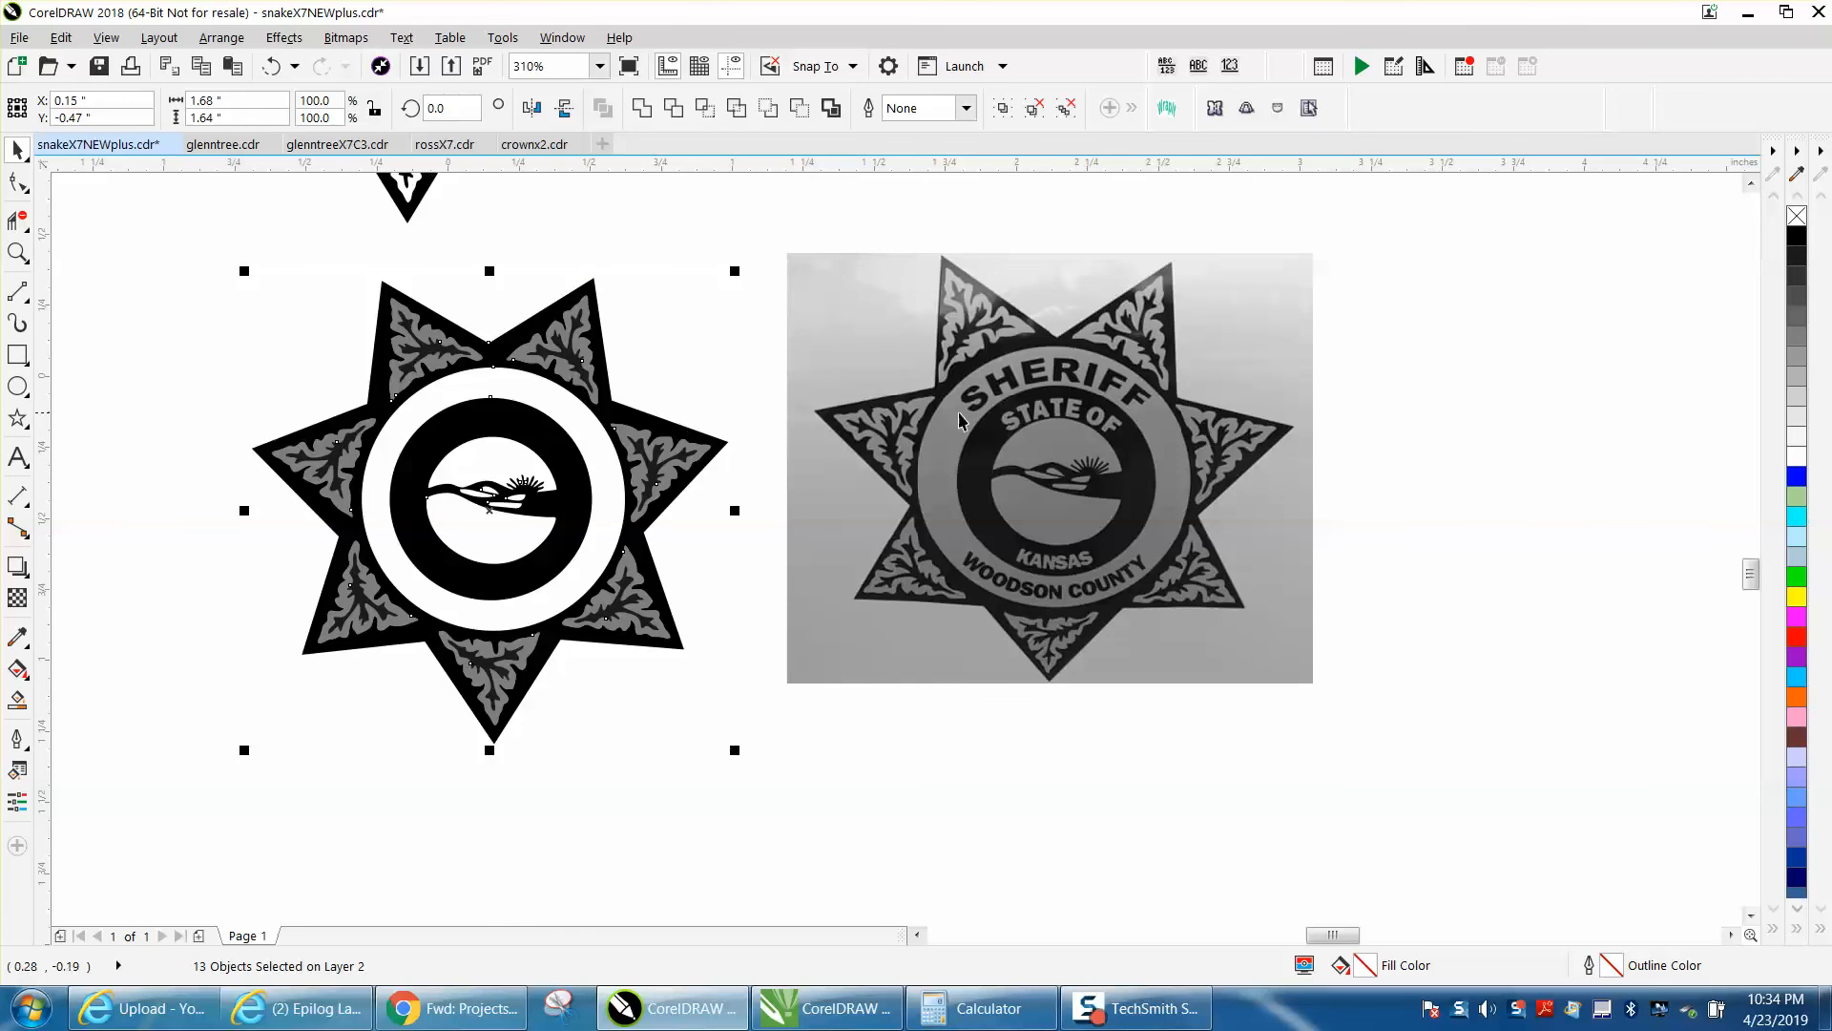
{"action": "mouse_move", "coordinate": [608, 493]}
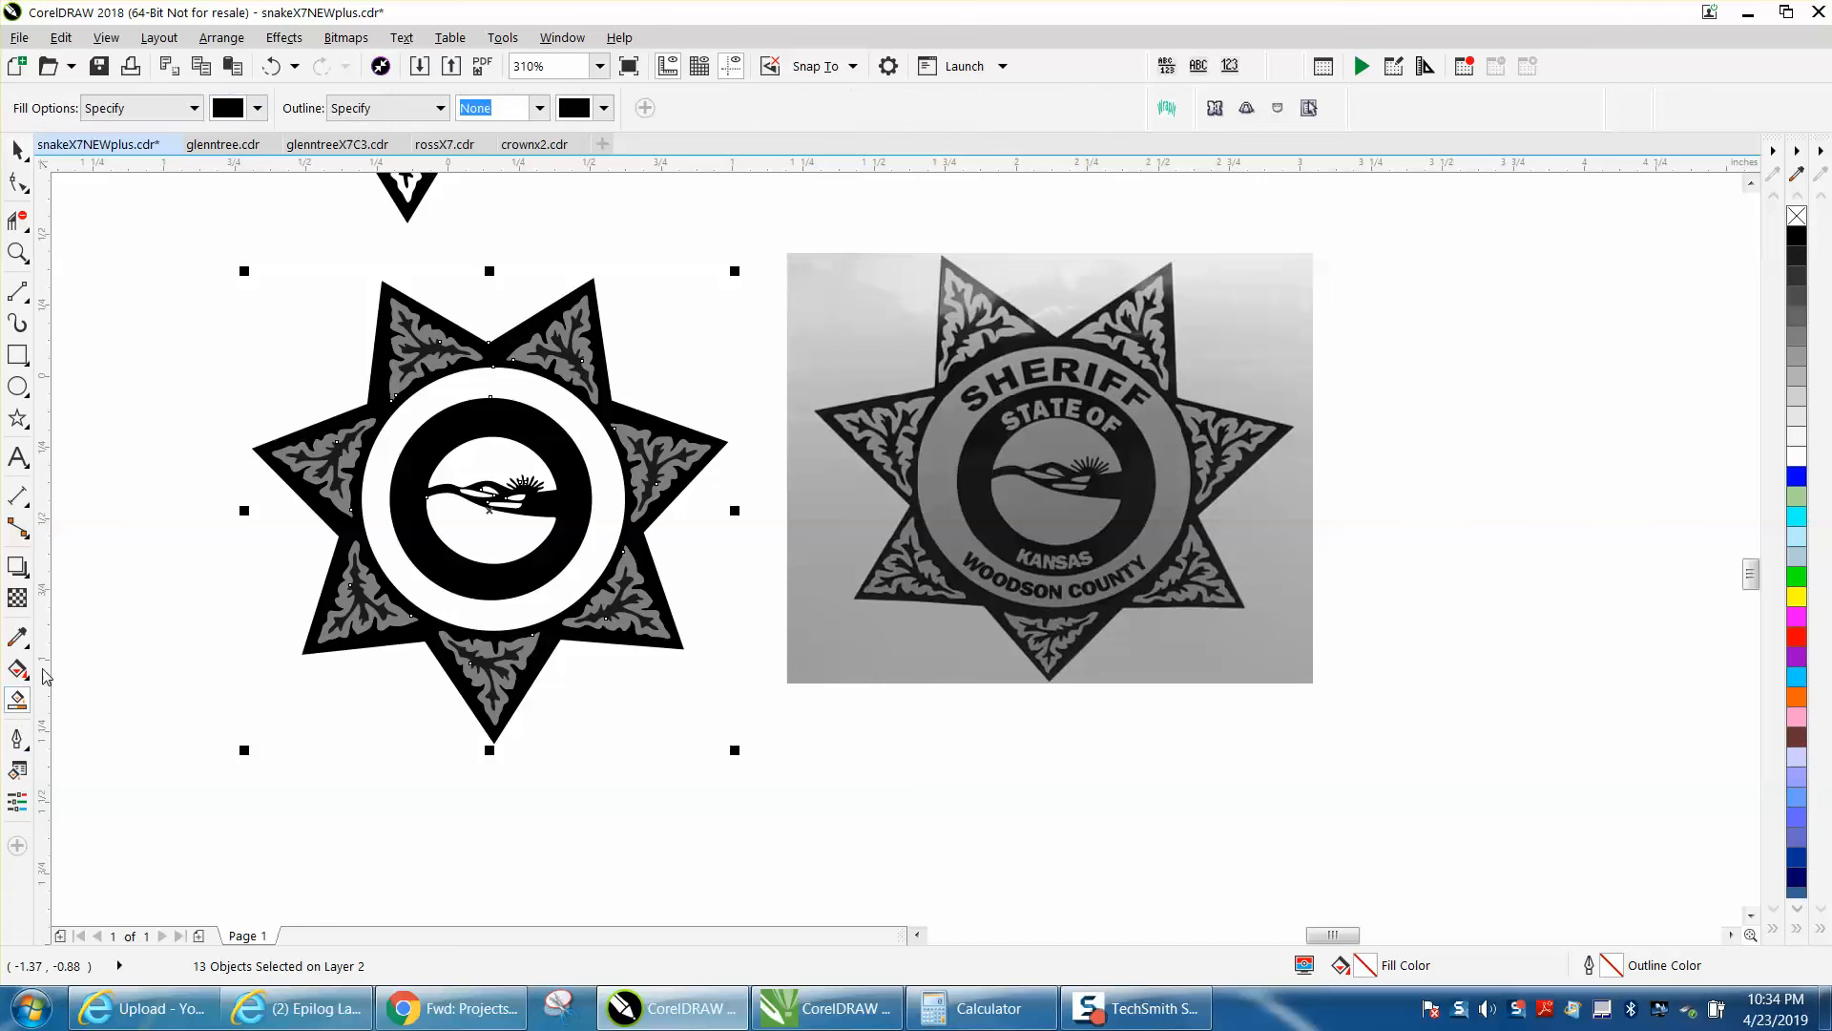
Pick 30% Black as the Smart Fill color and fill the ring and logo background light gray
{"action": "left_click", "coordinate": [260, 107]}
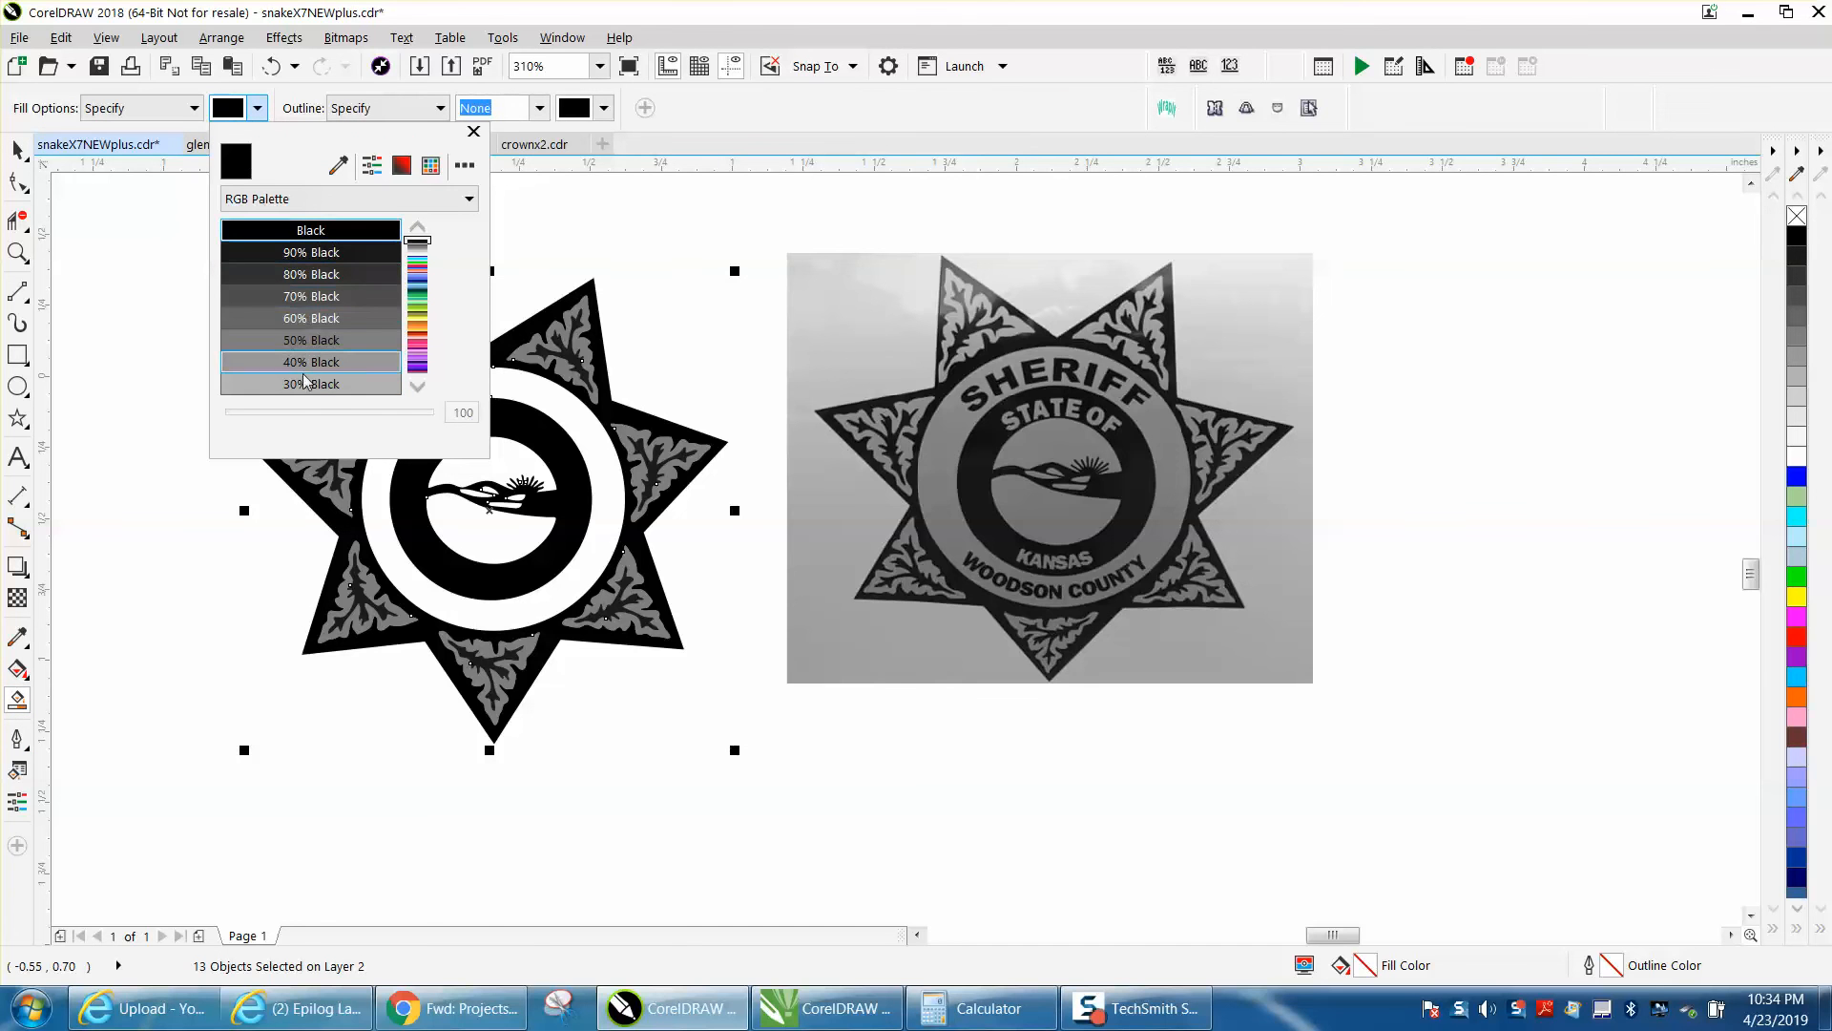
{"action": "left_click", "coordinate": [312, 383]}
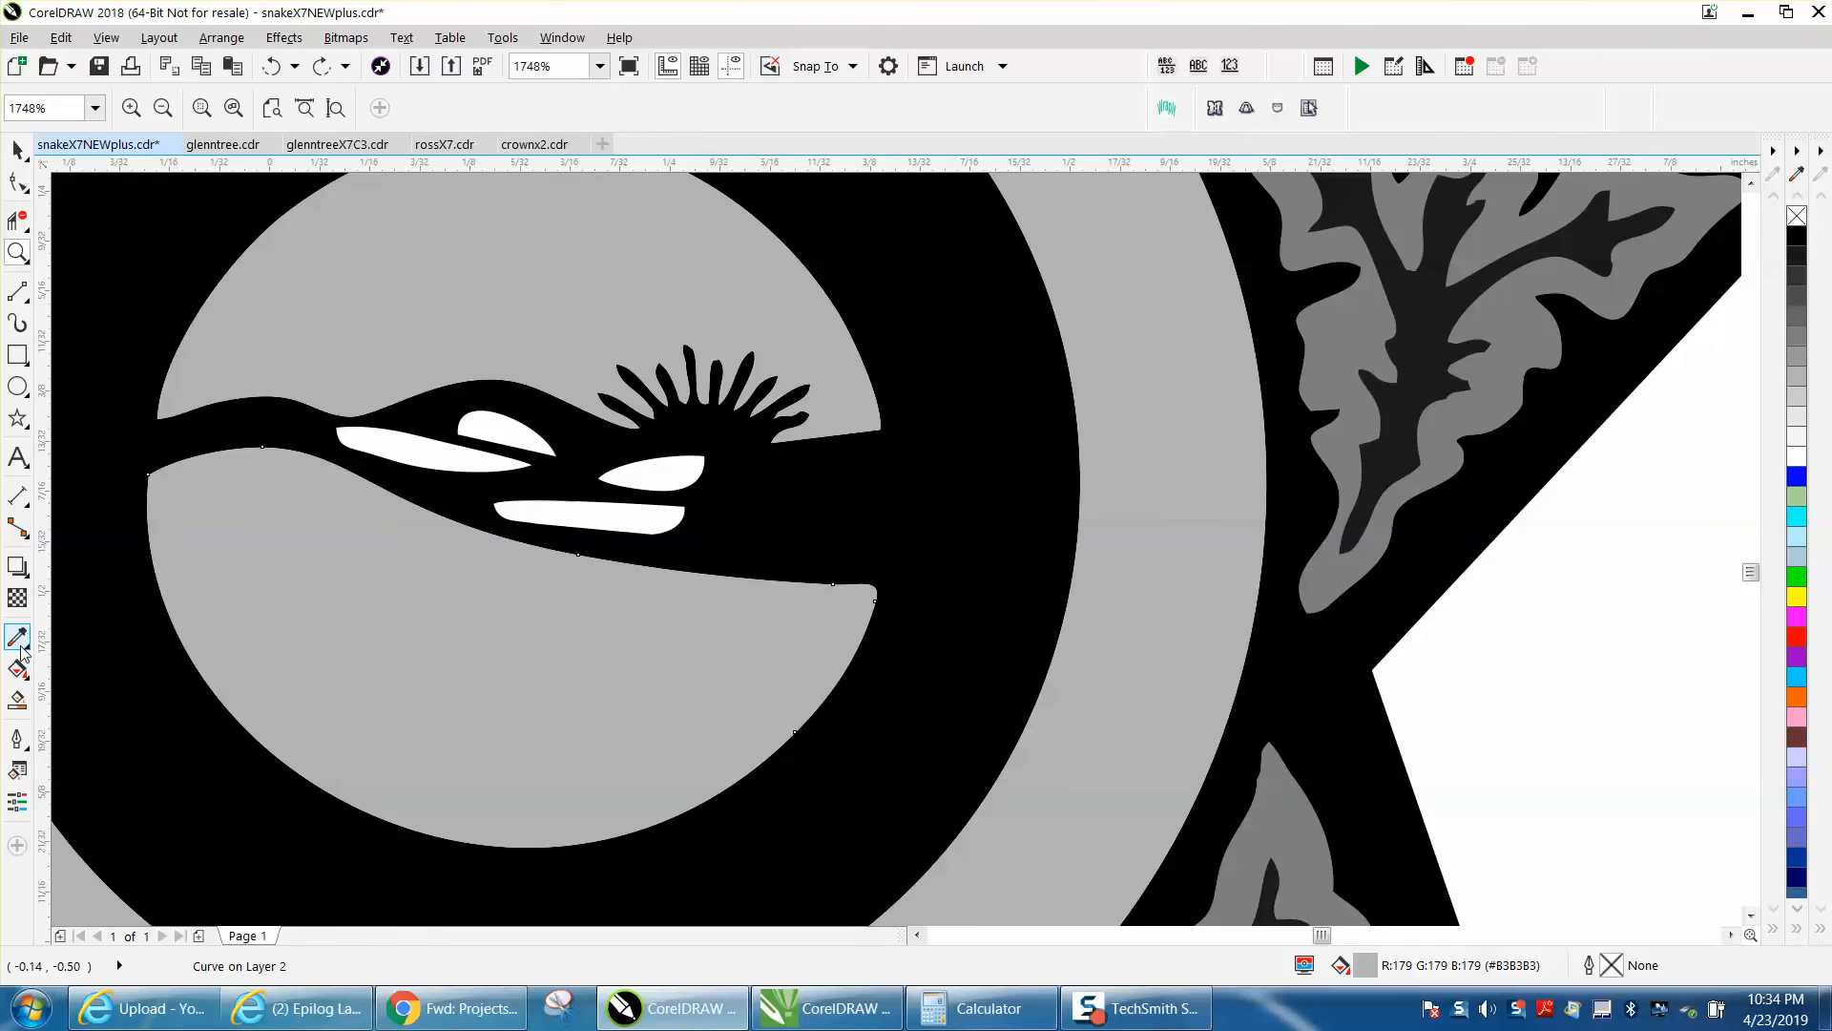
{"action": "left_click", "coordinate": [17, 669]}
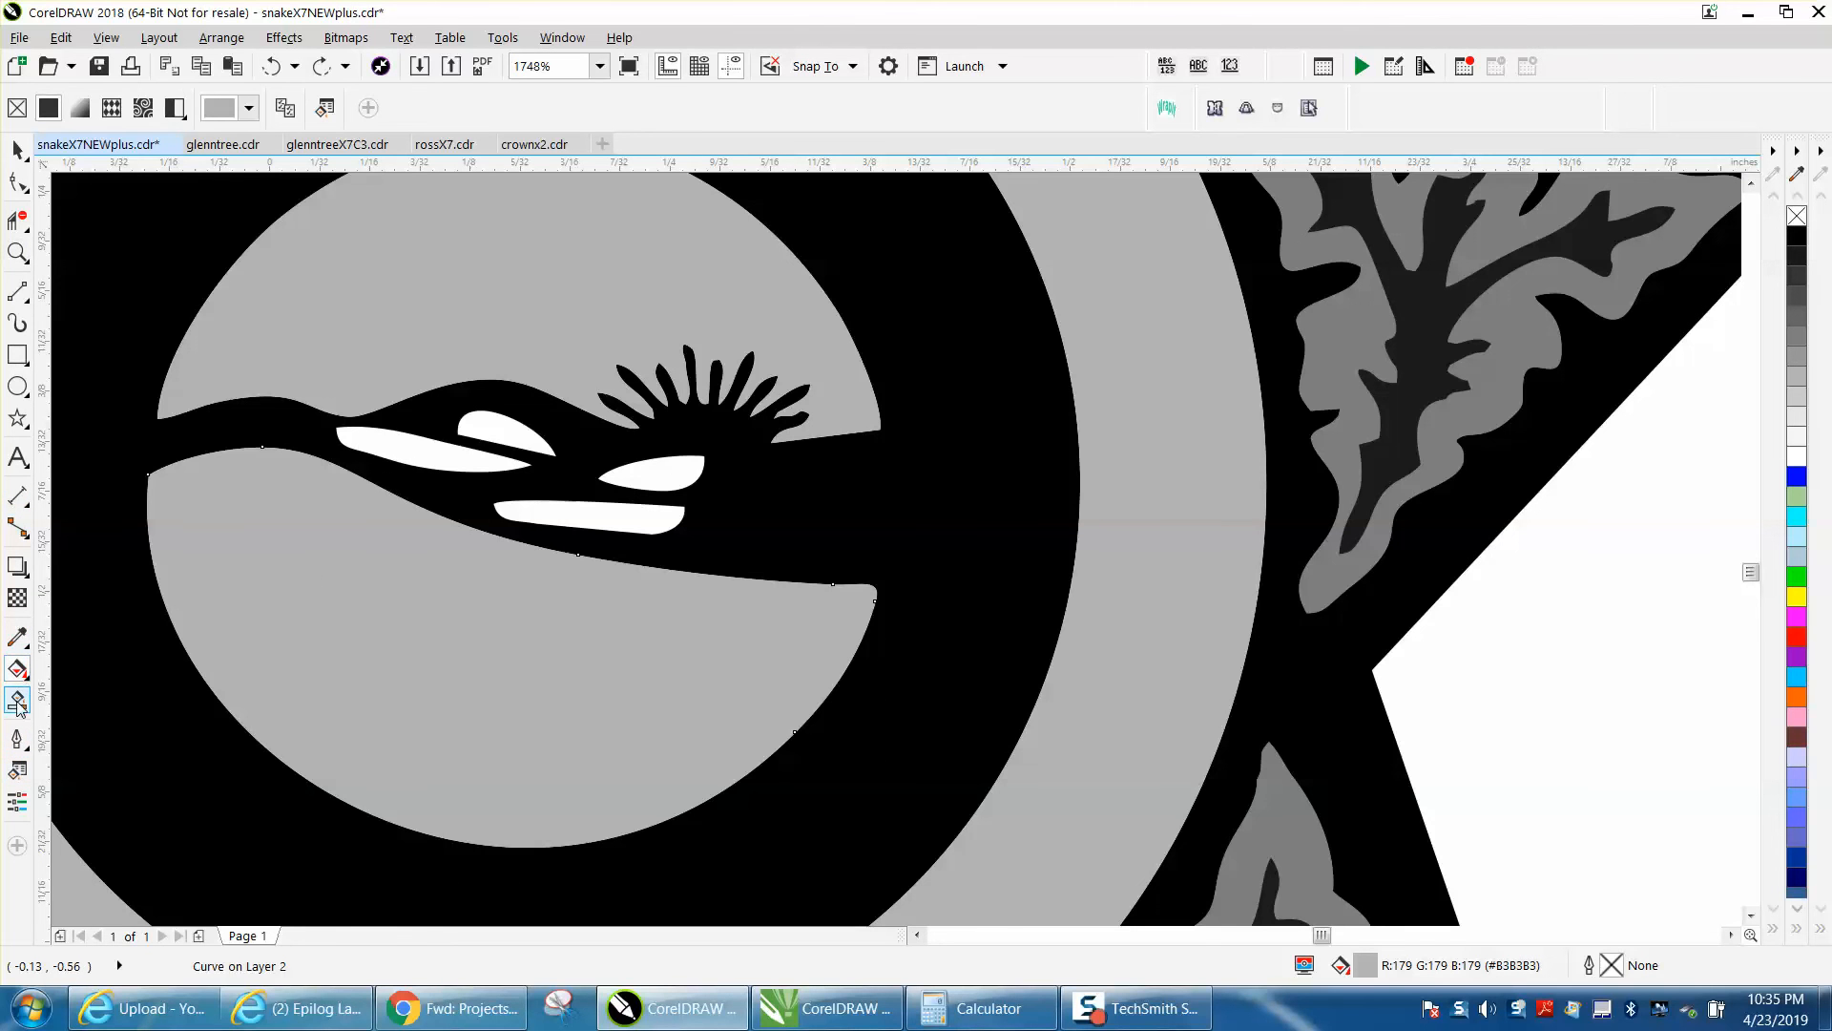
{"action": "left_click", "coordinate": [505, 431]}
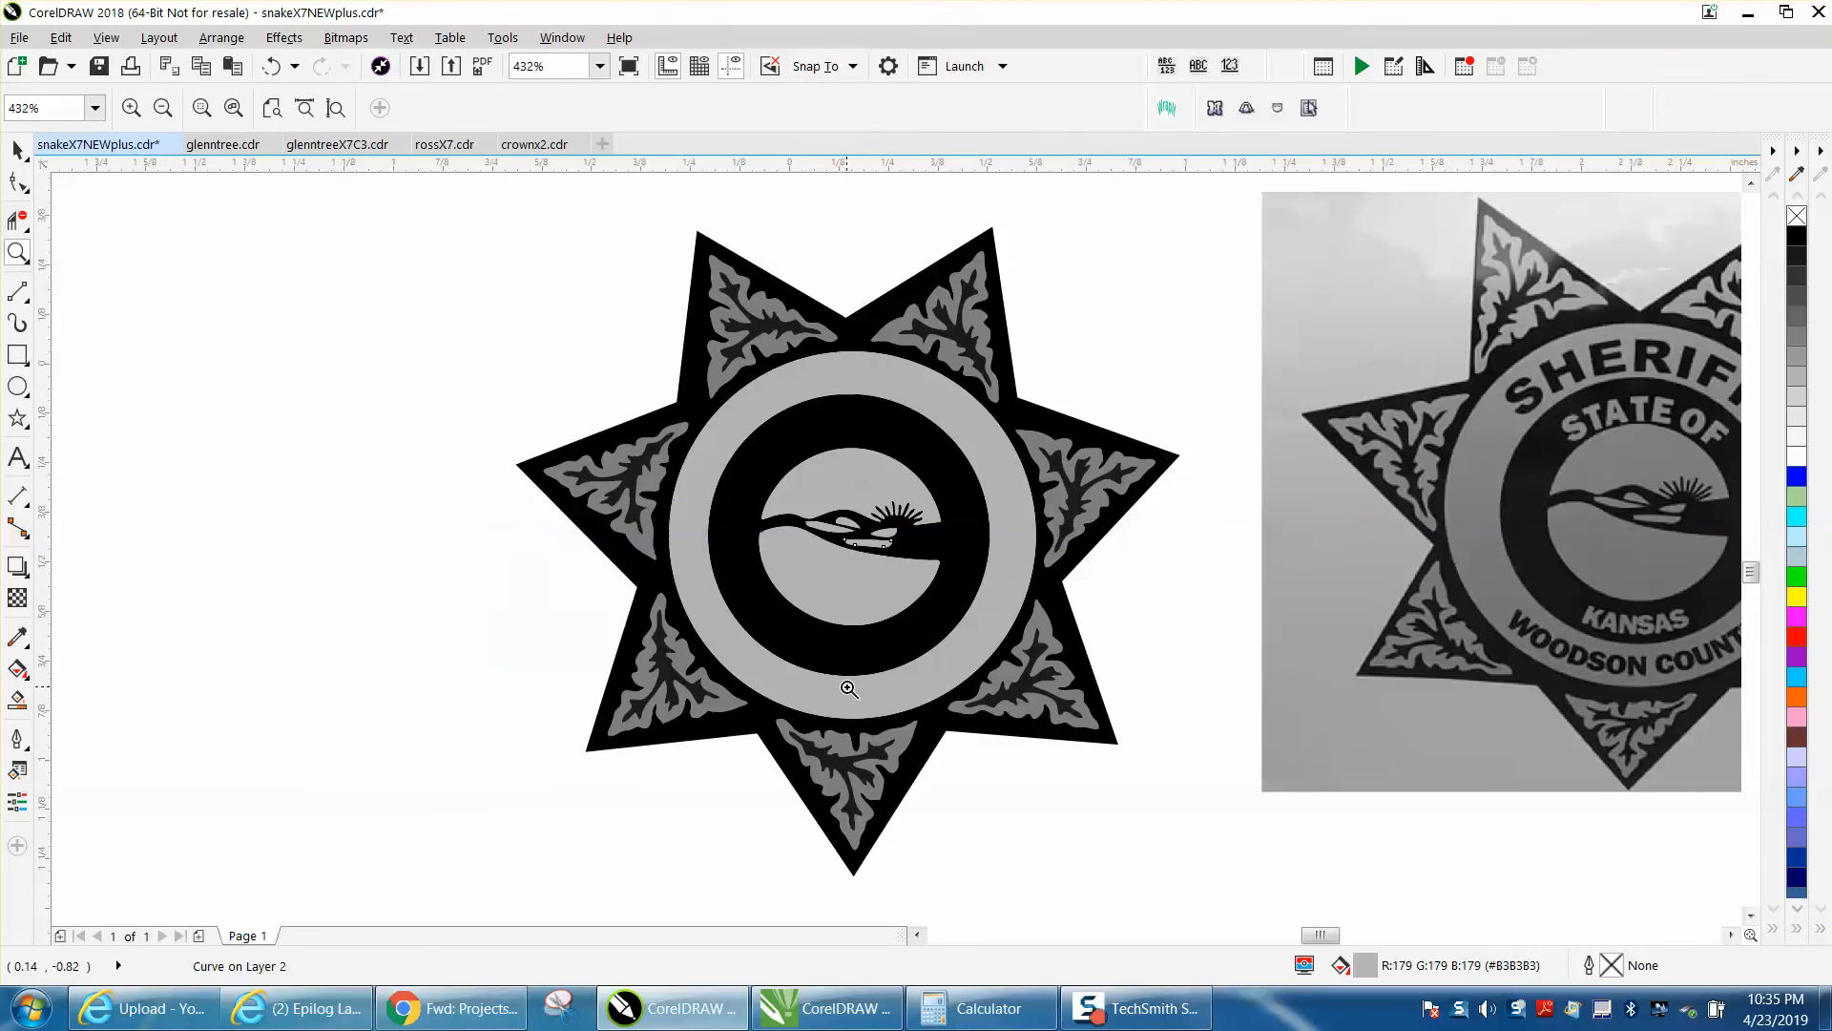
{"action": "mouse_move", "coordinate": [802, 609]}
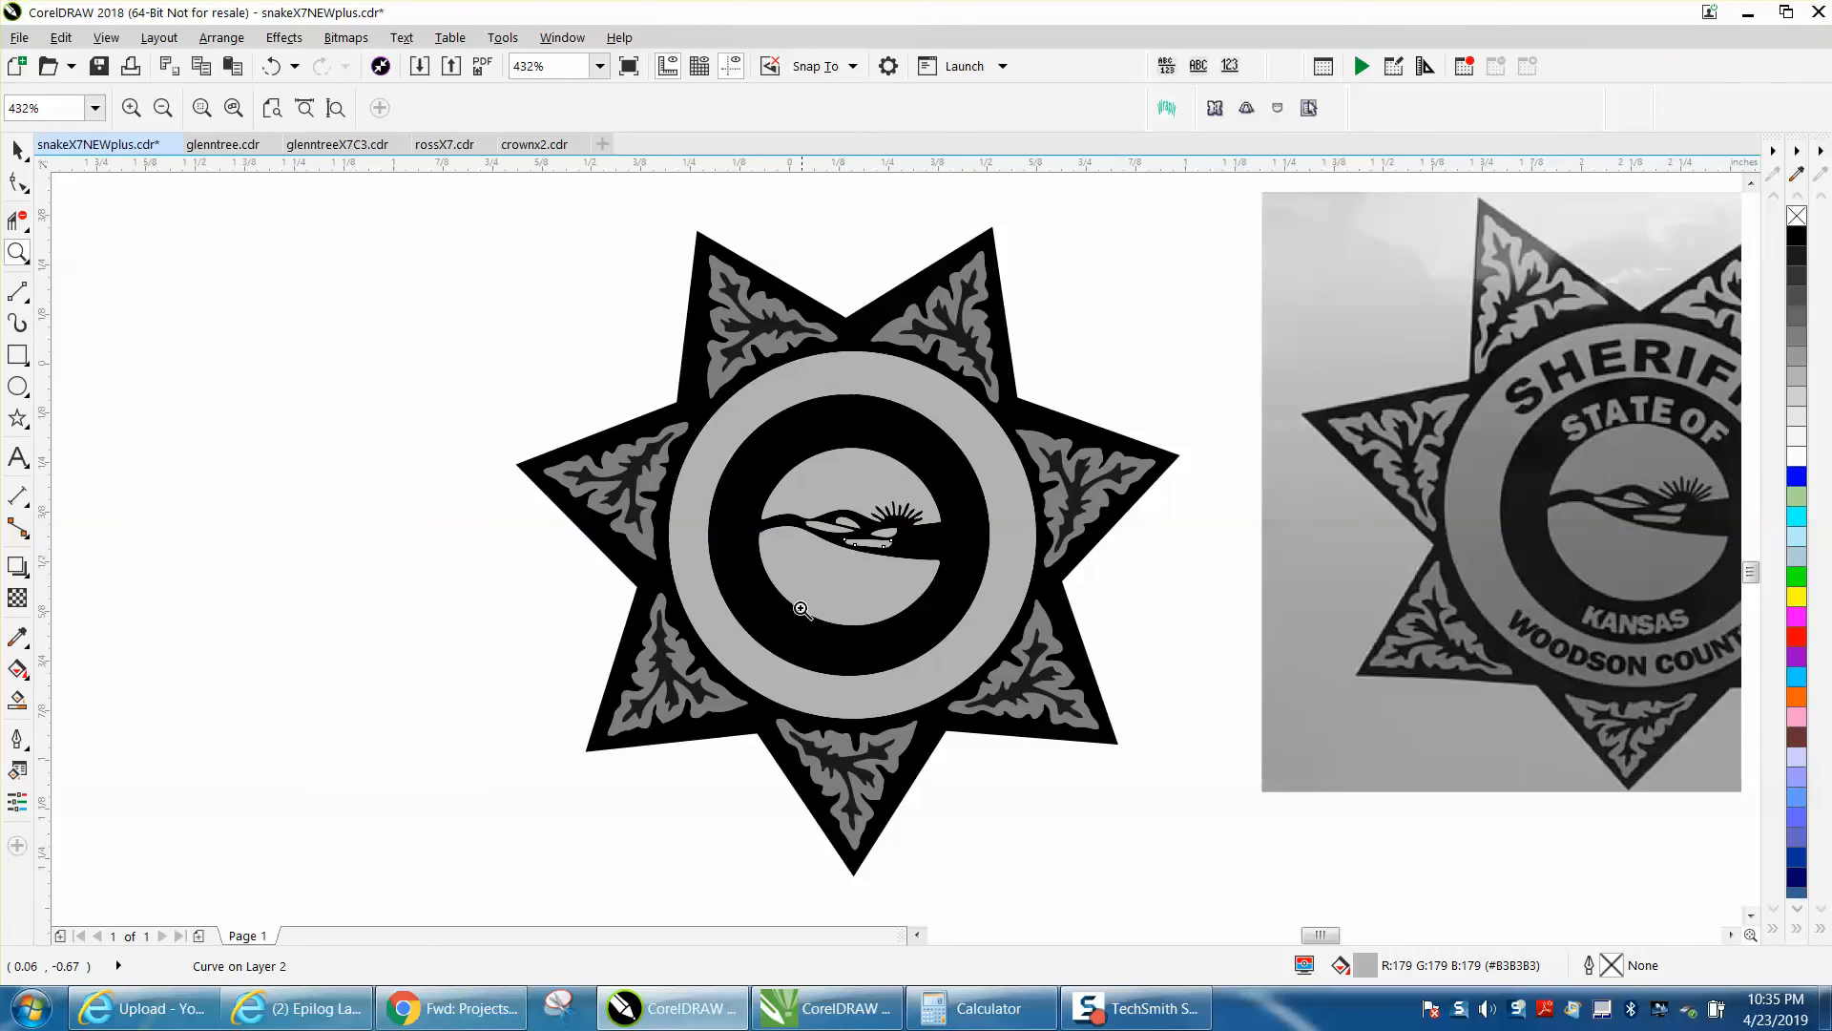